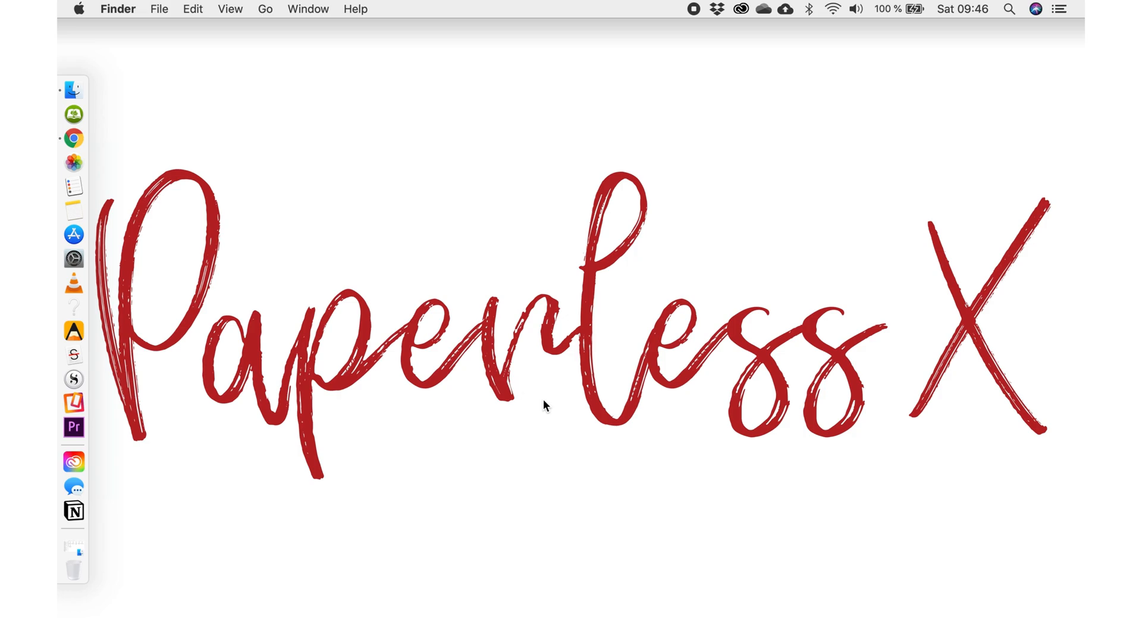
pyautogui.moveTo(486, 329)
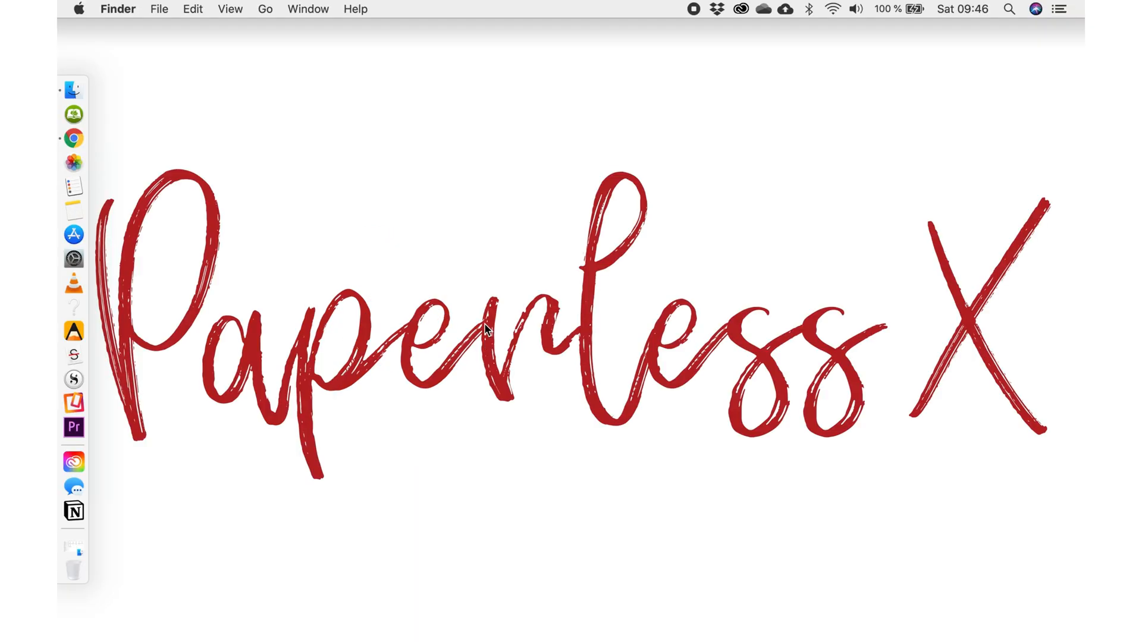
pyautogui.moveTo(570, 349)
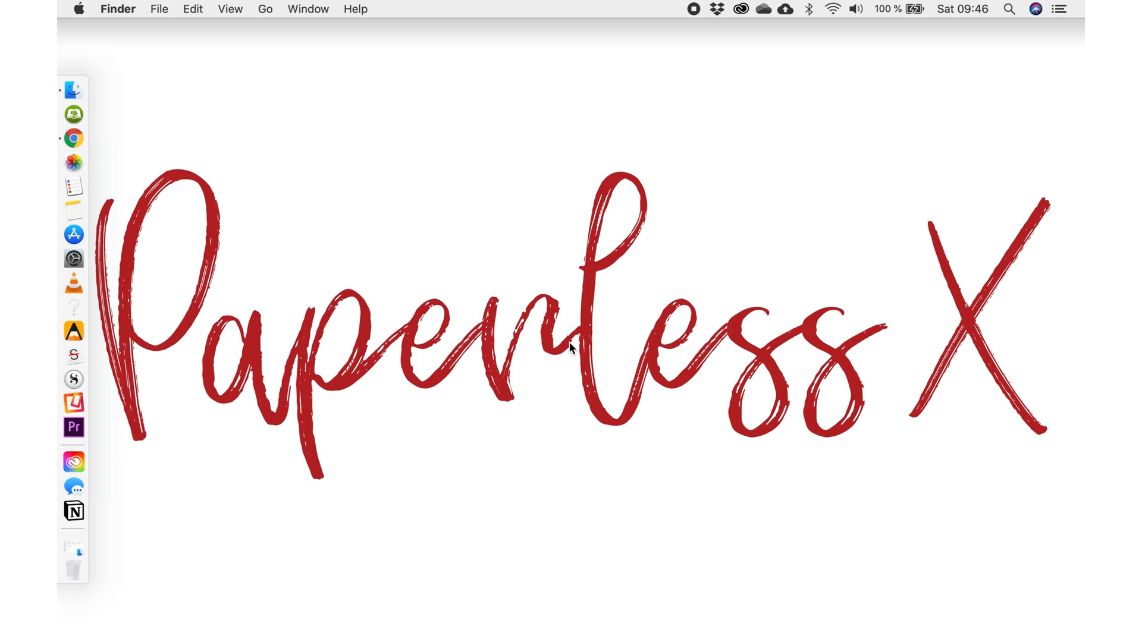
pyautogui.moveTo(647, 199)
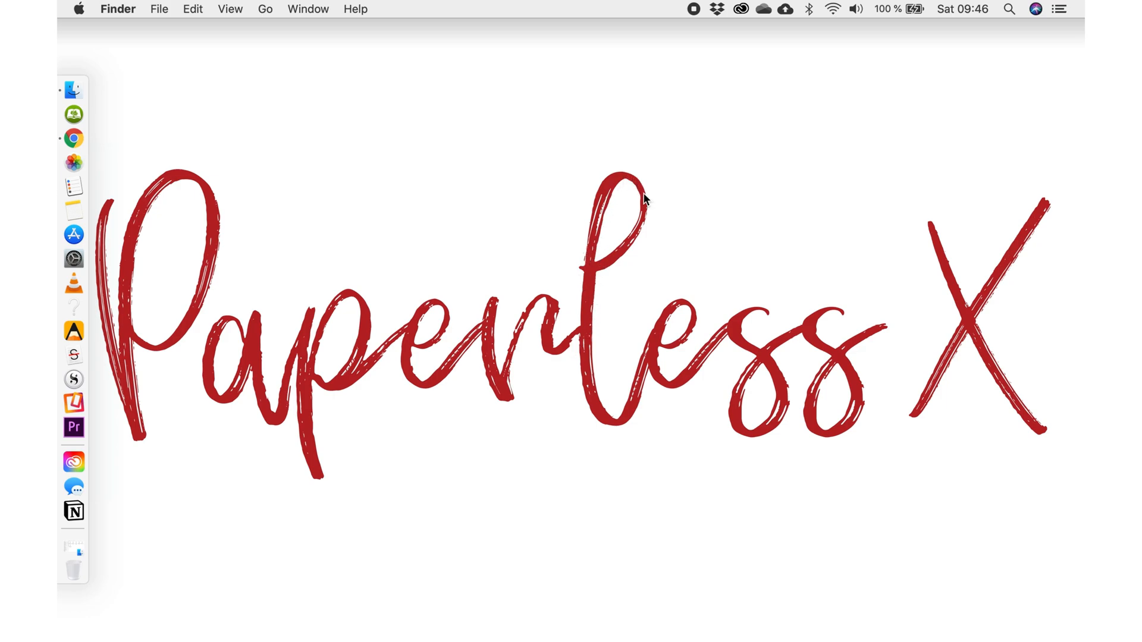
pyautogui.moveTo(655, 358)
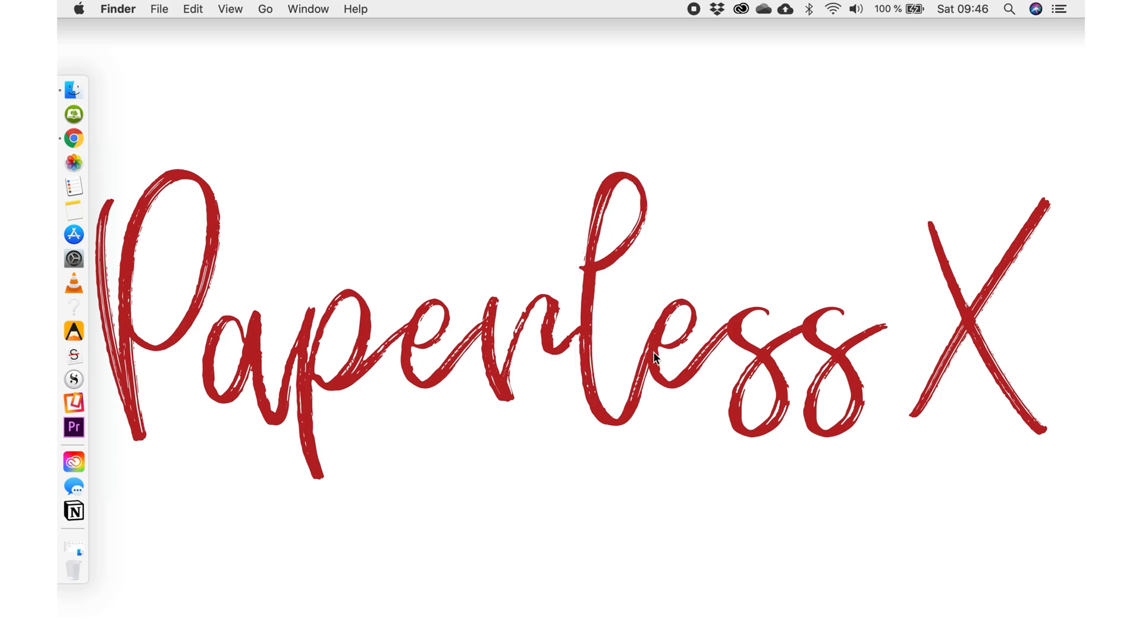
pyautogui.moveTo(734, 305)
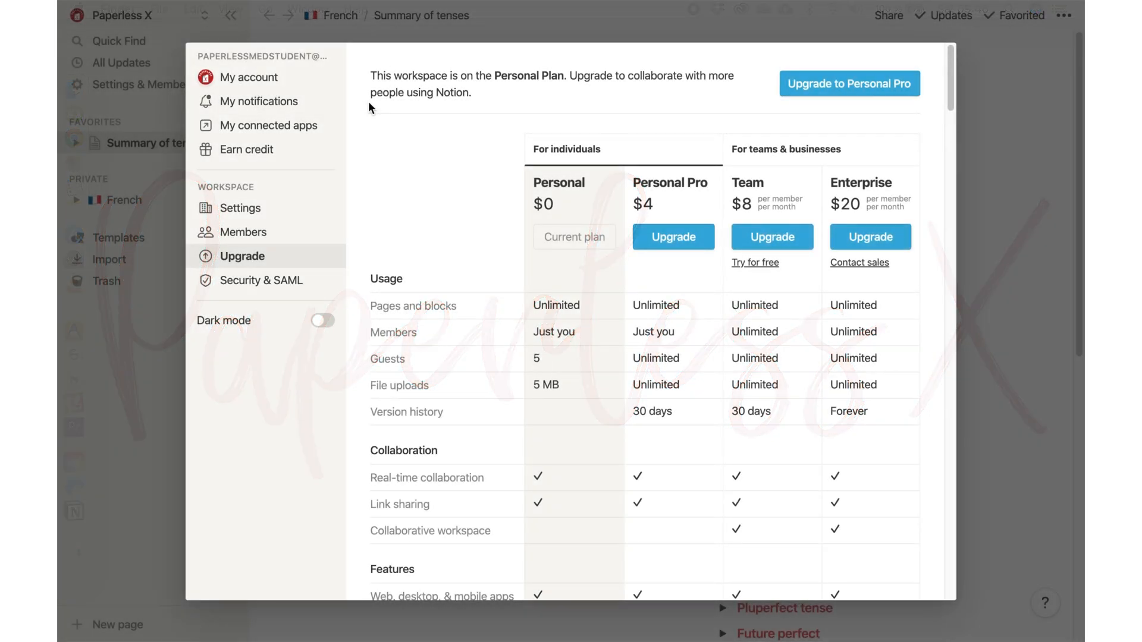
# Add a second line 'Things you can add in Notion' below 'Organisation in Notion'
pyautogui.scroll(-3)
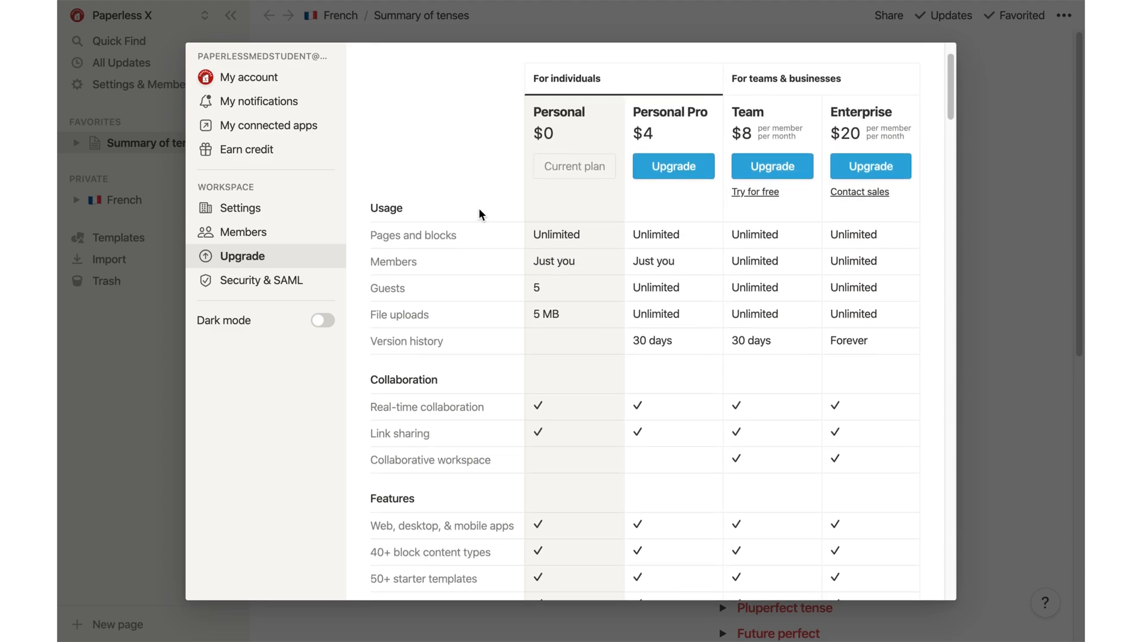
pyautogui.scroll(-3)
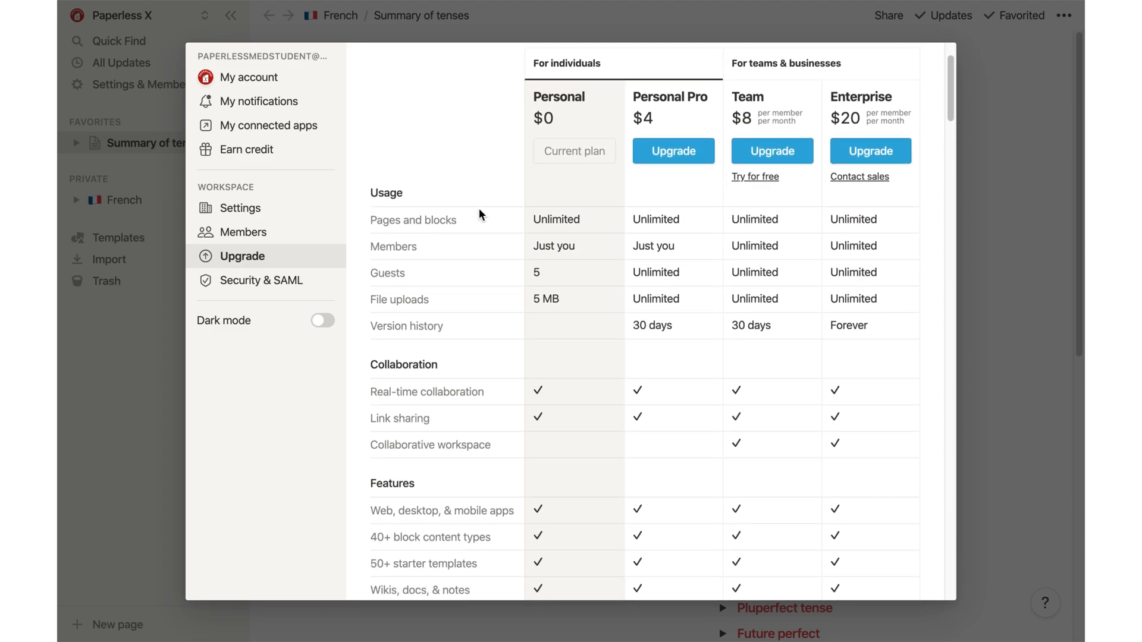
pyautogui.scroll(-3)
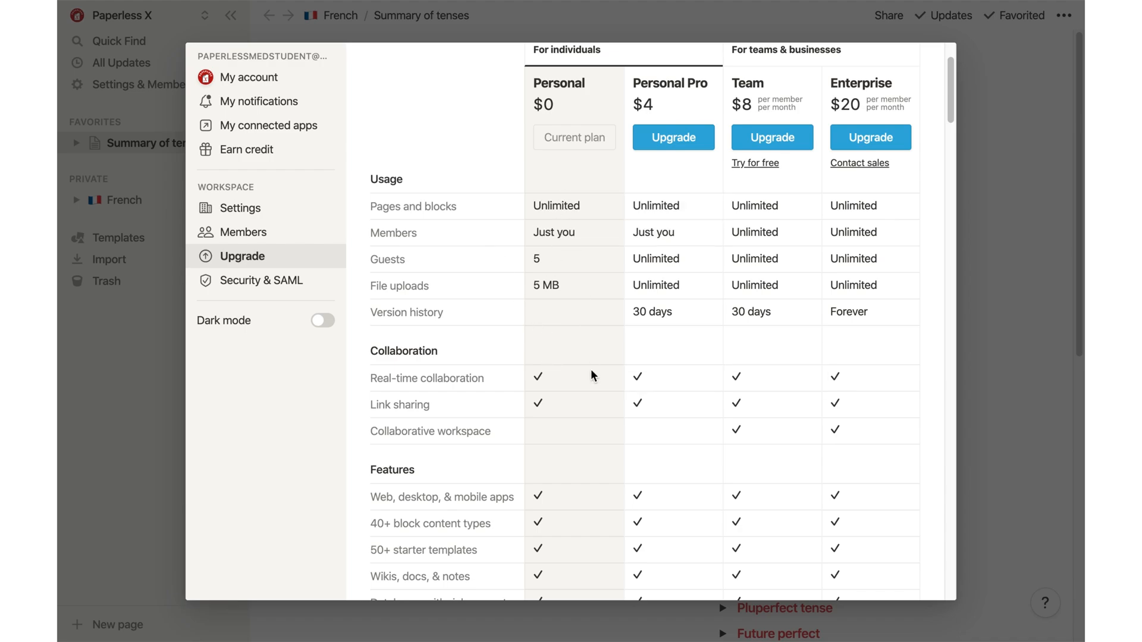
pyautogui.moveTo(670, 463)
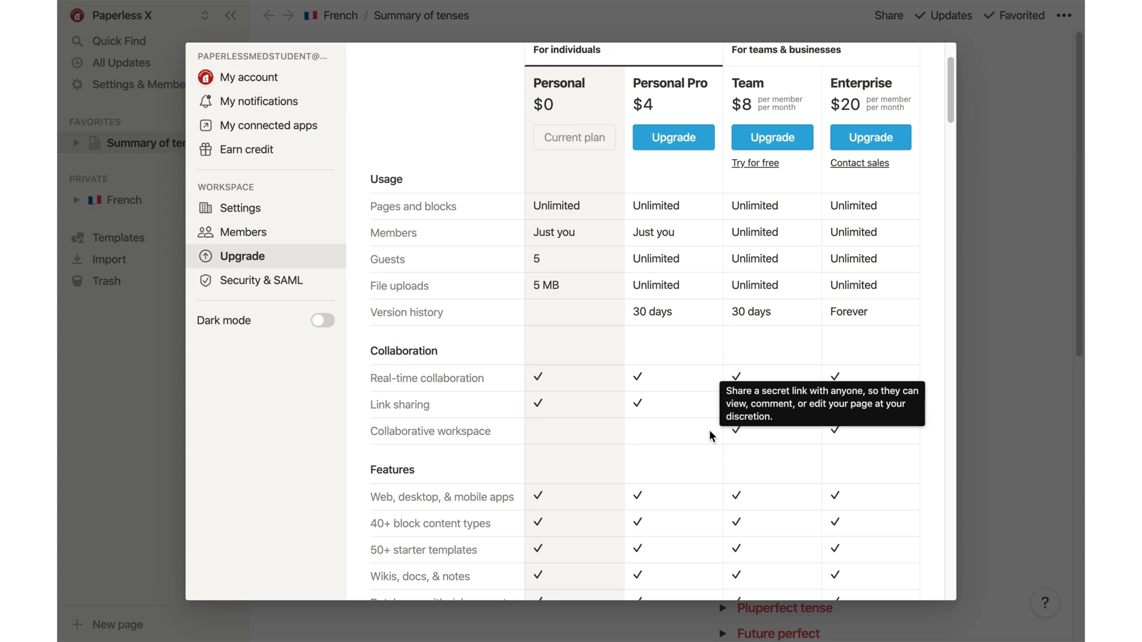
pyautogui.moveTo(754, 453)
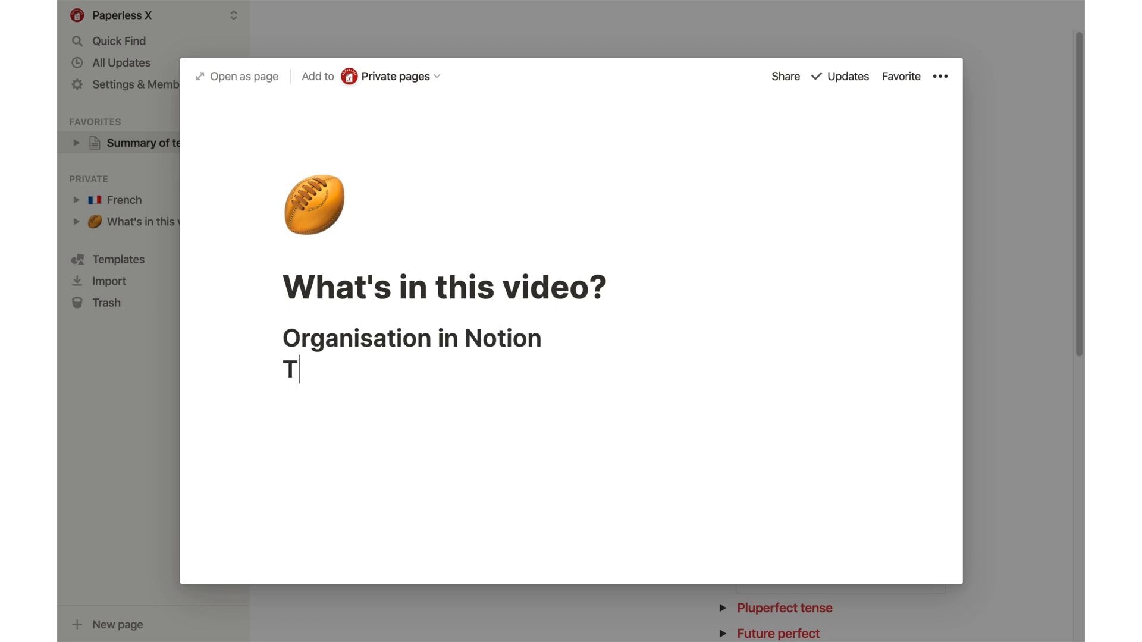
pyautogui.write('hings you can add in')
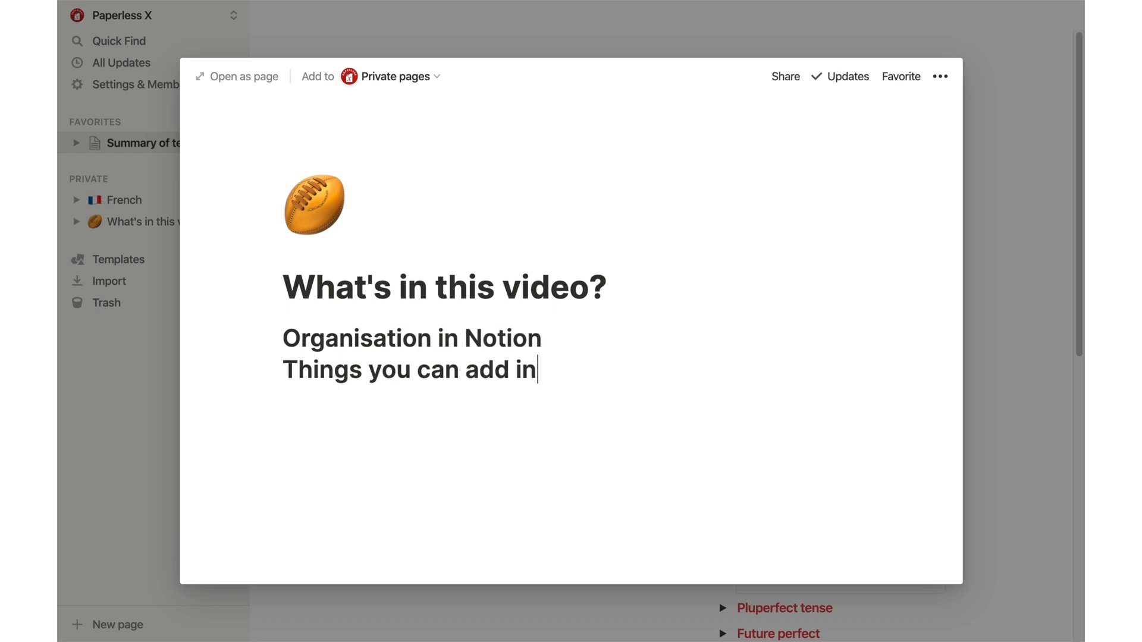
pyautogui.write('Notion')
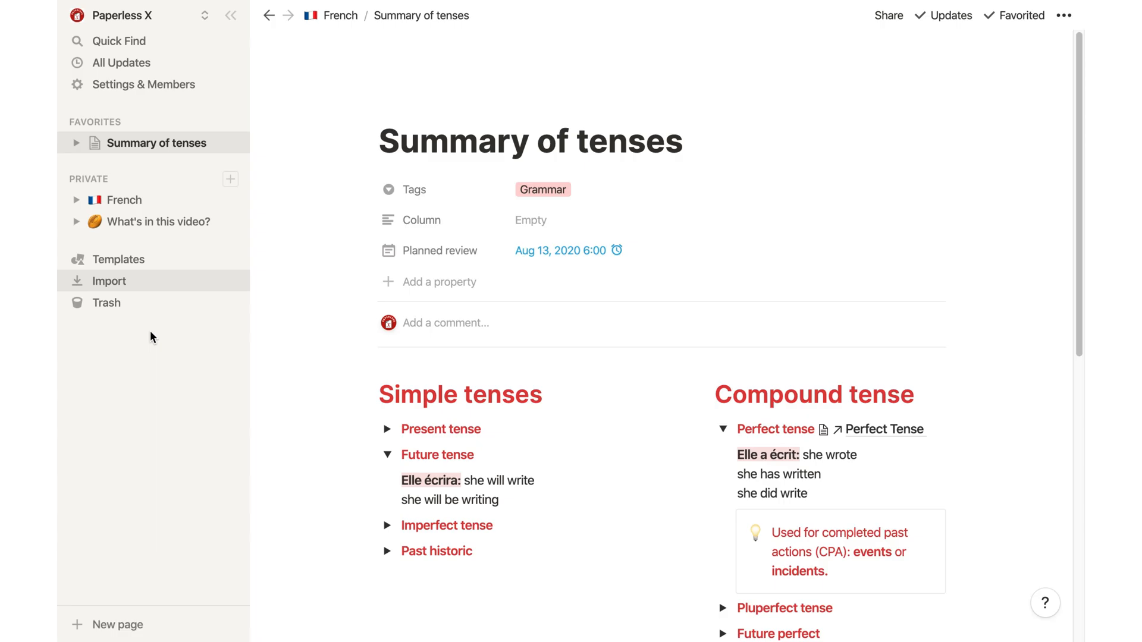
# In the template gallery's Design category, preview Roadmap and then the User Research database
pyautogui.click(118, 258)
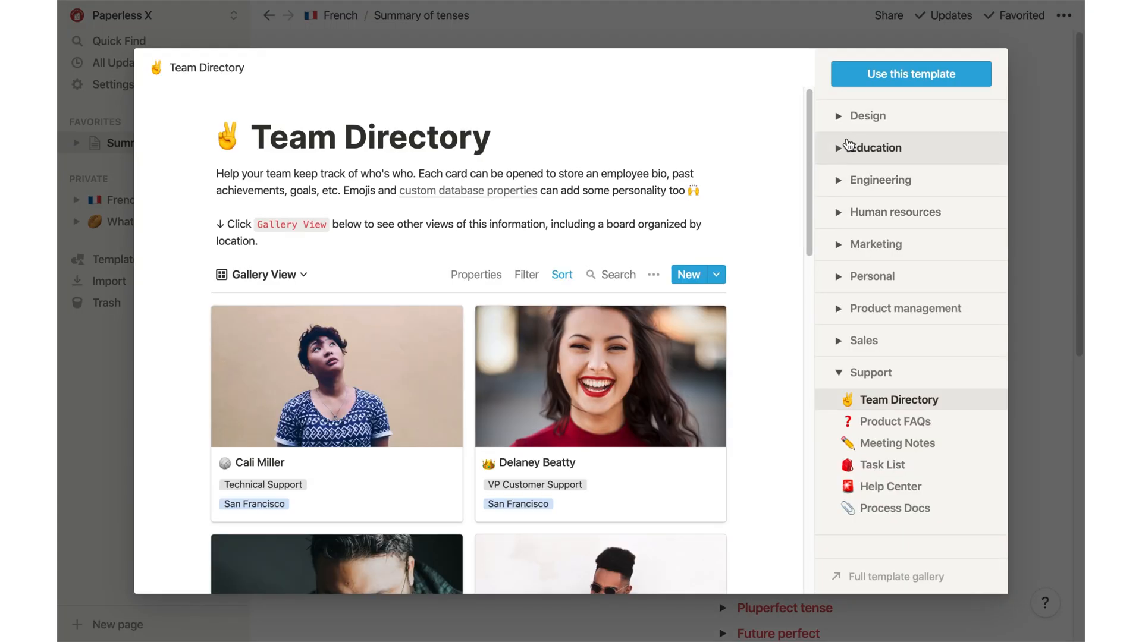
pyautogui.click(867, 116)
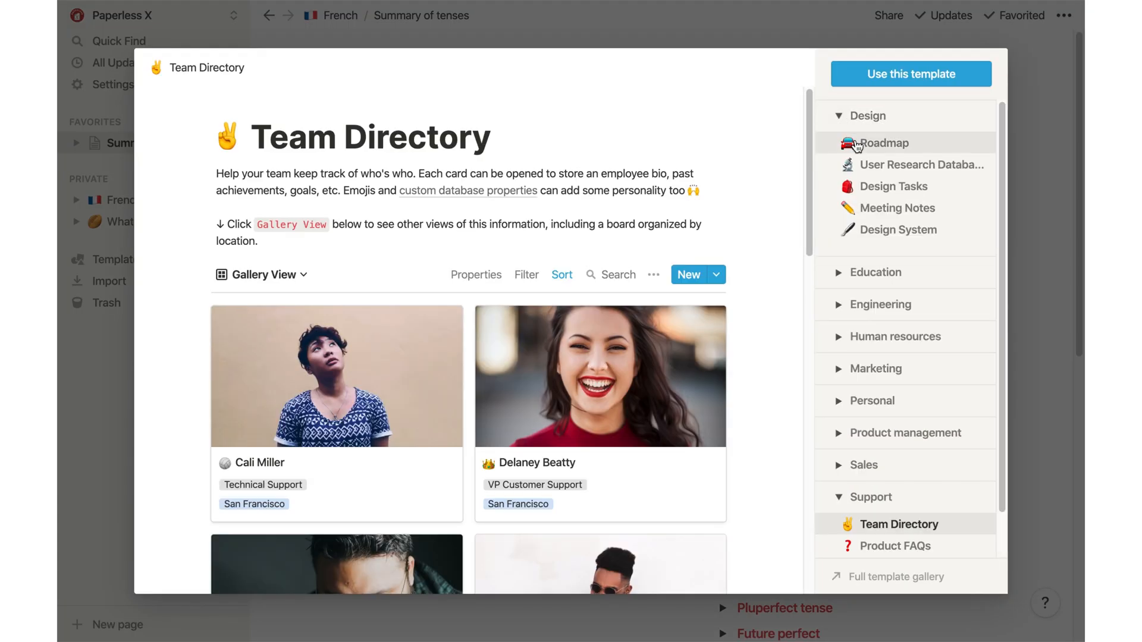
pyautogui.click(880, 143)
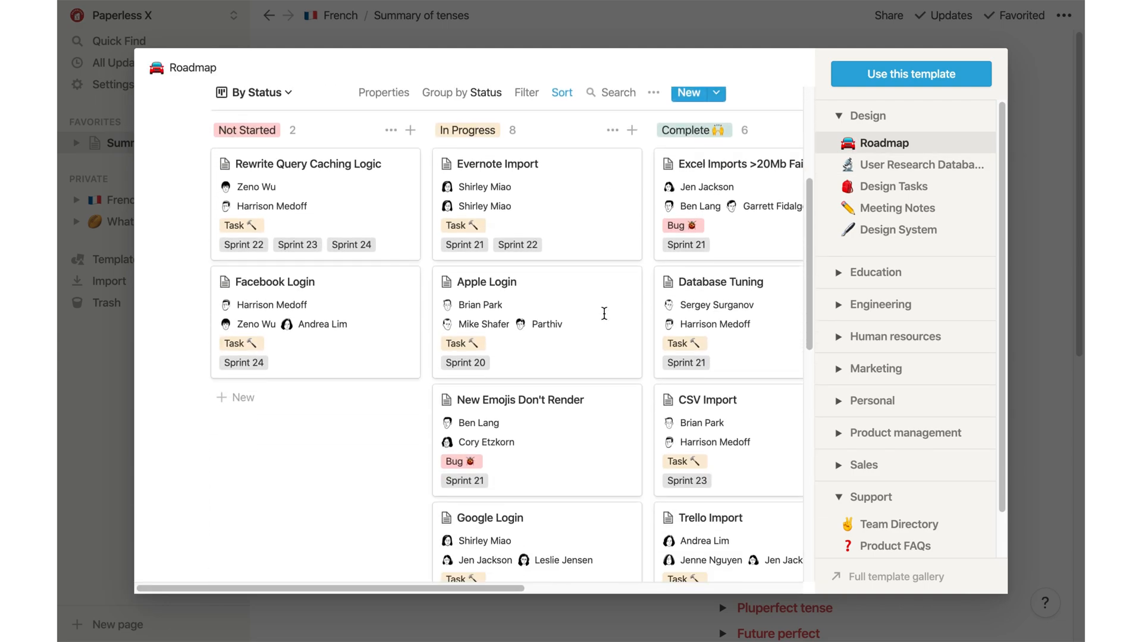
pyautogui.scroll(-3)
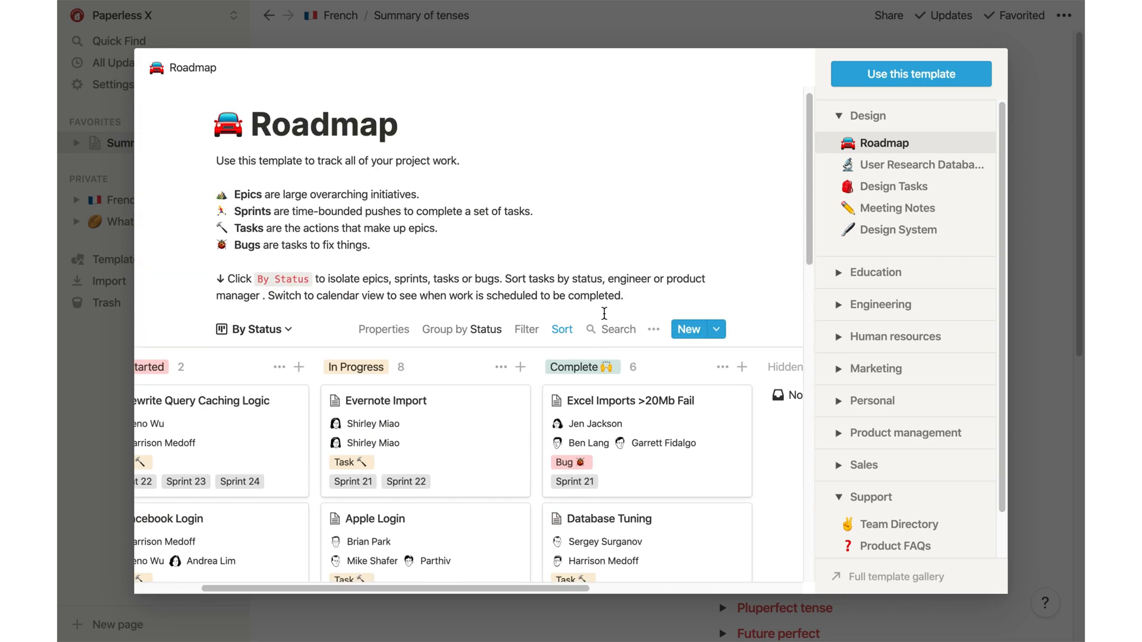
pyautogui.click(920, 164)
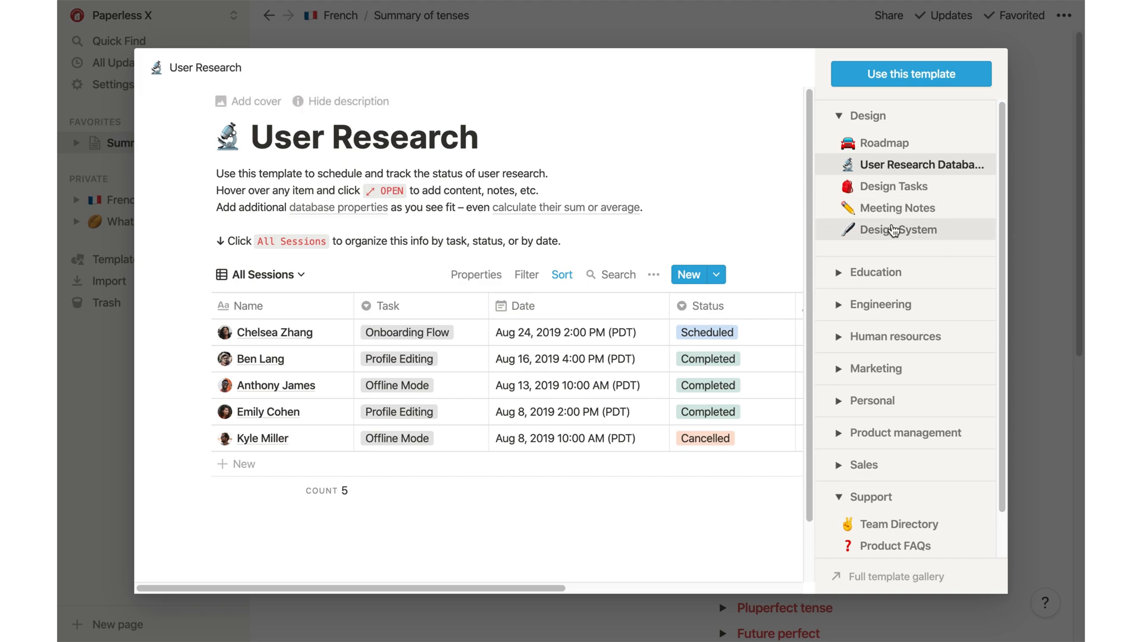
pyautogui.moveTo(592, 262)
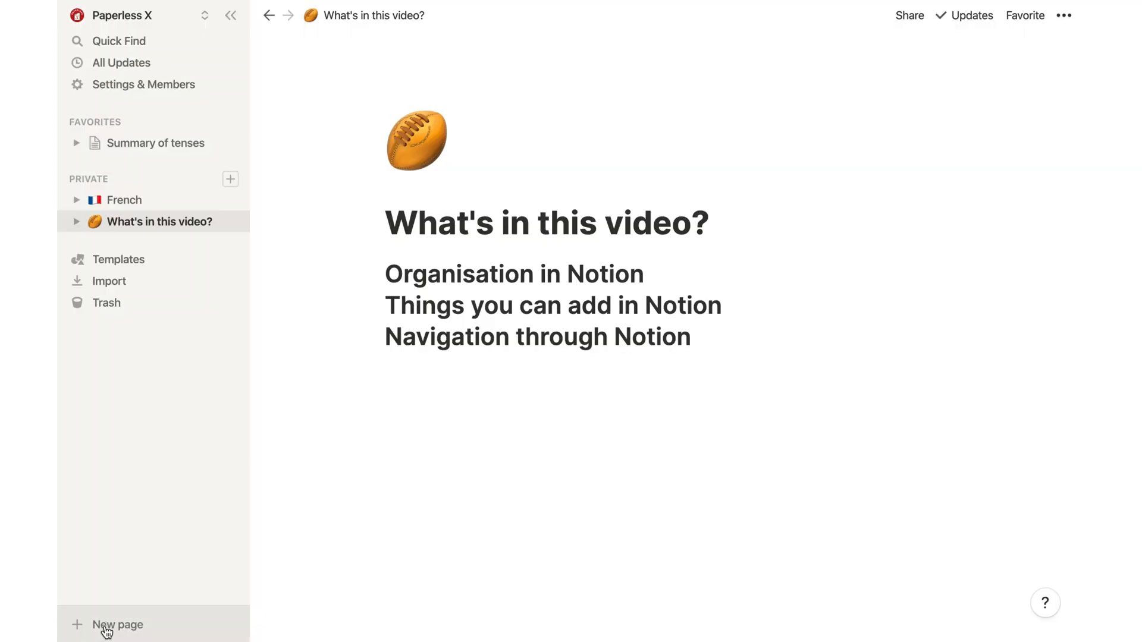
pyautogui.click(118, 624)
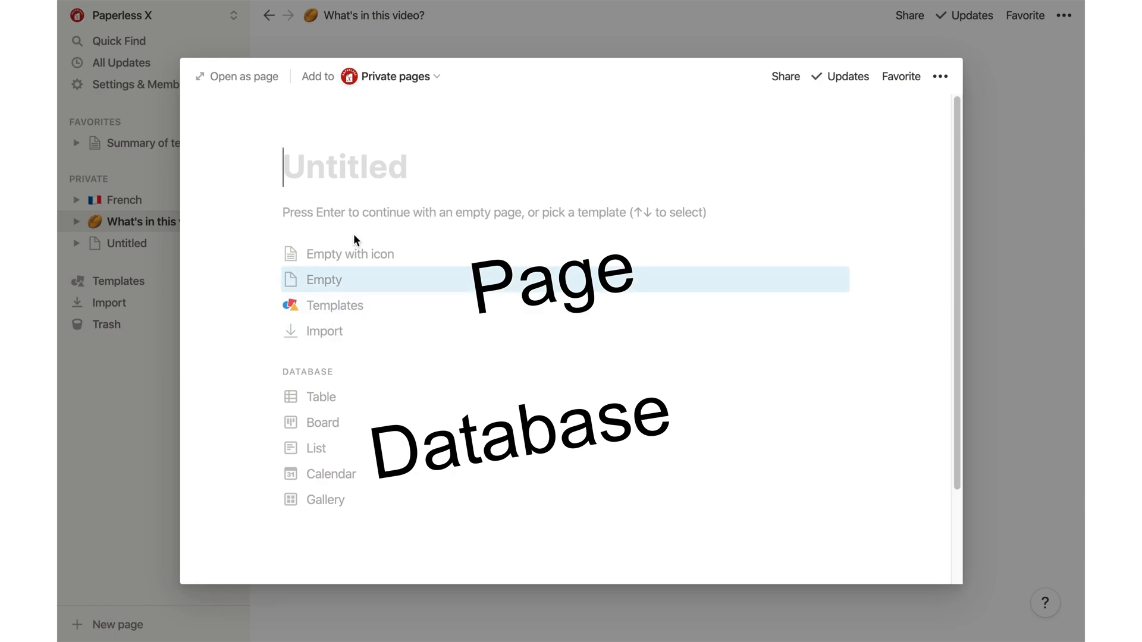
pyautogui.moveTo(362, 216)
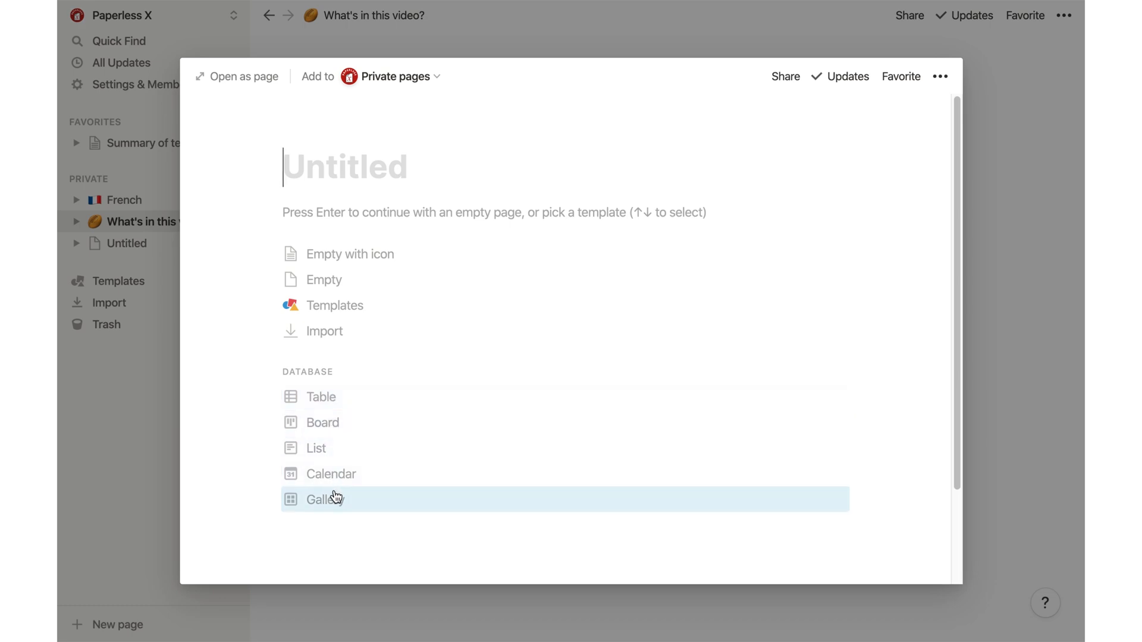
pyautogui.moveTo(371, 180)
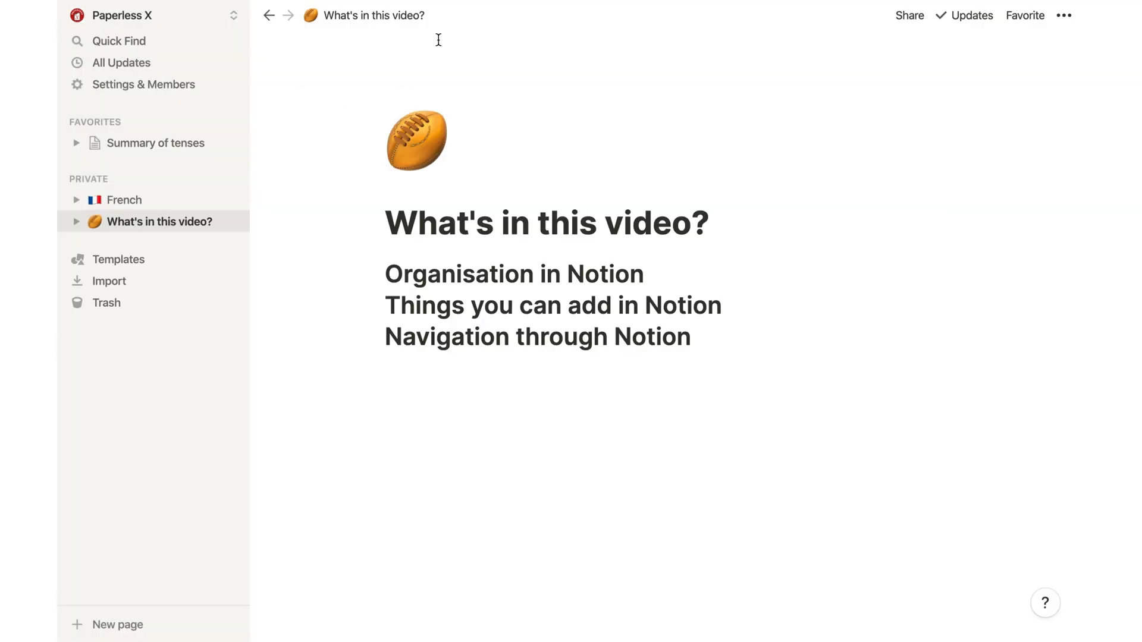
# Open the Past Participles note from the French database and look through its examples
pyautogui.click(125, 199)
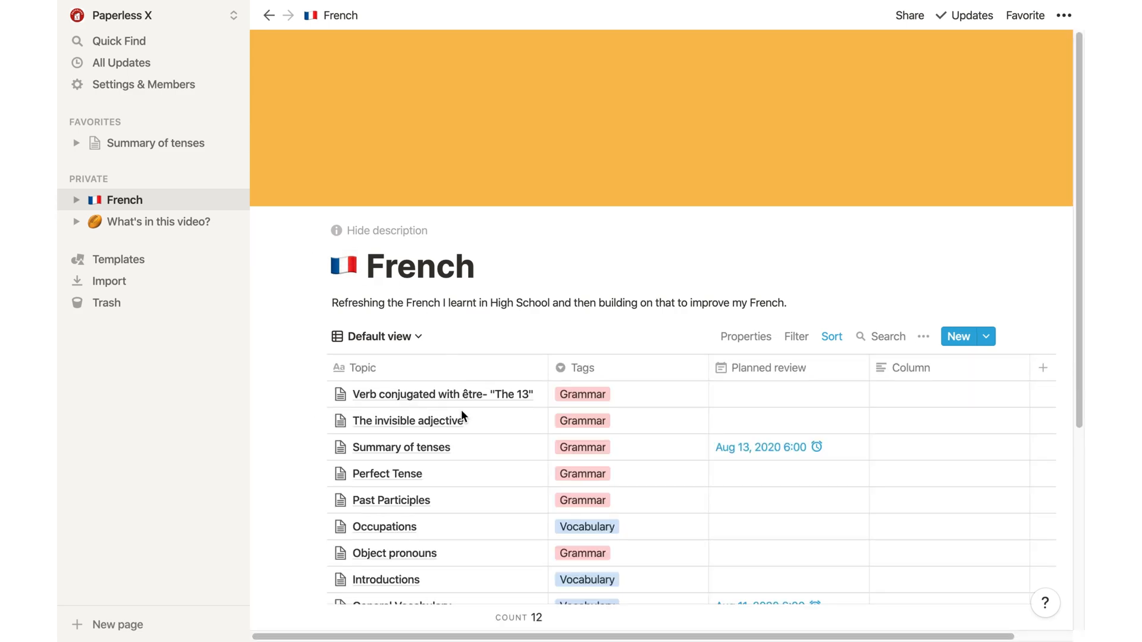
pyautogui.click(390, 499)
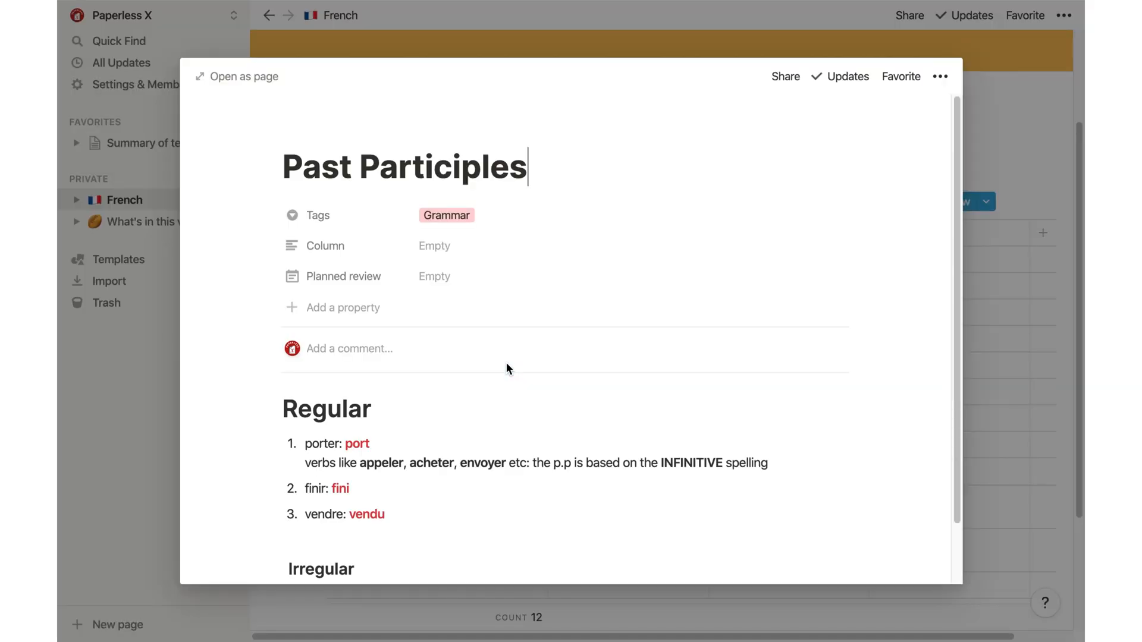
pyautogui.scroll(-3)
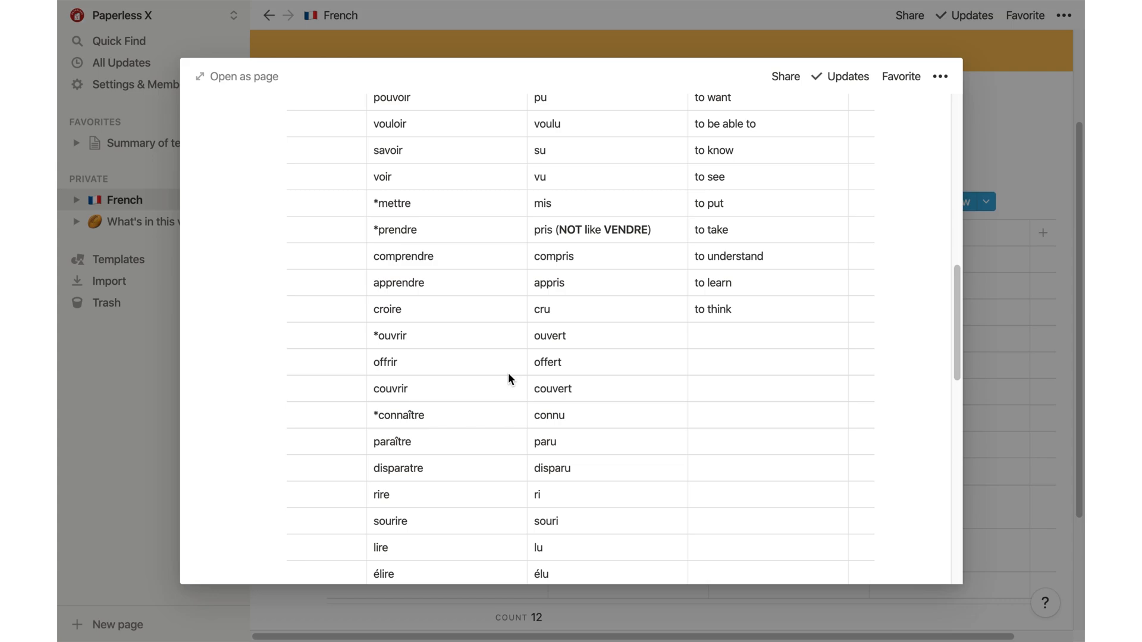
pyautogui.scroll(-3)
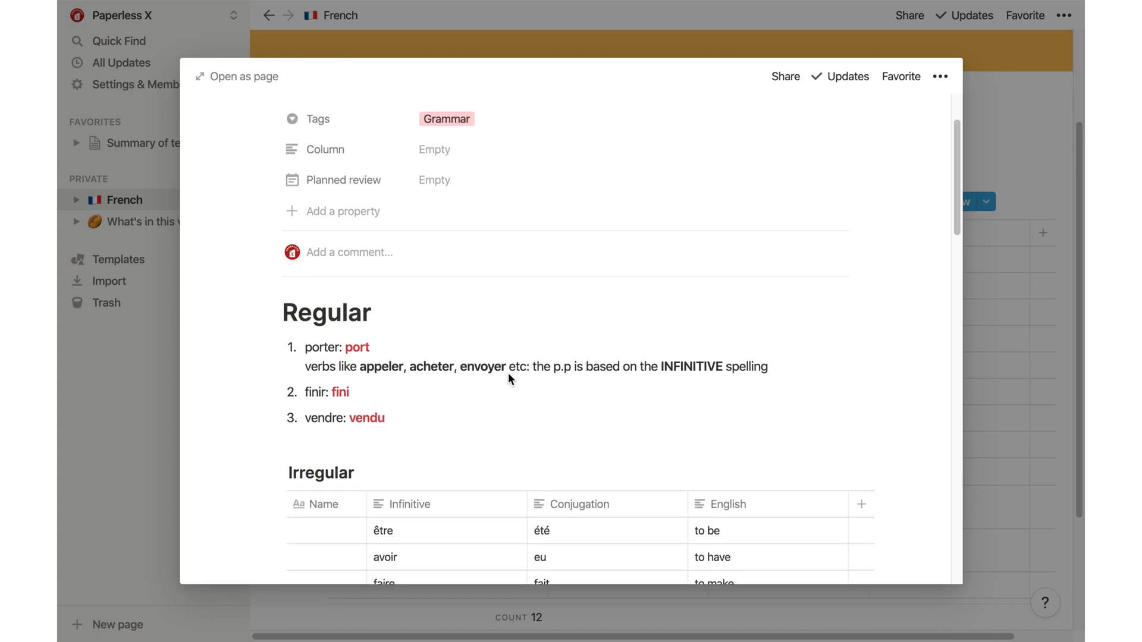
# List French's saved views in the sidebar and switch to its Calendar view
pyautogui.click(377, 174)
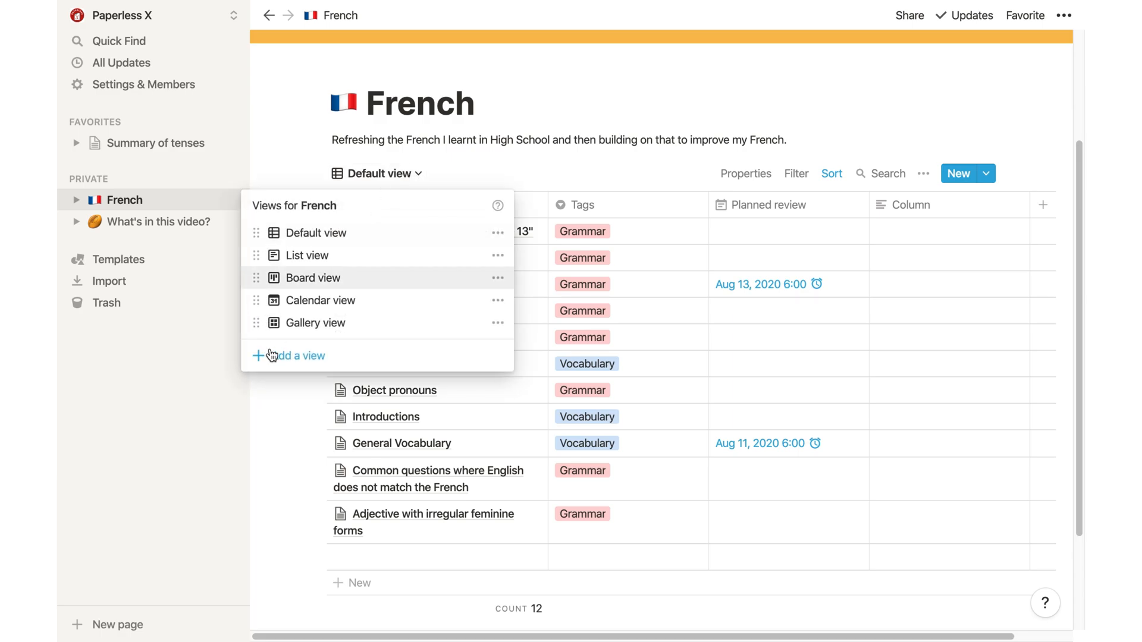
pyautogui.click(297, 356)
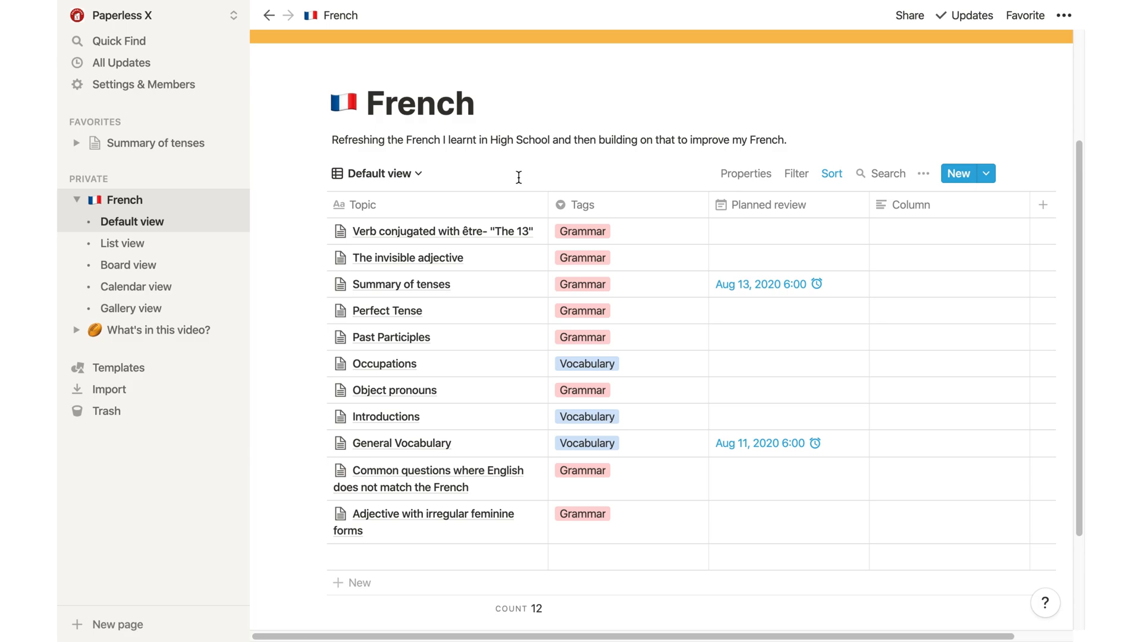
pyautogui.click(135, 287)
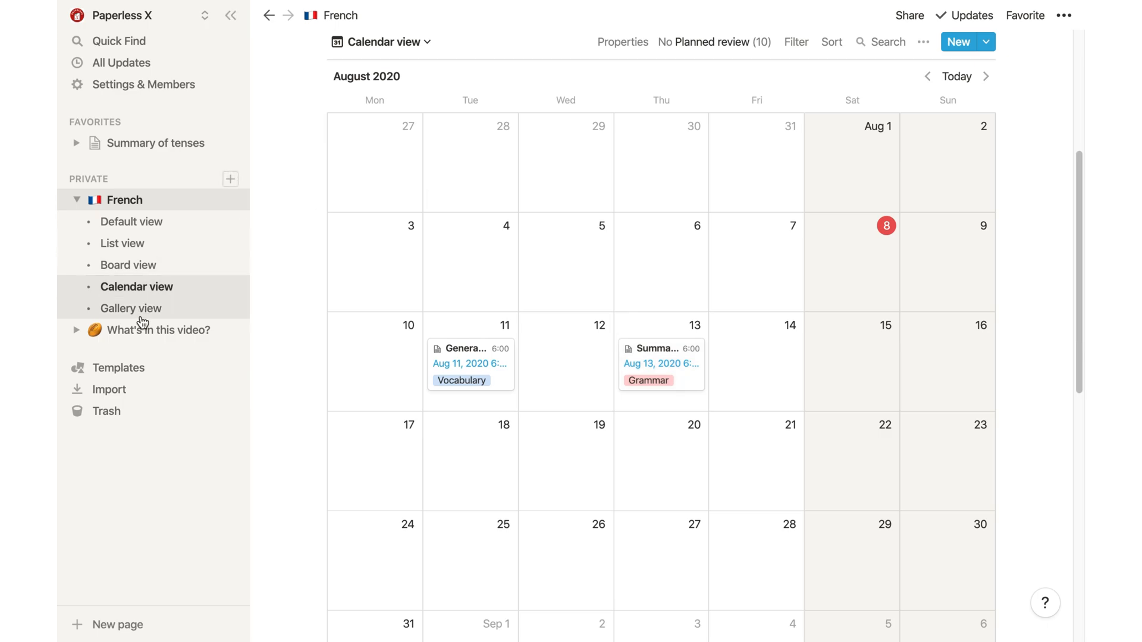
# Switch the French database to its gallery view and browse its cards
pyautogui.click(131, 308)
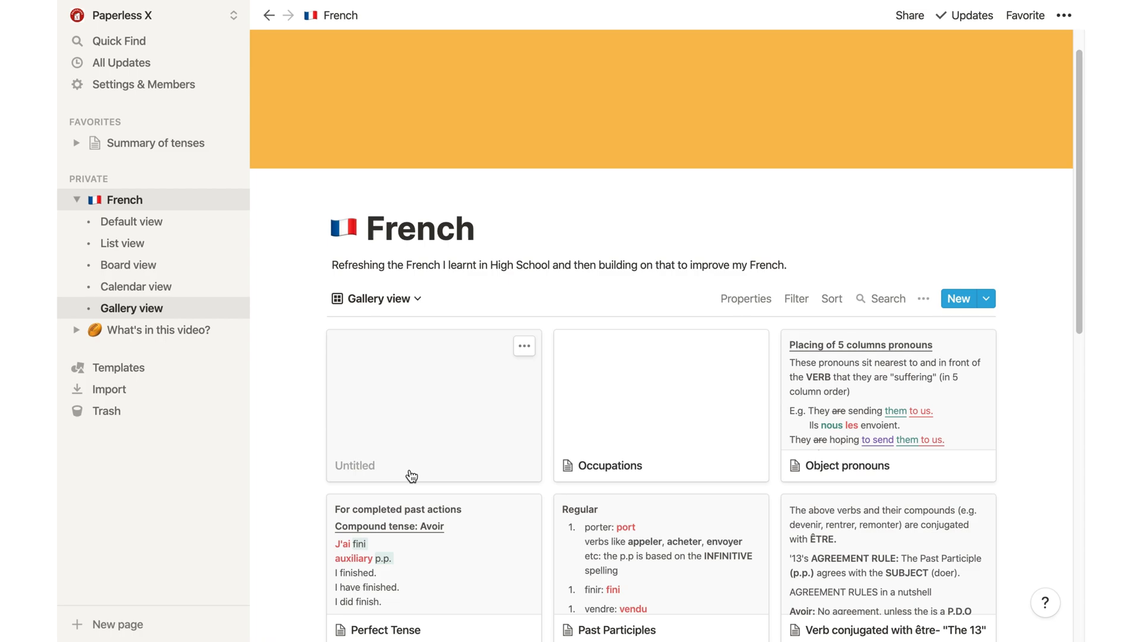
pyautogui.scroll(-3)
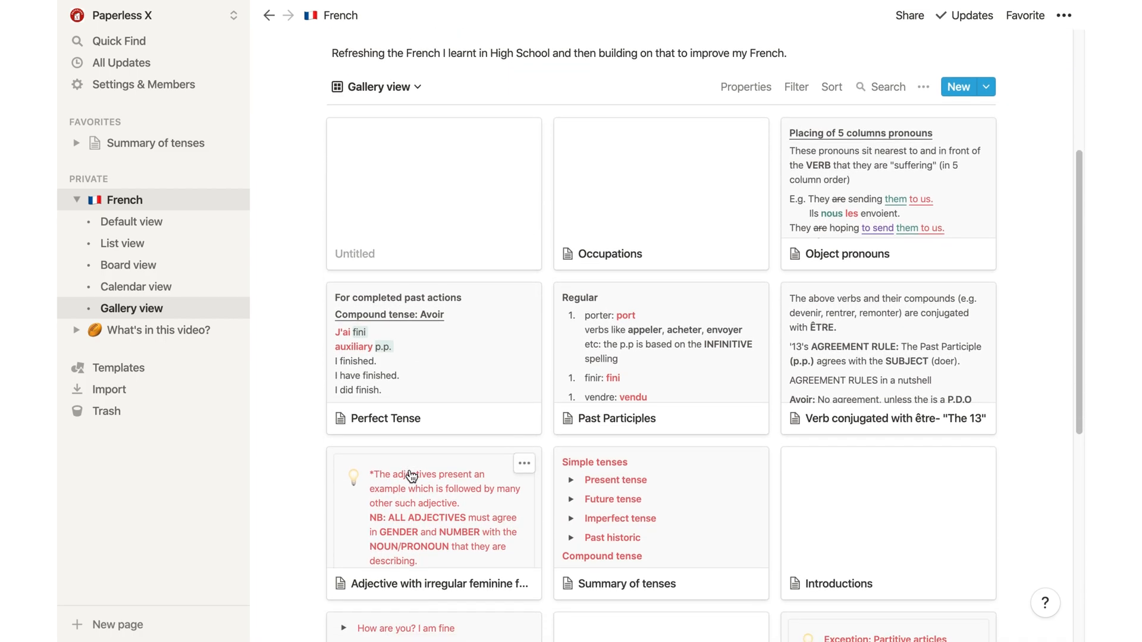
pyautogui.scroll(-3)
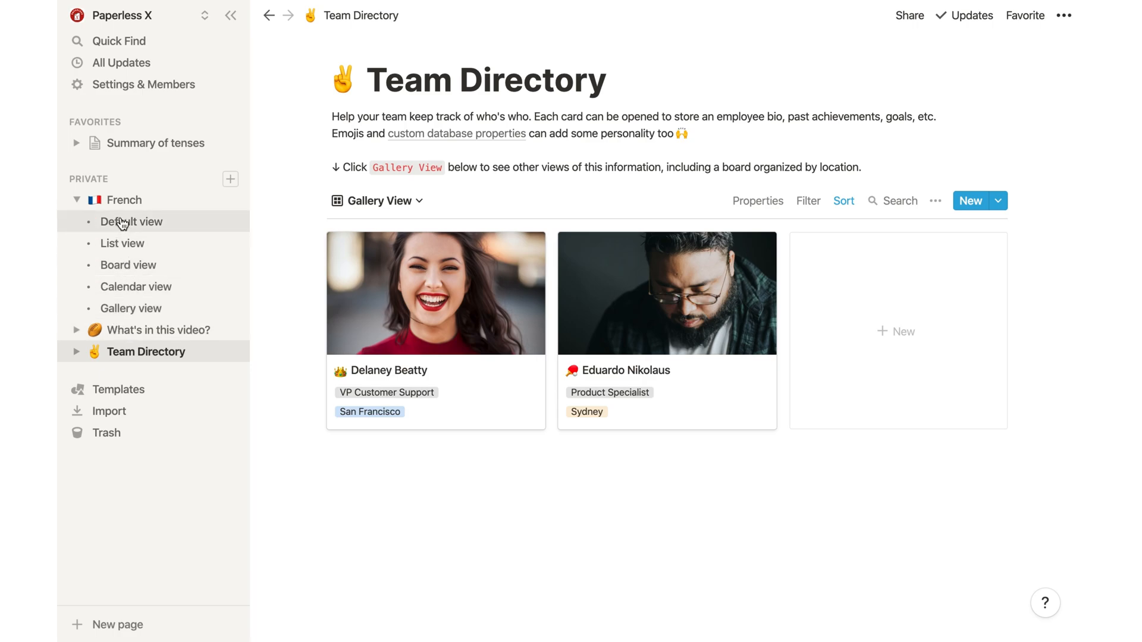
pyautogui.moveTo(121, 219)
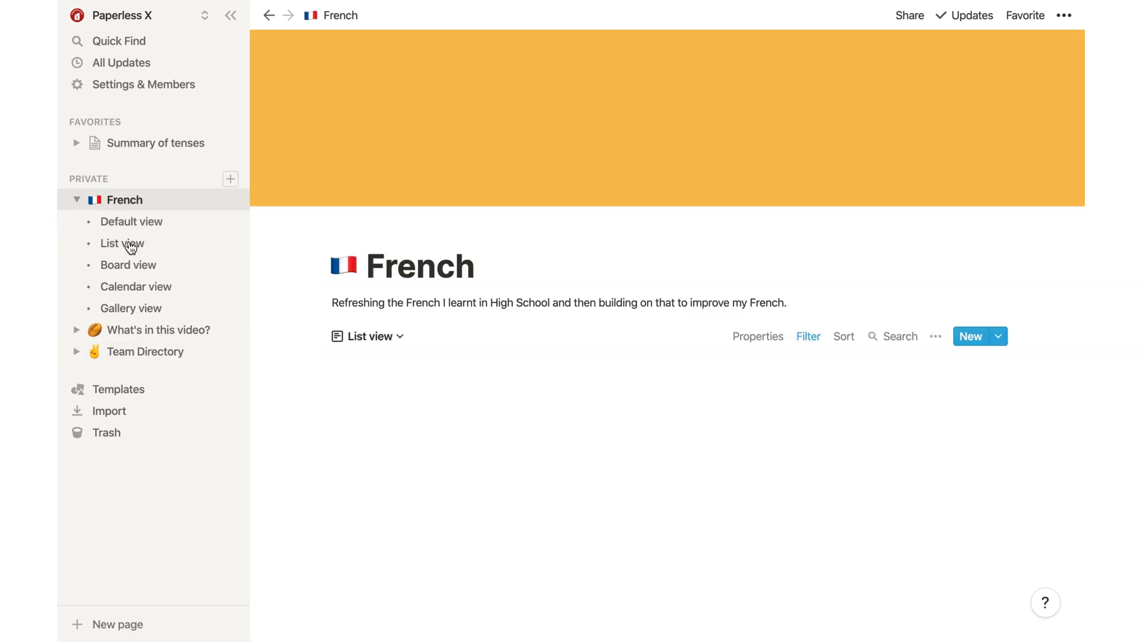
# In French's list view, show the Column property, hide Planned review, and toggle Tags
pyautogui.click(123, 242)
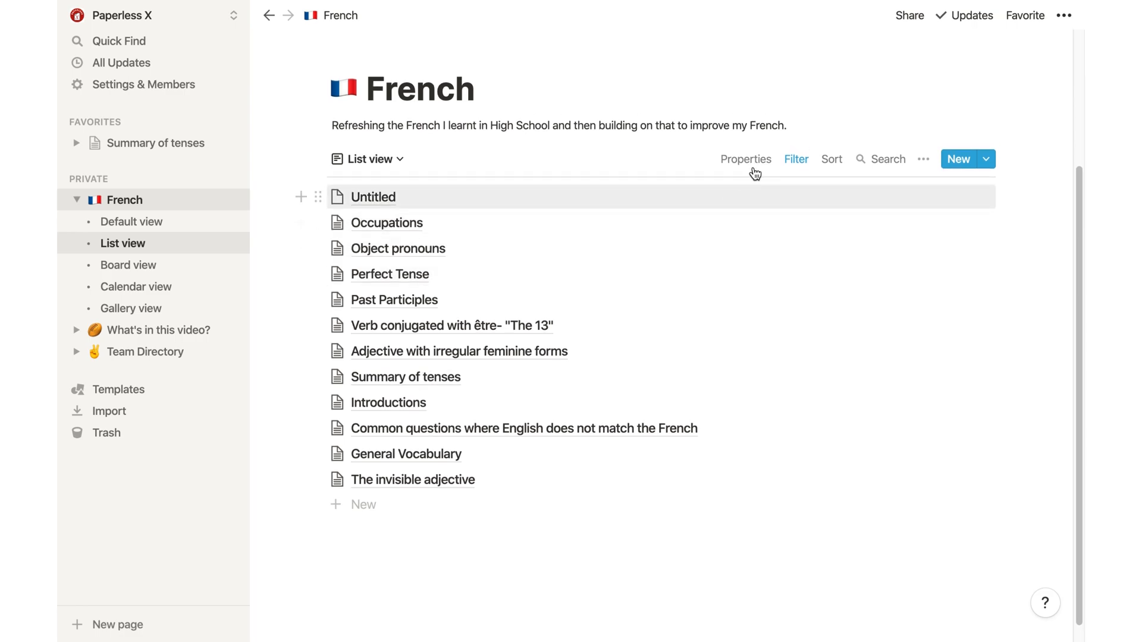
pyautogui.click(744, 158)
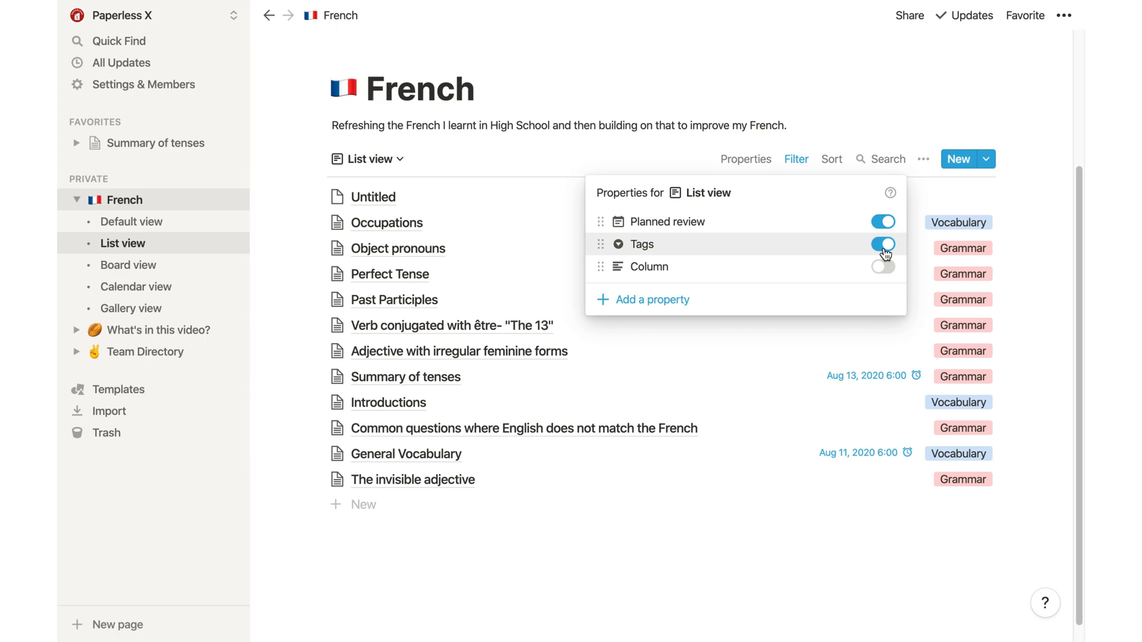
pyautogui.click(882, 265)
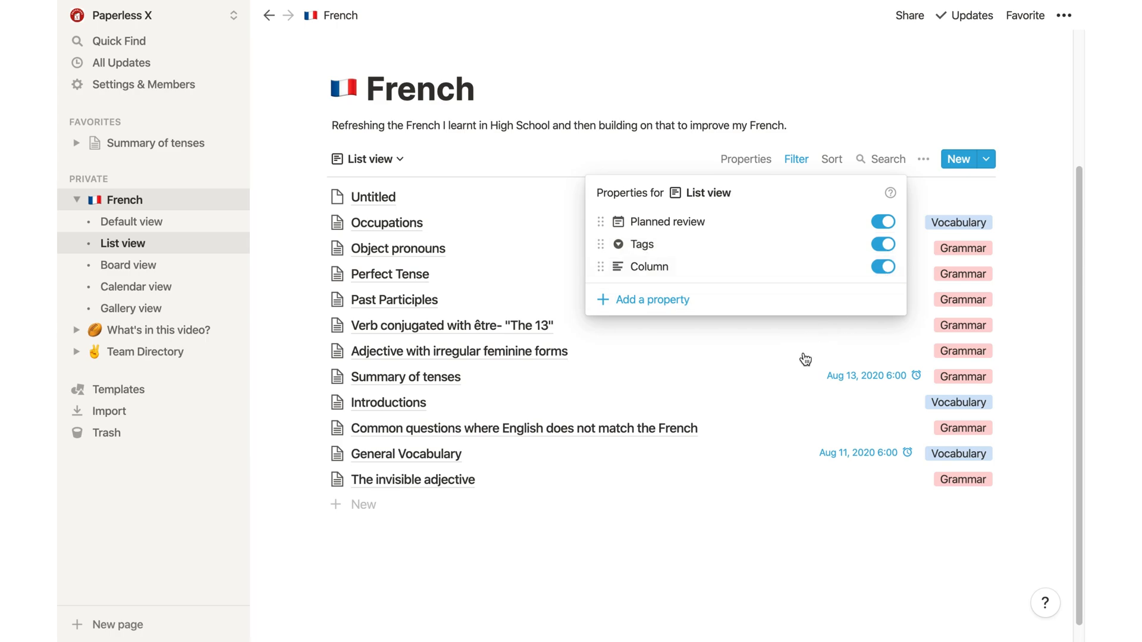
pyautogui.click(882, 221)
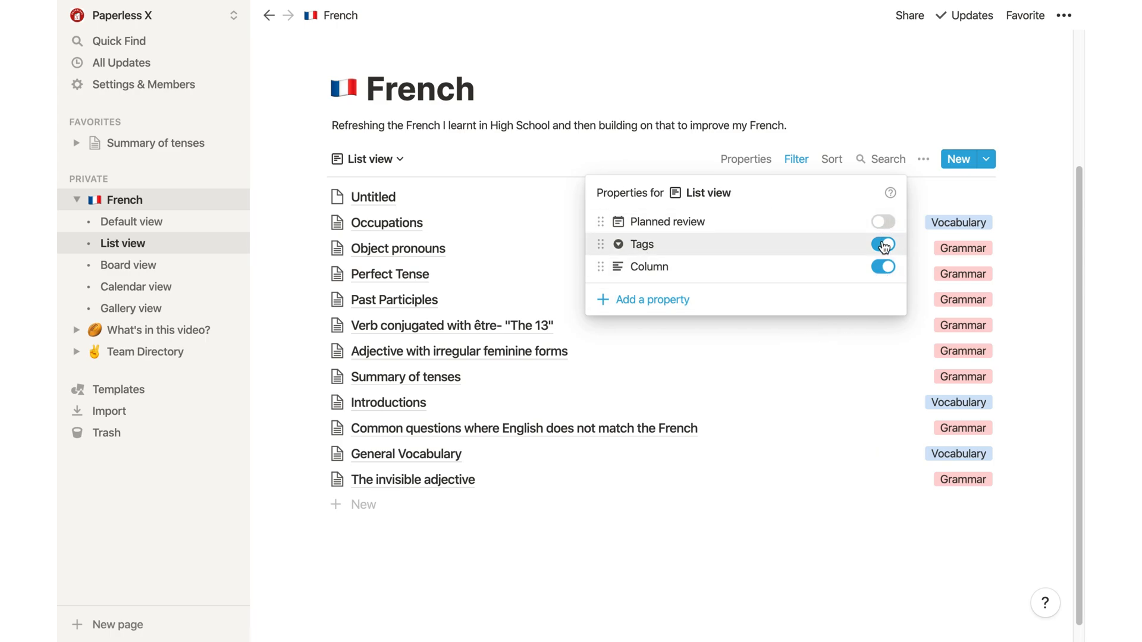
pyautogui.click(128, 264)
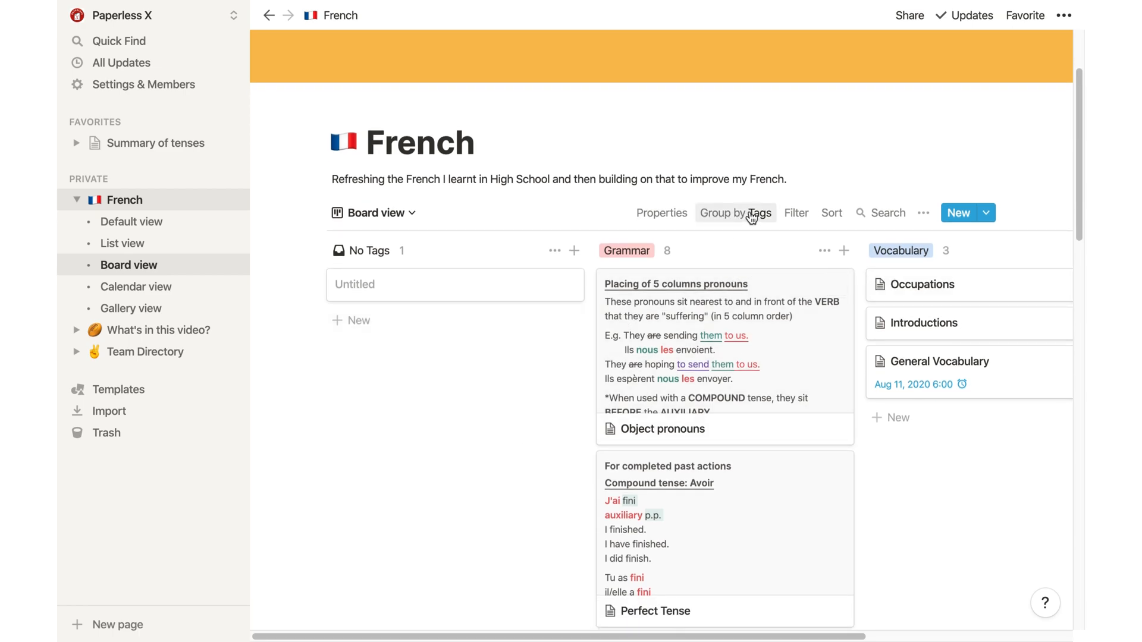
# Show French as a board with Grammar and Vocabulary columns and scroll through it
pyautogui.click(734, 213)
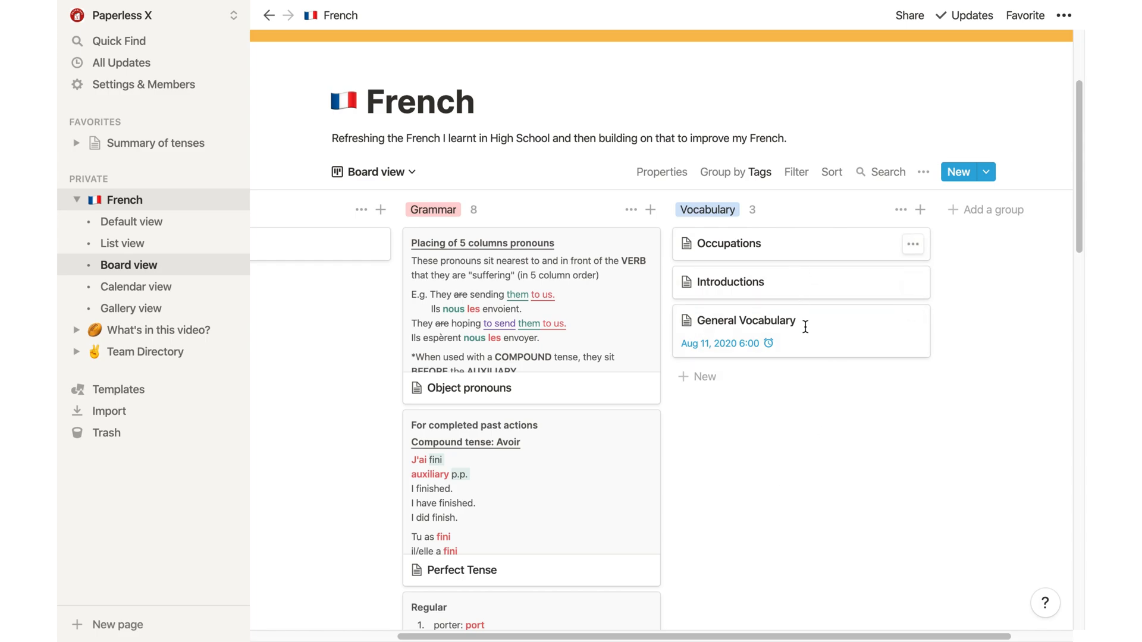
pyautogui.scroll(-3)
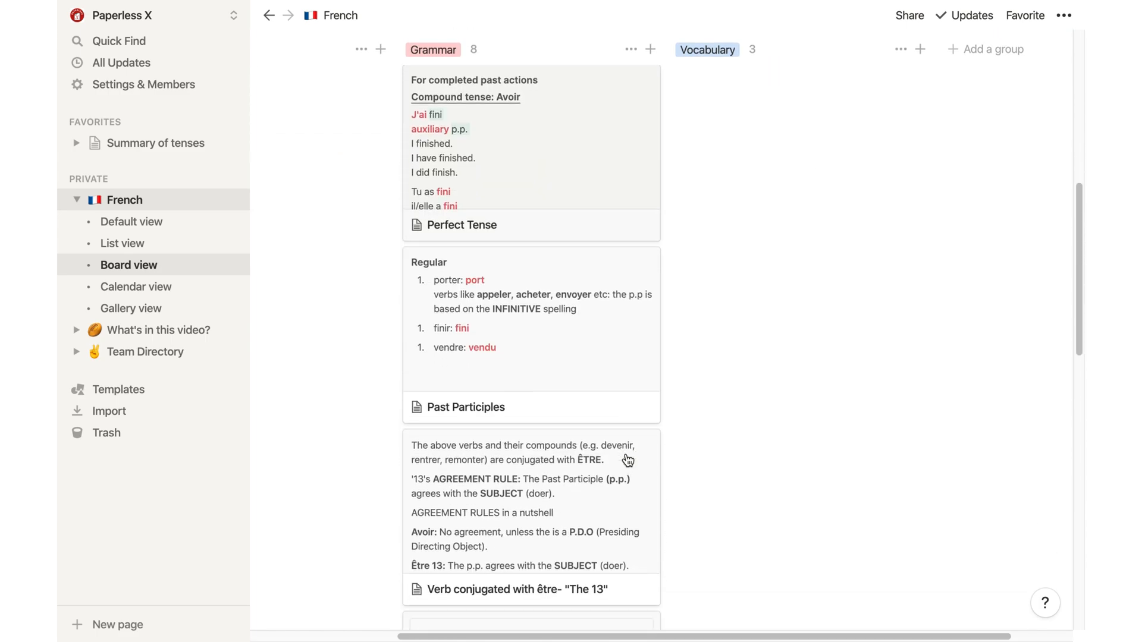
pyautogui.scroll(-3)
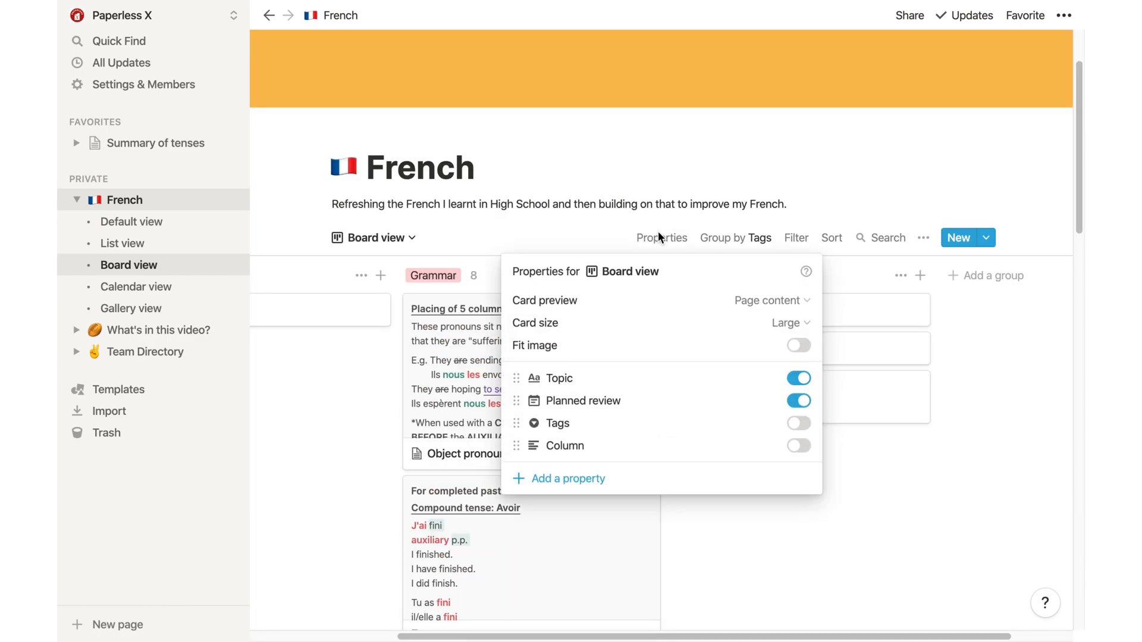
# Set the board cards to medium size and fit whole portrait photos inside Team Directory cards
pyautogui.click(786, 322)
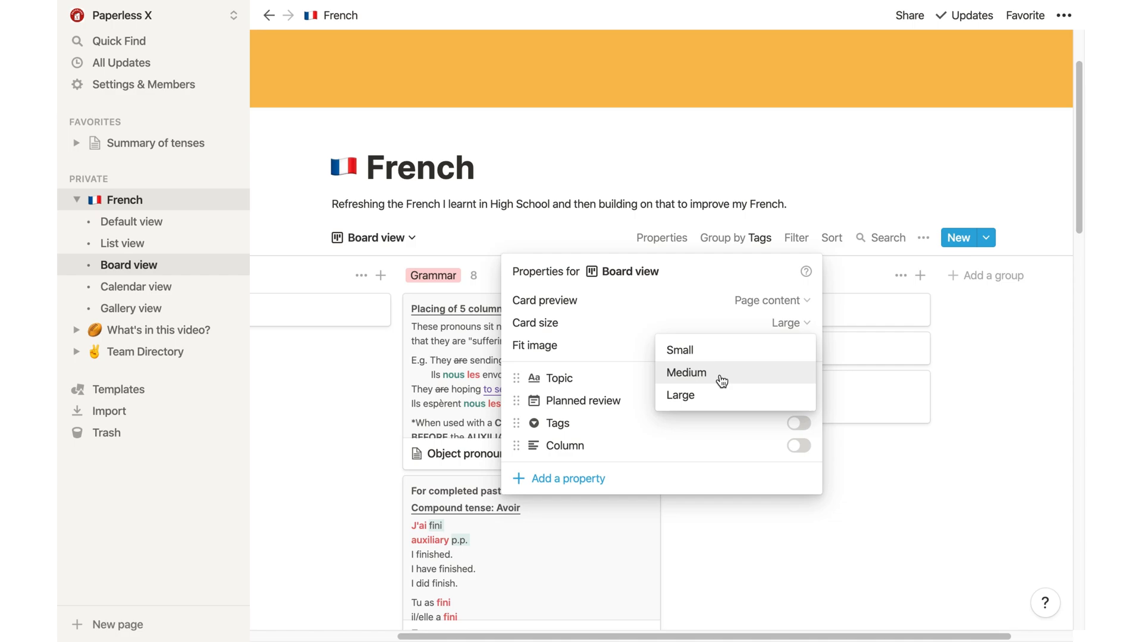
pyautogui.click(145, 352)
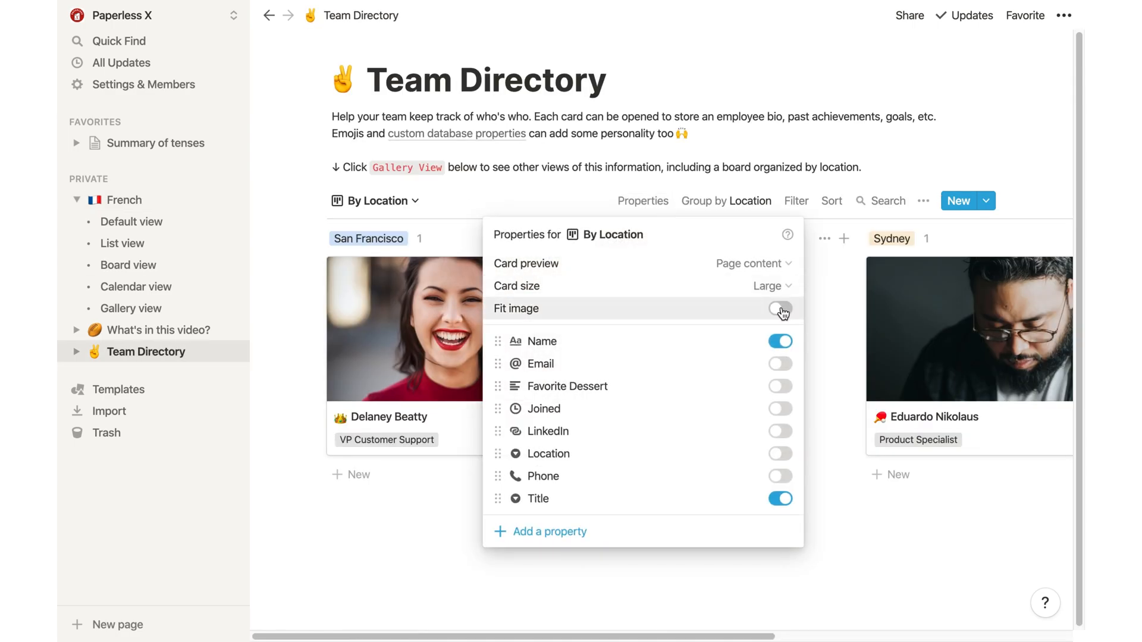
pyautogui.click(778, 308)
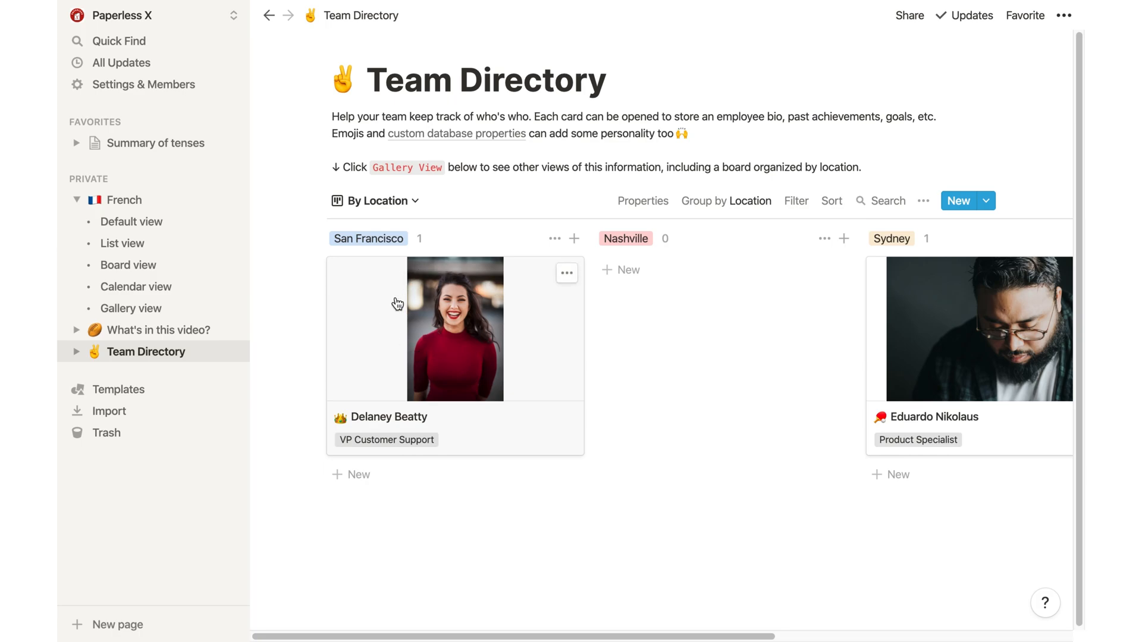
pyautogui.click(122, 199)
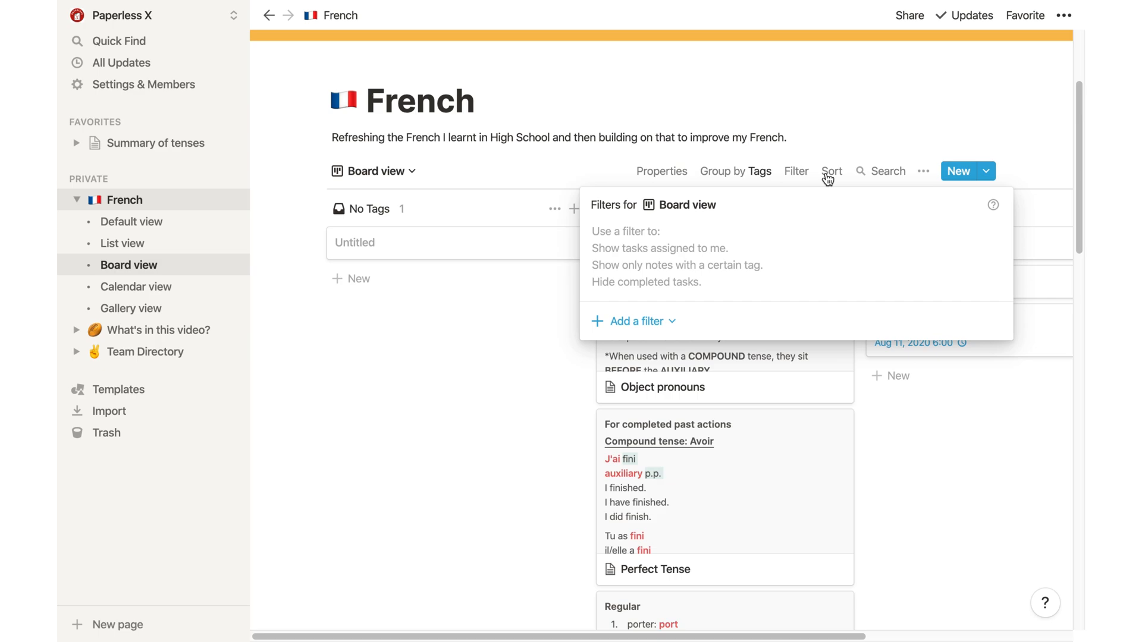
# View the sorting options for the board
pyautogui.click(831, 170)
pyautogui.write('Paperless X review')
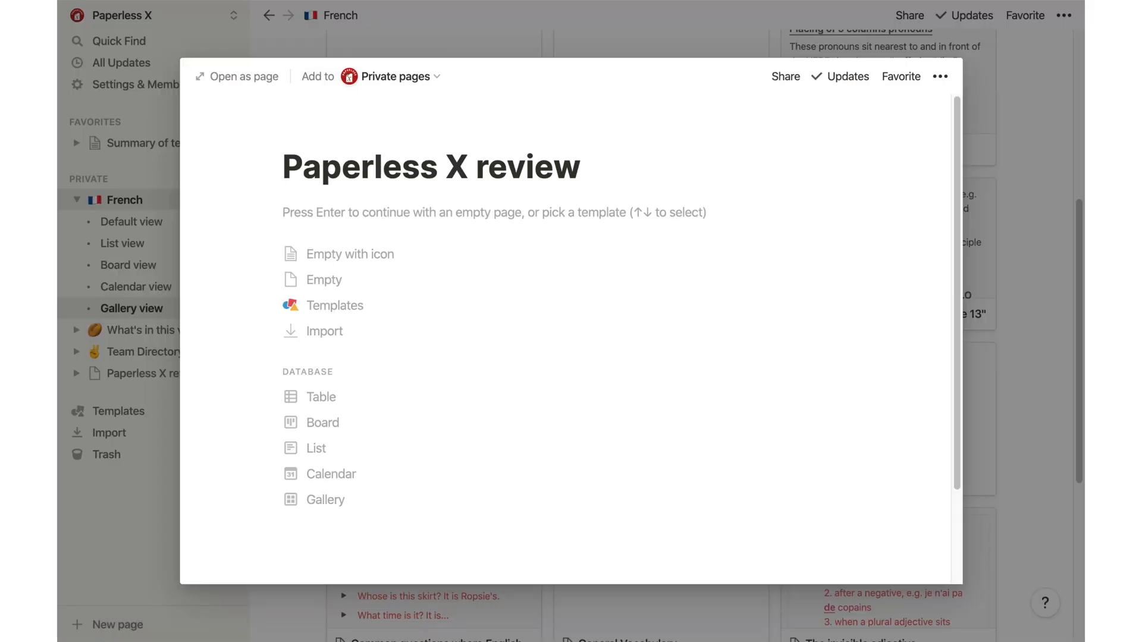
# Open Paperless X review as a full page
pyautogui.click(244, 76)
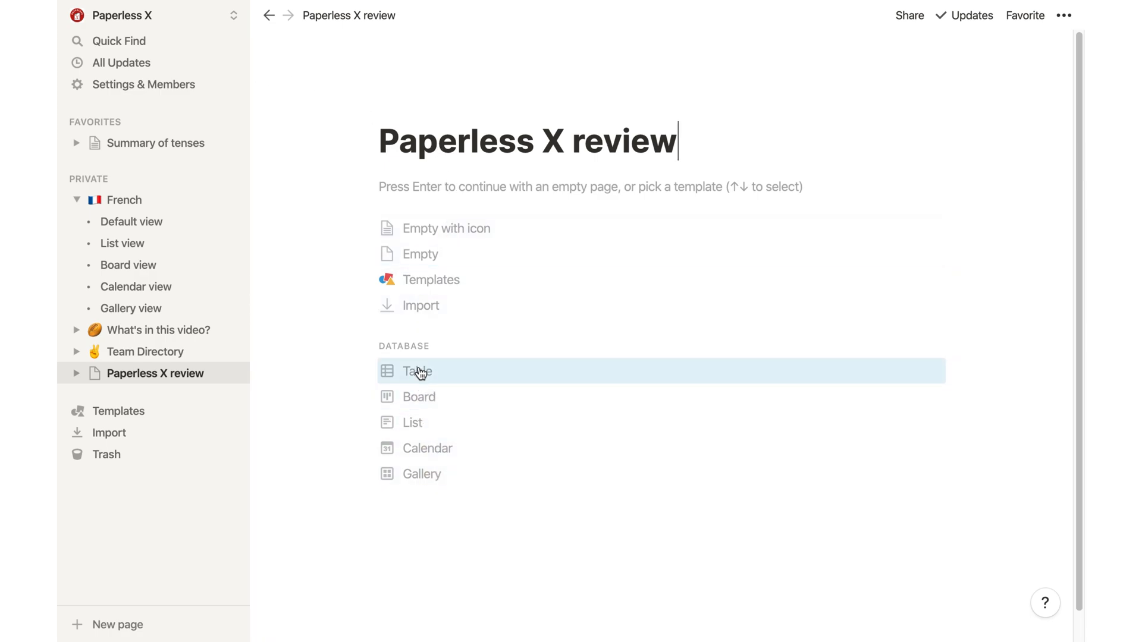
pyautogui.moveTo(421, 474)
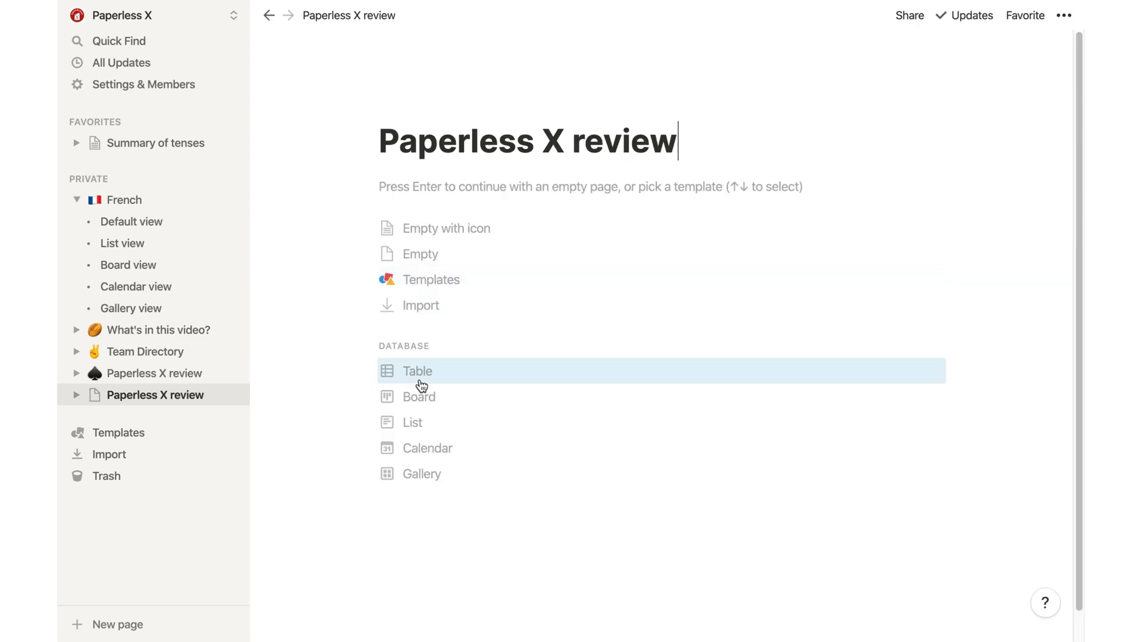
# Make the page a table database and set a custom uploaded image as its icon
pyautogui.click(417, 371)
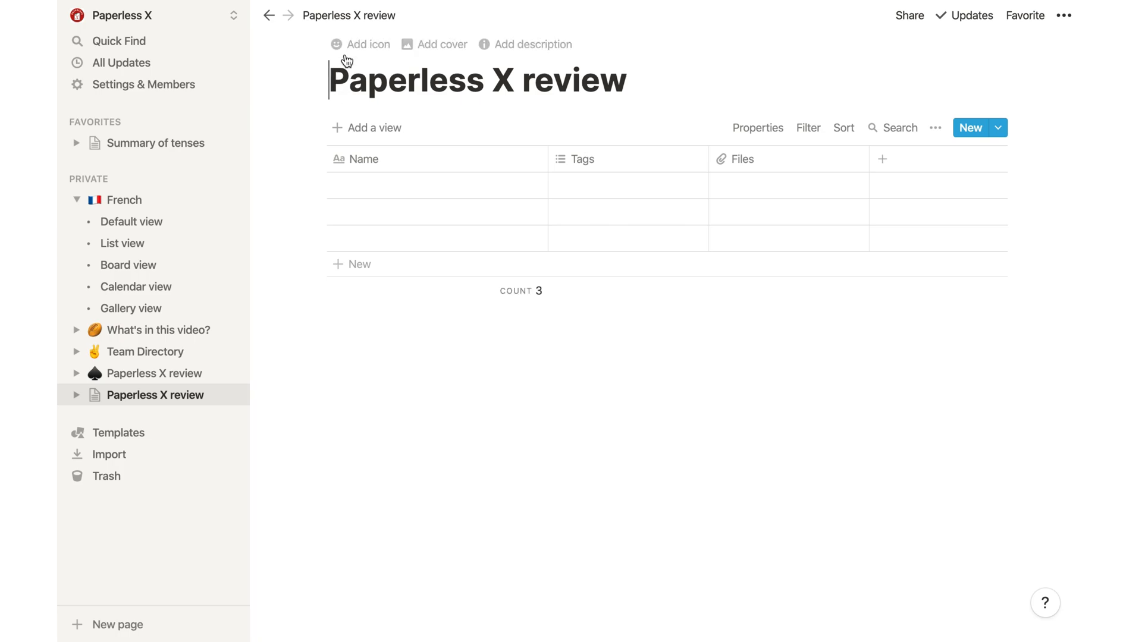
pyautogui.click(359, 44)
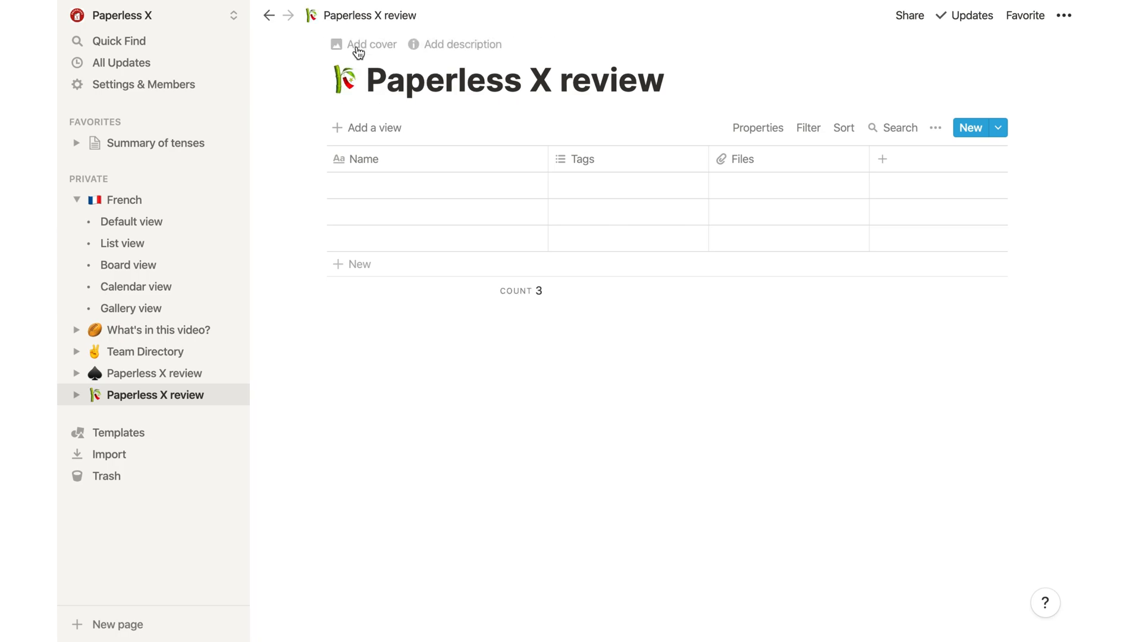
pyautogui.click(345, 80)
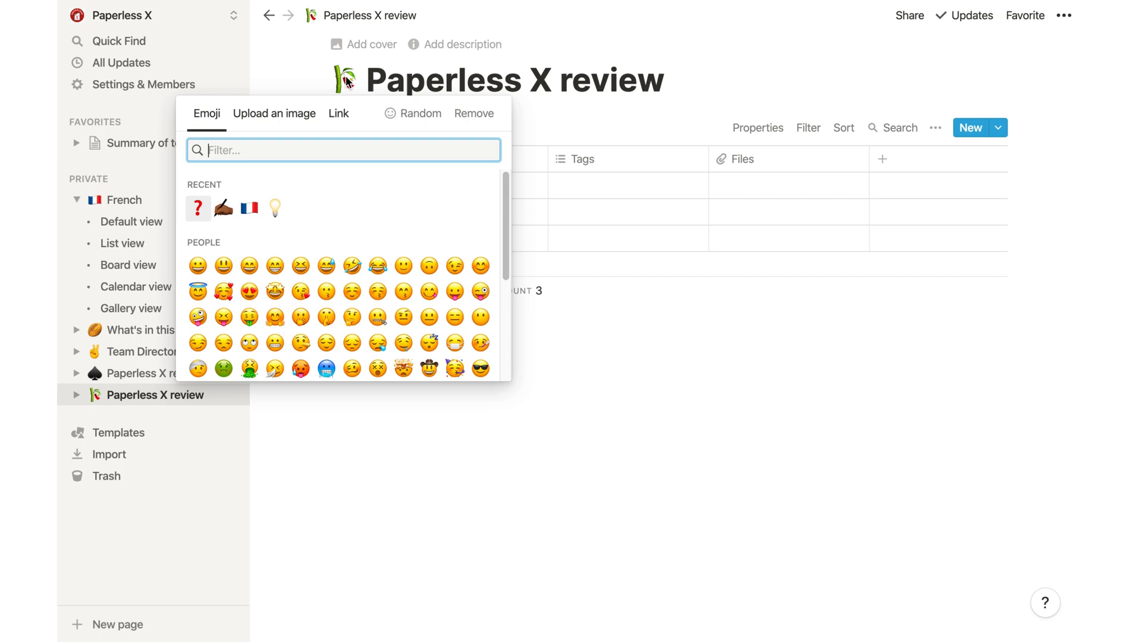
pyautogui.click(273, 114)
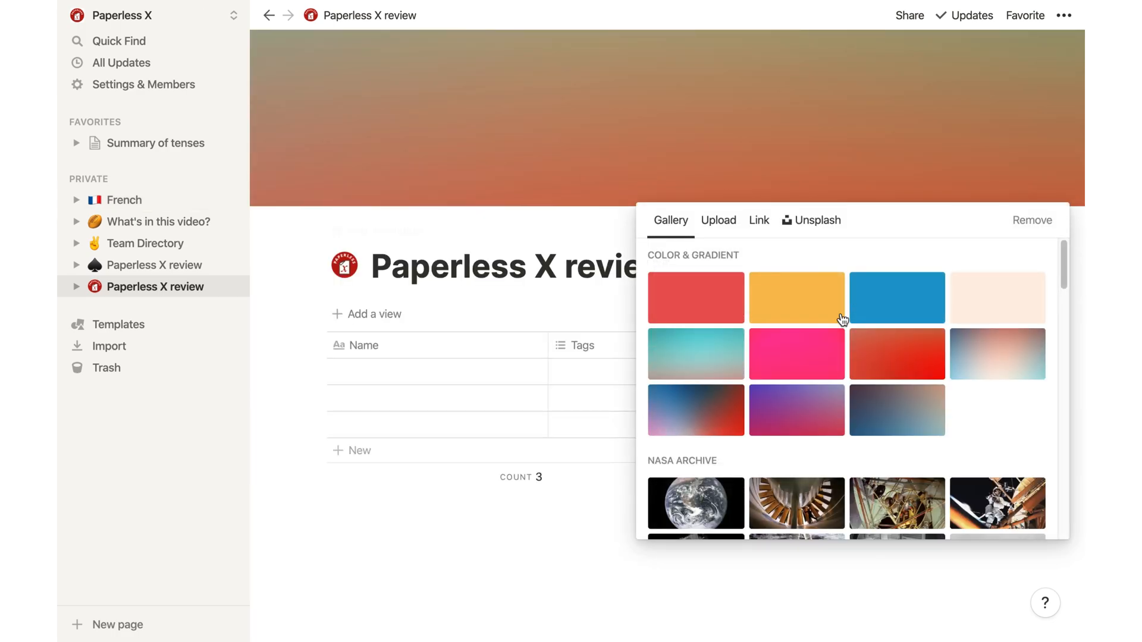
# Browse the cover Gallery and Unsplash photos, then settle on the Upload option for the cover
pyautogui.scroll(-3)
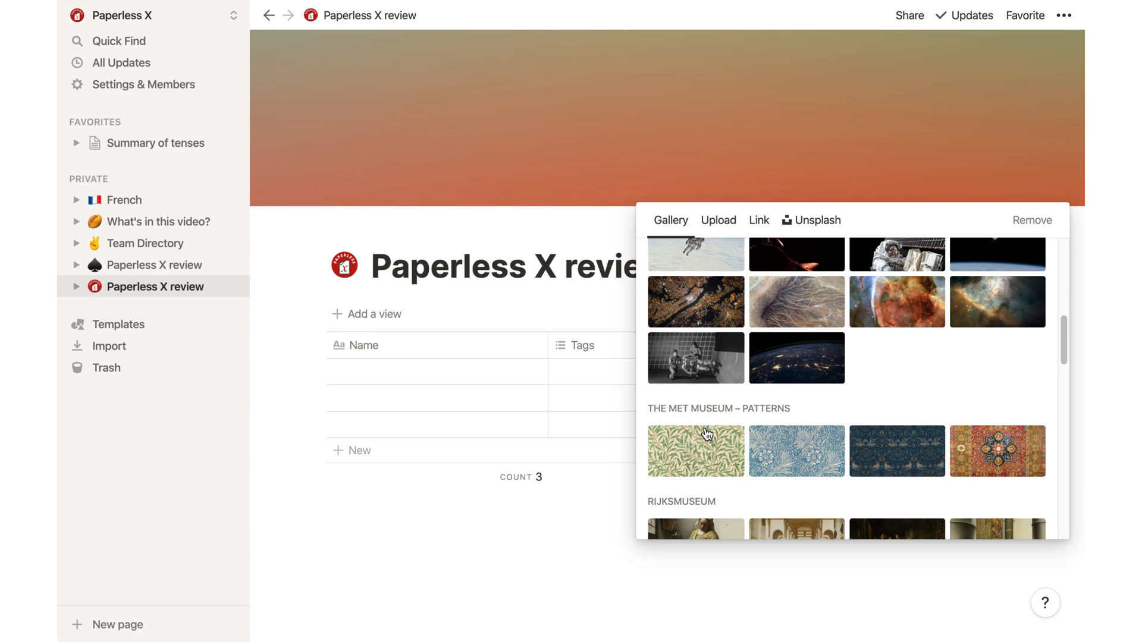
pyautogui.click(717, 220)
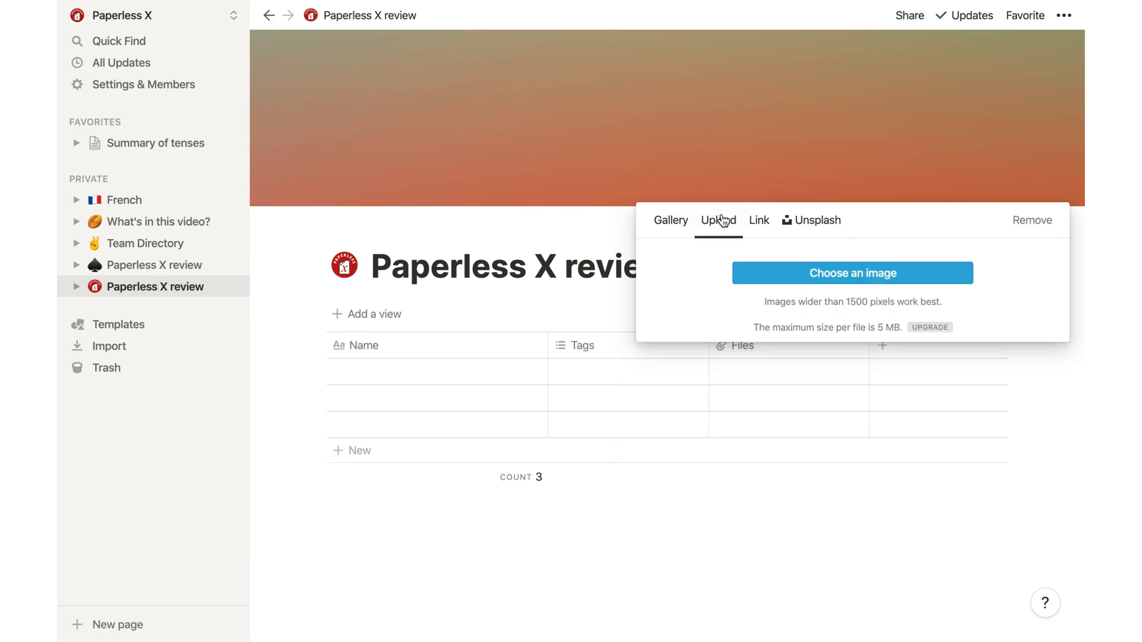
pyautogui.click(814, 220)
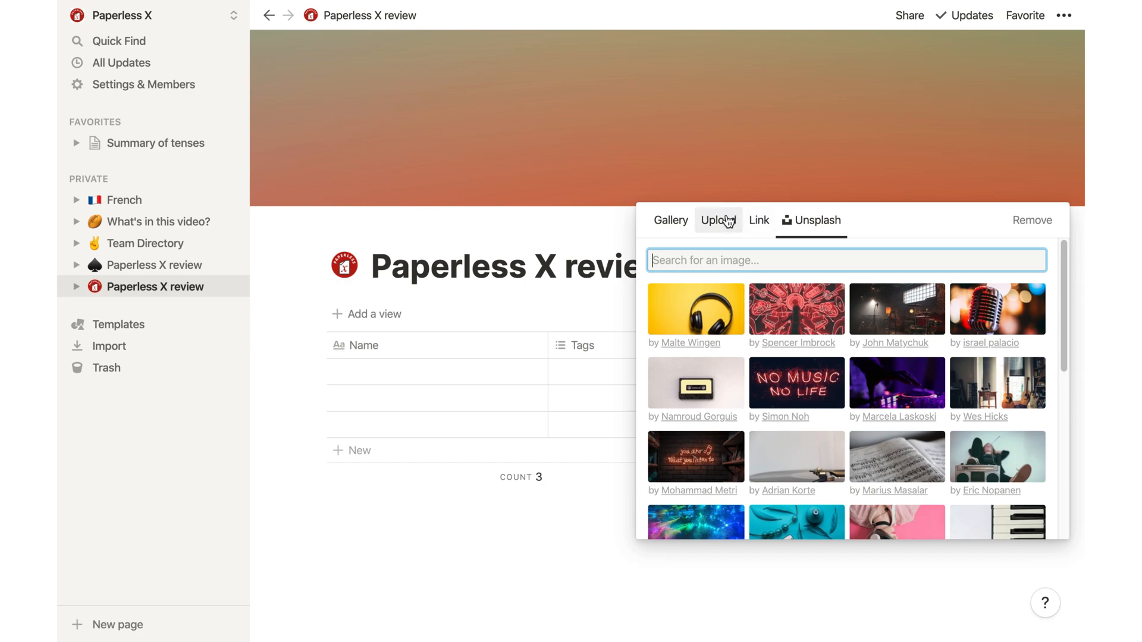
pyautogui.click(717, 220)
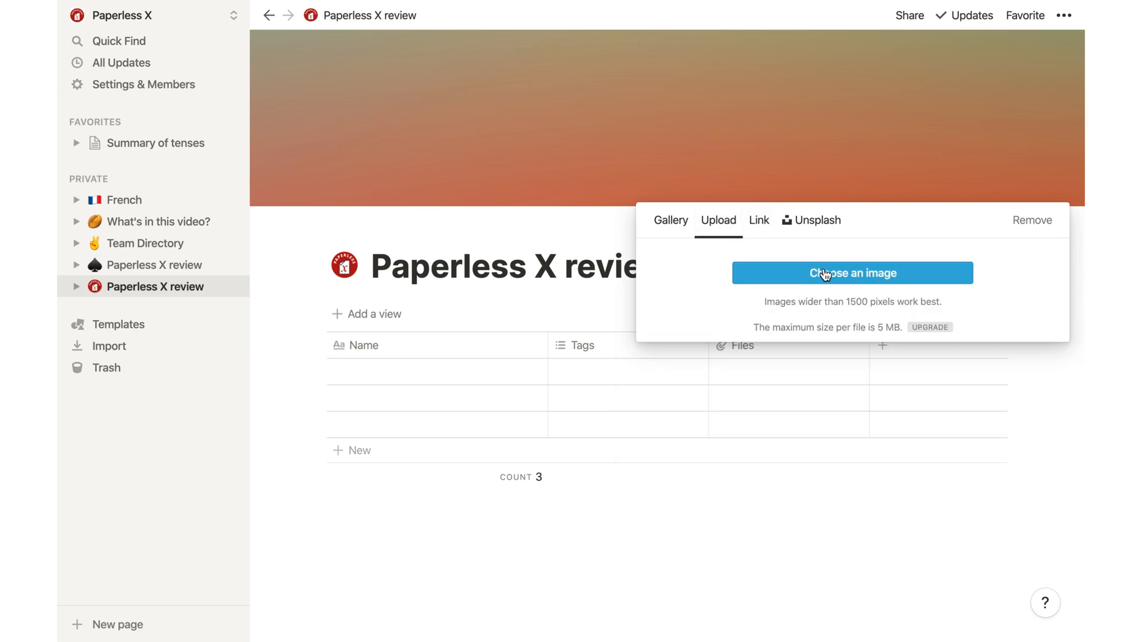
pyautogui.moveTo(887, 335)
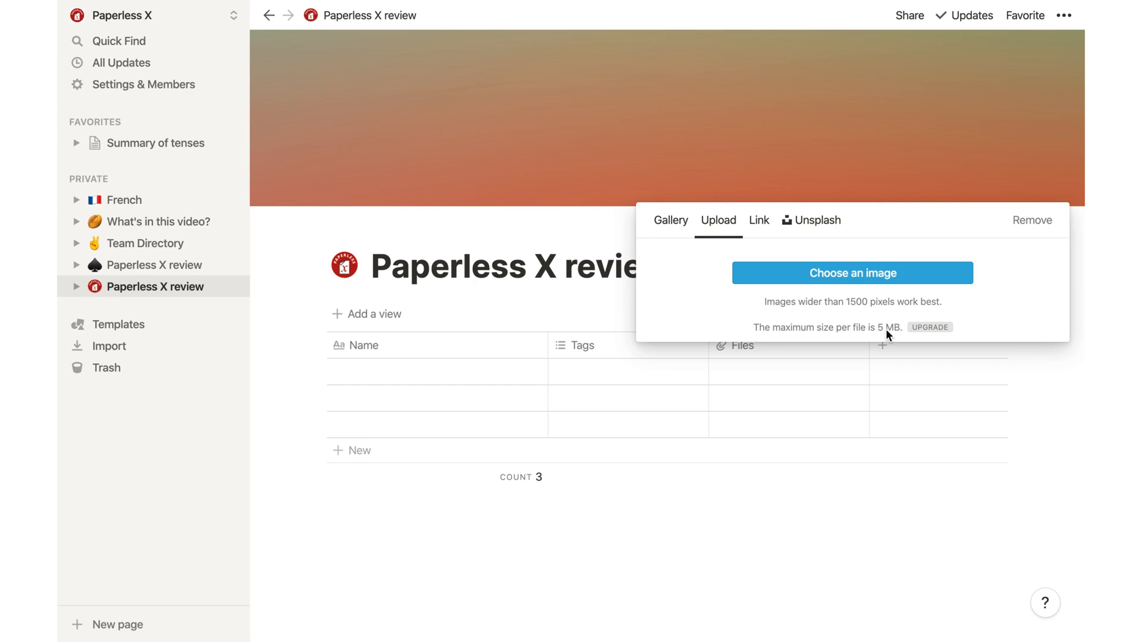
# Write the database description note and the 'no where to add a description' line, then return to French
pyautogui.write('Le desc')
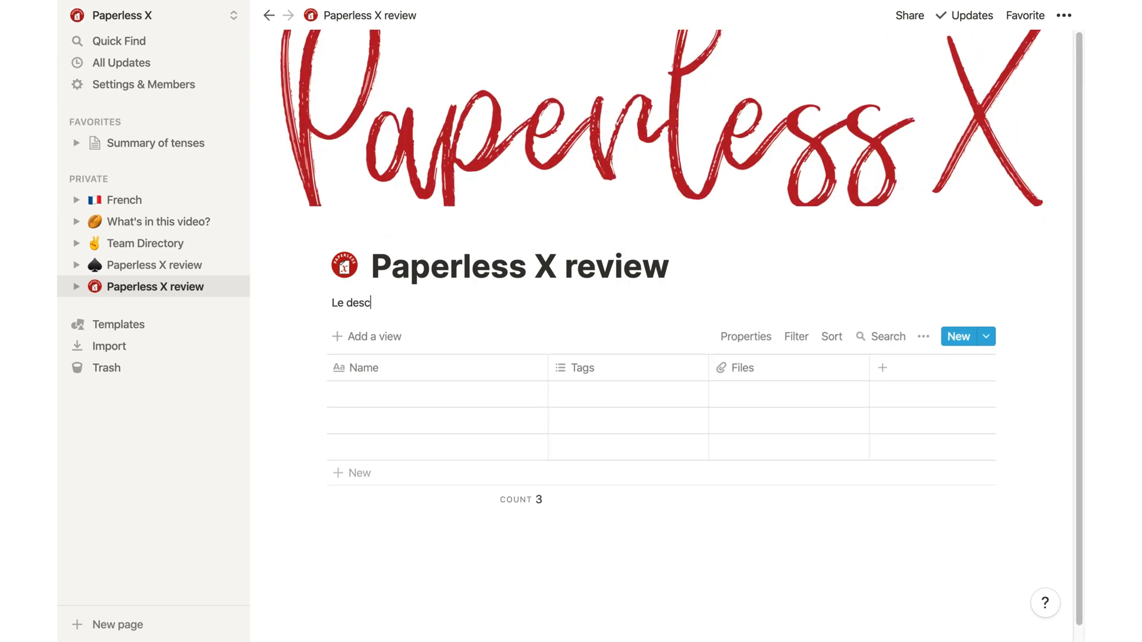
pyautogui.write('ription for this database is an explanation on')
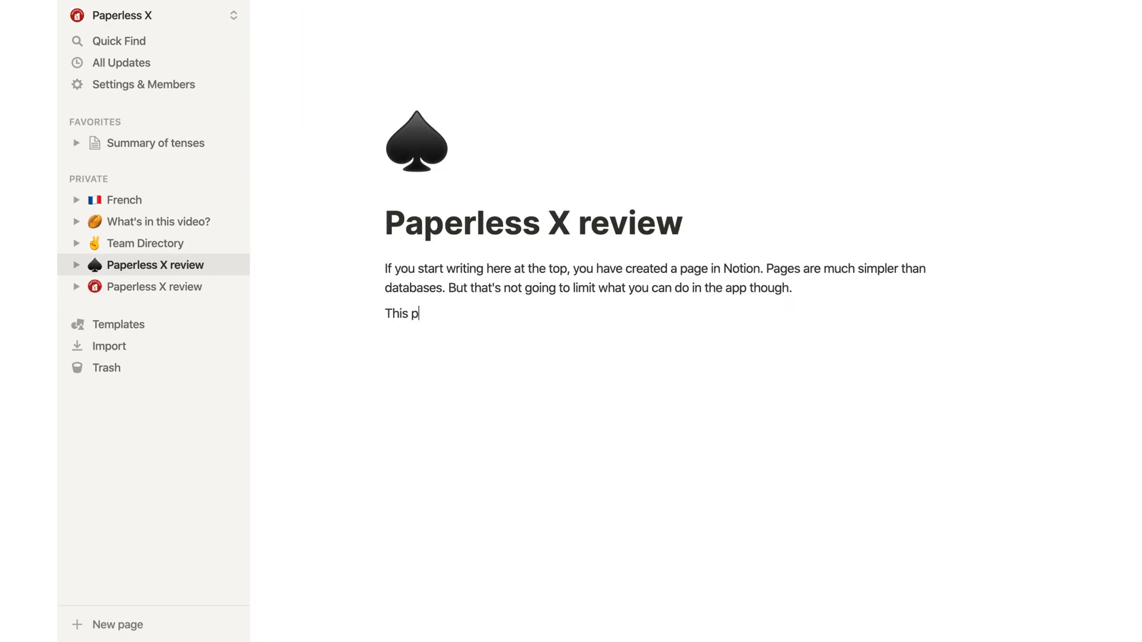
pyautogui.write('age has no where to add a description.')
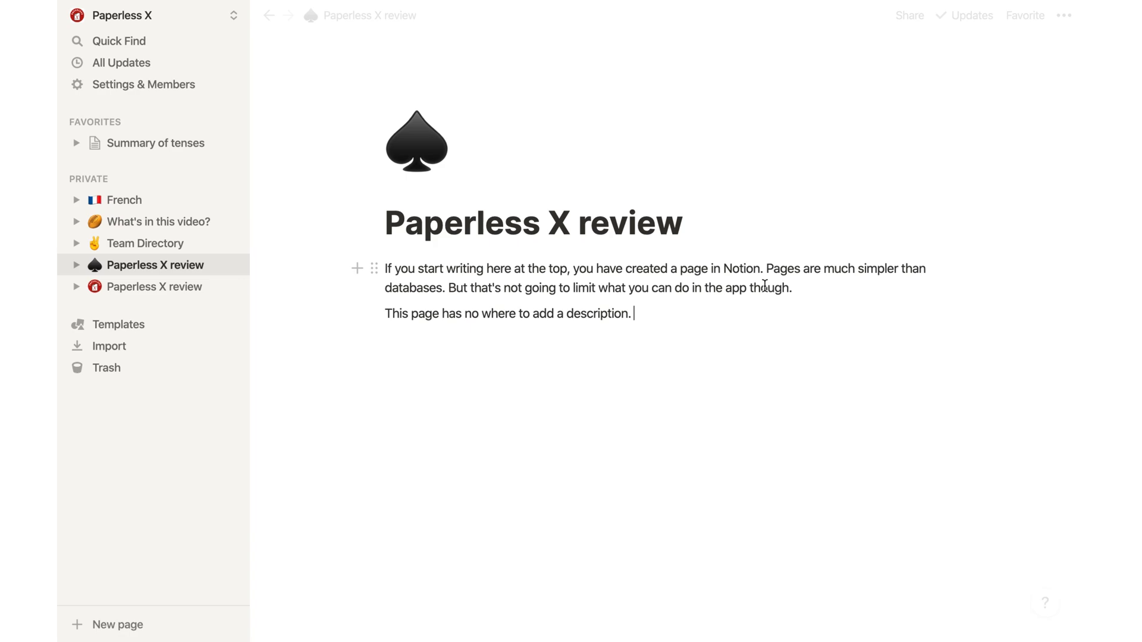
pyautogui.click(125, 200)
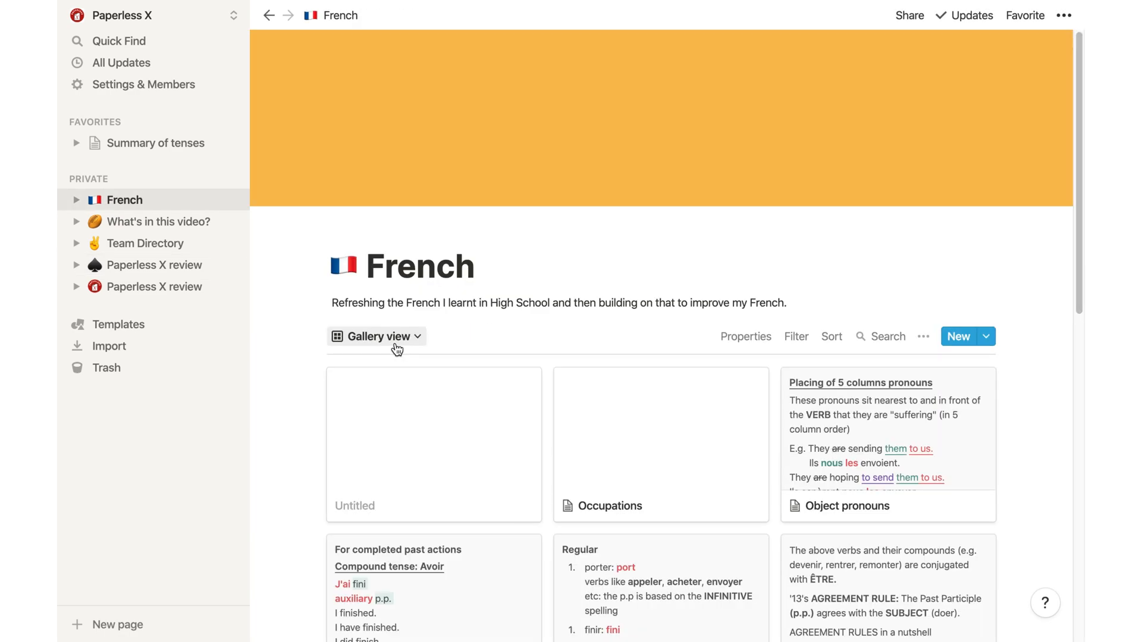
pyautogui.click(377, 337)
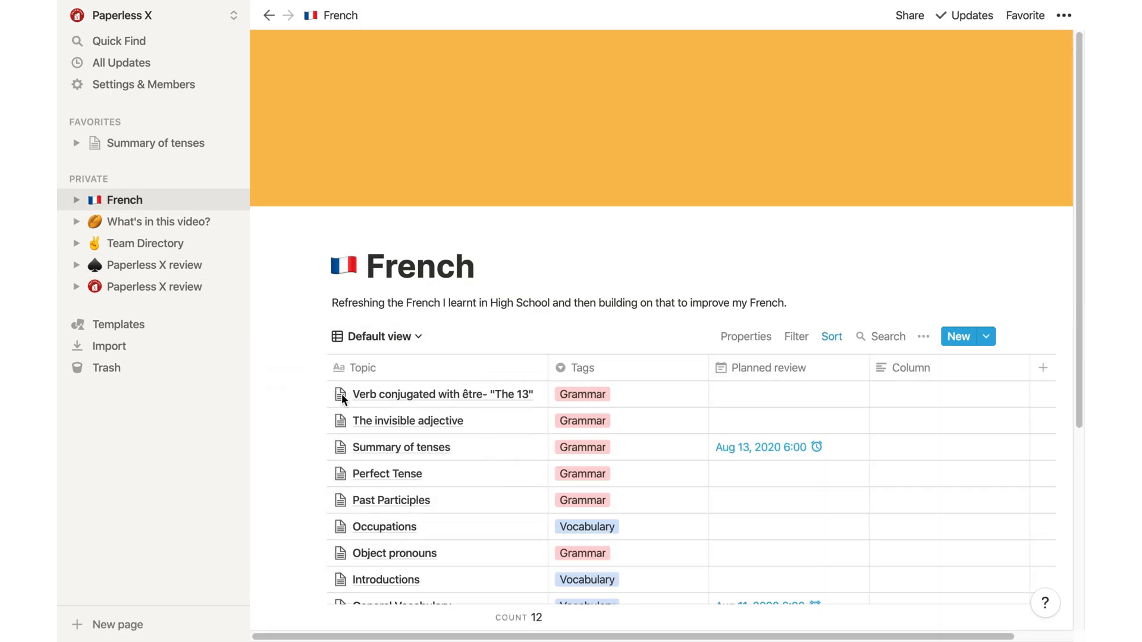
pyautogui.scroll(-3)
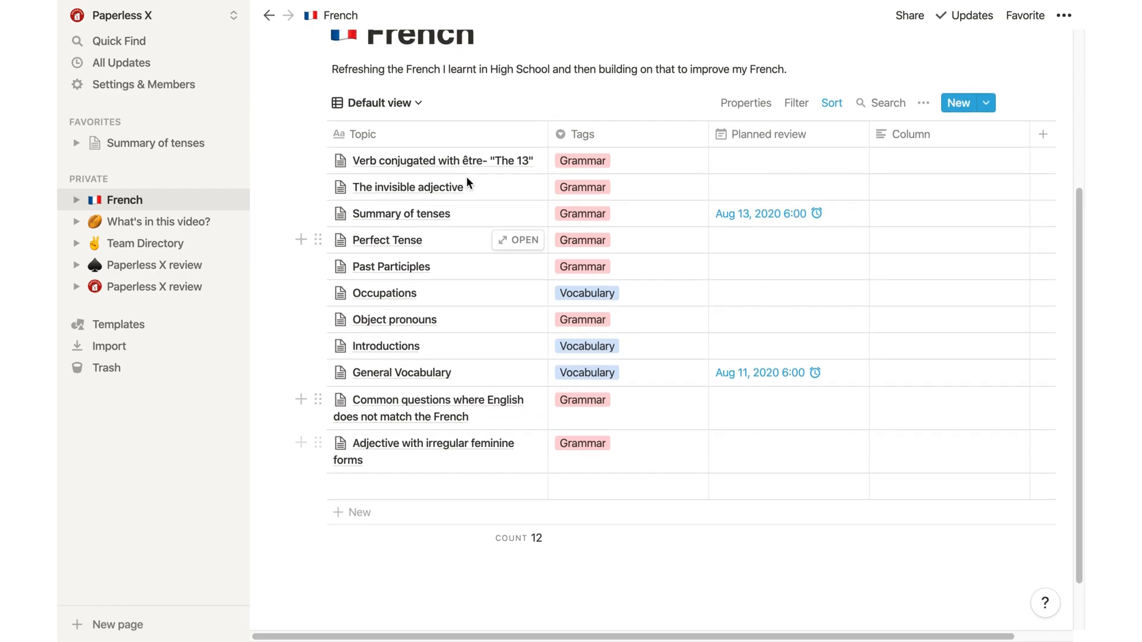
pyautogui.moveTo(424, 469)
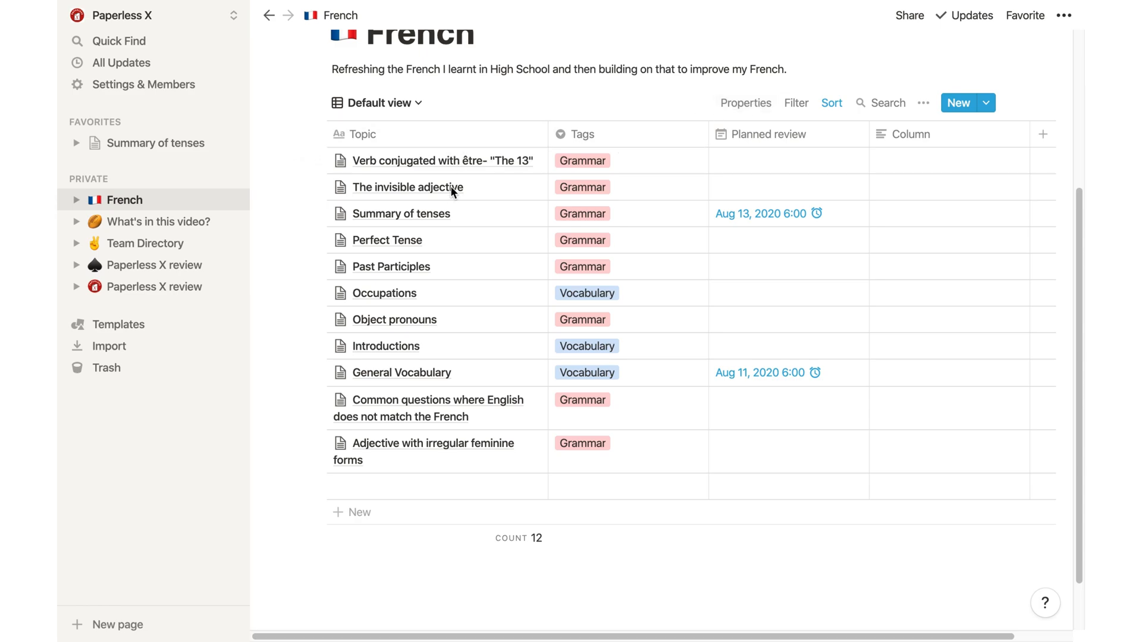
pyautogui.click(362, 135)
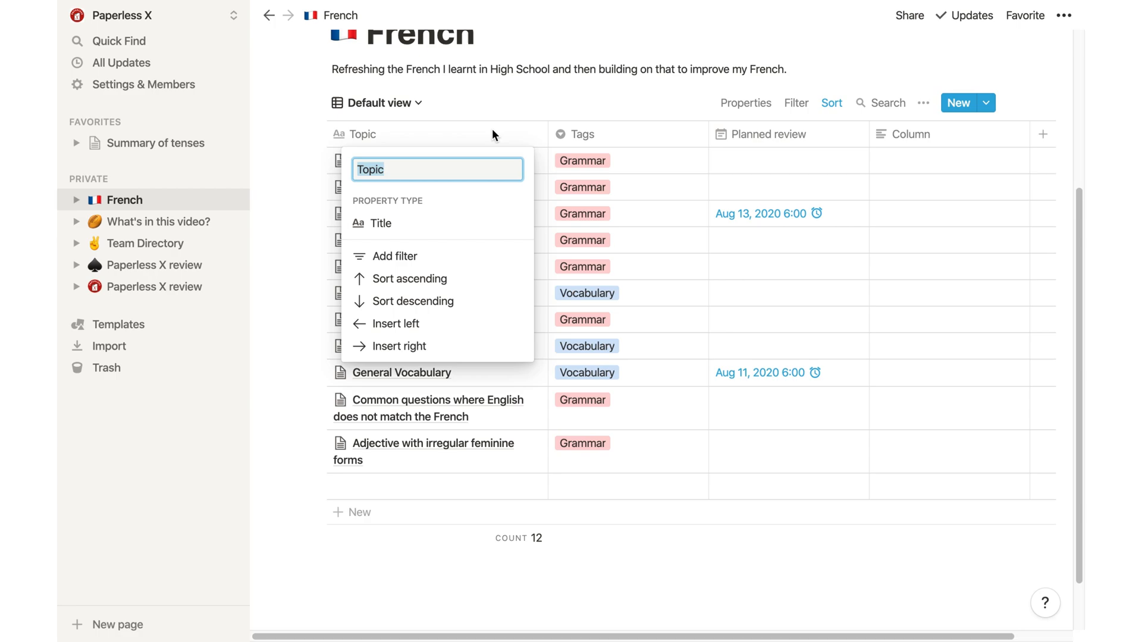
pyautogui.write('Renameabl')
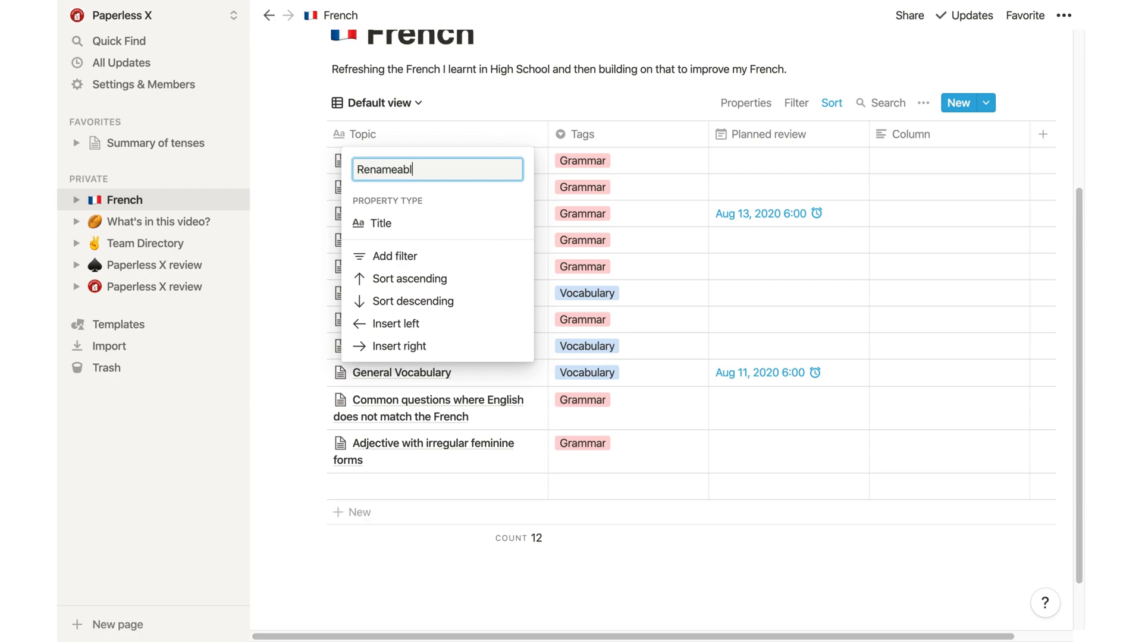
pyautogui.click(583, 134)
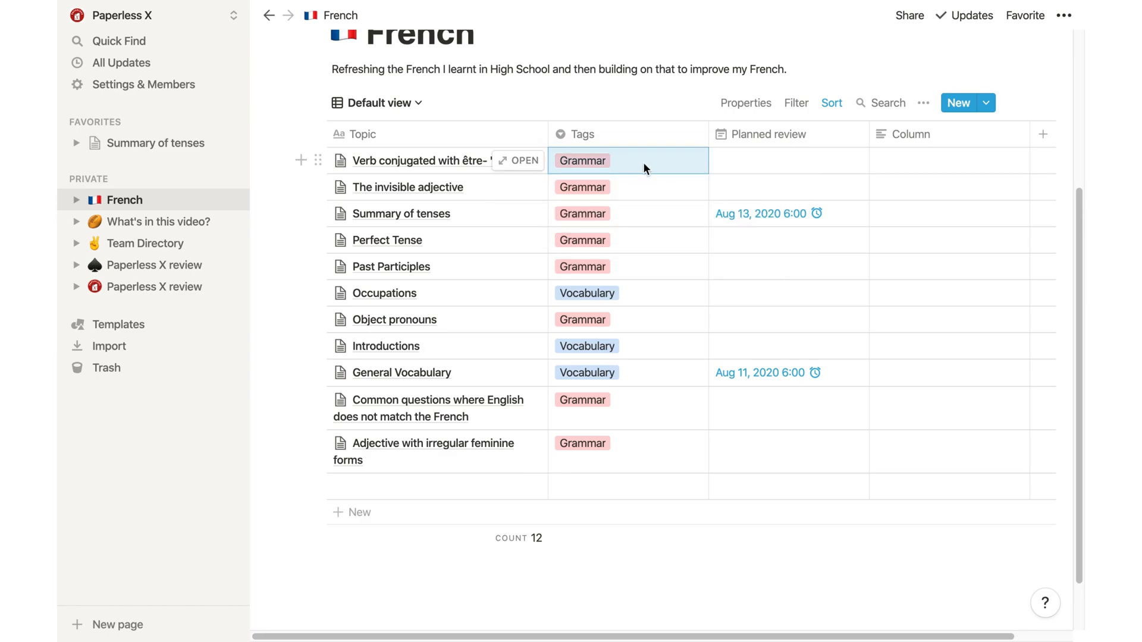
pyautogui.click(763, 135)
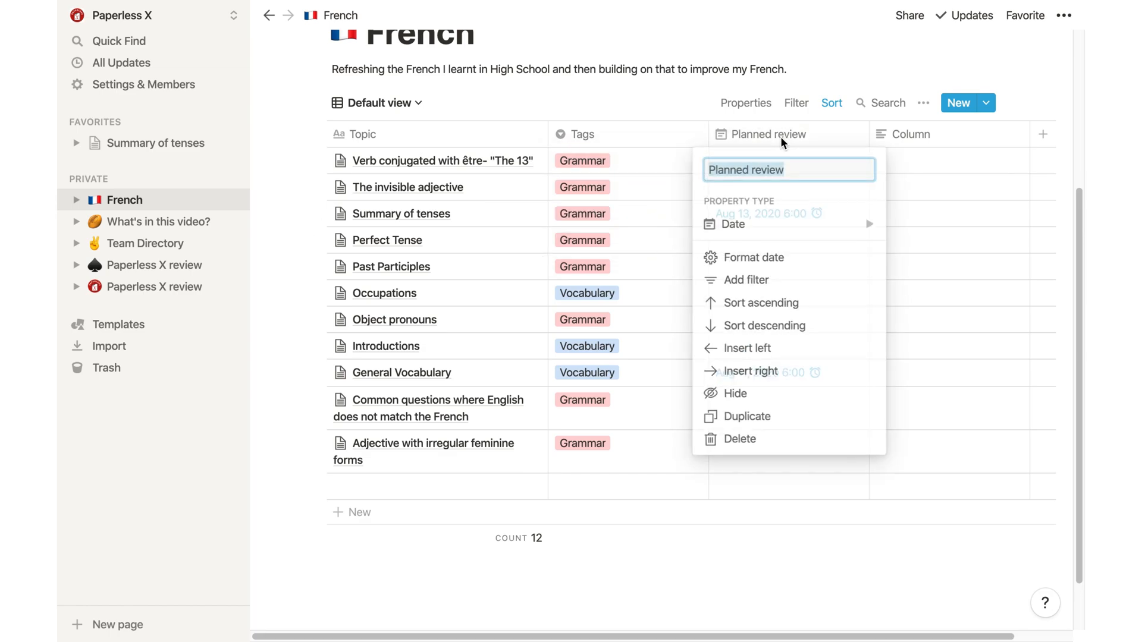
pyautogui.click(734, 223)
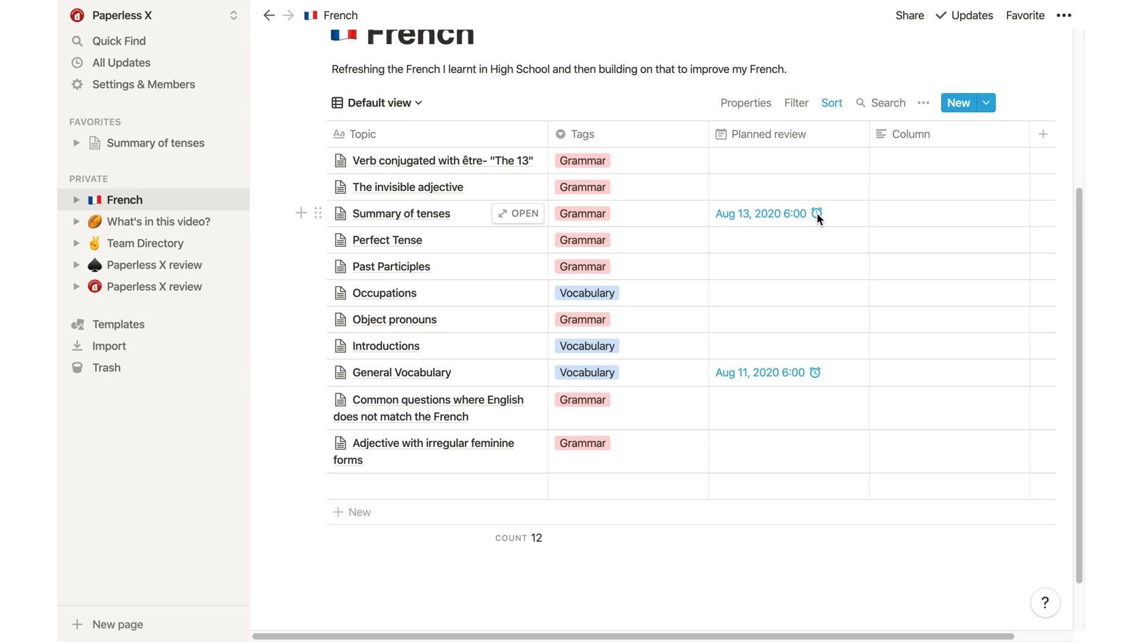
# Review the property types available for Column, leaving it unchanged
pyautogui.click(907, 135)
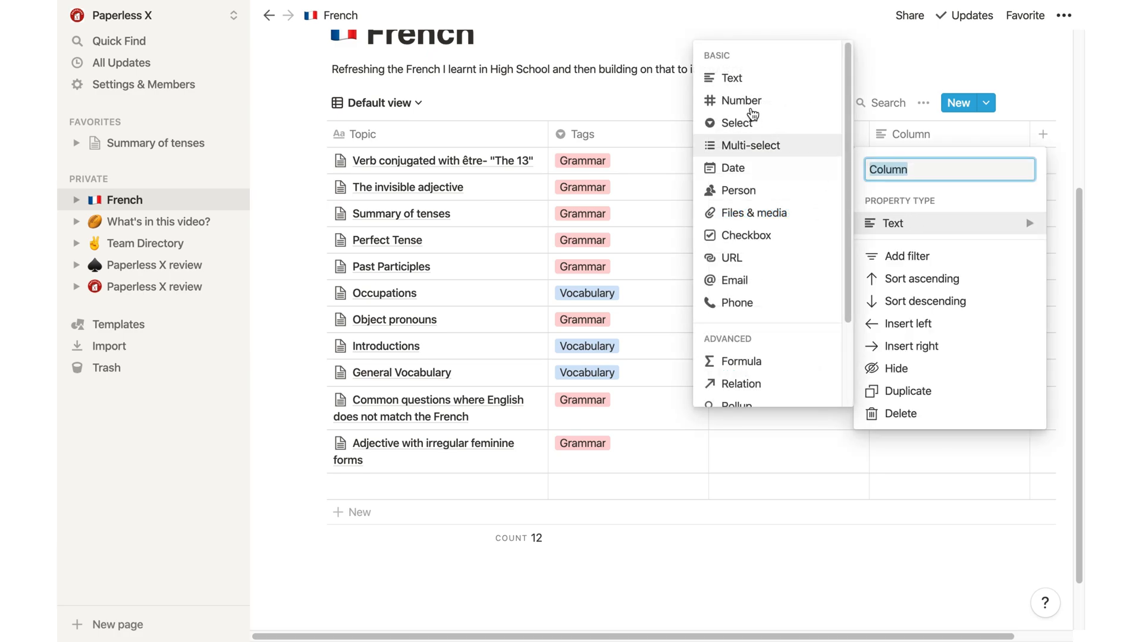
pyautogui.moveTo(740, 99)
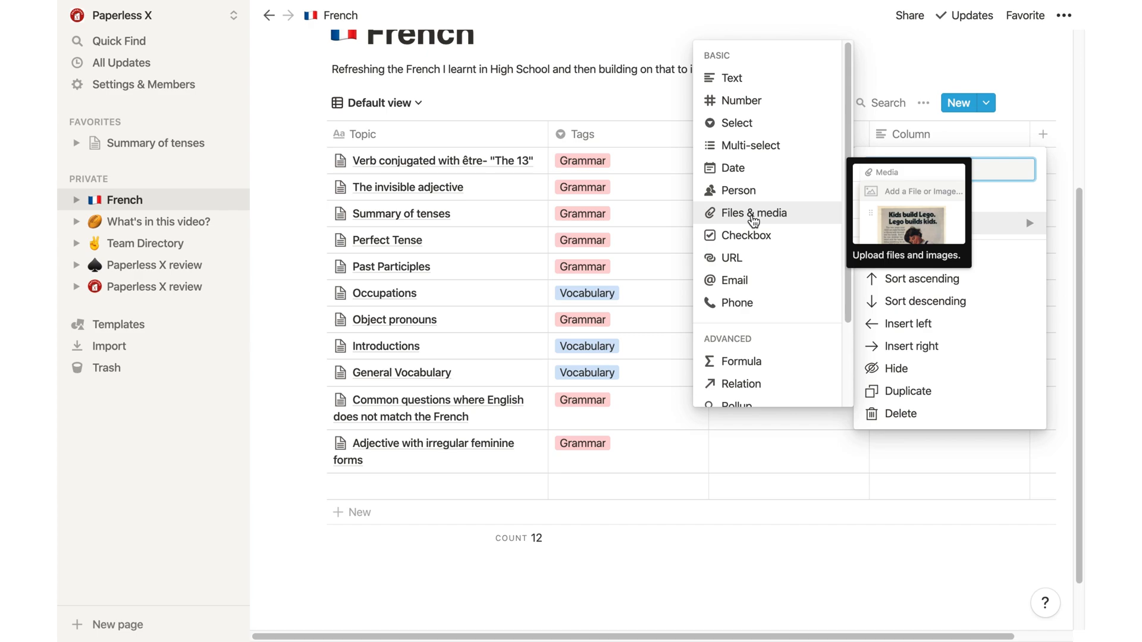
pyautogui.moveTo(732, 258)
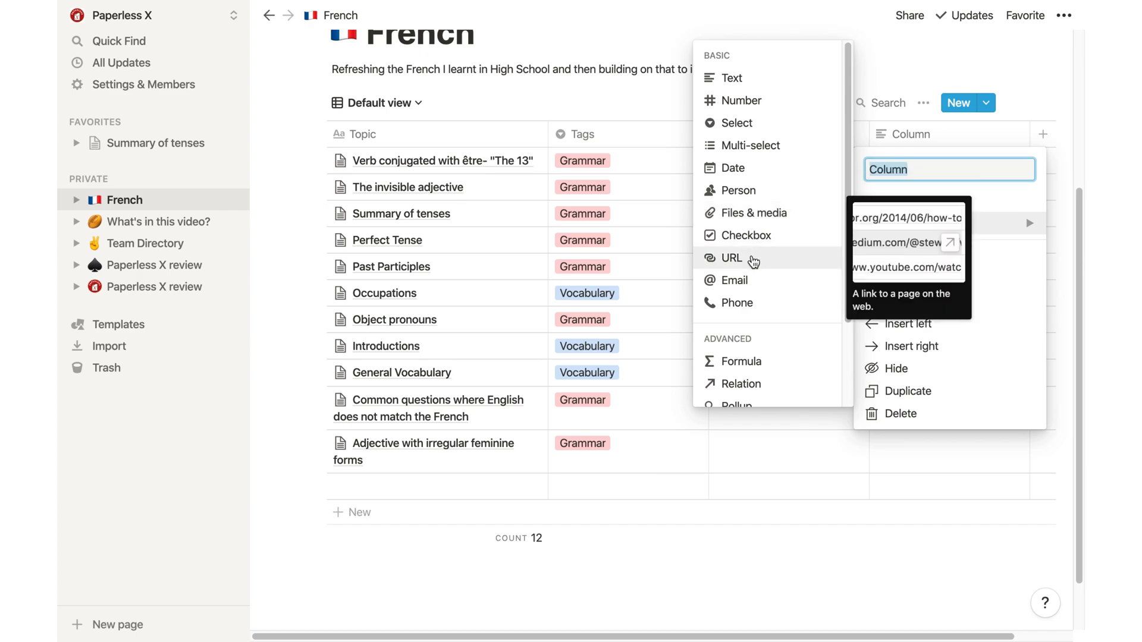
pyautogui.moveTo(735, 280)
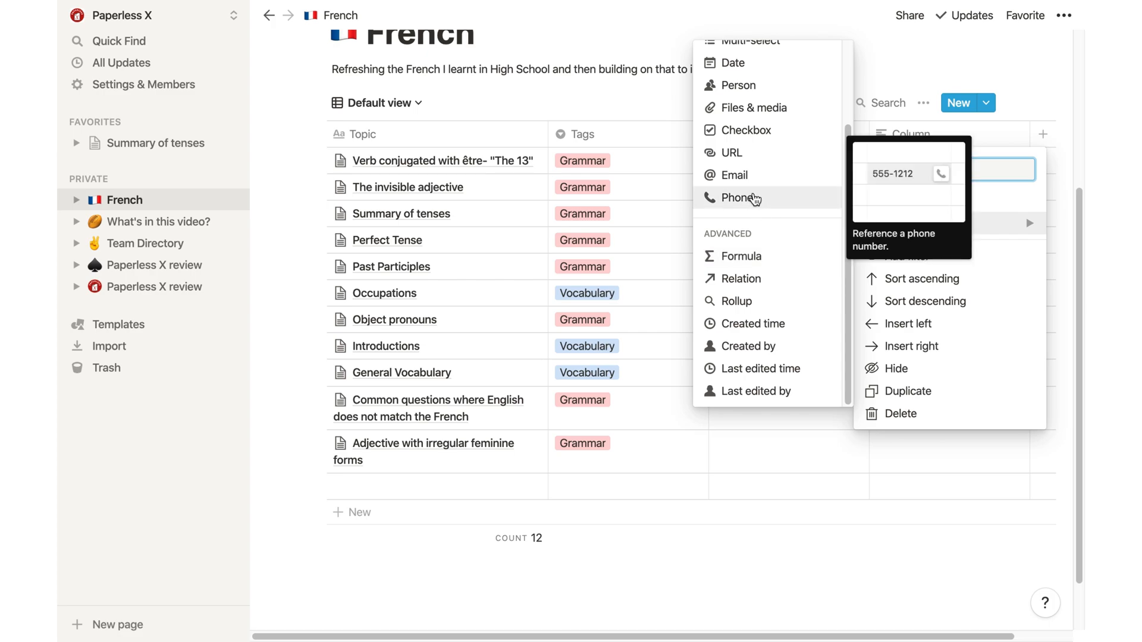
pyautogui.moveTo(755, 202)
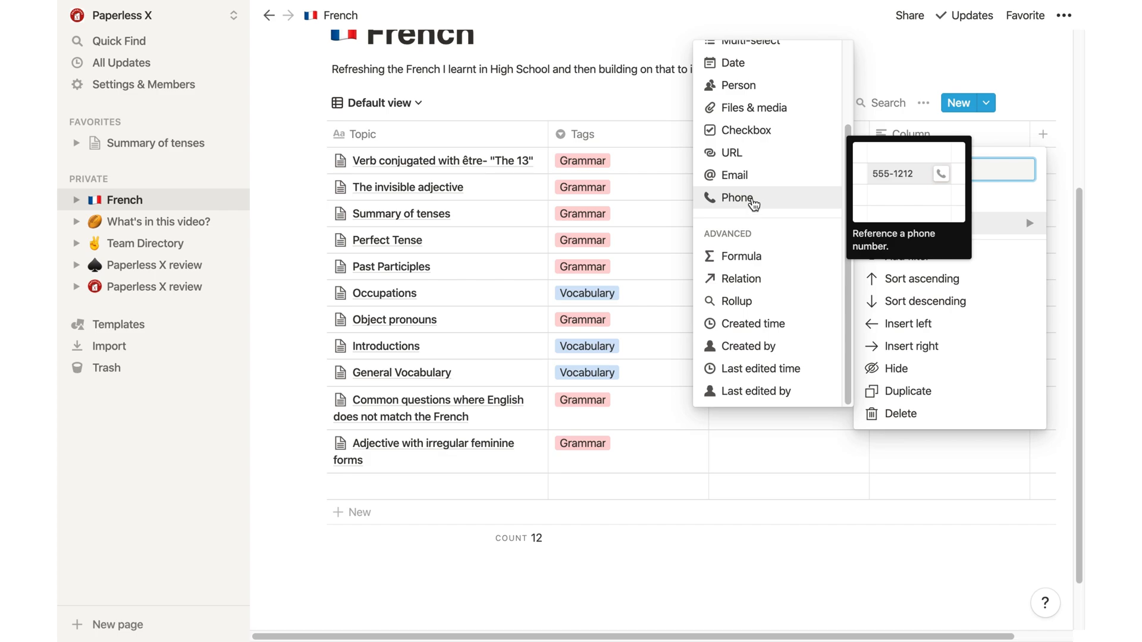
pyautogui.click(154, 286)
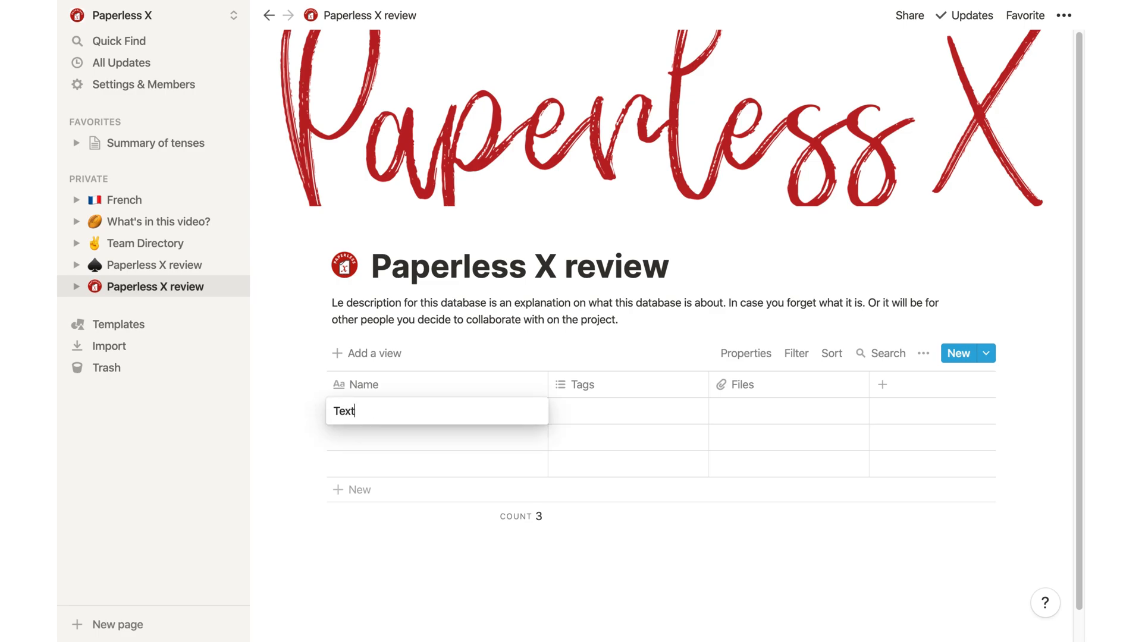
# Name the first entry Text tool, check its star Rating options, and delete the Files property
pyautogui.click(580, 384)
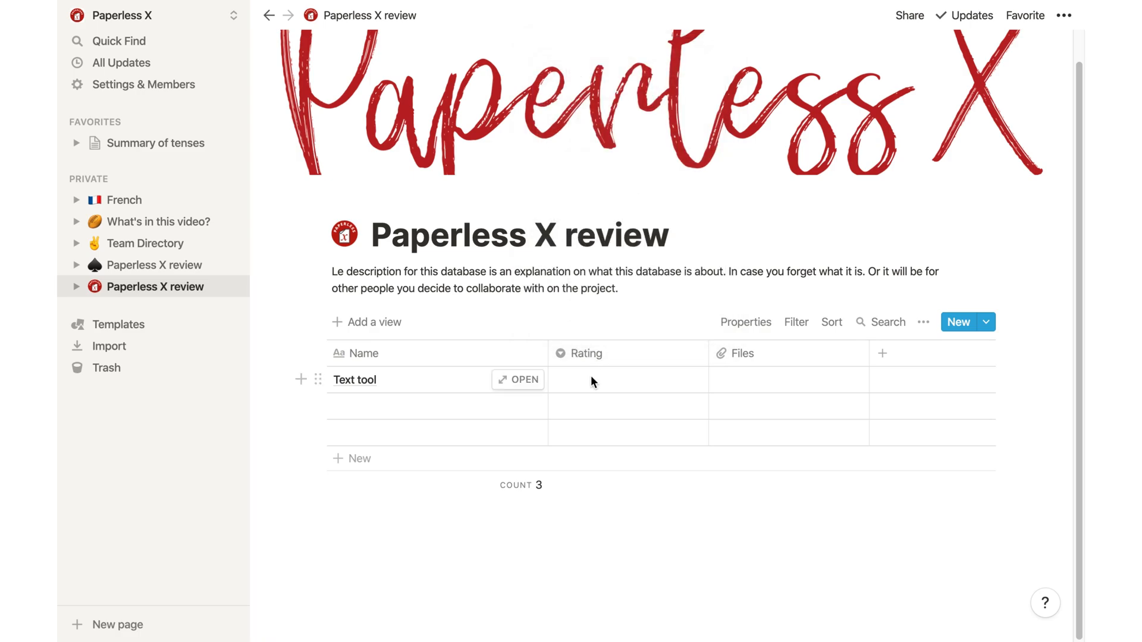
pyautogui.click(627, 380)
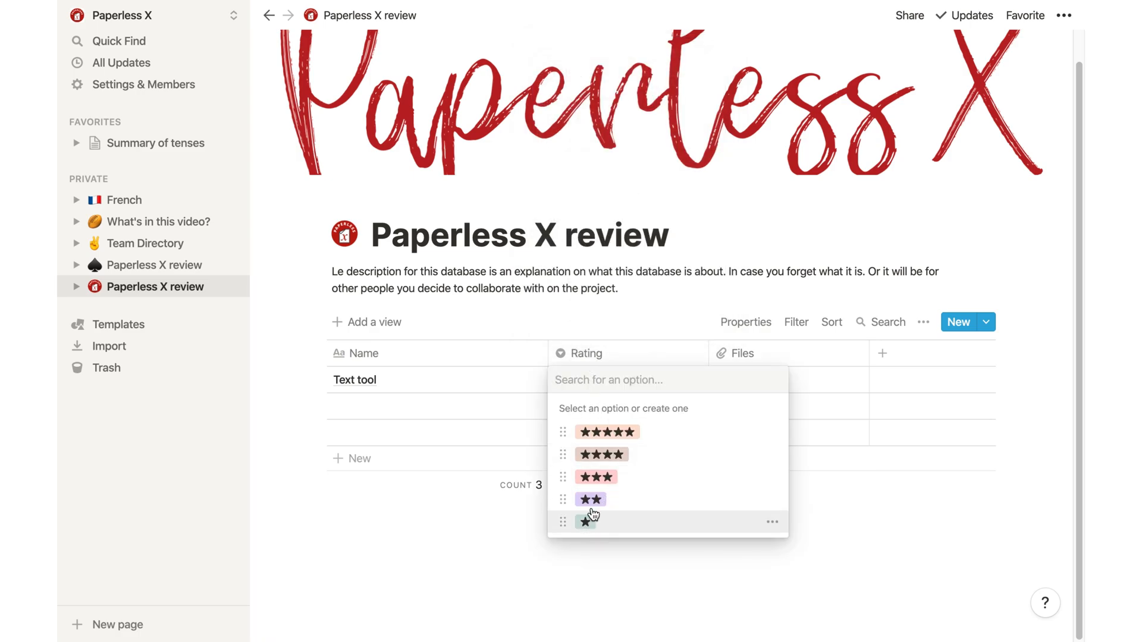
pyautogui.moveTo(607, 431)
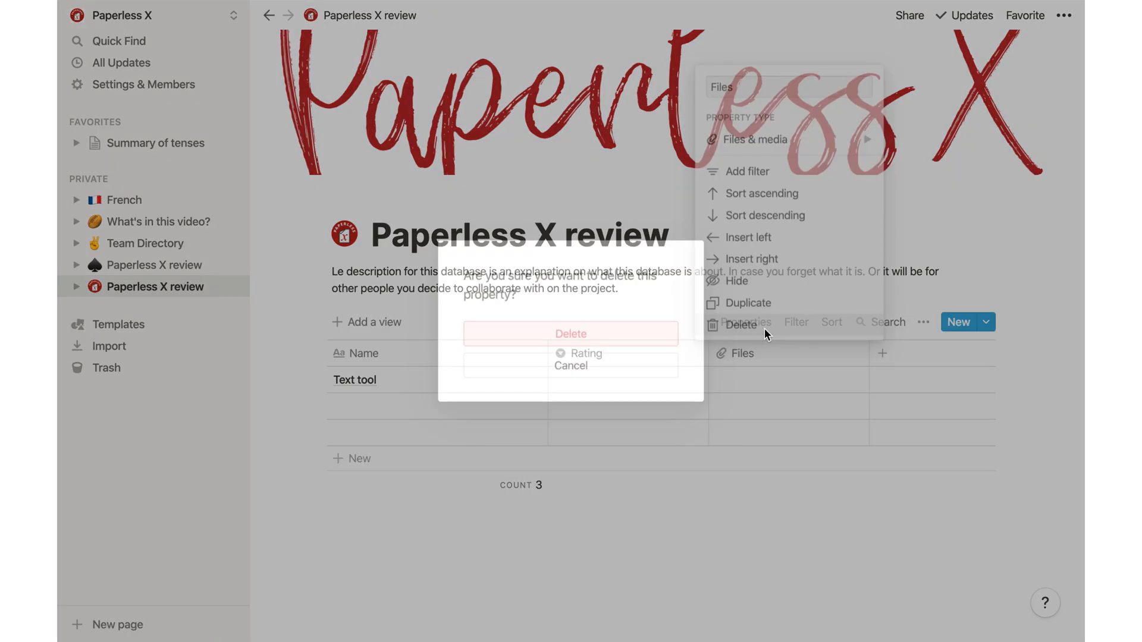
pyautogui.click(570, 333)
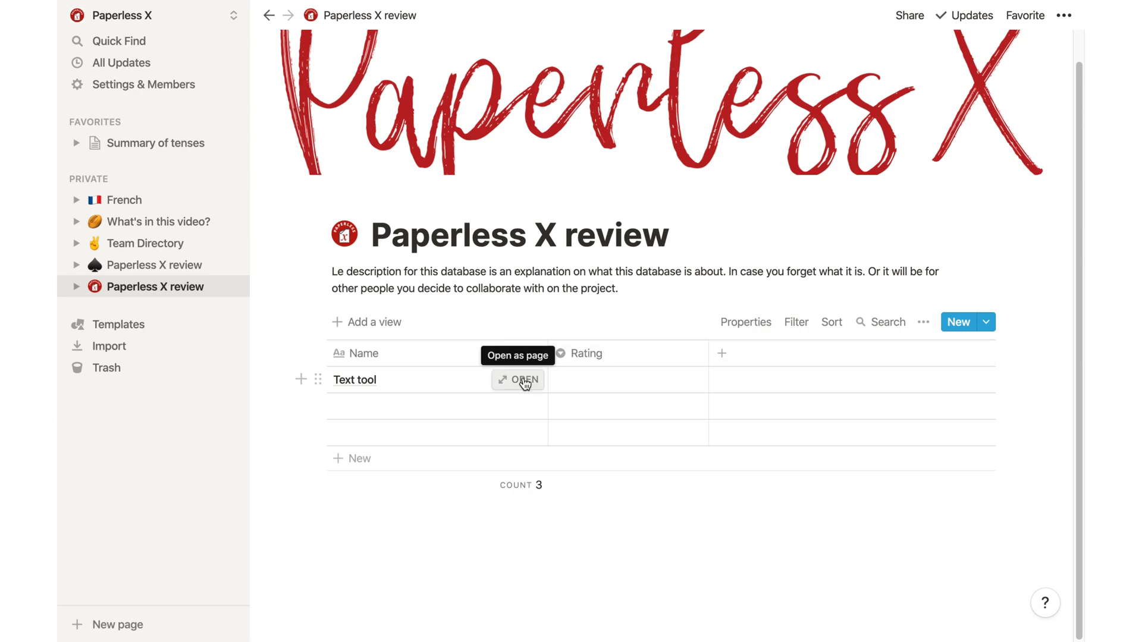
# Open the Text tool entry, write 'Superimposed window', and expand it to a full page
pyautogui.click(517, 379)
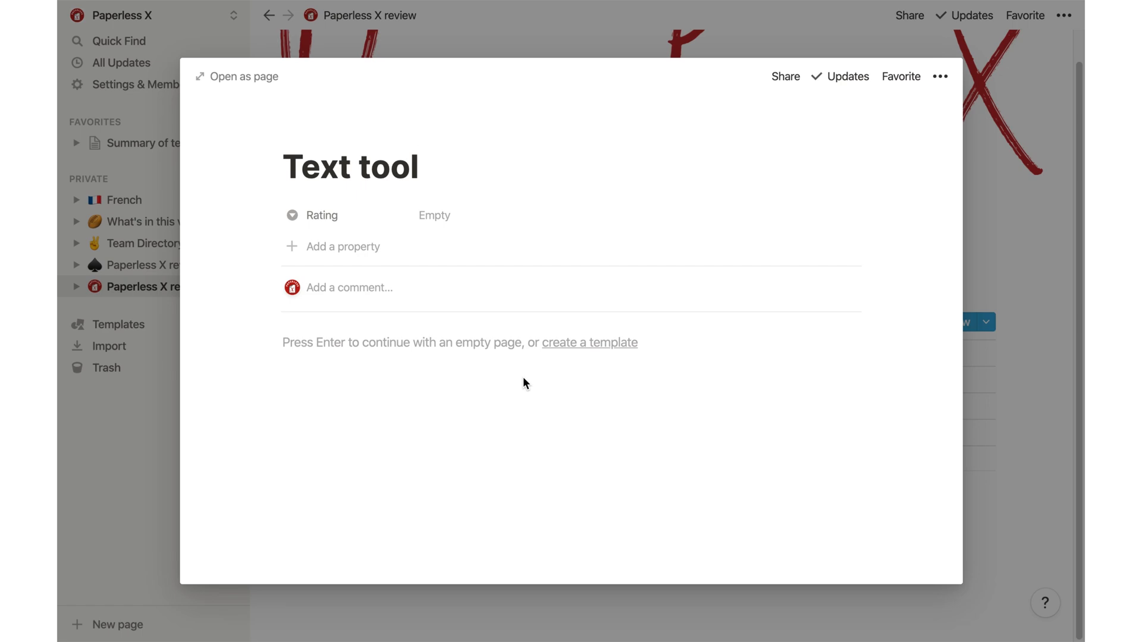
pyautogui.write('Superimposed window')
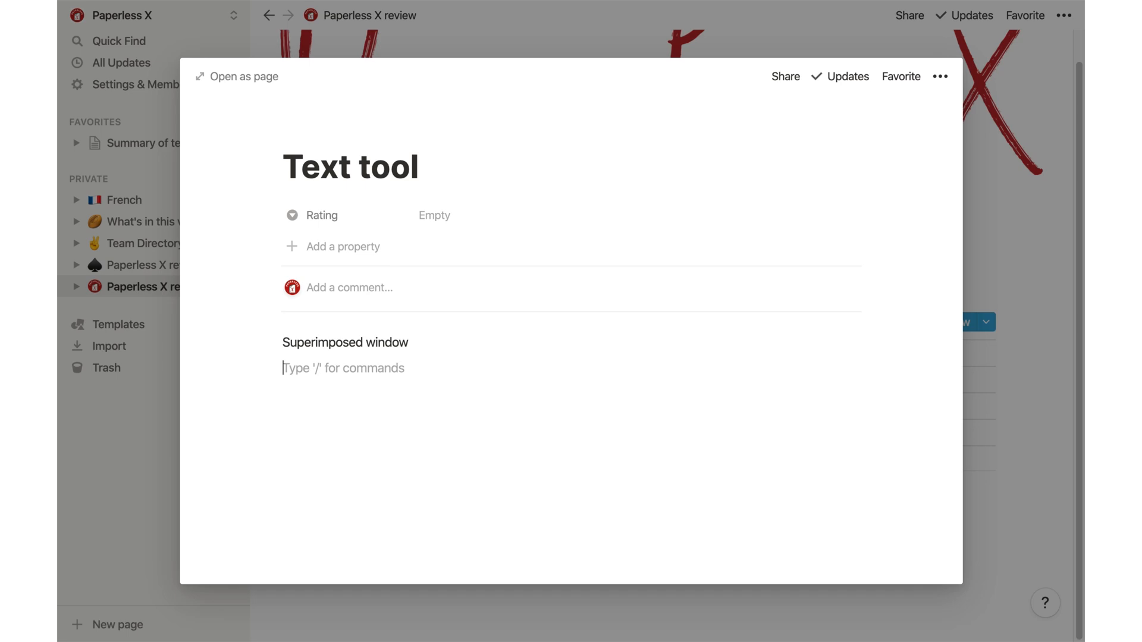
pyautogui.click(243, 76)
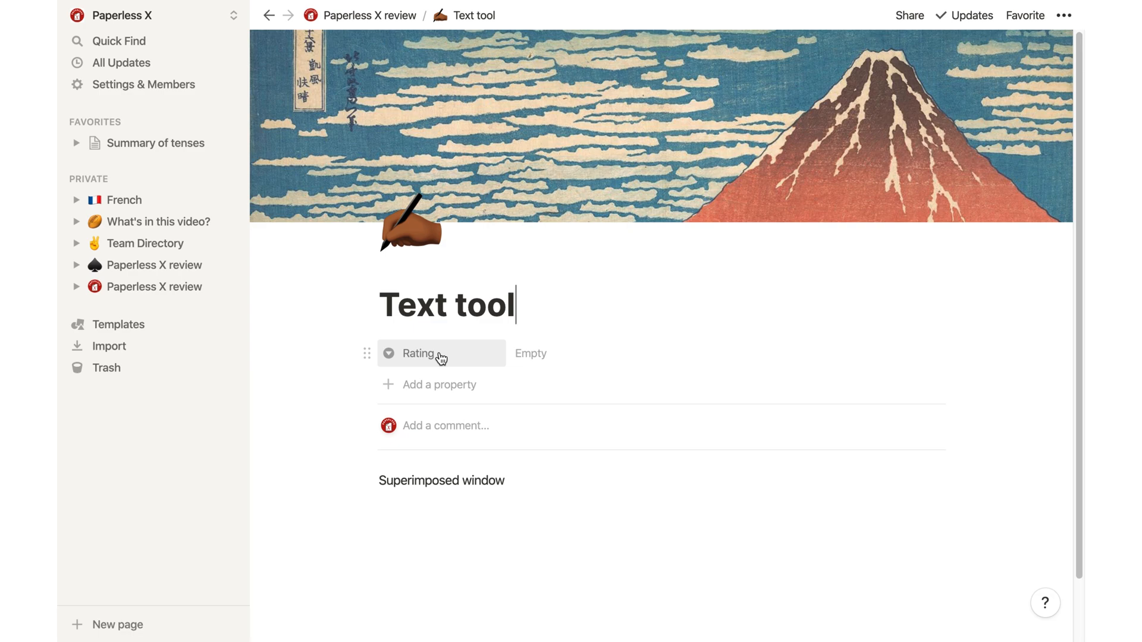
# View the Rating choices, then reopen the Text tool entry from the database
pyautogui.click(531, 353)
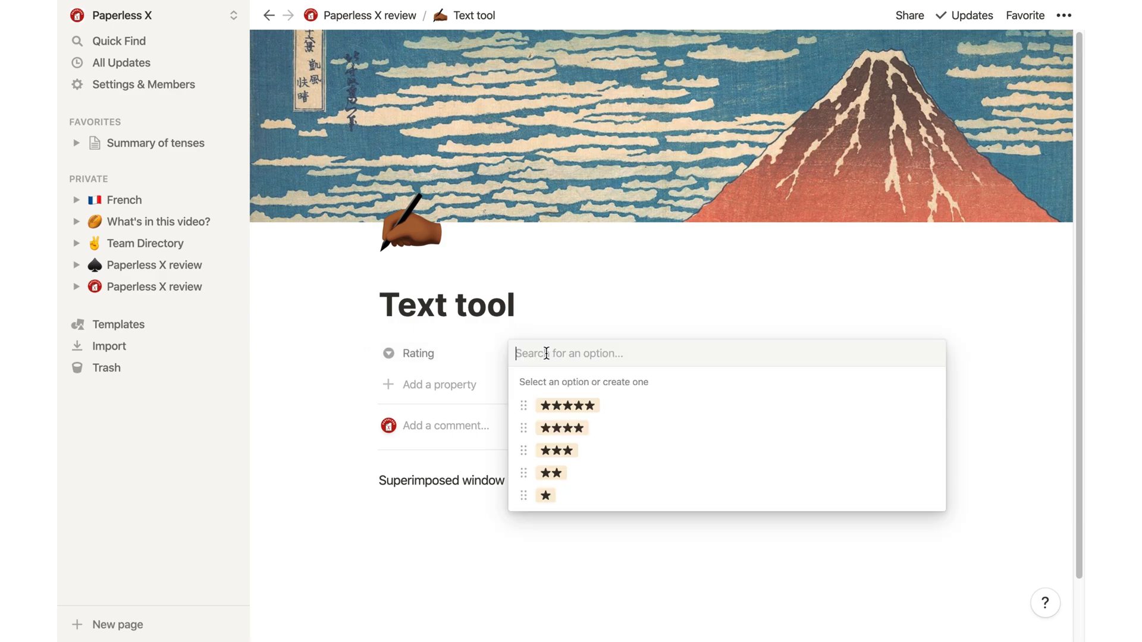
pyautogui.moveTo(568, 418)
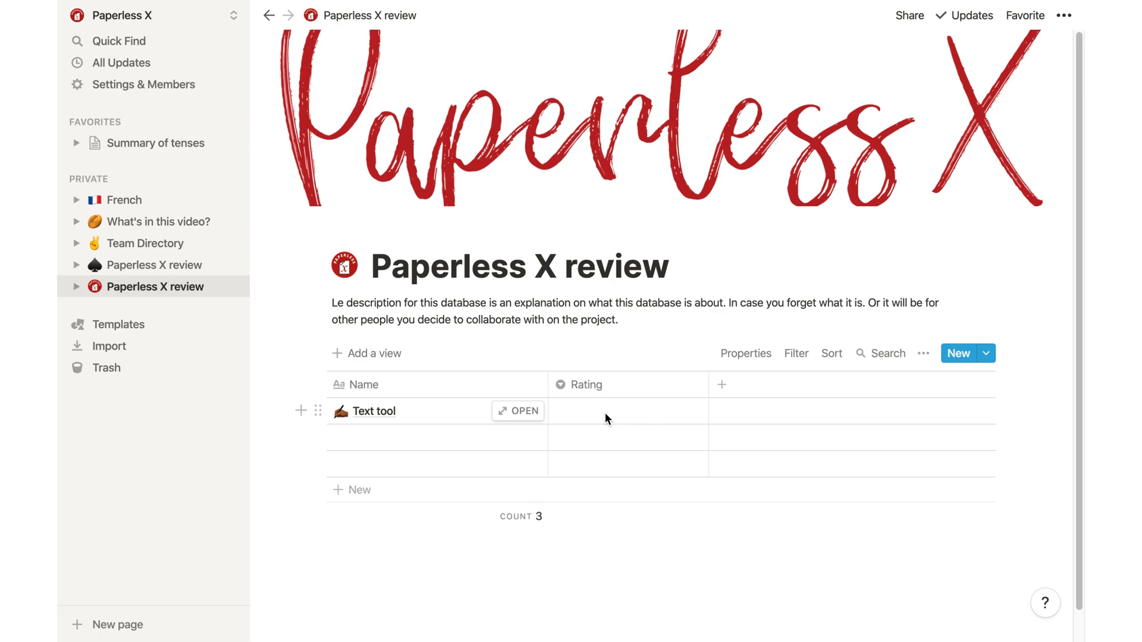
pyautogui.click(628, 411)
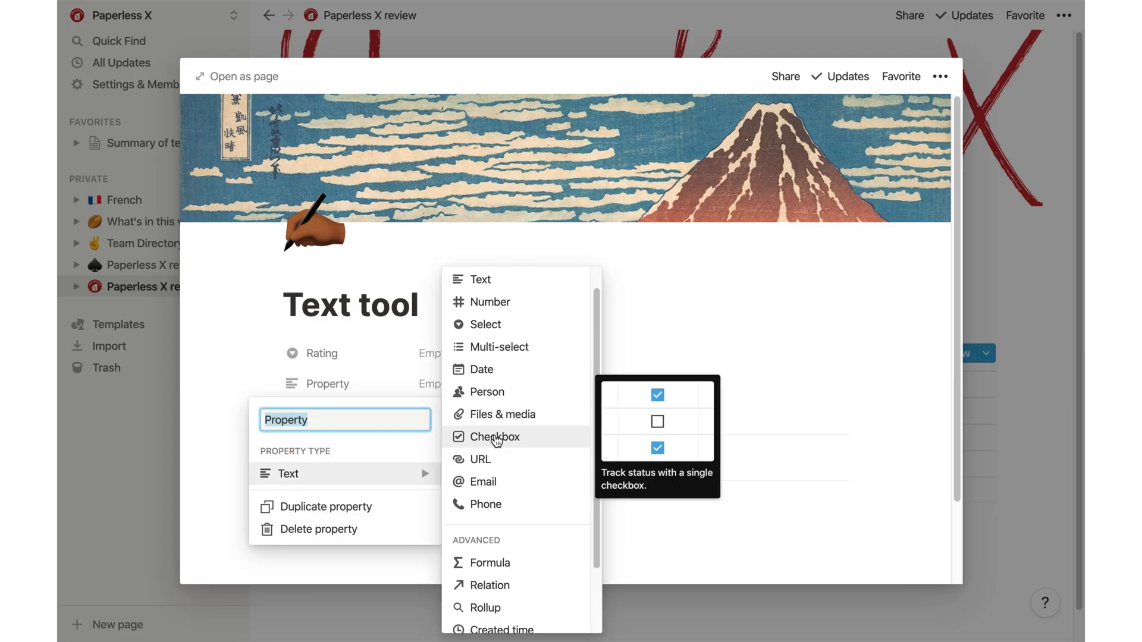
# Add a Checkbox property named Reviewed and reopen the Text tool page
pyautogui.click(495, 436)
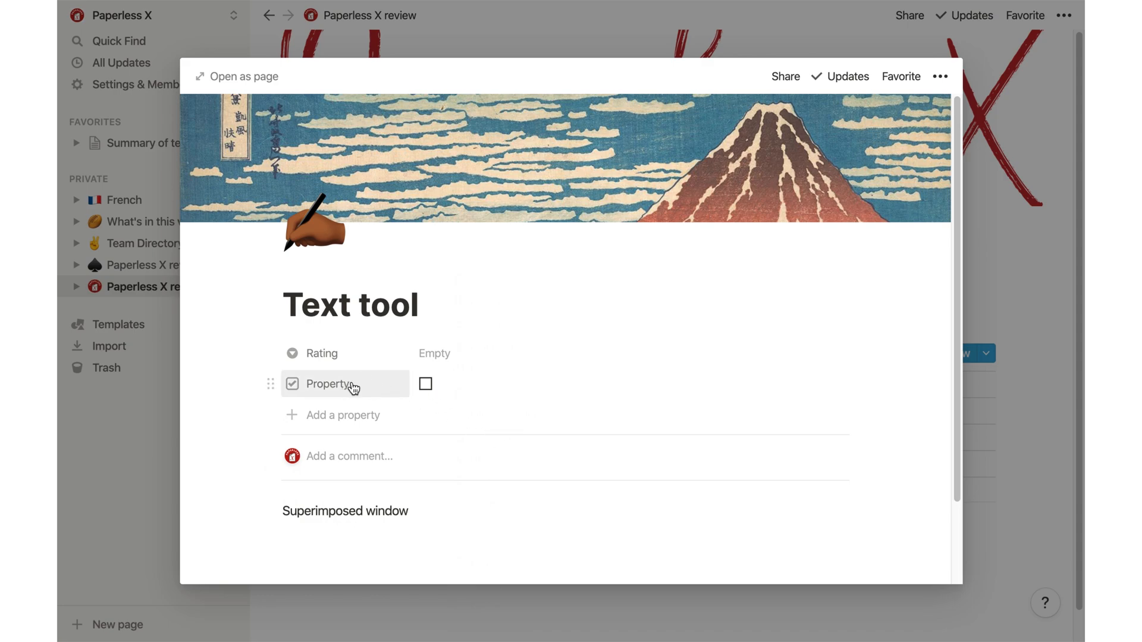
pyautogui.click(329, 384)
pyautogui.write('Reviewed')
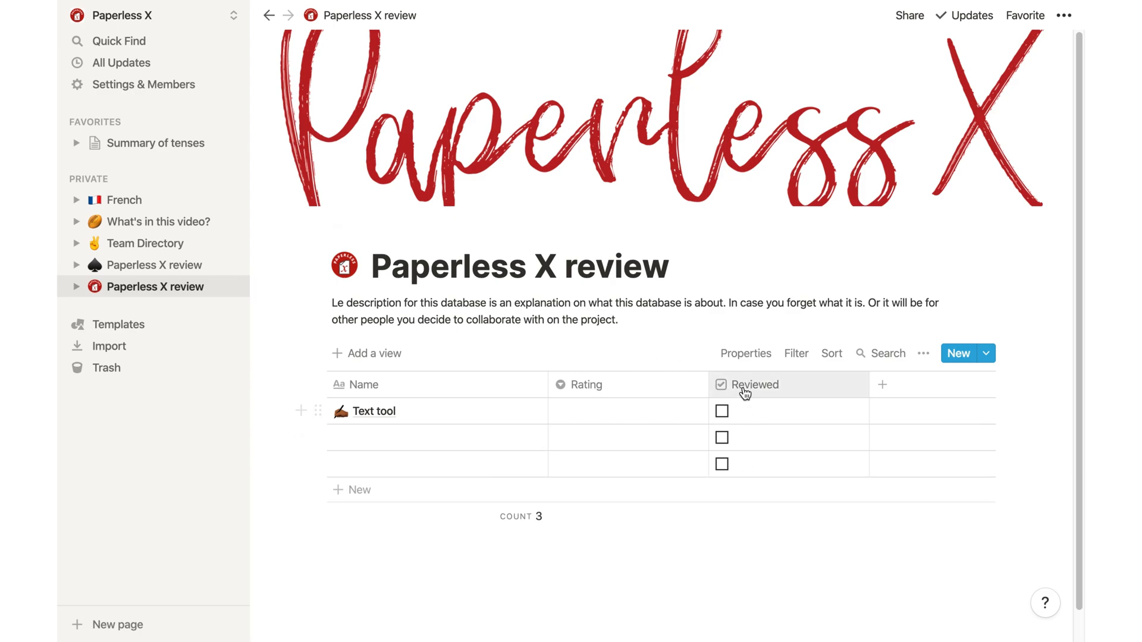
pyautogui.moveTo(744, 474)
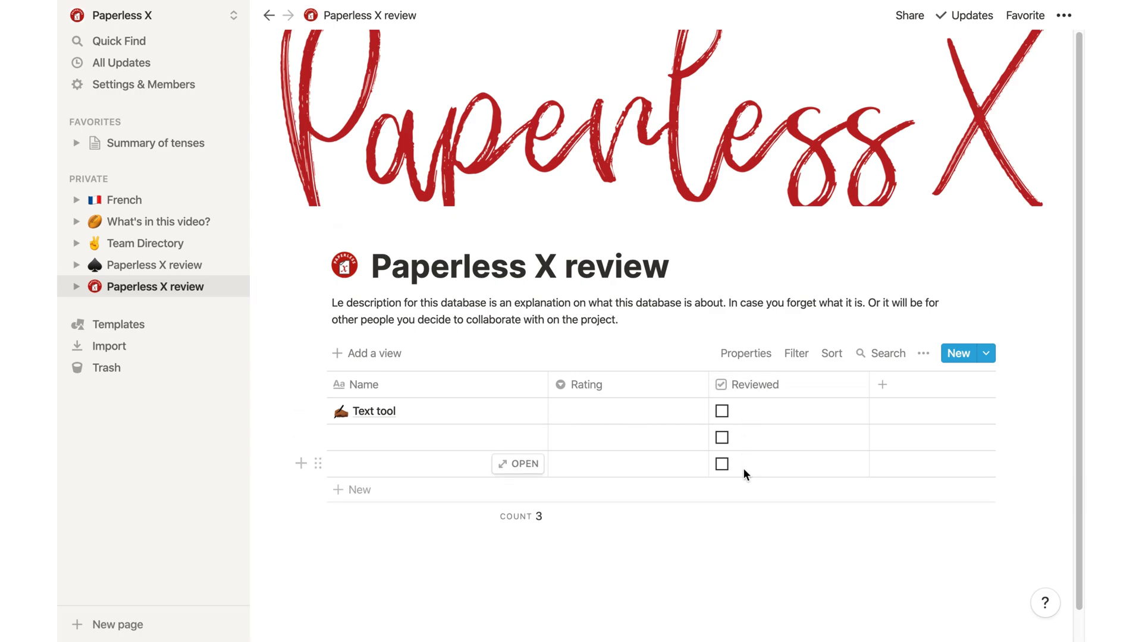
pyautogui.click(1063, 16)
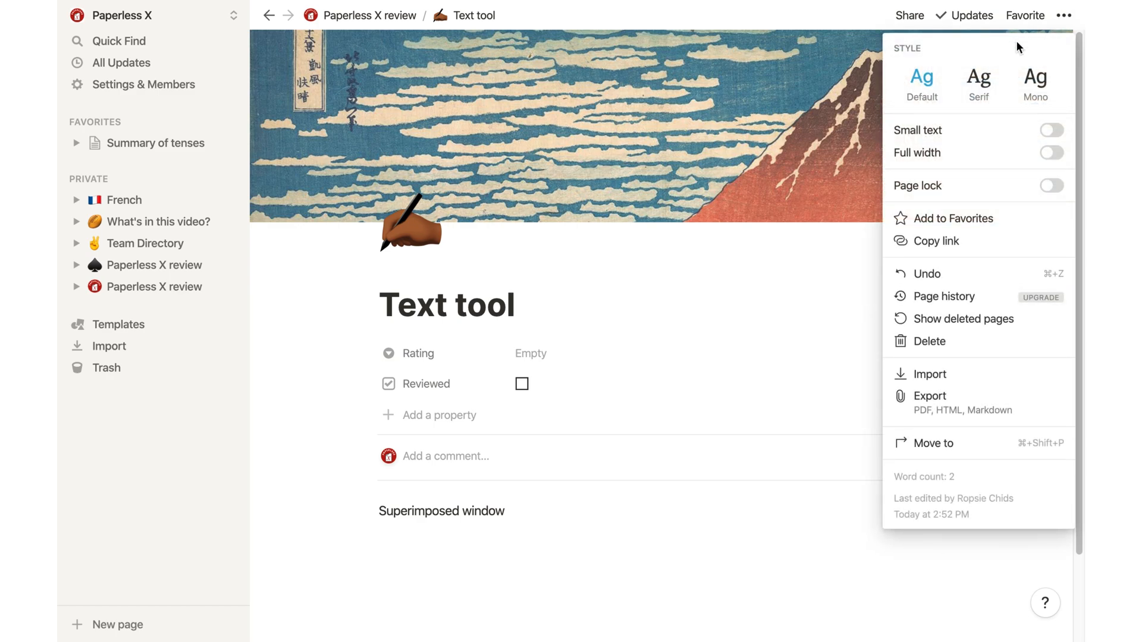
pyautogui.moveTo(1033, 76)
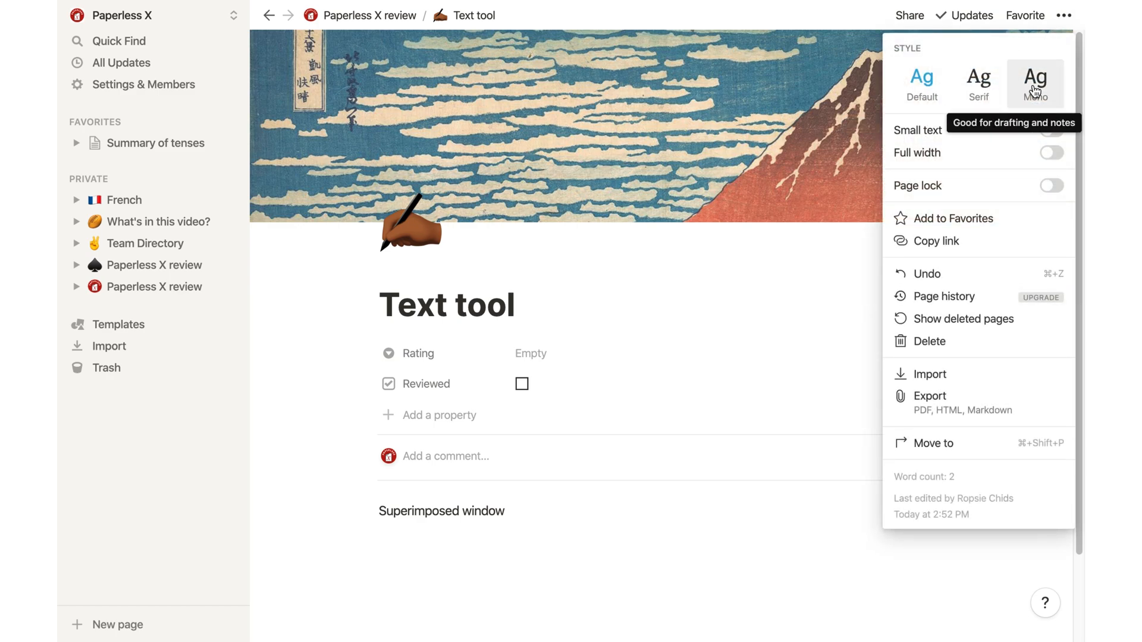
# Try the serif and monospace fonts, return to Default, and note that other fonts would help
pyautogui.click(1033, 79)
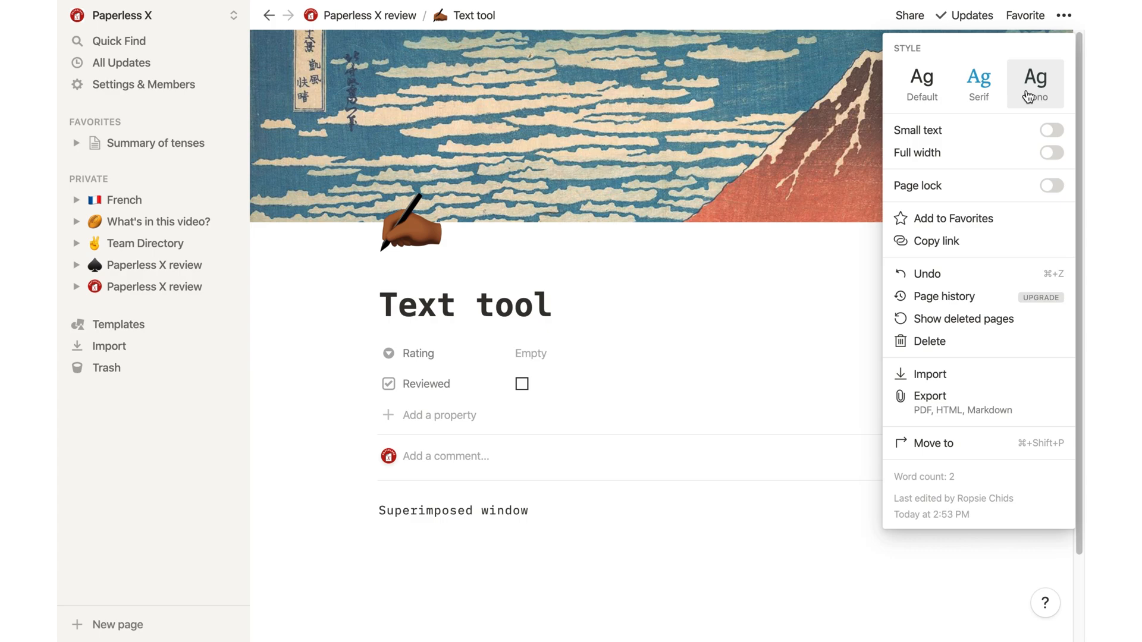
pyautogui.click(921, 84)
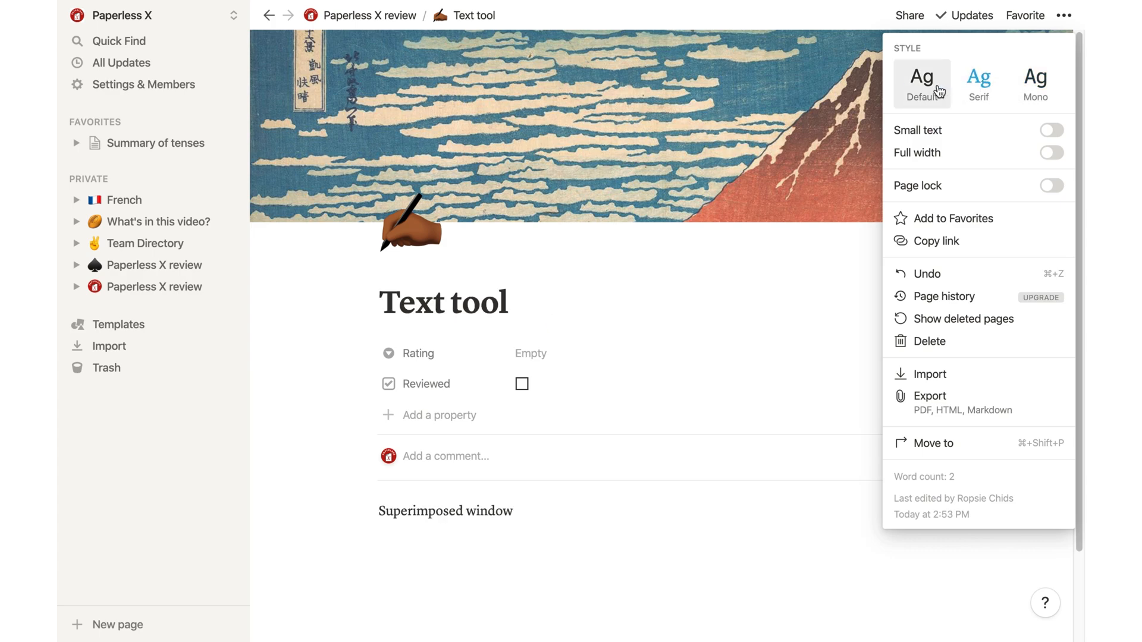
pyautogui.click(979, 83)
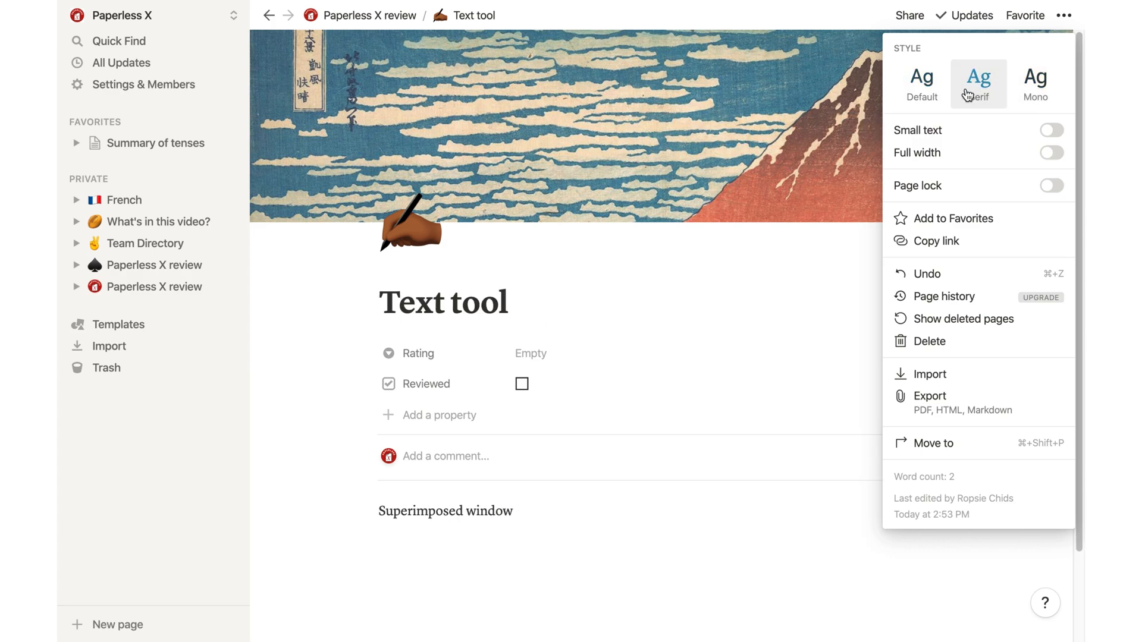
pyautogui.click(1035, 83)
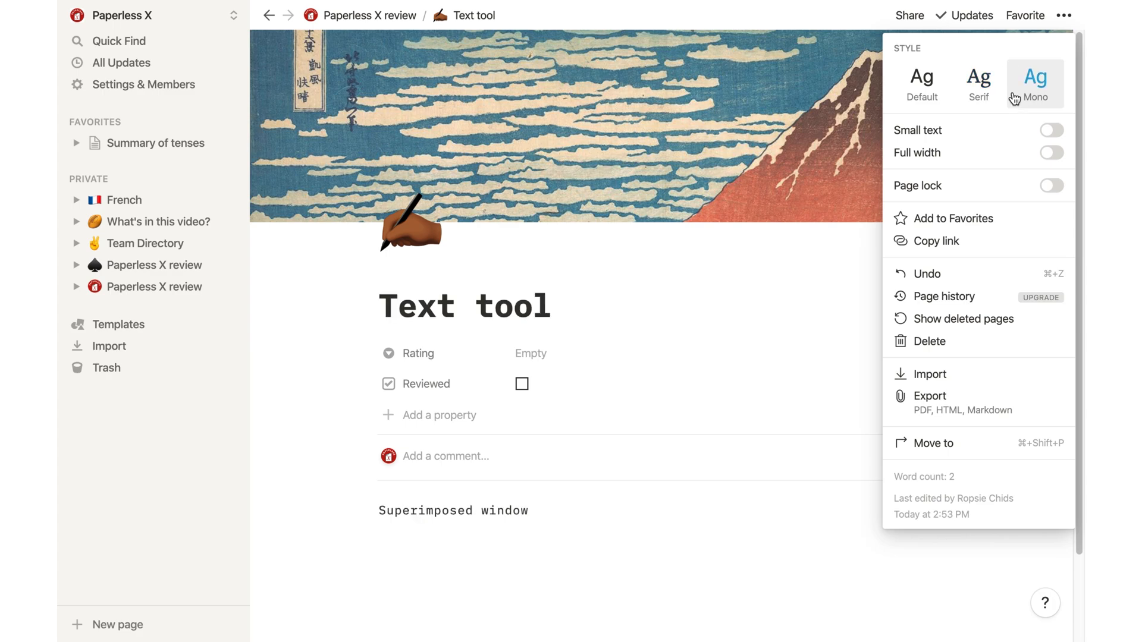
pyautogui.click(920, 83)
pyautogui.write("The default font works just fine. But it's not really the b")
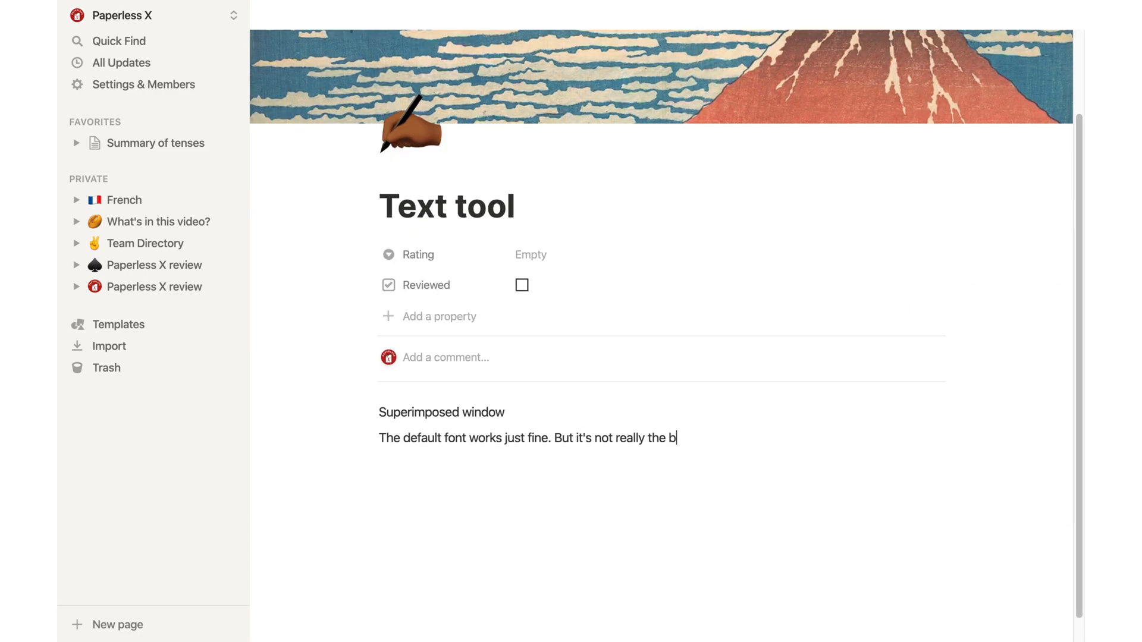
pyautogui.write('other fonts in the app woul')
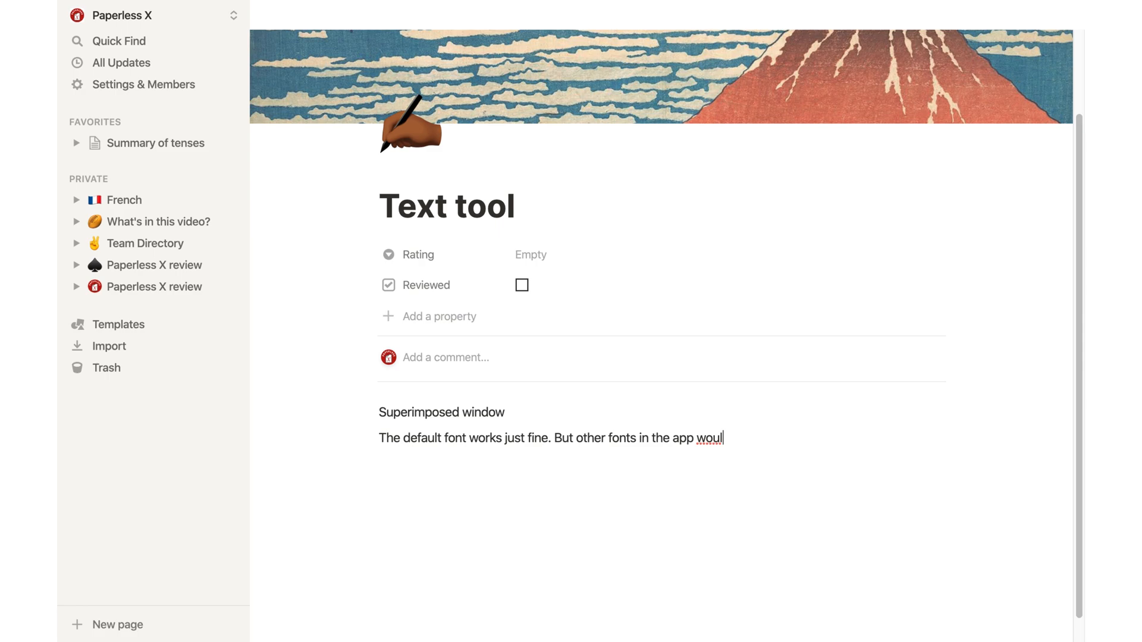
# Preview the page in Small text and switch it back to normal size
pyautogui.click(1062, 14)
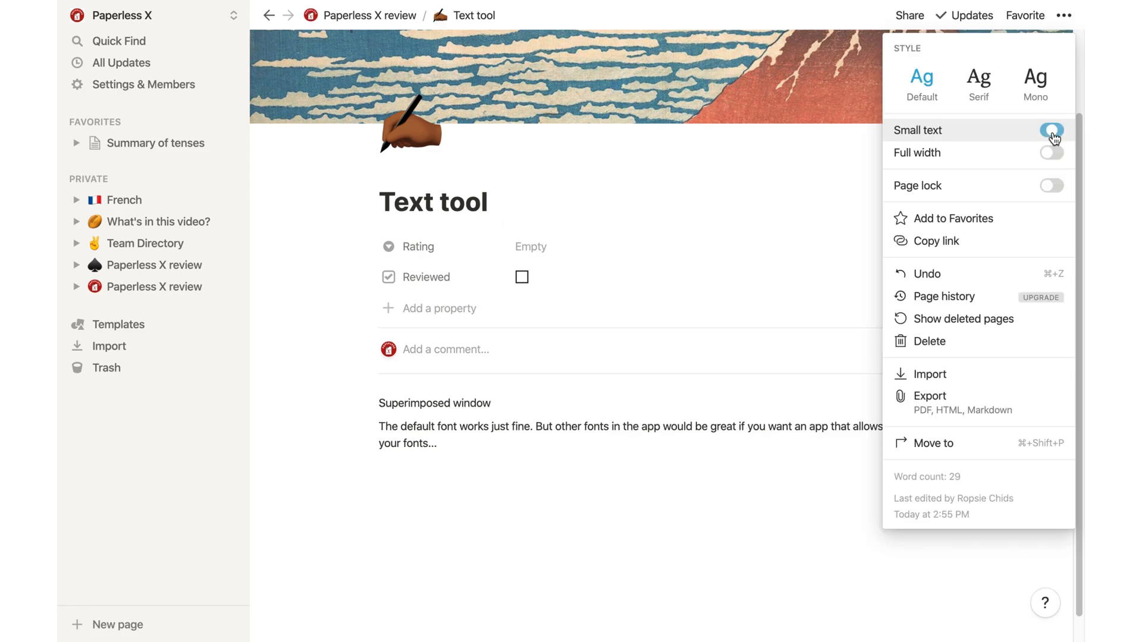
pyautogui.click(1050, 131)
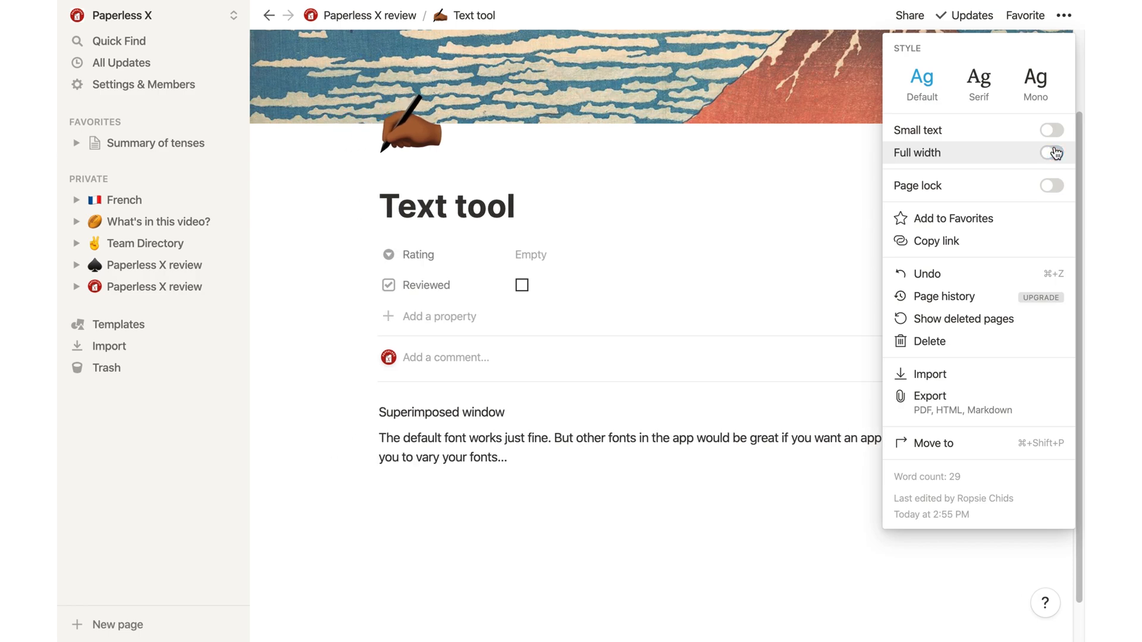
pyautogui.click(1052, 153)
pyautogui.write('Le clean writing space is very refreshing when you start using the app. It is very different from what we are used to having in most note-taking apps. But when you have')
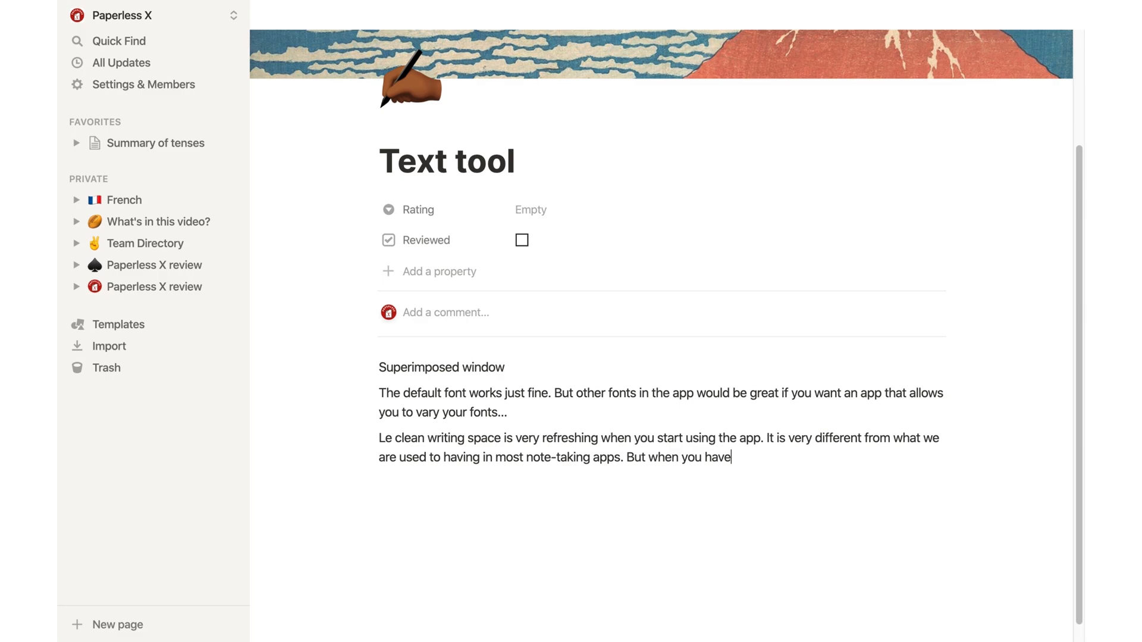
# Write the paragraph about a thousand pages across tools getting complicated and unpleasant
pyautogui.write('a thousand pages to write using different tools...')
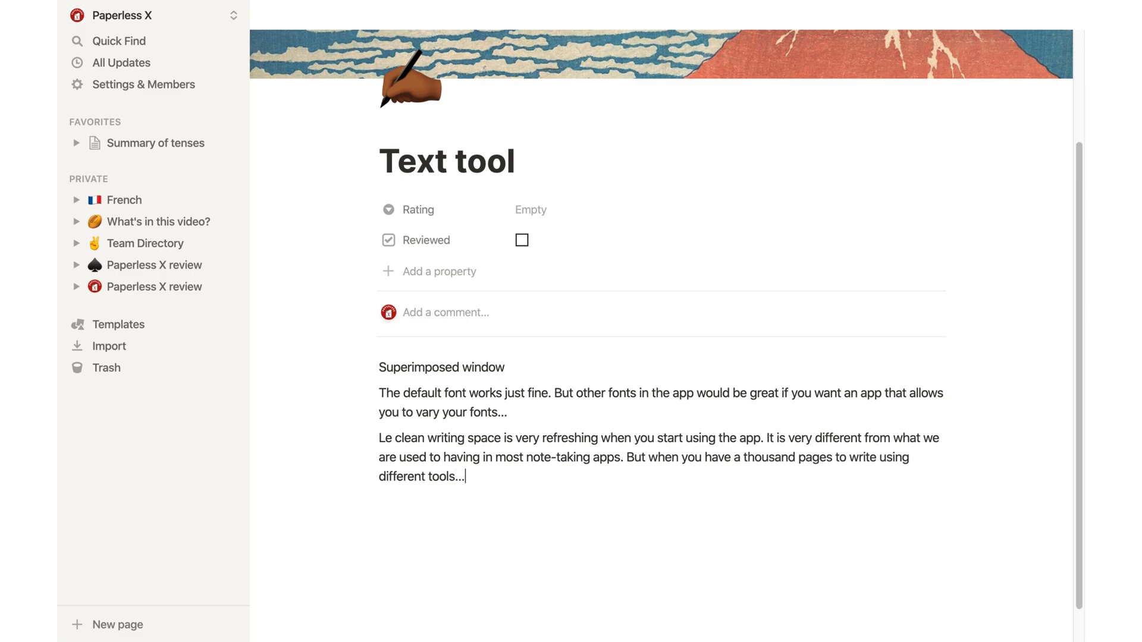
pyautogui.write("Well, that's when things start getting a bit complicated. A")
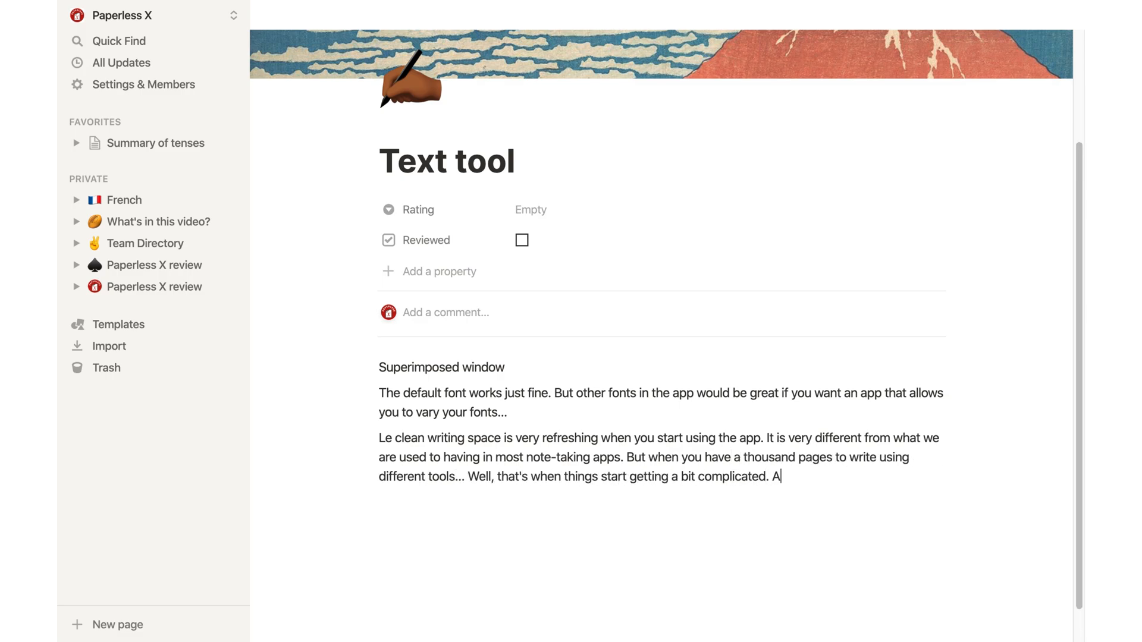
pyautogui.write('nd honestly, unpleasant.')
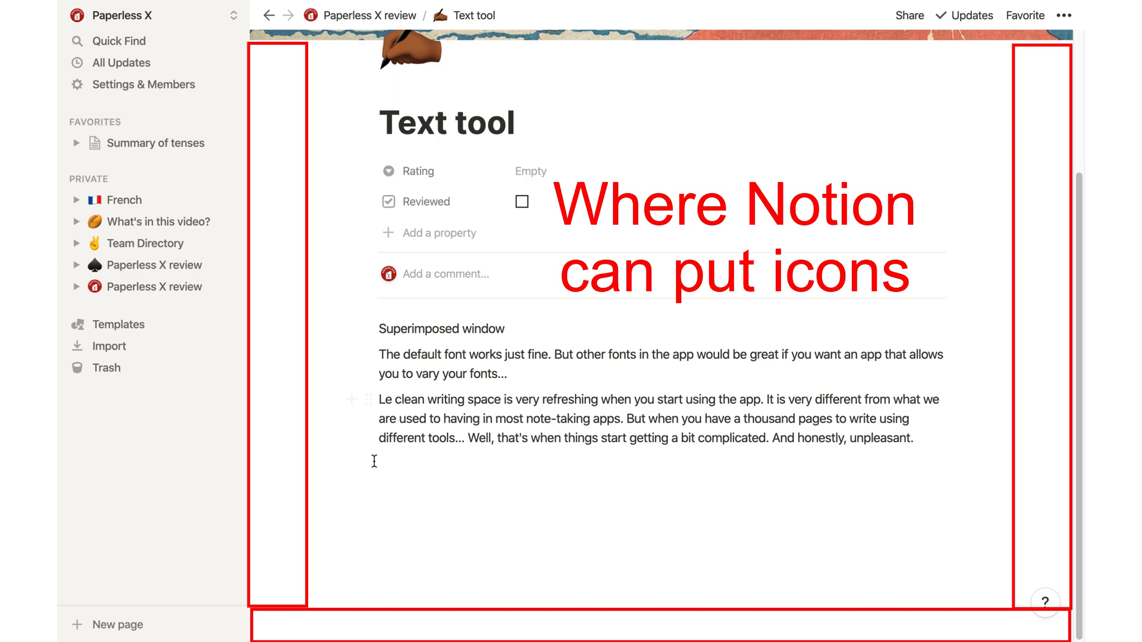
pyautogui.moveTo(372, 404)
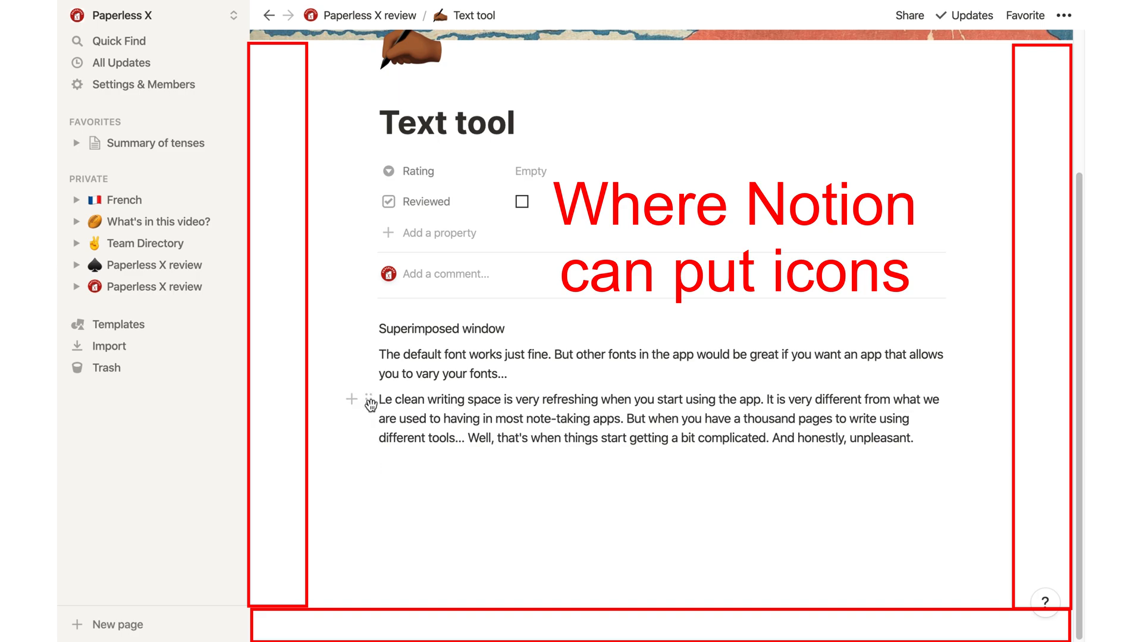
pyautogui.moveTo(352, 401)
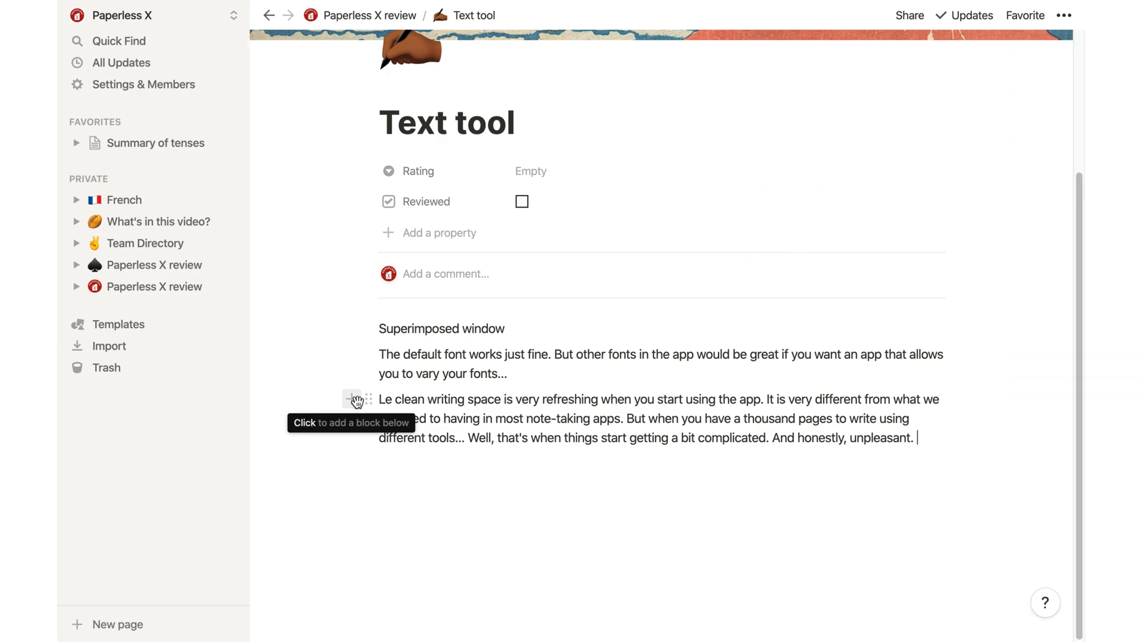
# Add review headings via the block menu and /heading, typing the 'Commans' criticism text
pyautogui.click(352, 400)
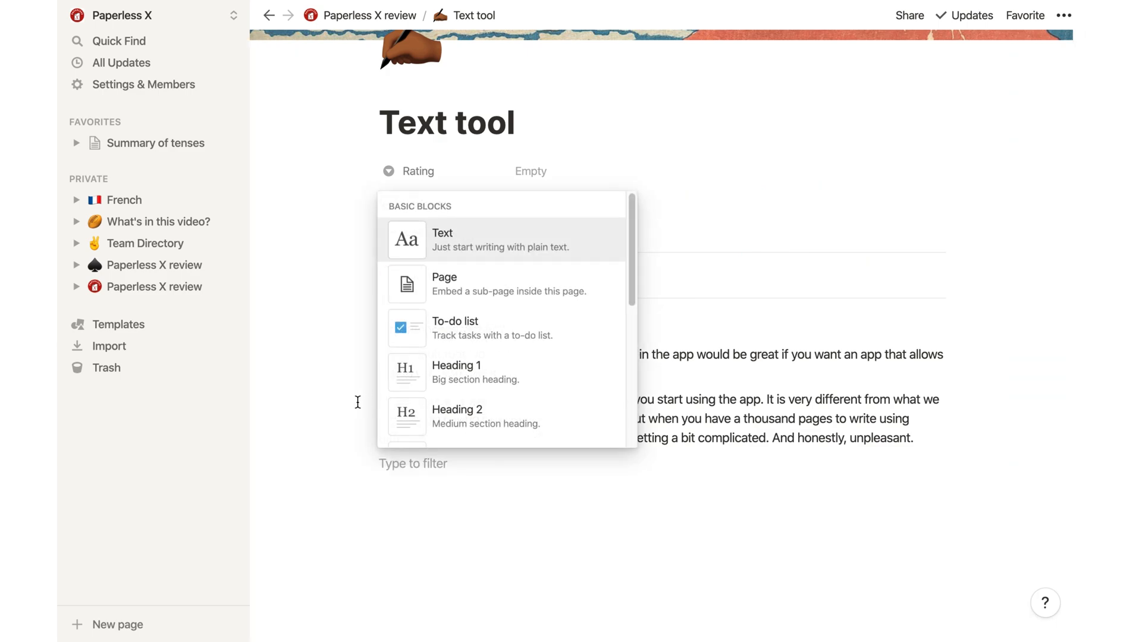
pyautogui.scroll(-3)
pyautogui.write('Plus icon not very convenient because I have to scroll through a lot of things.')
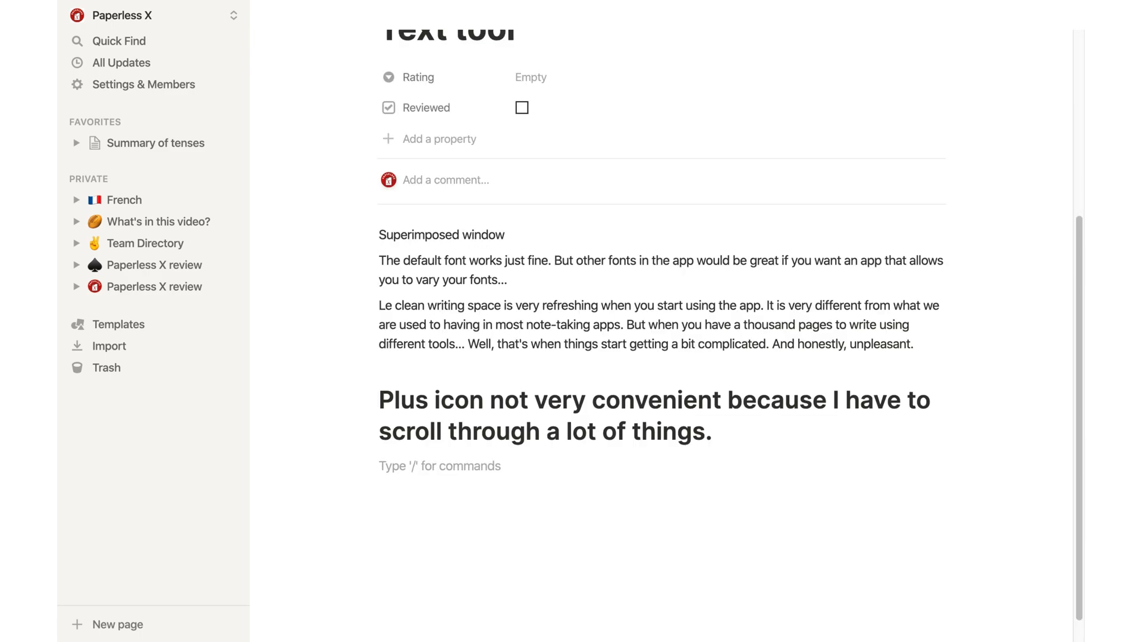
pyautogui.write('/hea')
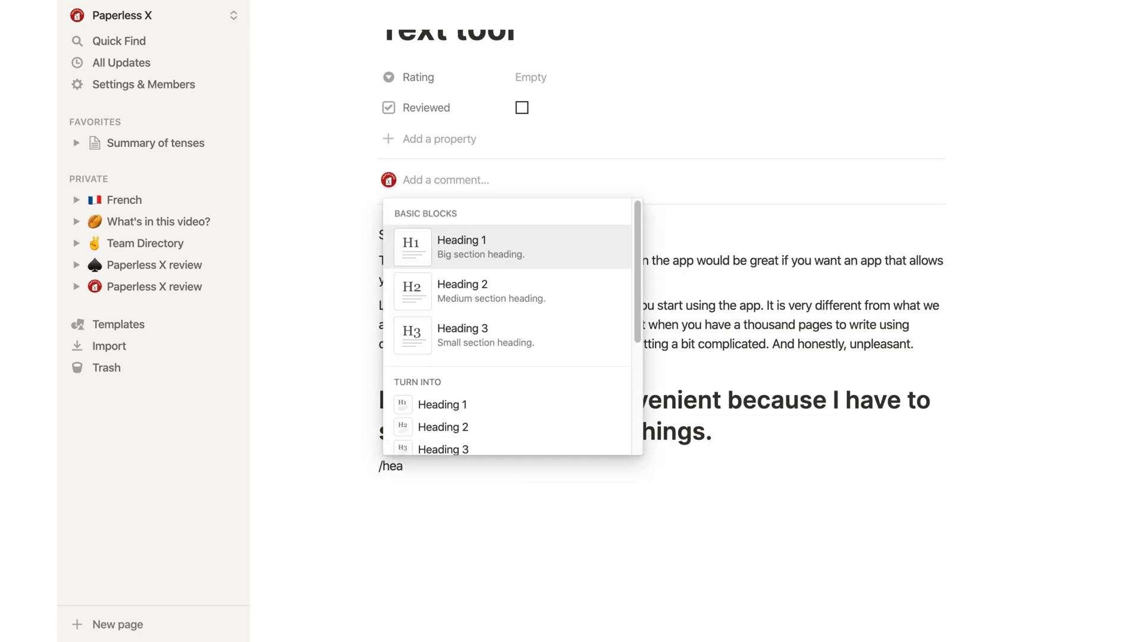
pyautogui.write('ding')
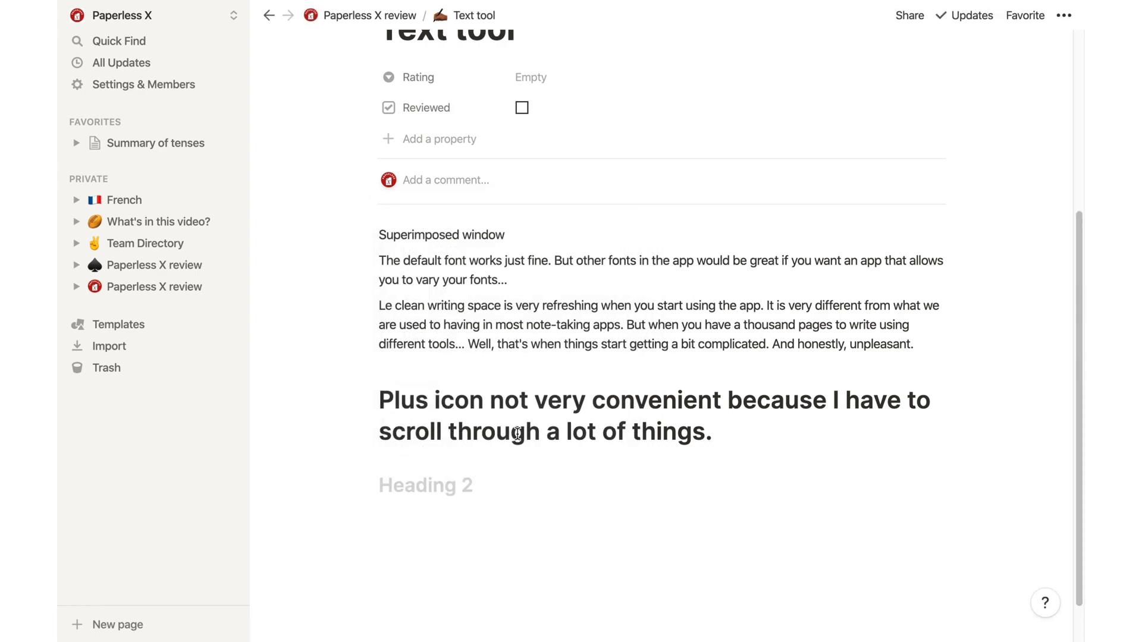
pyautogui.write('Commans')
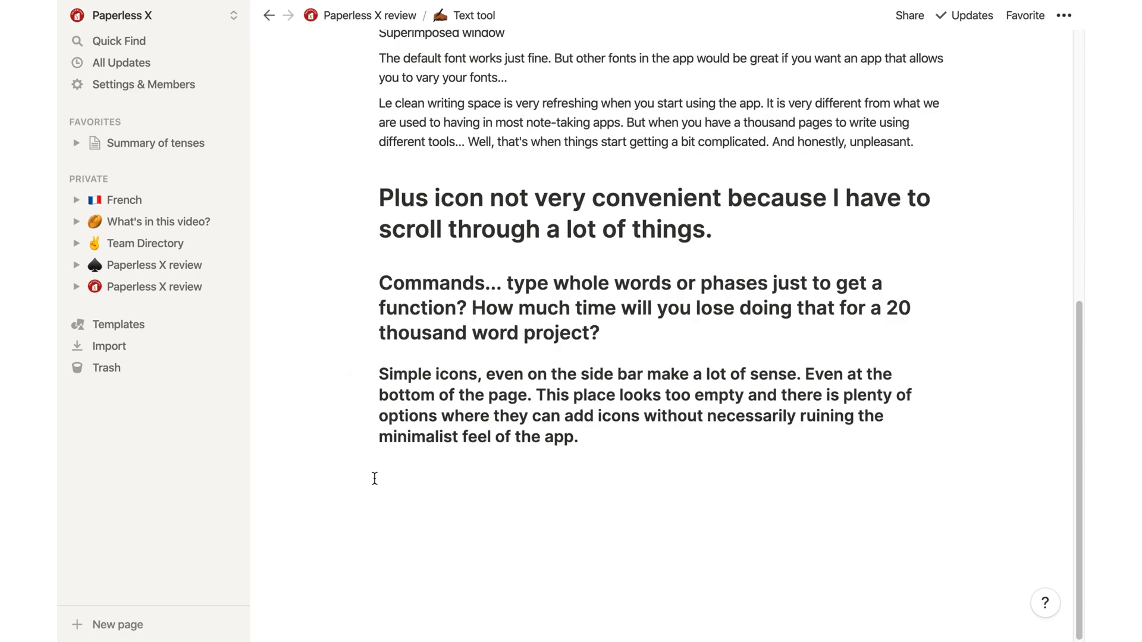
# Insert a new block after the icons paragraph and add a sample 'Heading' Heading 1
pyautogui.click(352, 375)
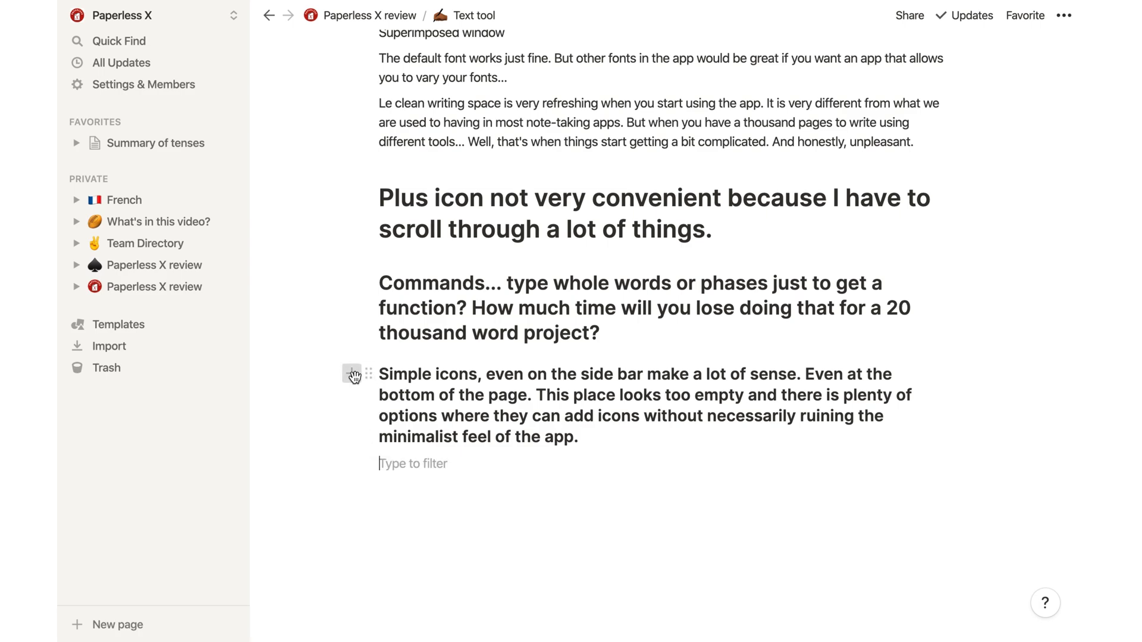
pyautogui.click(351, 374)
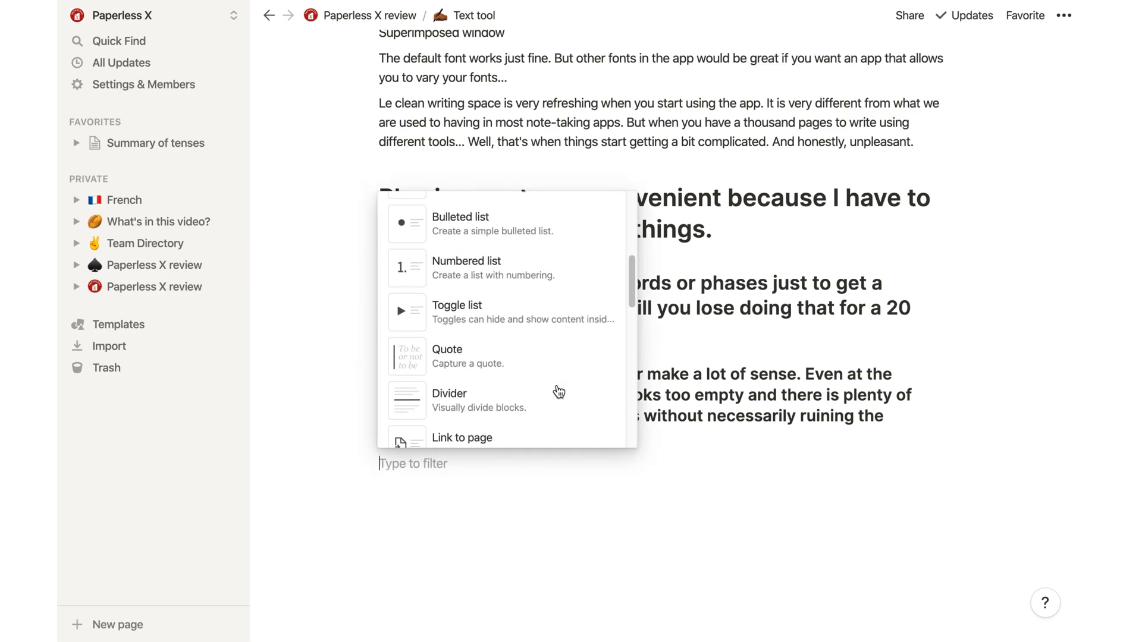
pyautogui.scroll(-3)
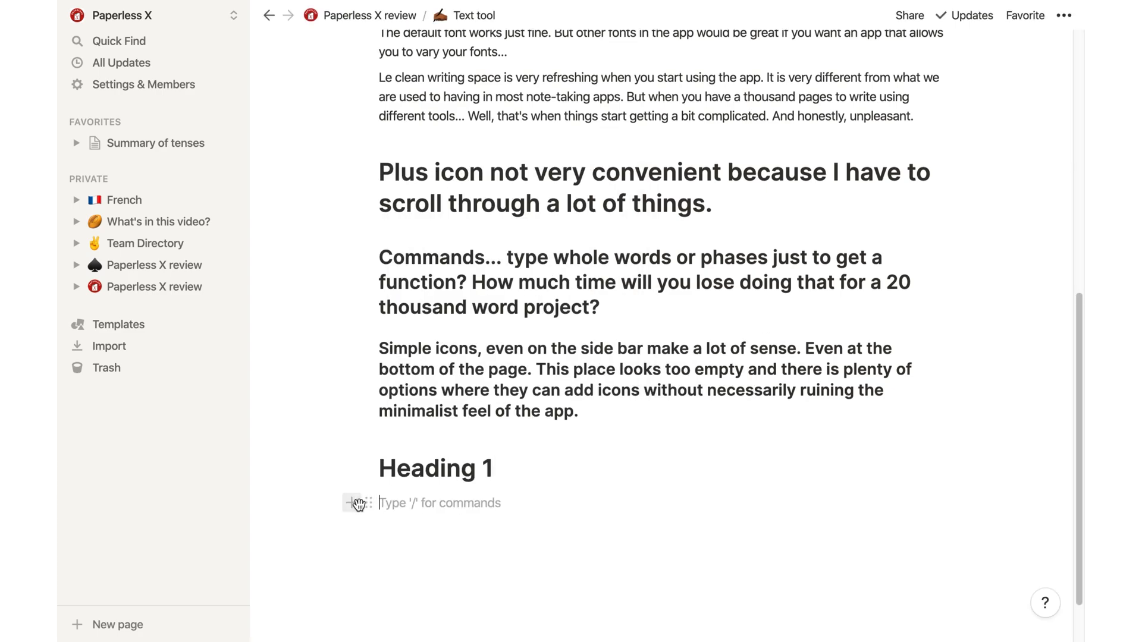
pyautogui.write('Heading')
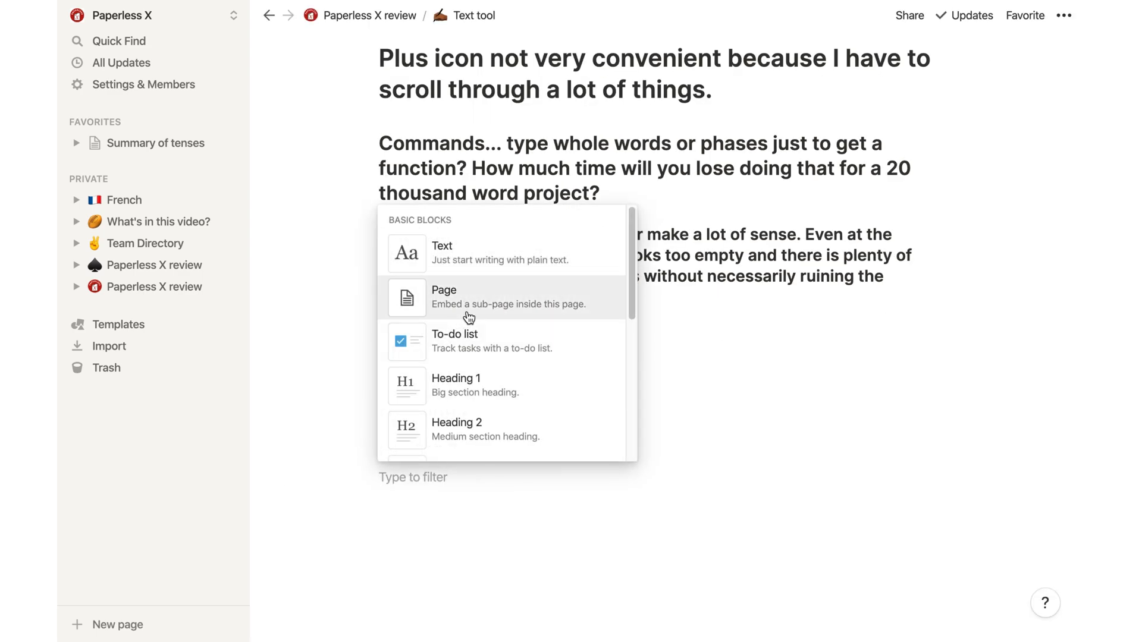
# Embed a new subpage and note 'Table view added as a table database... section'
pyautogui.click(444, 297)
pyautogui.write('This is a subpage that I have added to my page')
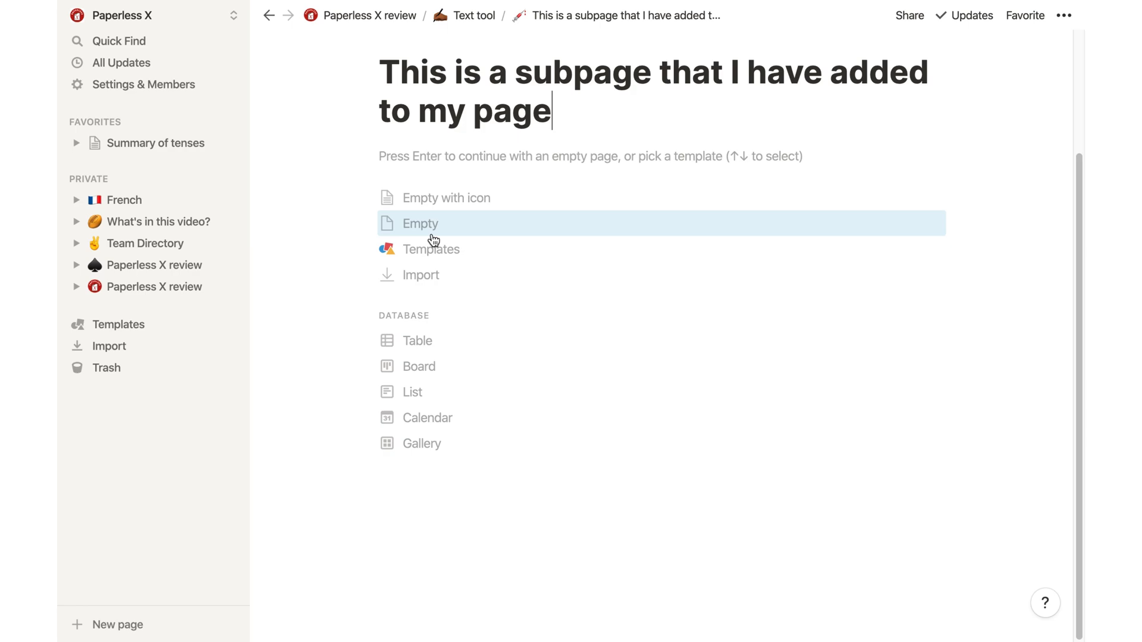
pyautogui.moveTo(443, 442)
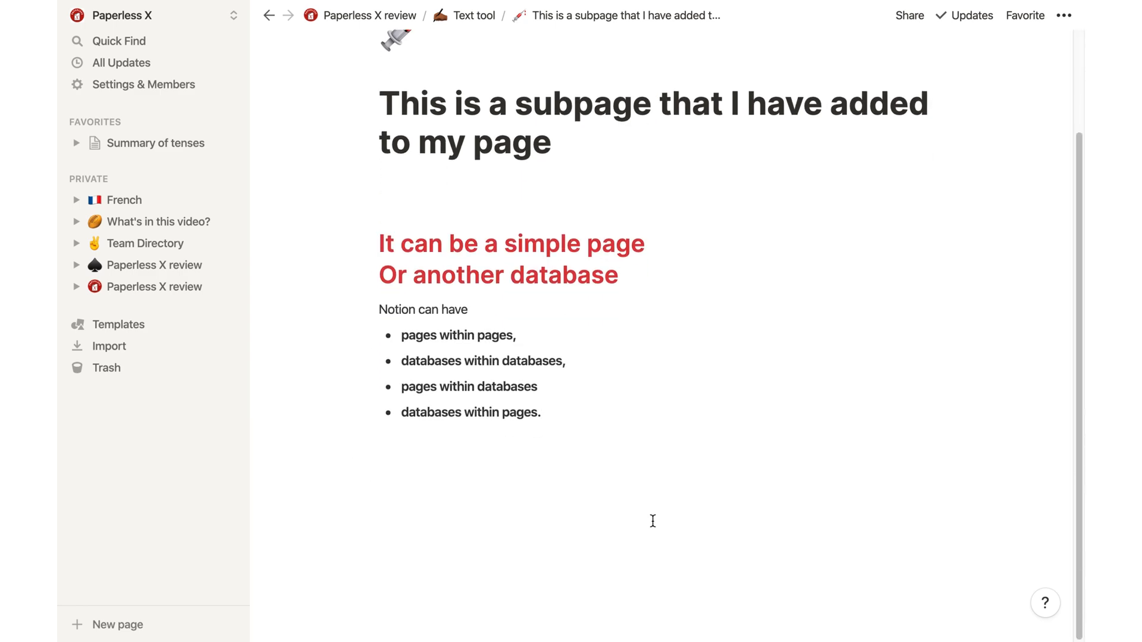
pyautogui.moveTo(498, 459)
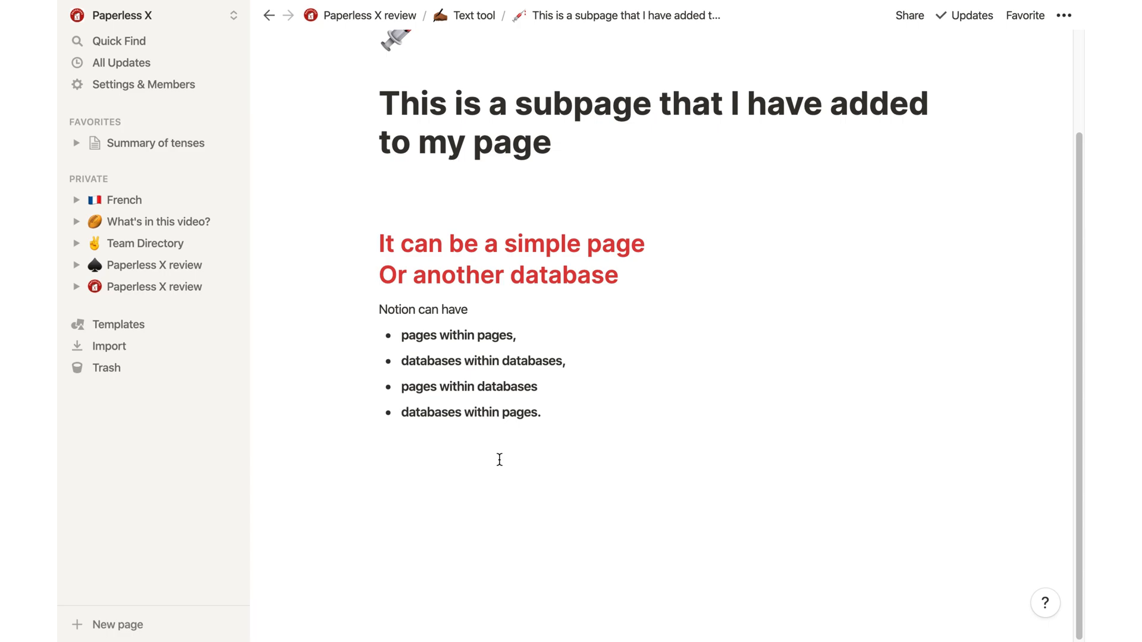
pyautogui.scroll(-3)
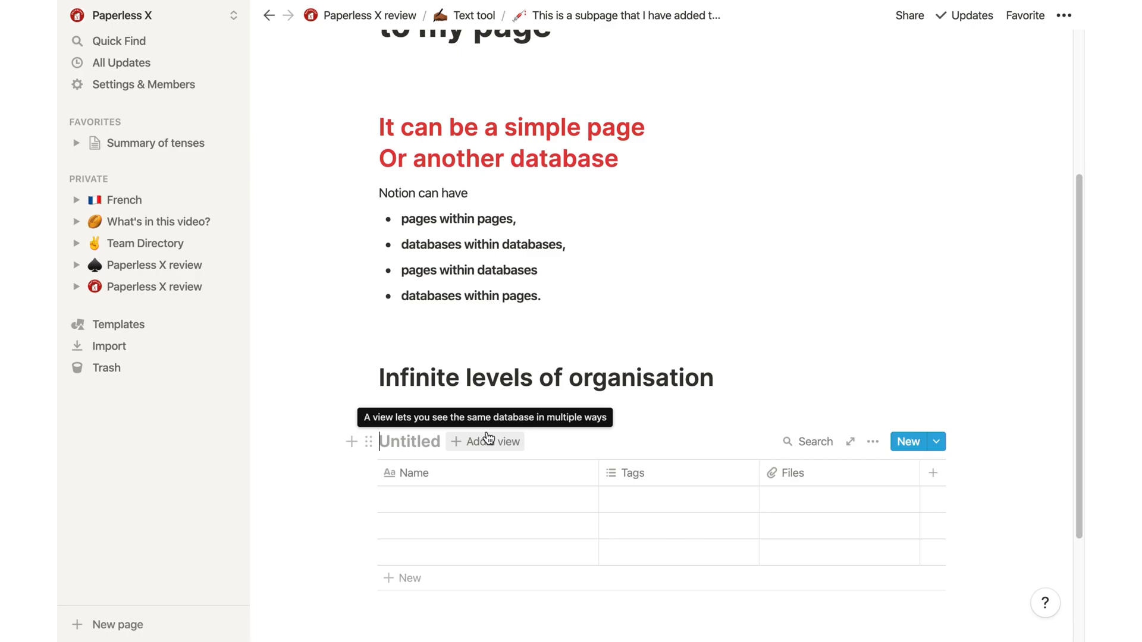
pyautogui.write('Table view added as a ta')
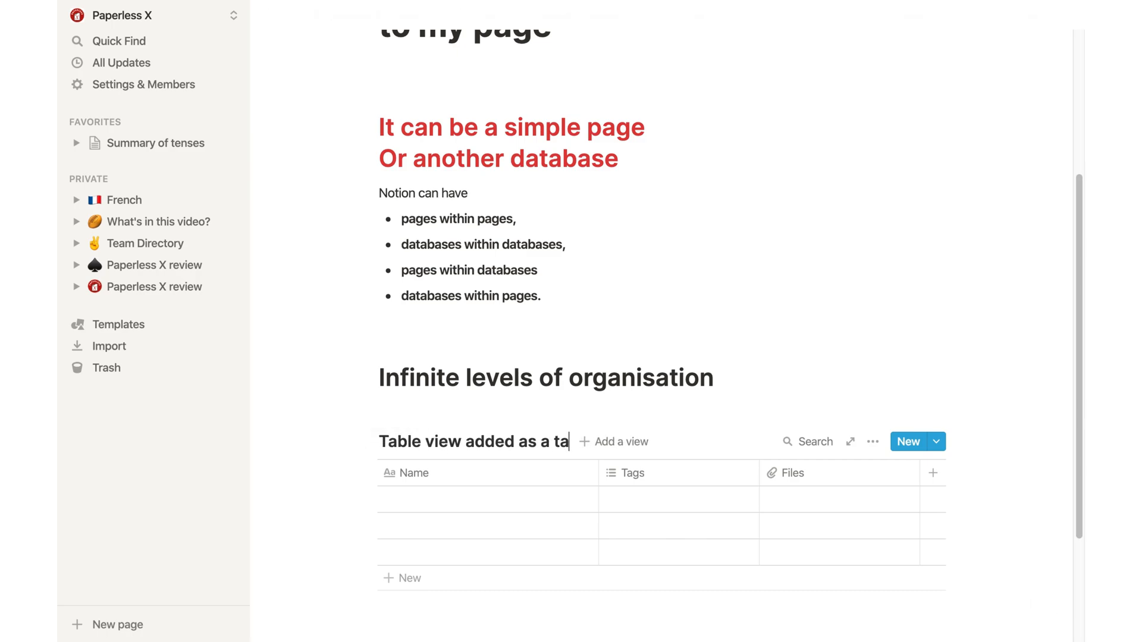
pyautogui.write('ble database... section')
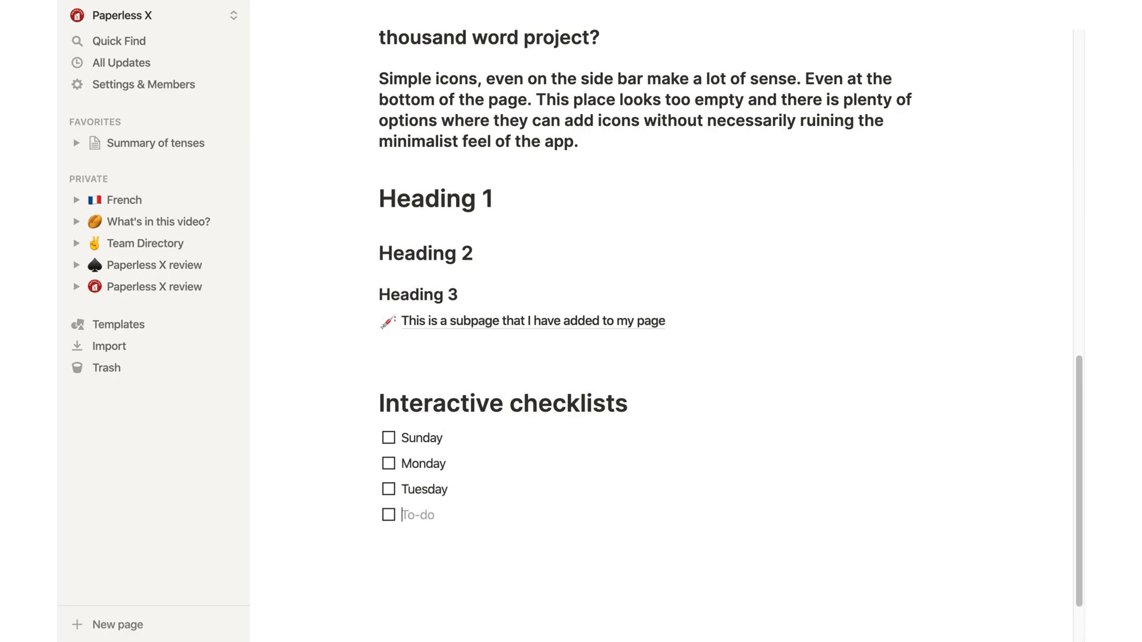
# Tick the Sunday, Tuesday, Thursday and Saturday to-dos as done
pyautogui.click(388, 259)
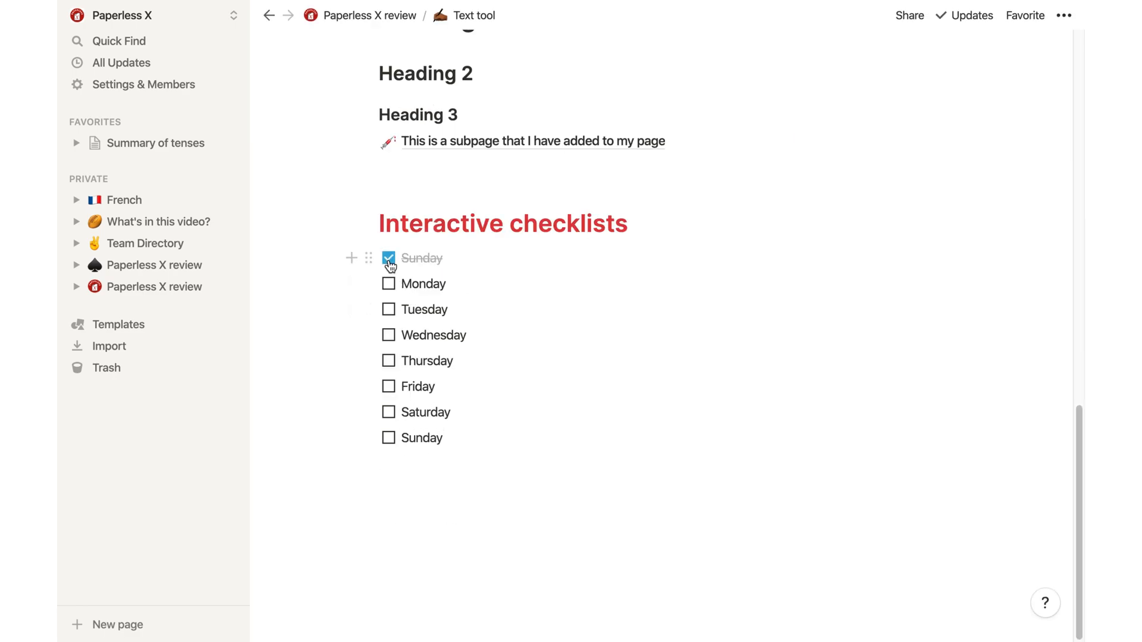
pyautogui.click(389, 309)
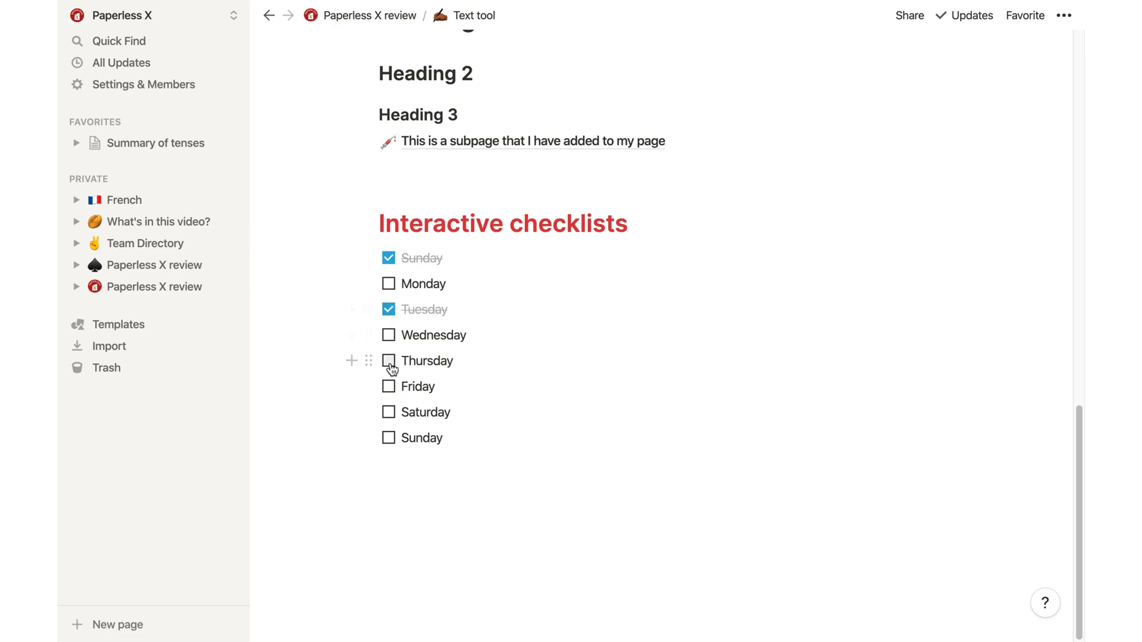
pyautogui.click(387, 360)
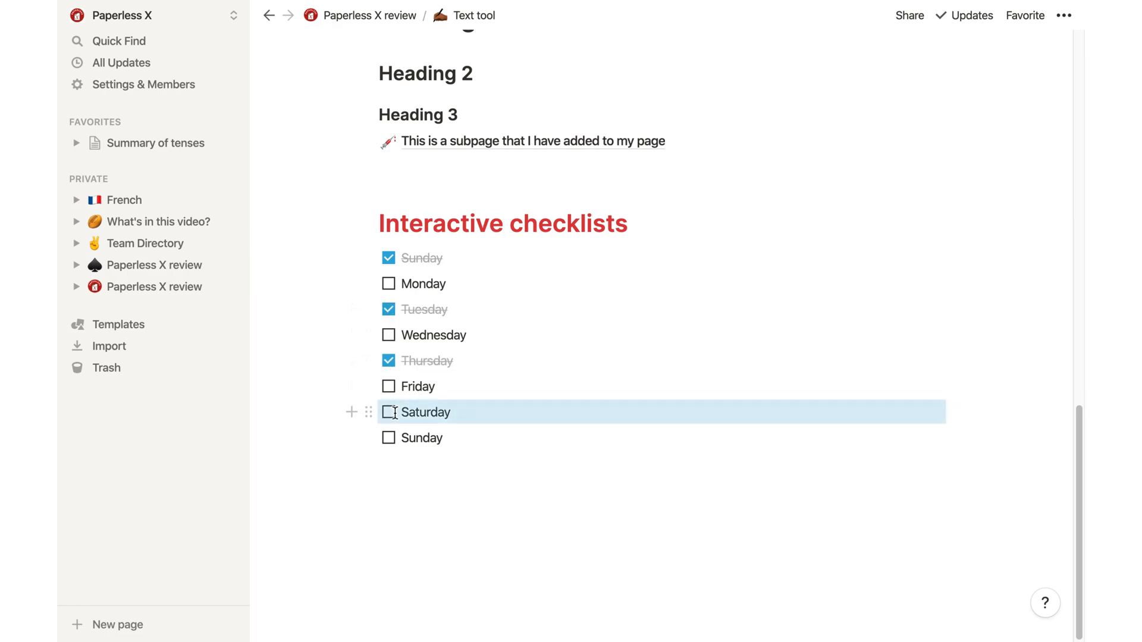
pyautogui.click(388, 412)
pyautogui.write('one')
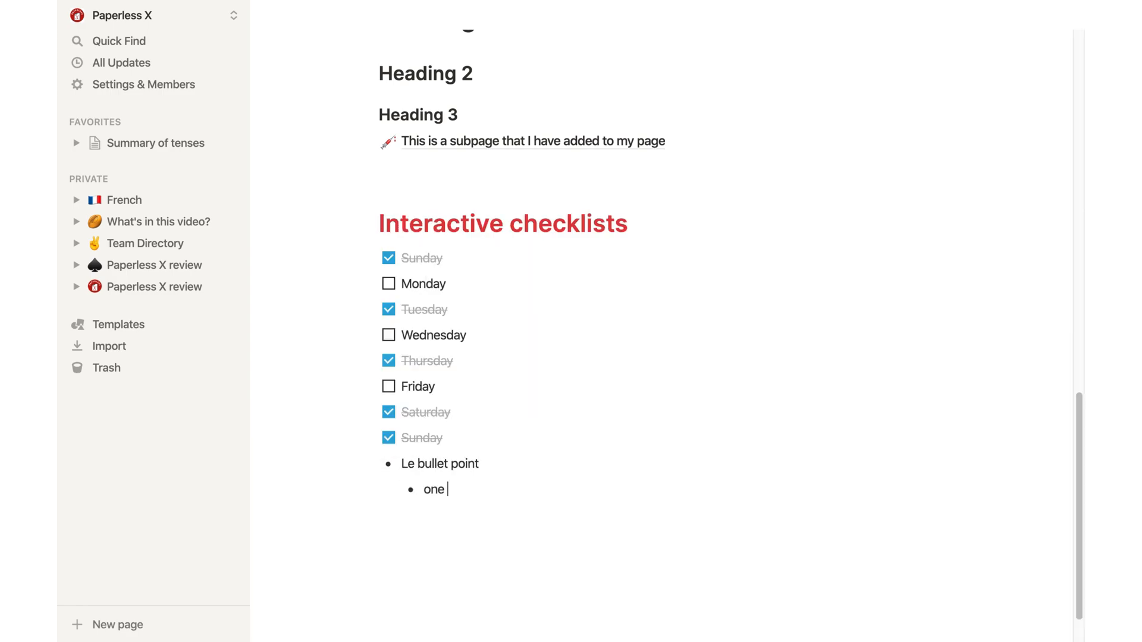
# Add nested list items noting 'navigate multiple times' and 'you have the same'
pyautogui.rightClick(433, 489)
pyautogui.write(' hierarchy navigation at a time')
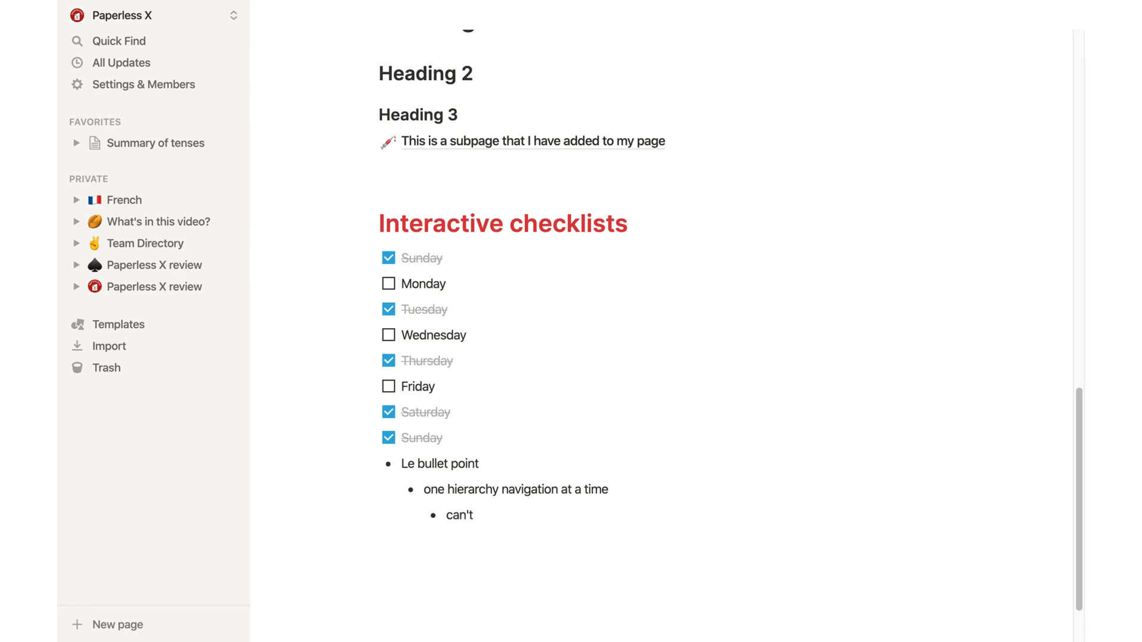
pyautogui.write('navigate multiple times')
pyautogui.write('having')
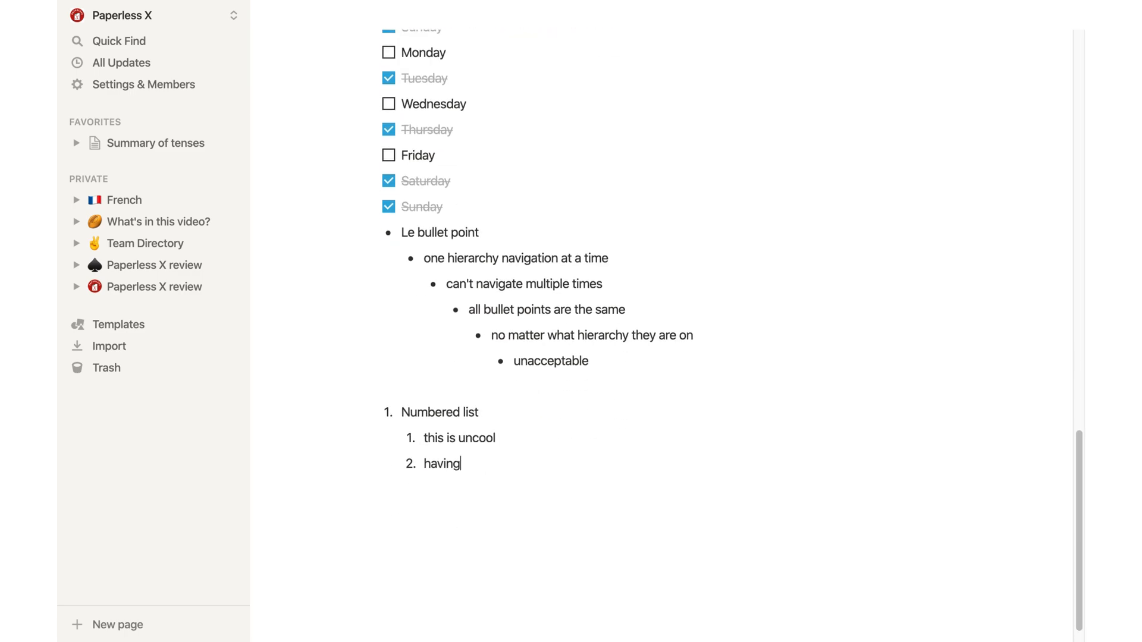
pyautogui.write('you have the same number')
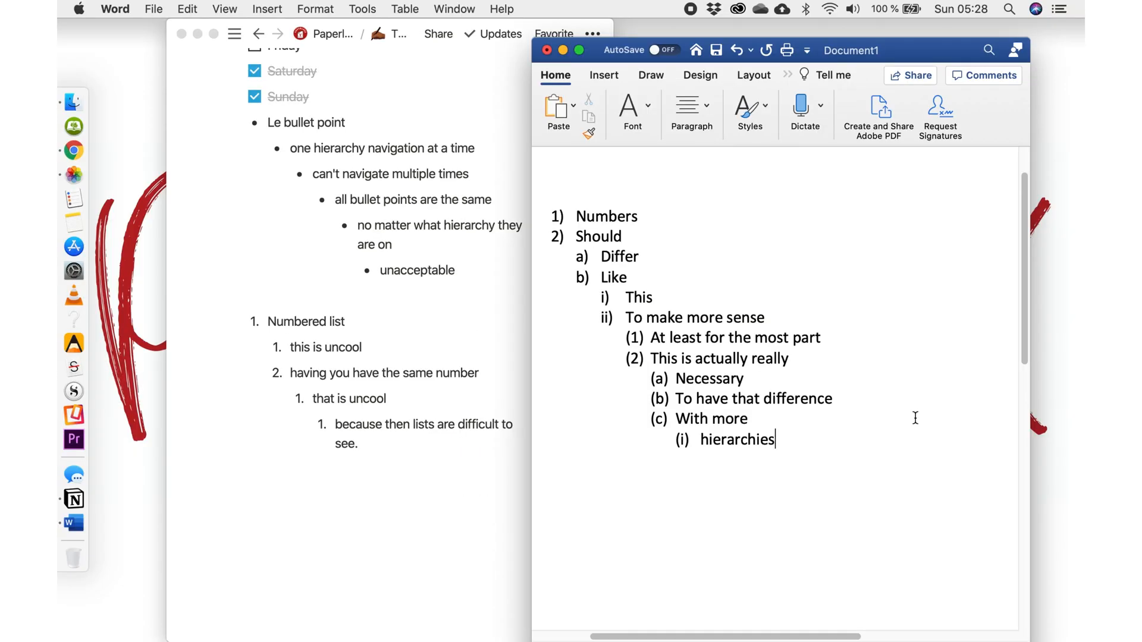
pyautogui.moveTo(884, 367)
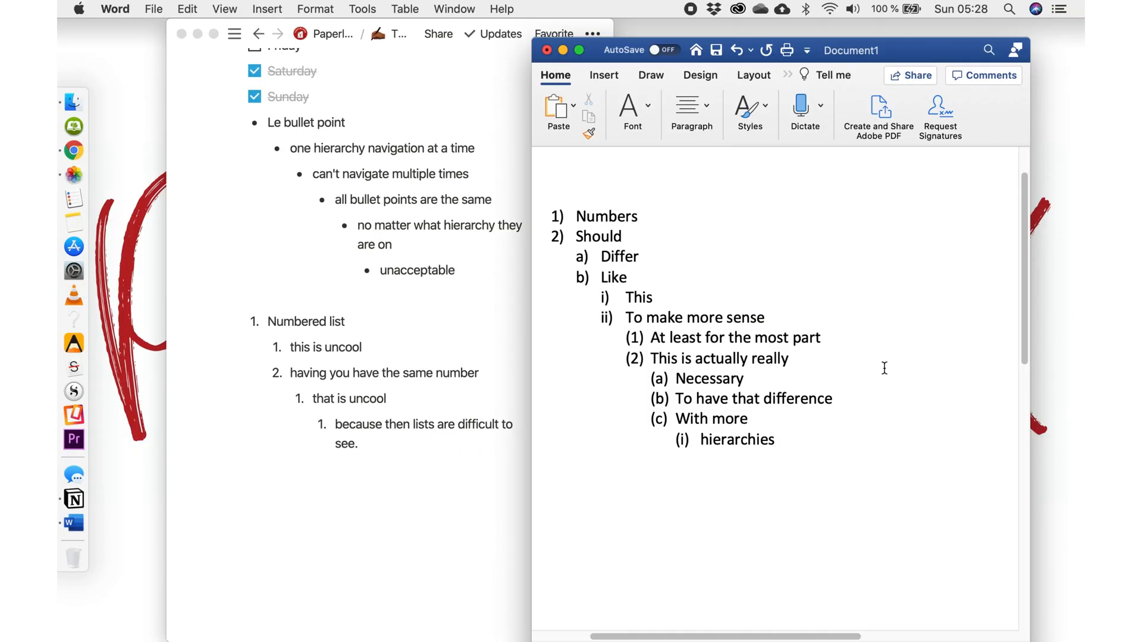
# Title Word's multilevel list 'THIS IS A BETTER NUMBERED LIST' in capitals
pyautogui.write('THIS IS A BETTER NUMBERED LIST')
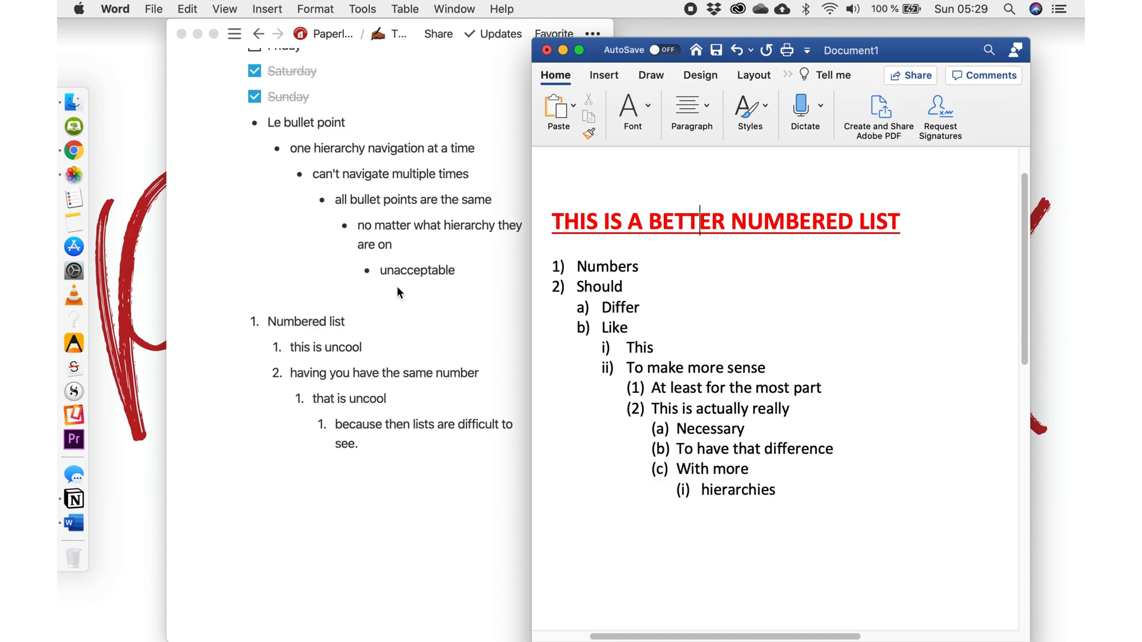
pyautogui.click(123, 424)
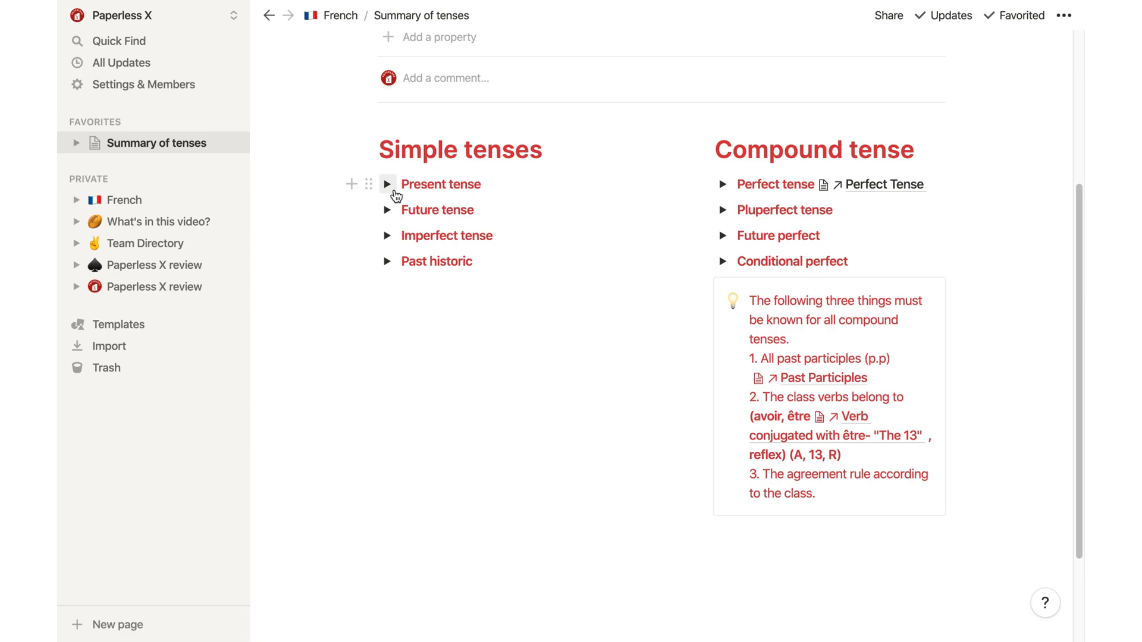
# Expand the Present, Future and Imperfect tense toggles to show their examples
pyautogui.click(388, 184)
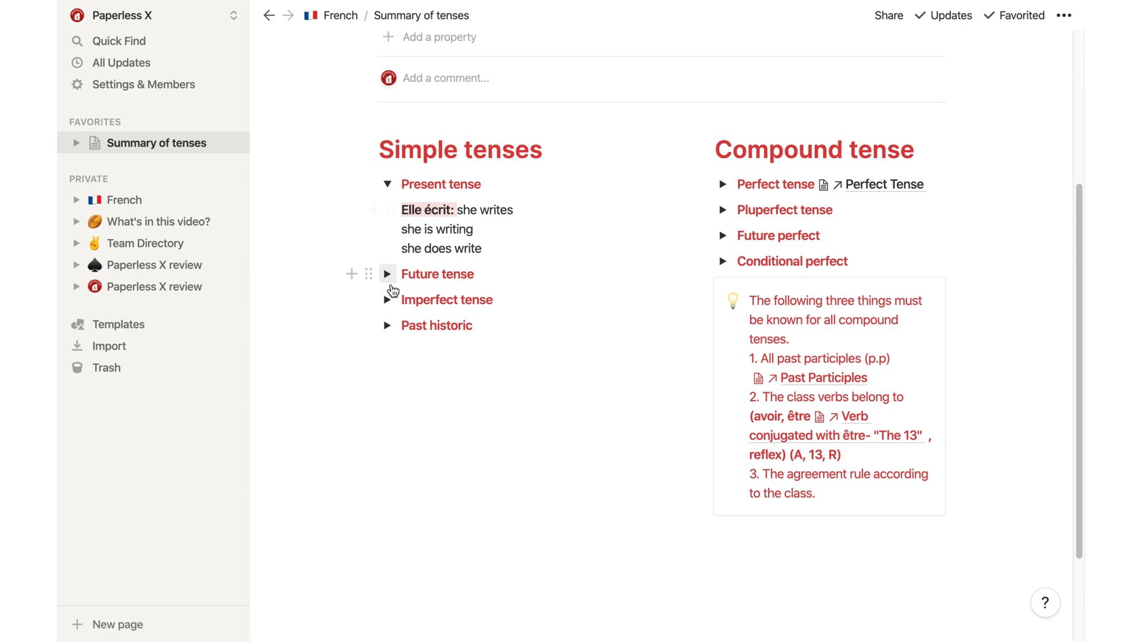
pyautogui.click(388, 273)
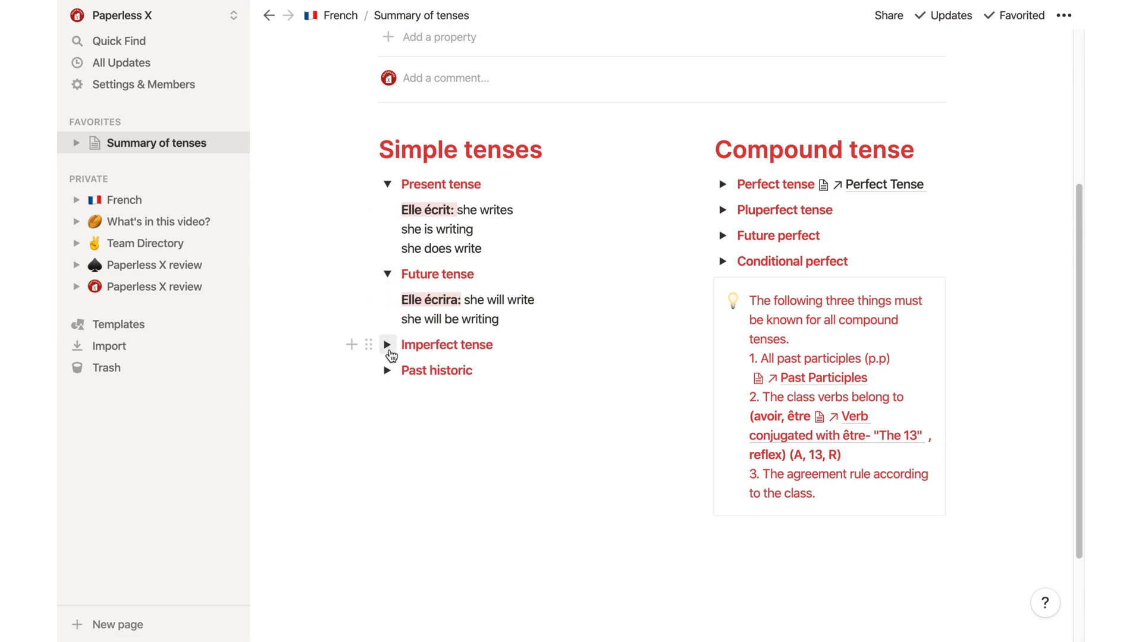
pyautogui.click(388, 345)
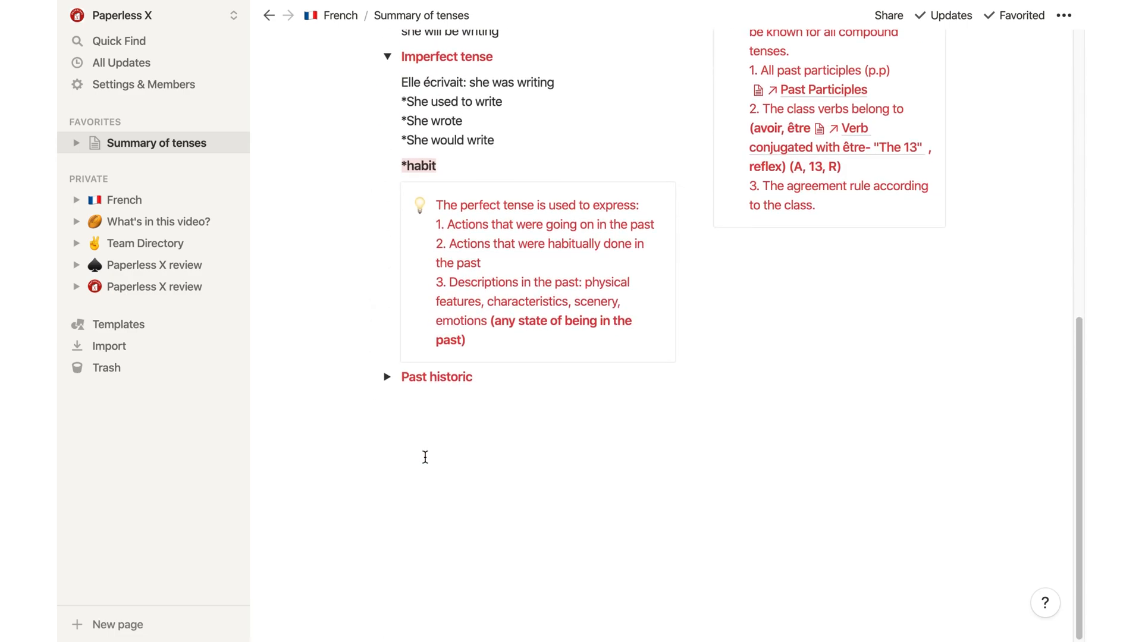
pyautogui.click(388, 377)
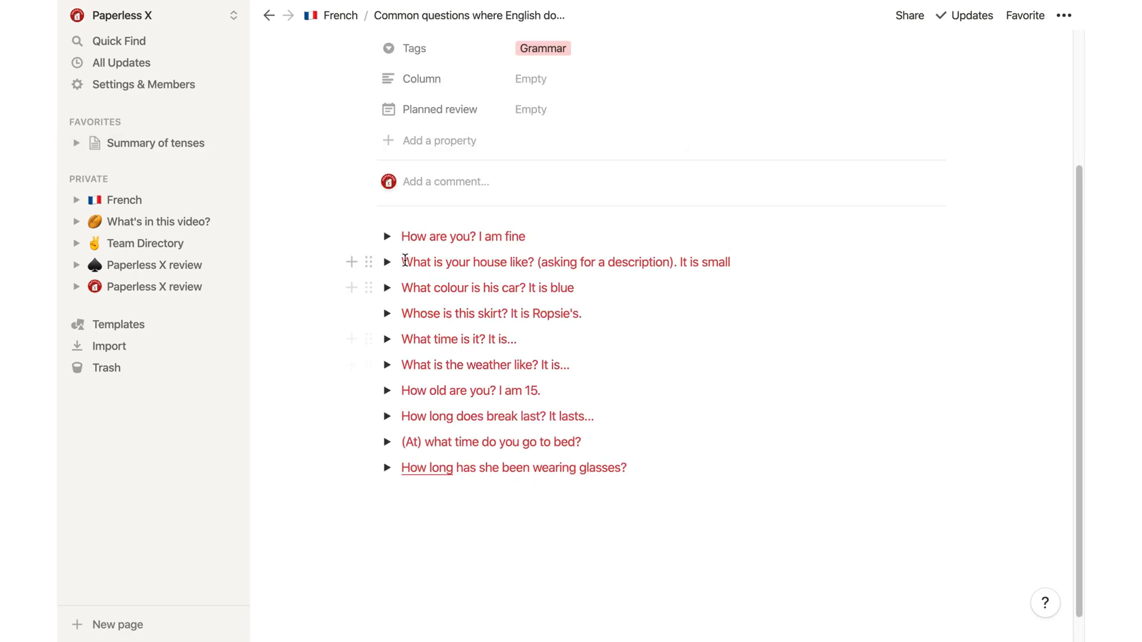
# Reveal French translations for the first three questions, then expand TOGGLE LISTS ARE GREAT!
pyautogui.click(388, 236)
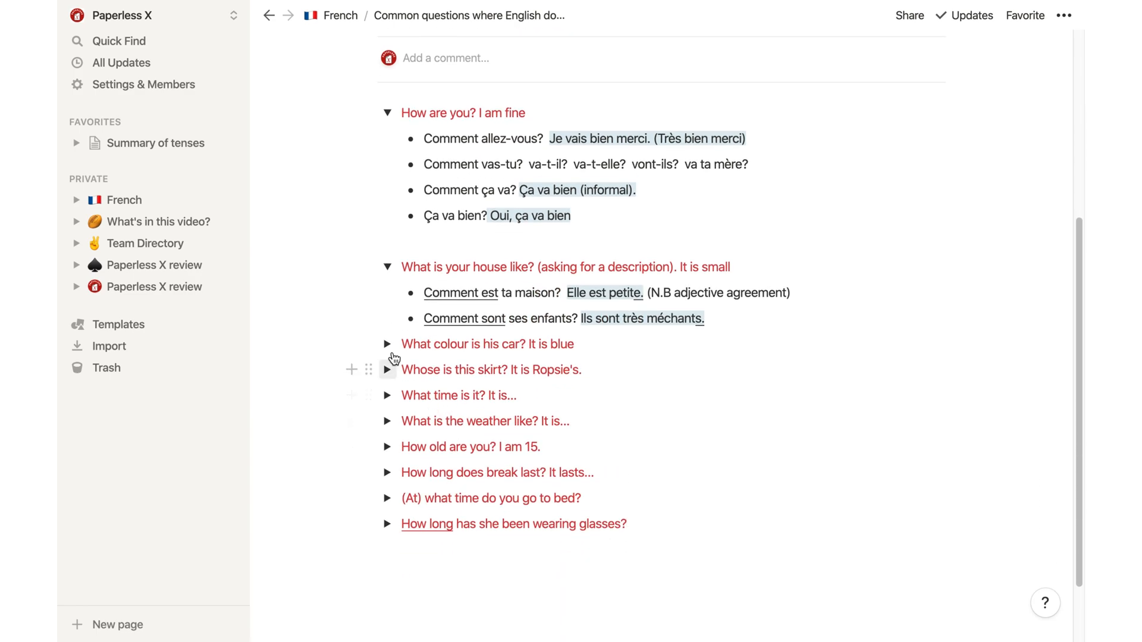
pyautogui.click(388, 344)
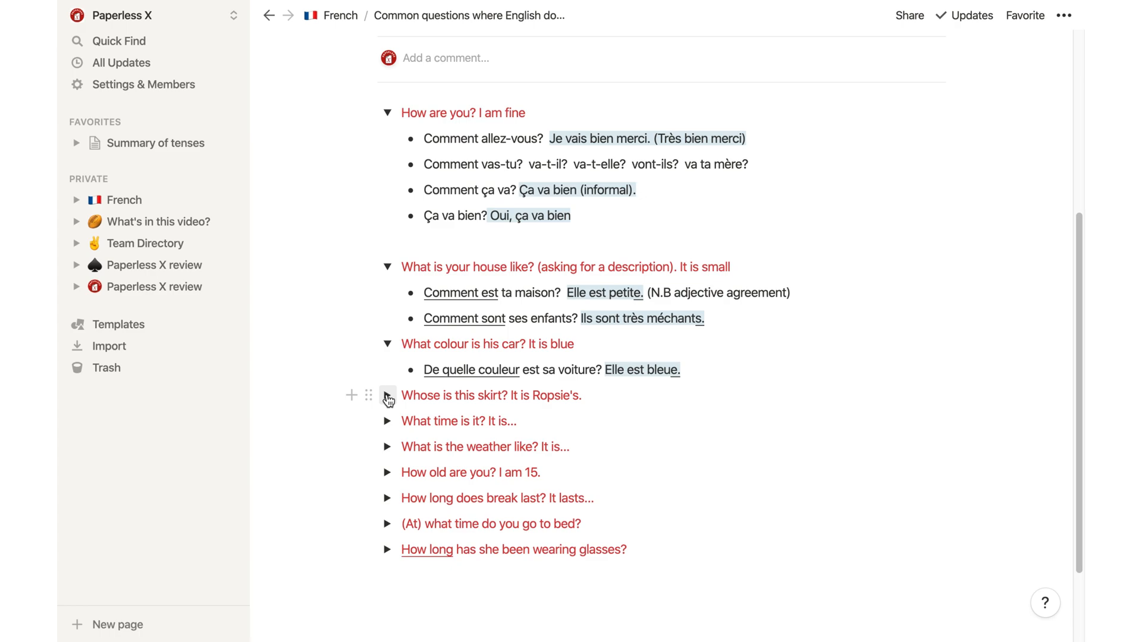
pyautogui.click(387, 394)
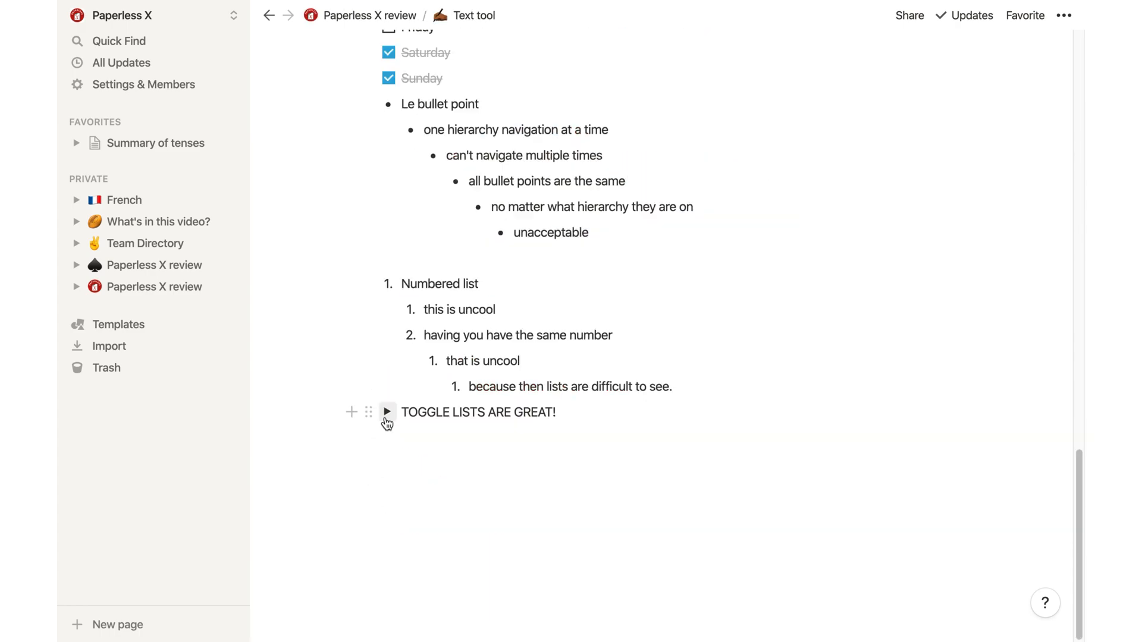
pyautogui.click(387, 412)
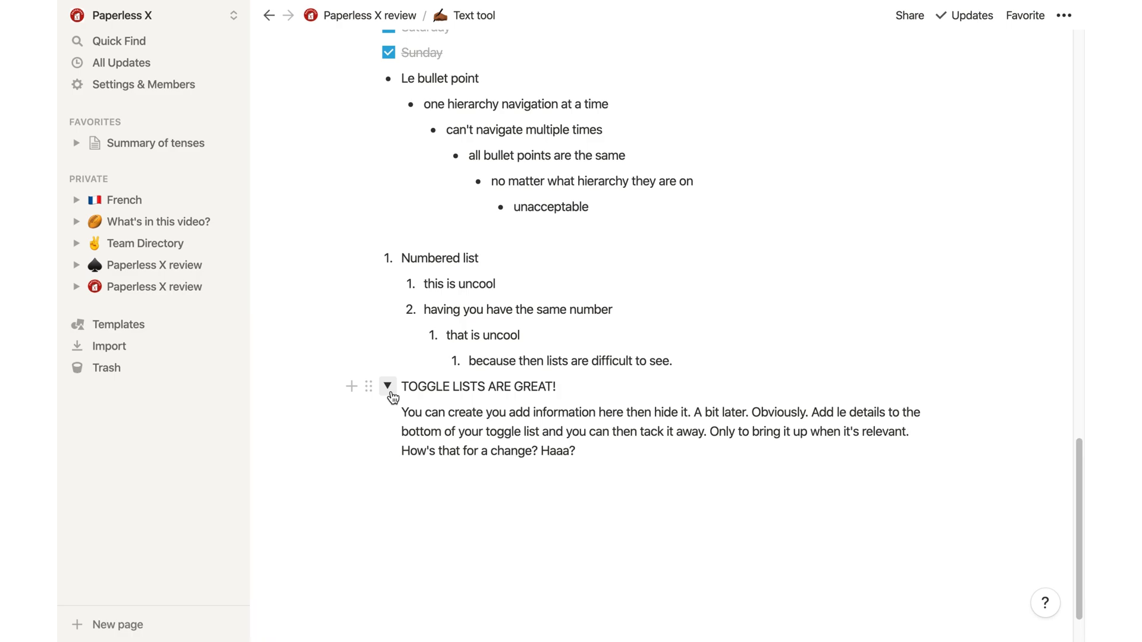
pyautogui.write('A thin line separates mi')
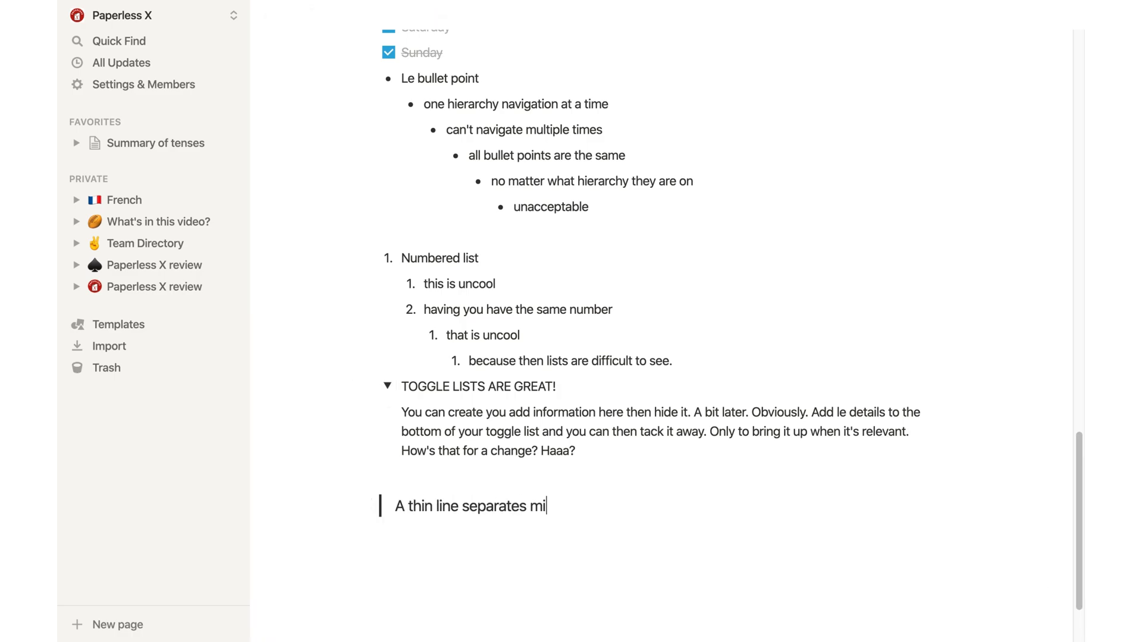
pyautogui.write('nimalism and dysfunctional')
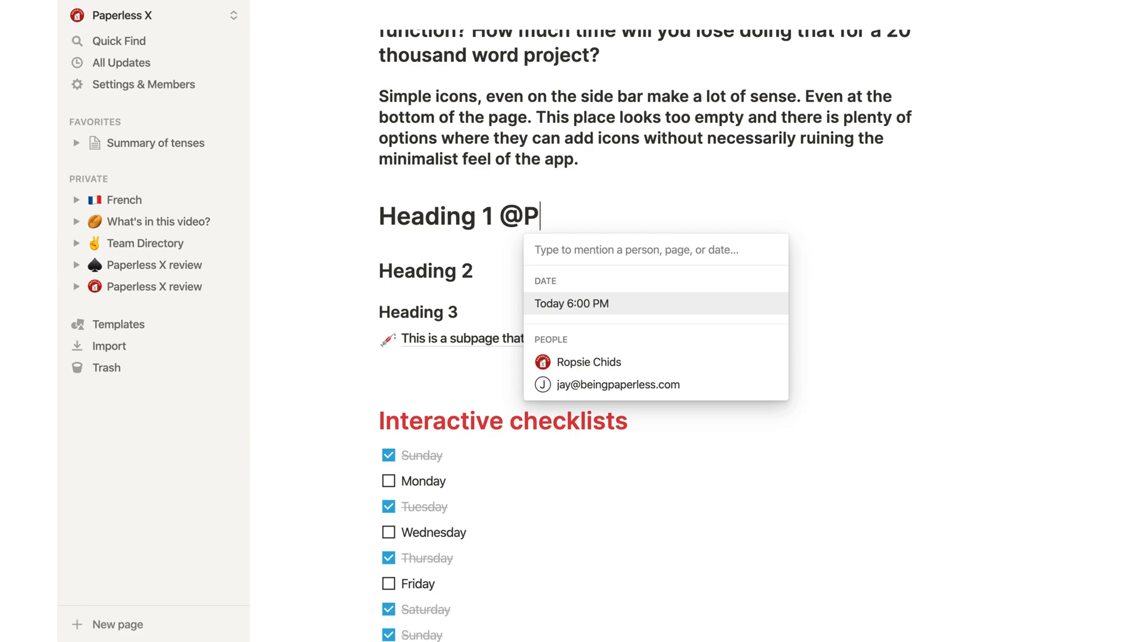
pyautogui.write('aperless')
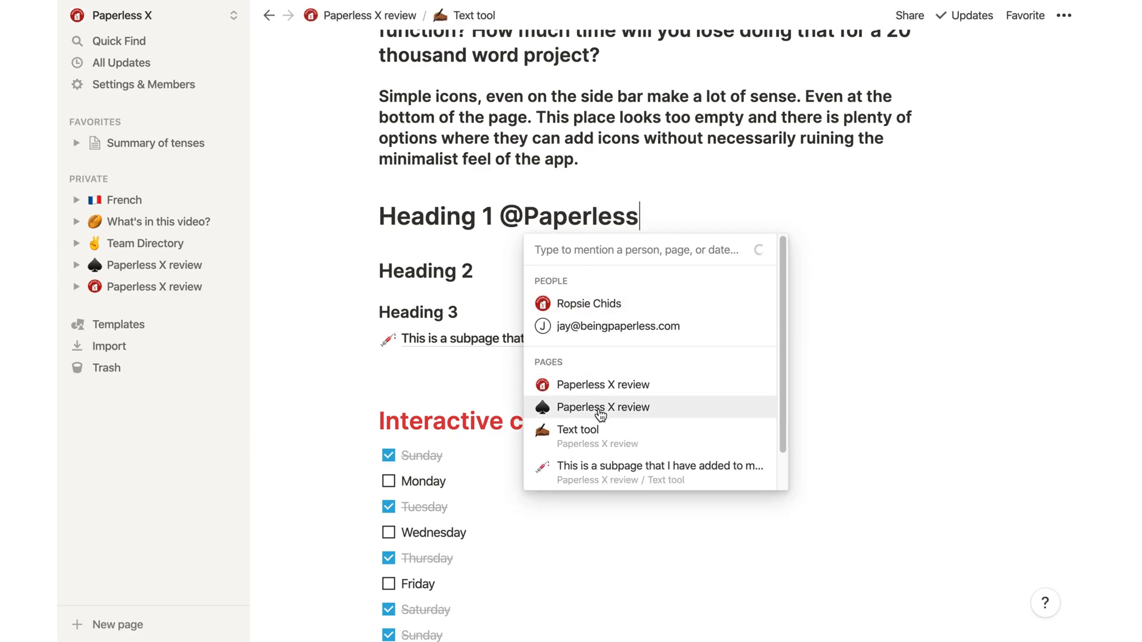
# Mention Paperless X review in Heading 1, then browse the linked Perfect Tense page
pyautogui.click(602, 407)
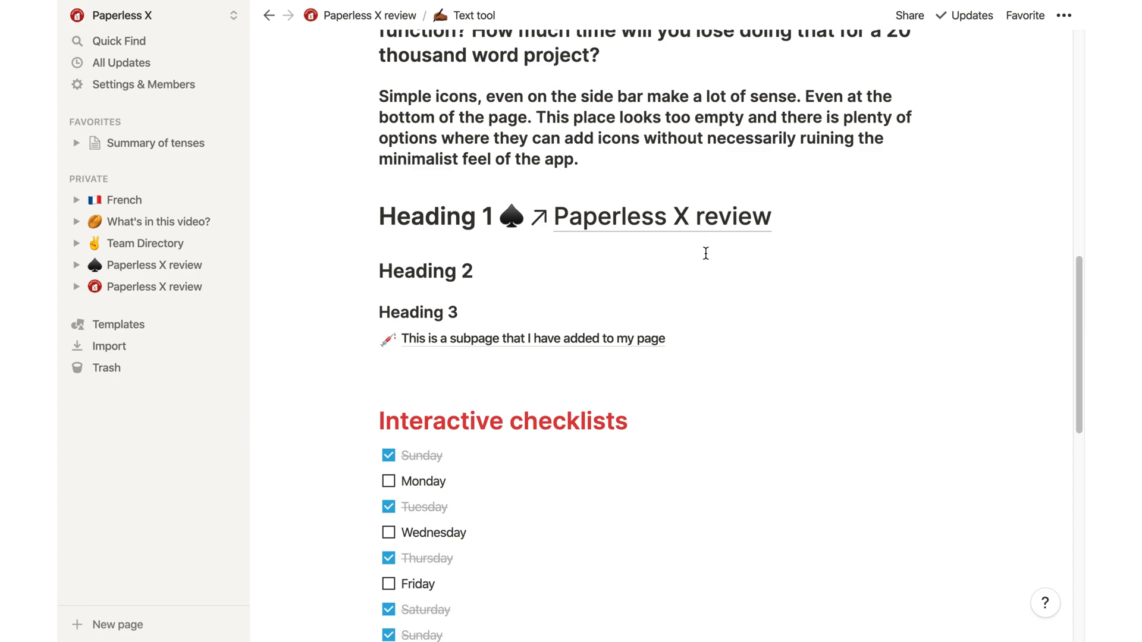
pyautogui.click(162, 143)
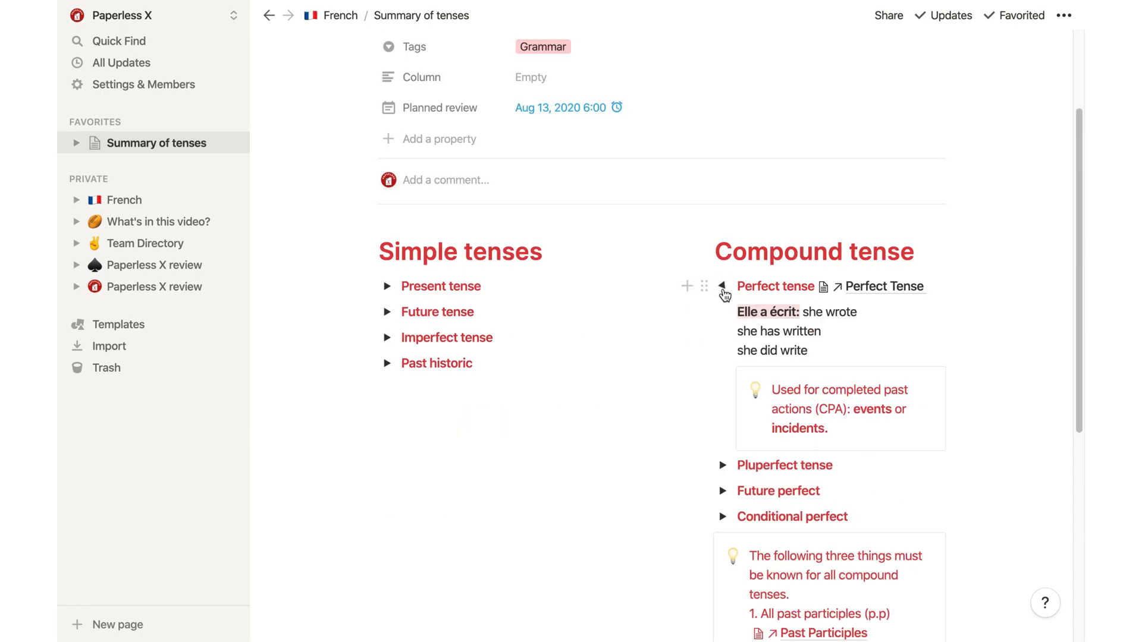
pyautogui.click(884, 287)
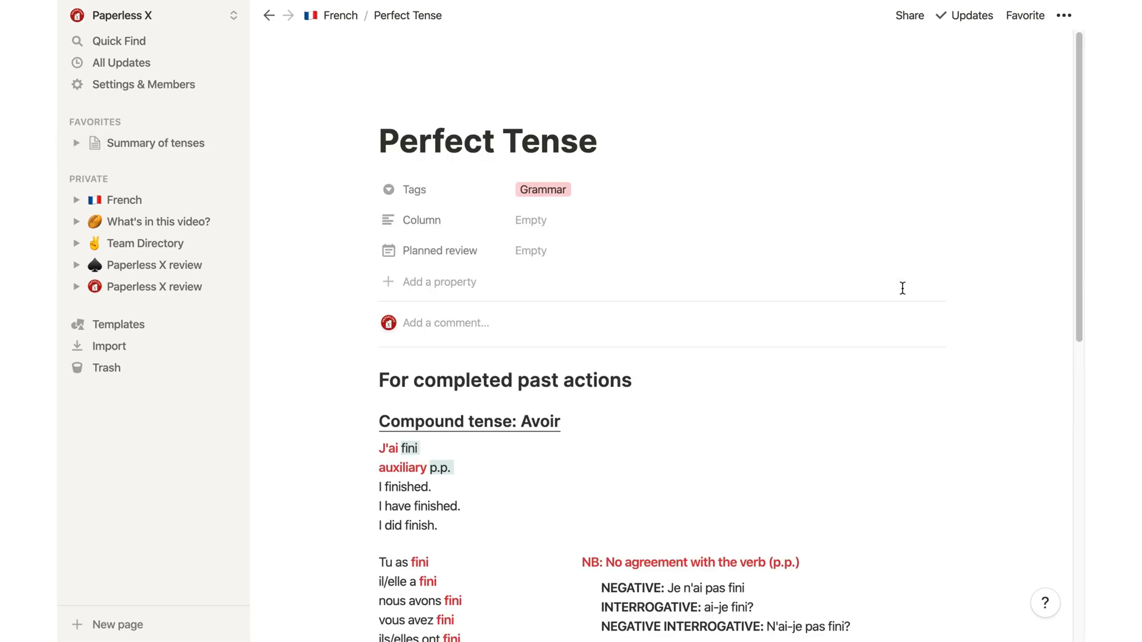
pyautogui.scroll(-3)
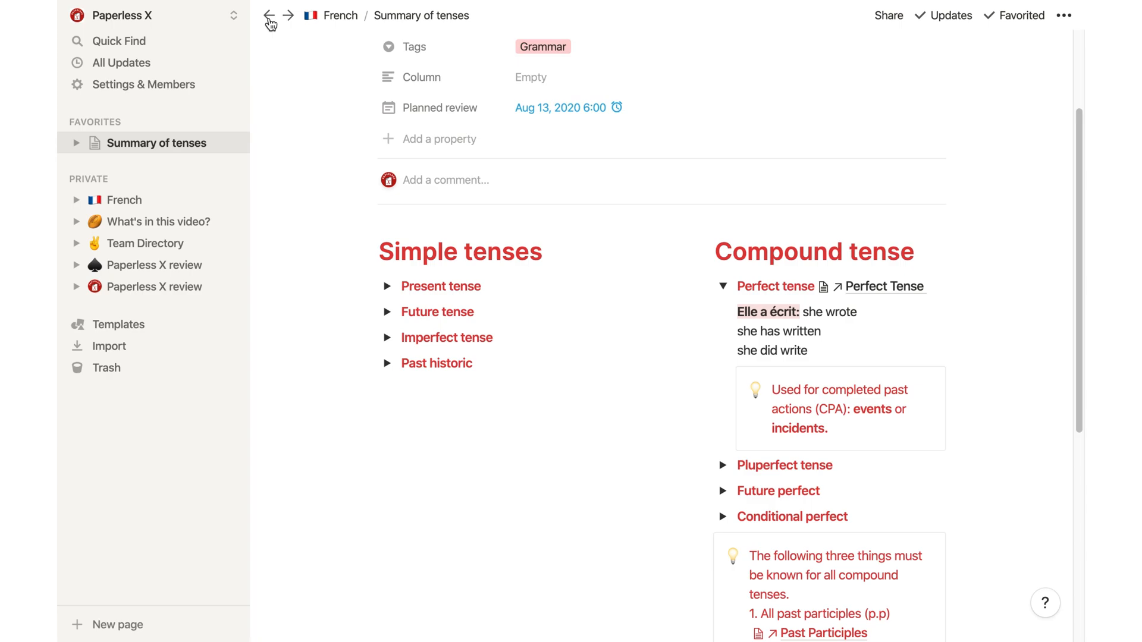
pyautogui.scroll(-3)
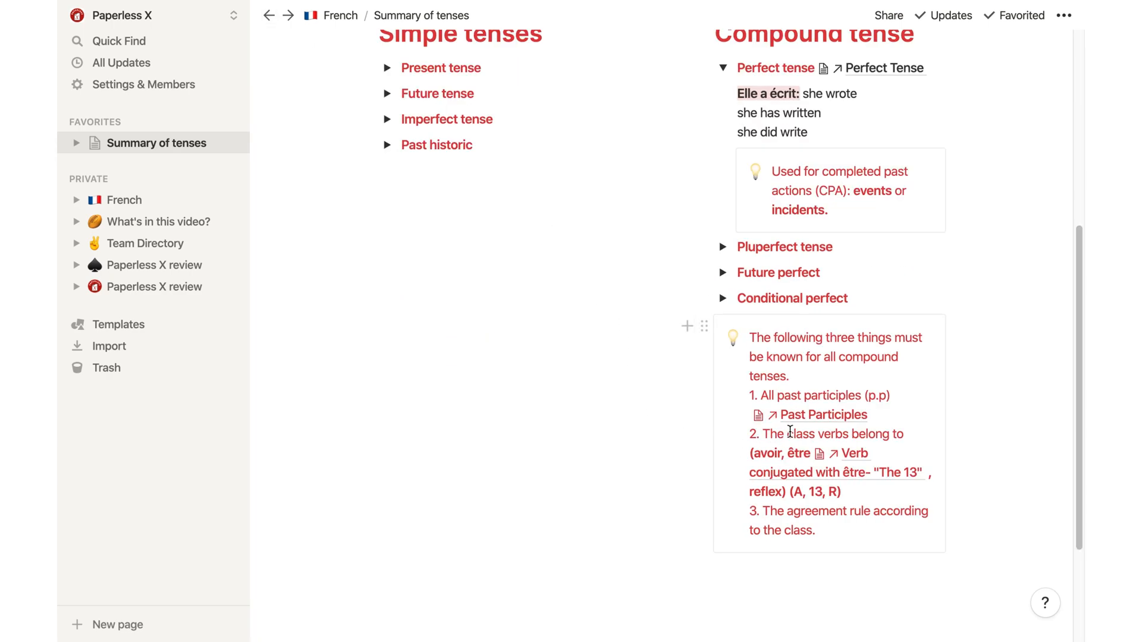
# Browse the linked Past Participles page by scrolling through it
pyautogui.click(823, 414)
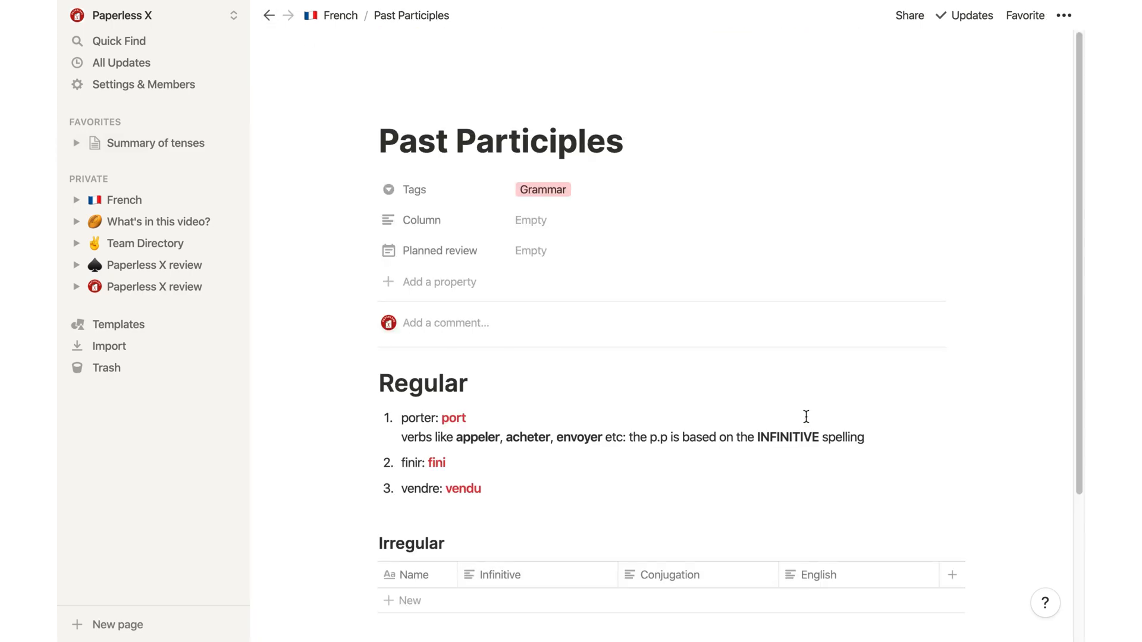
pyautogui.scroll(-3)
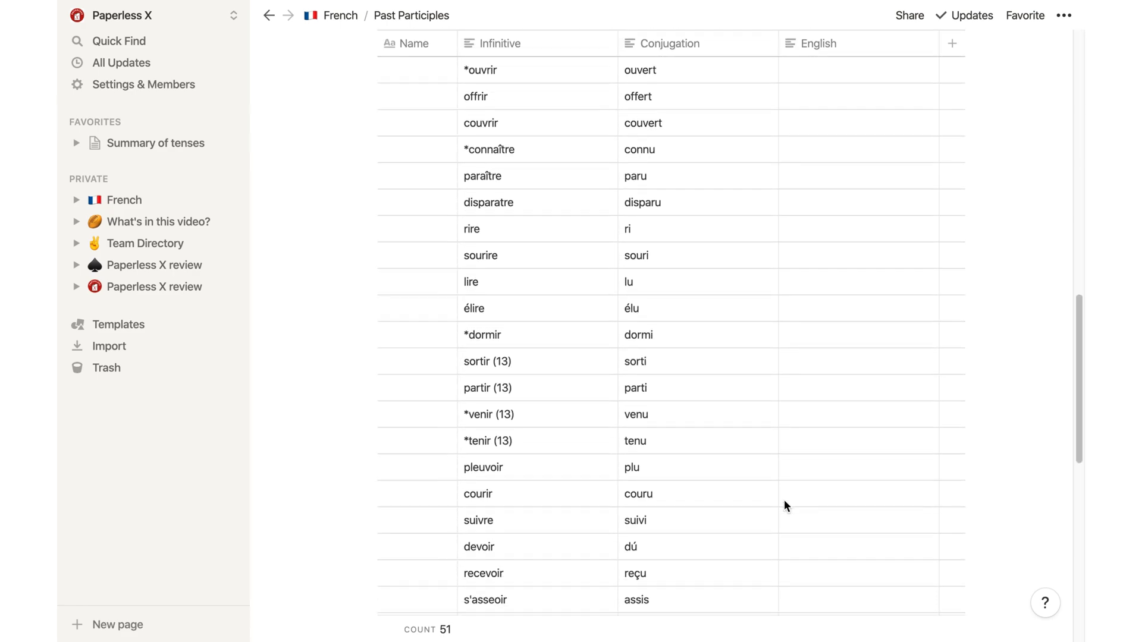
pyautogui.scroll(-3)
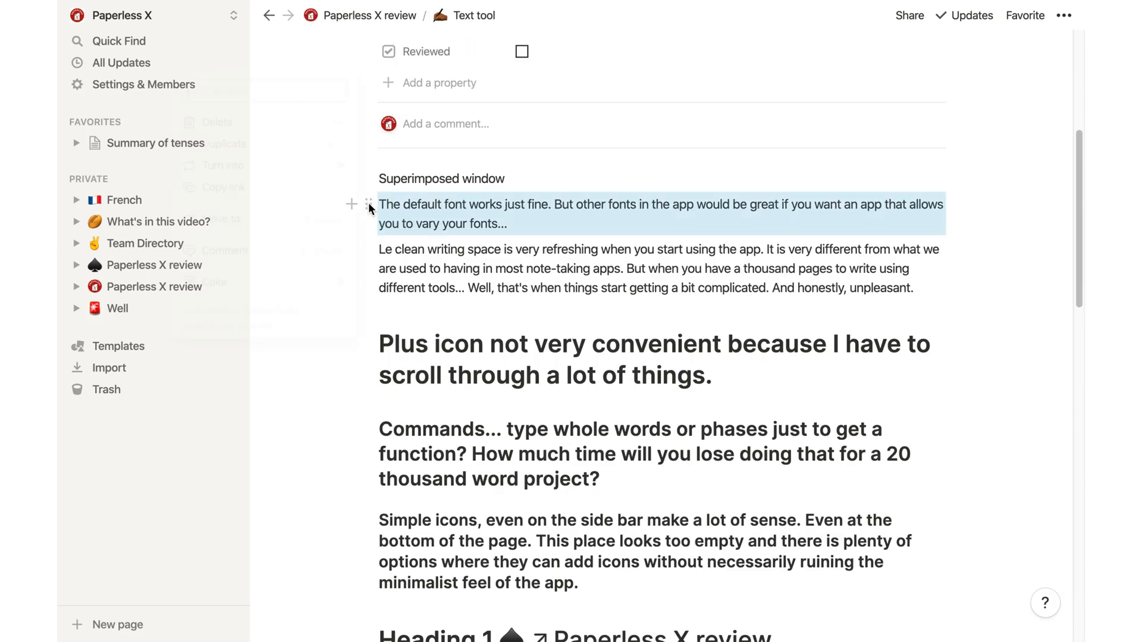
# Turn the default-font paragraph into a callout with a lightbulb icon
pyautogui.click(368, 204)
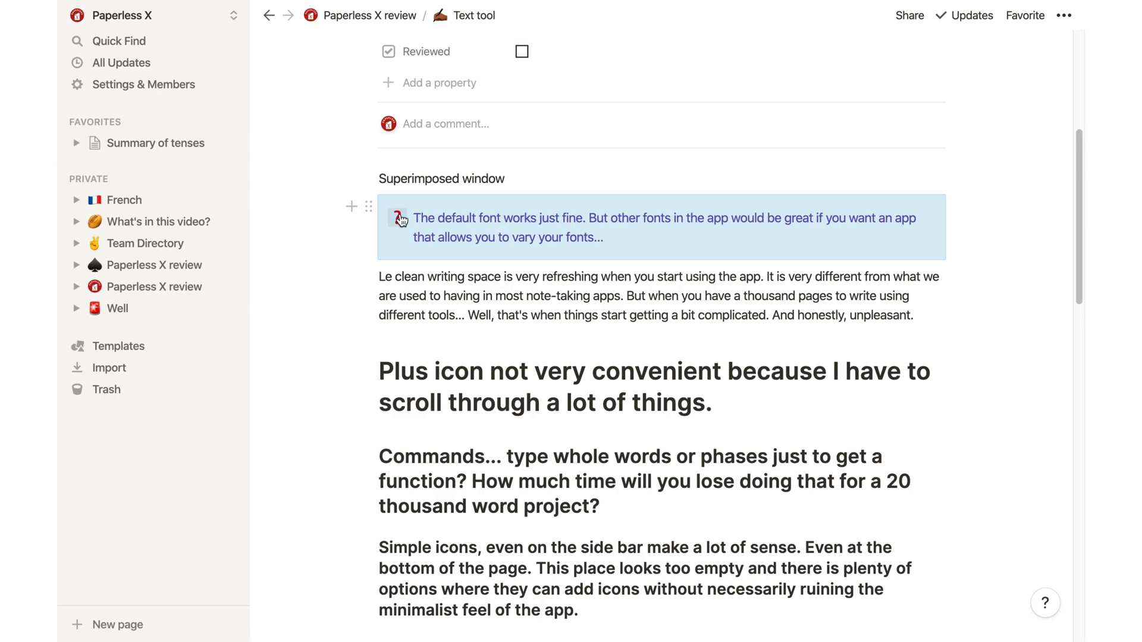
pyautogui.click(400, 219)
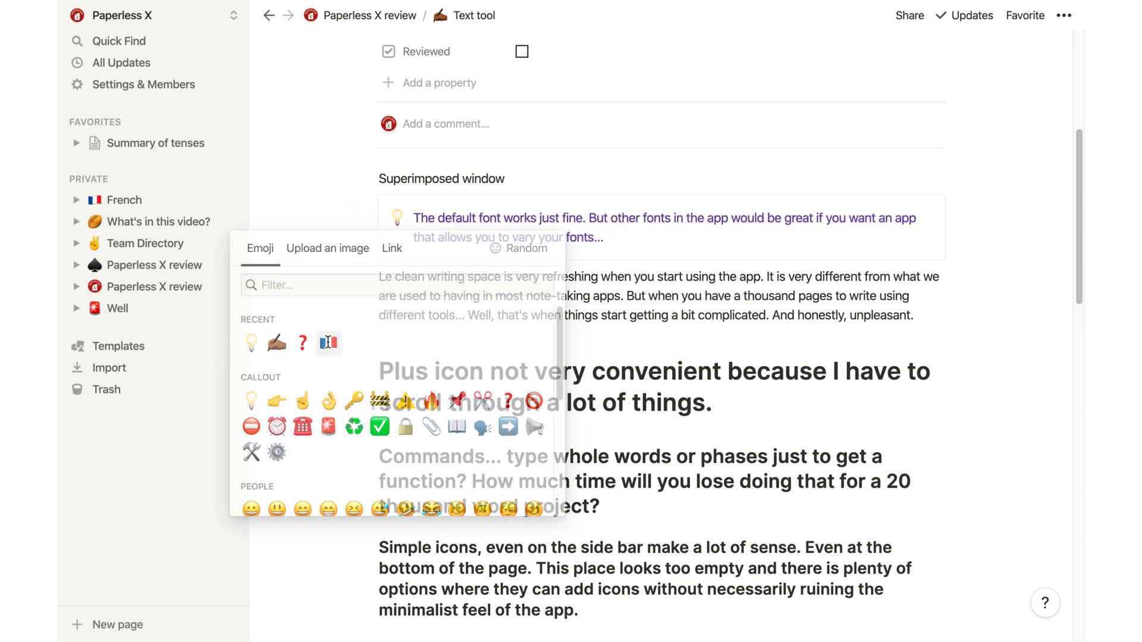
pyautogui.click(327, 342)
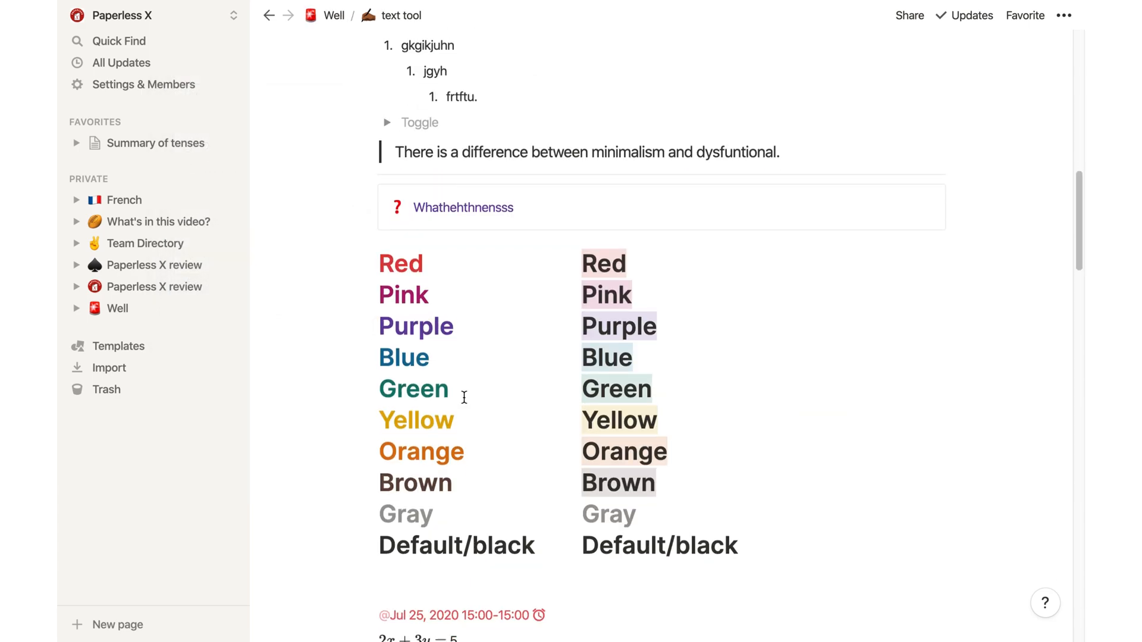
pyautogui.scroll(-3)
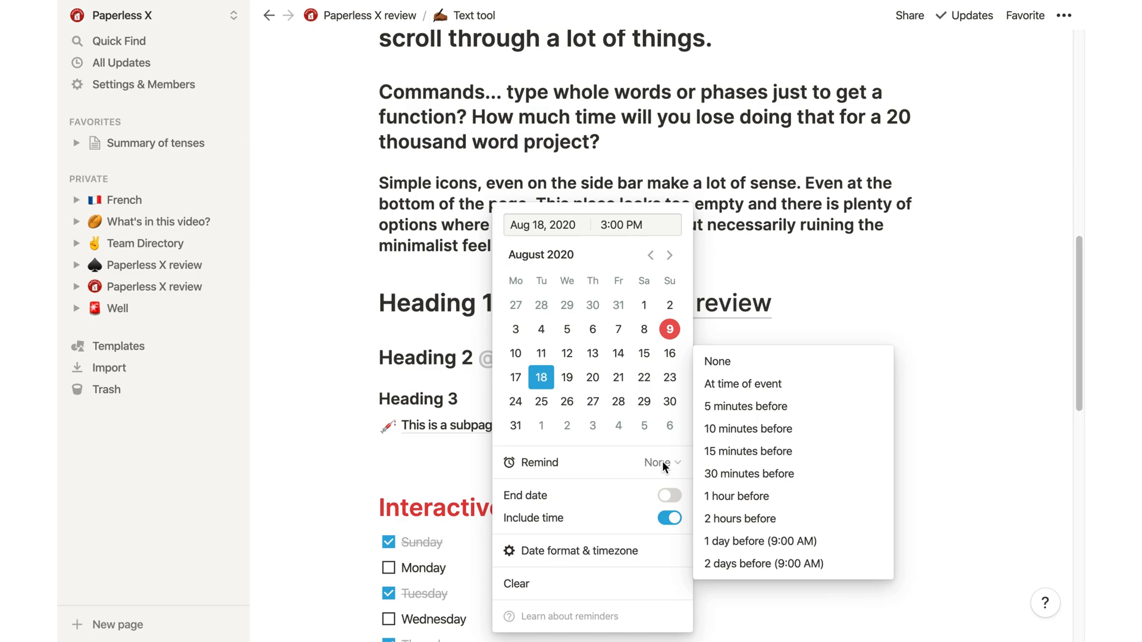
pyautogui.moveTo(650, 498)
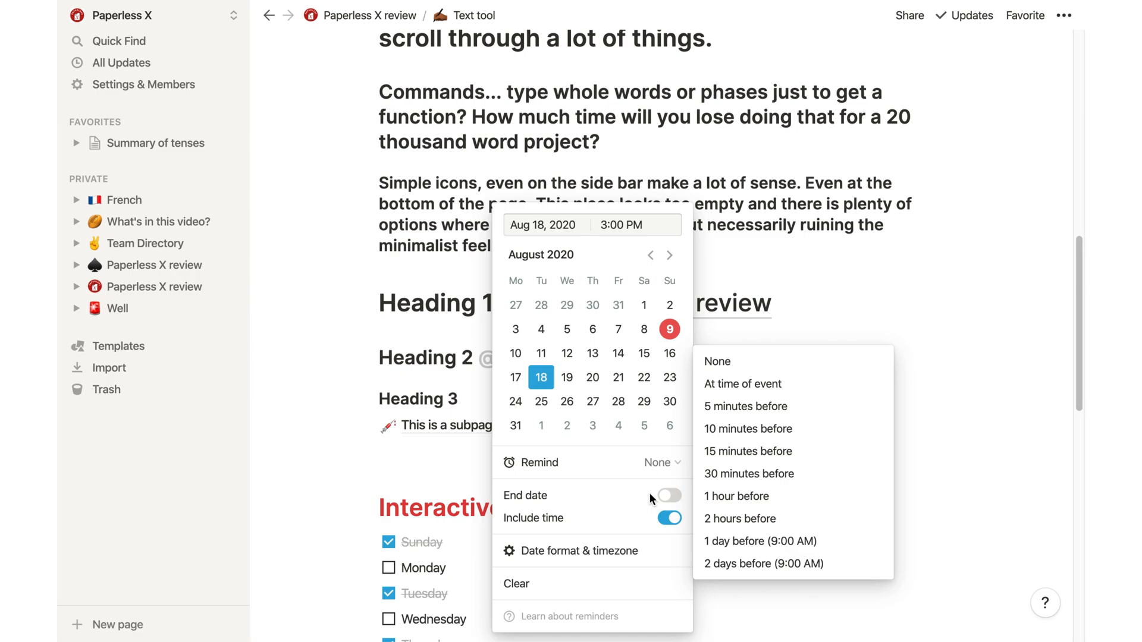
pyautogui.moveTo(747, 429)
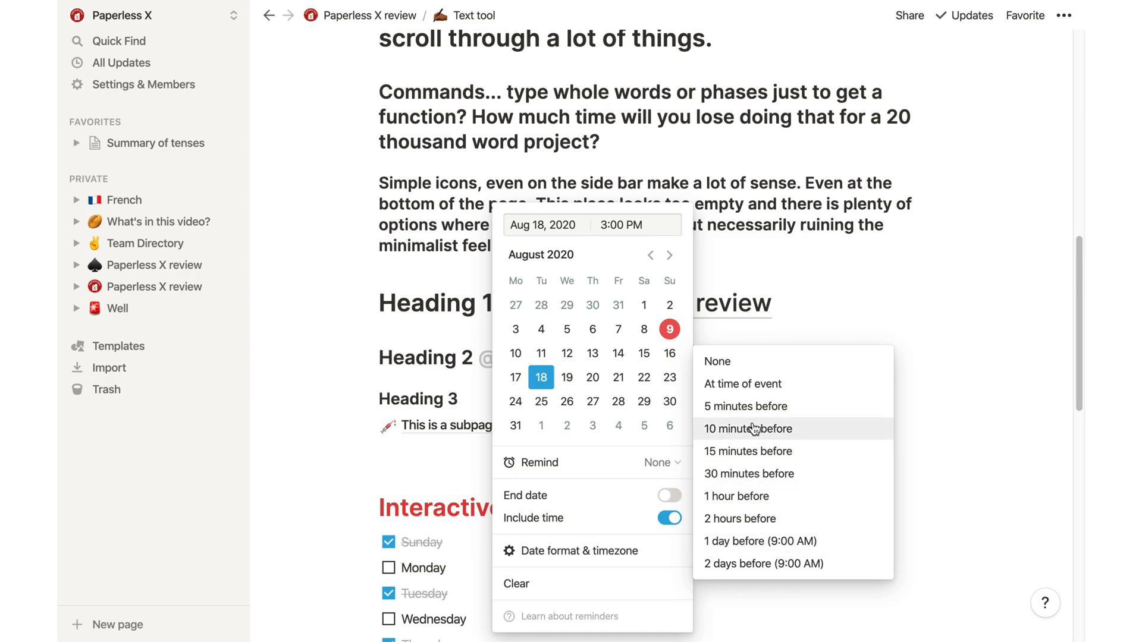
# Set the date mention to remind at time of event and use 24-hour time format
pyautogui.click(742, 384)
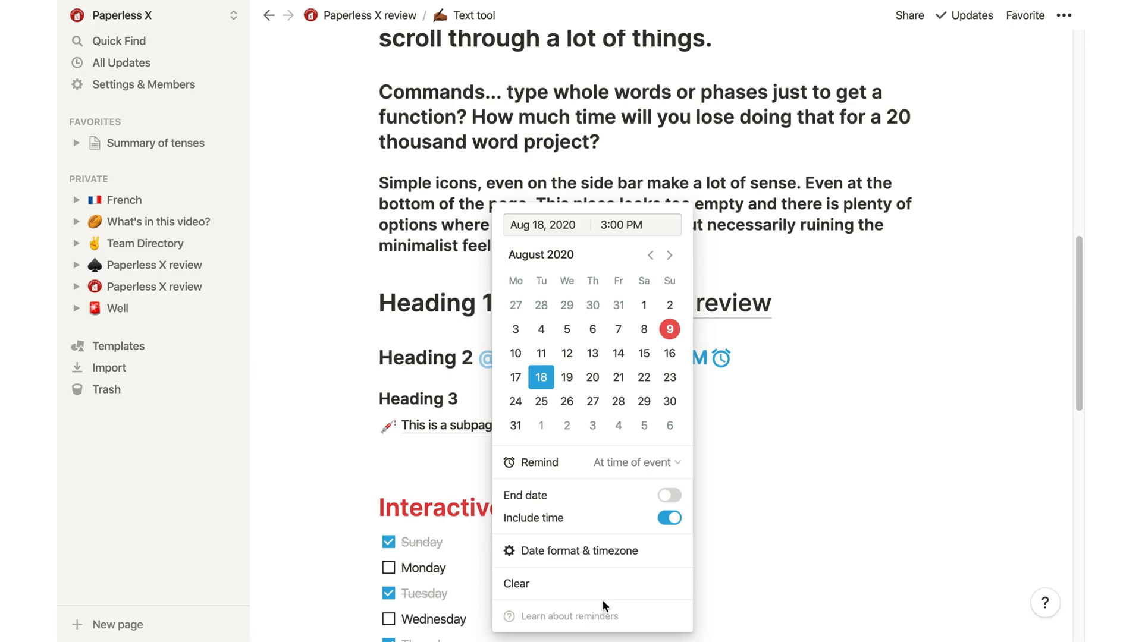
pyautogui.click(581, 550)
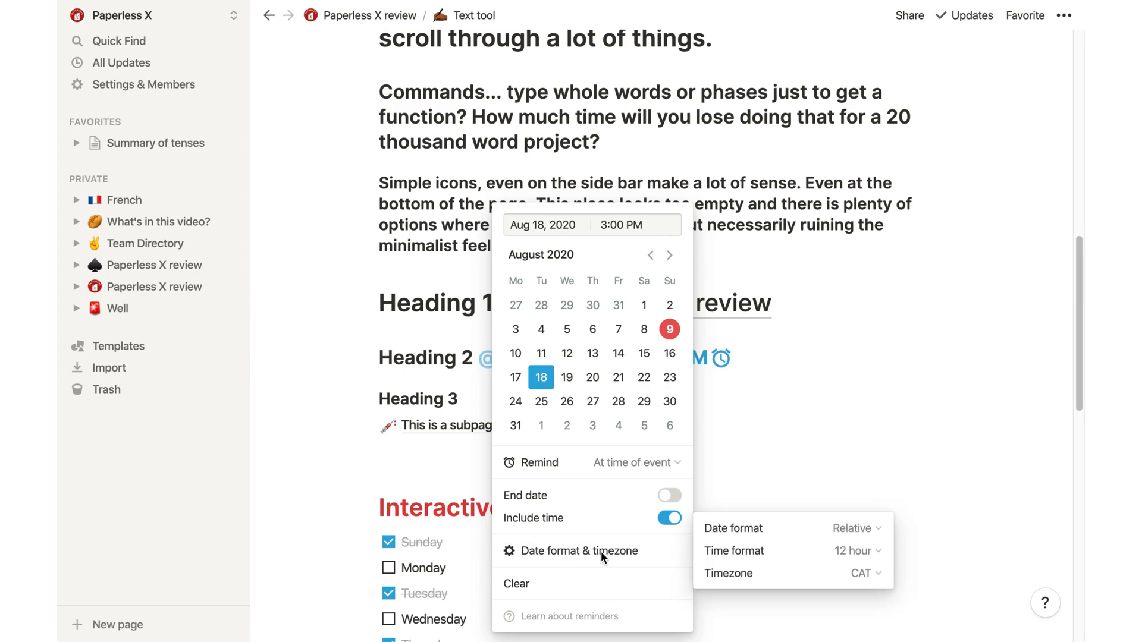
pyautogui.click(858, 550)
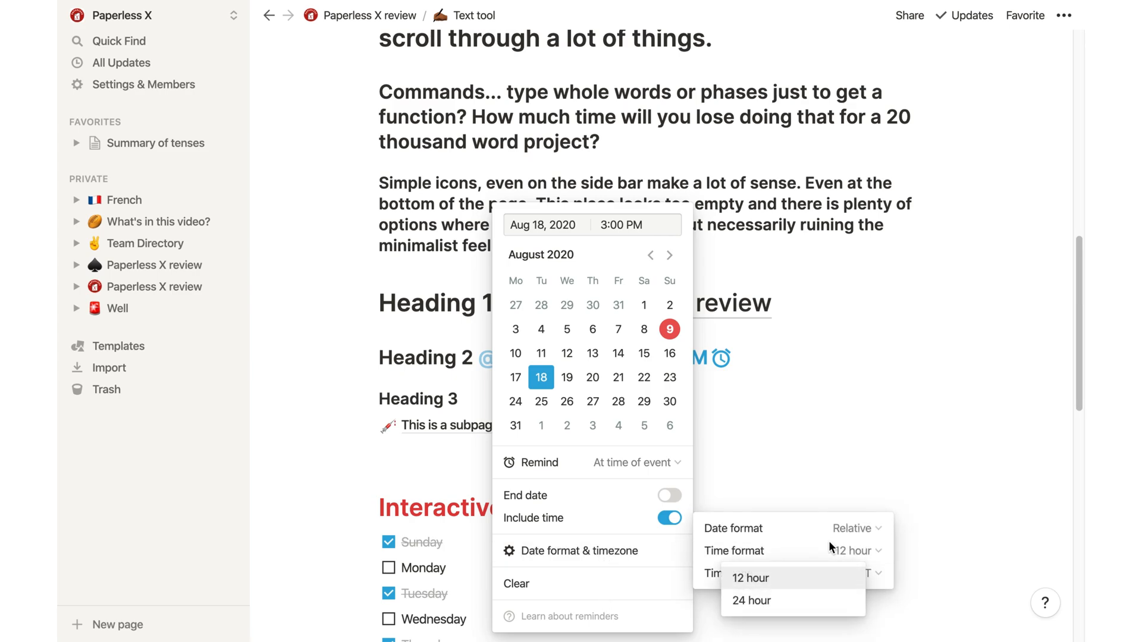
pyautogui.click(750, 599)
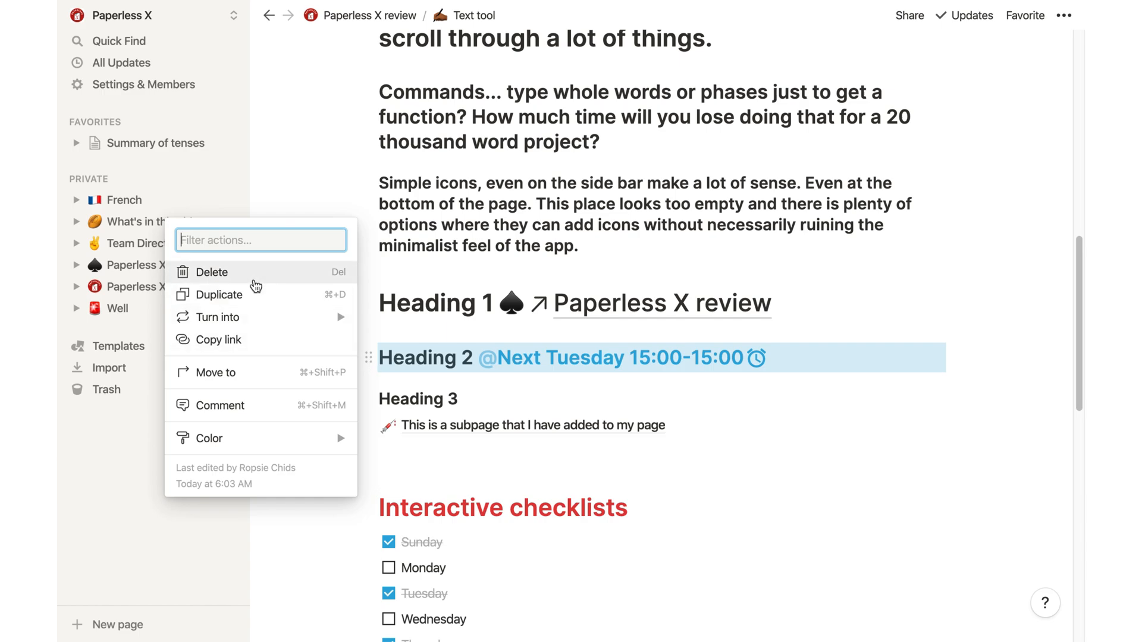
pyautogui.moveTo(242, 300)
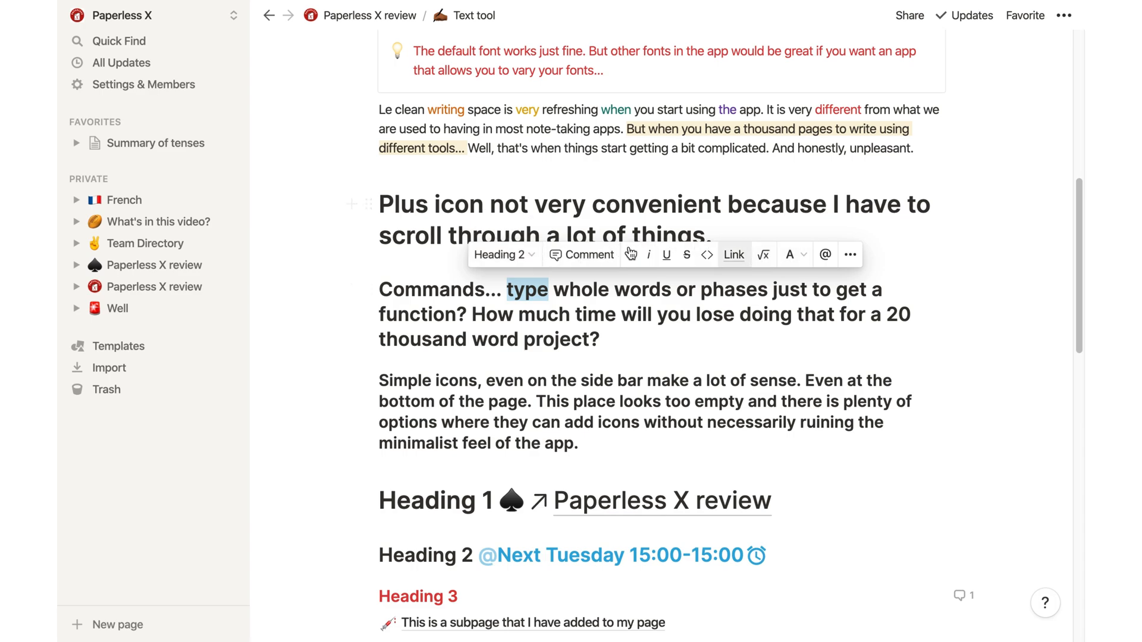
# Post a comment on the word 'type', then select 'refreshing' for inline formatting
pyautogui.click(500, 255)
pyautogui.write('This comment on this one word for asking about it later.')
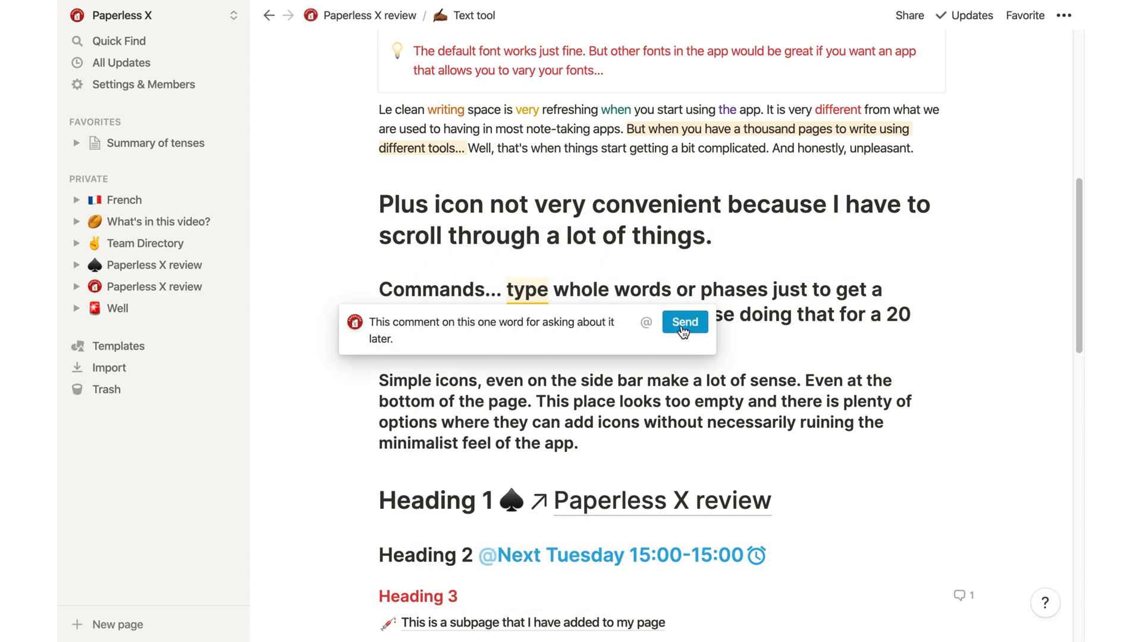
pyautogui.click(683, 322)
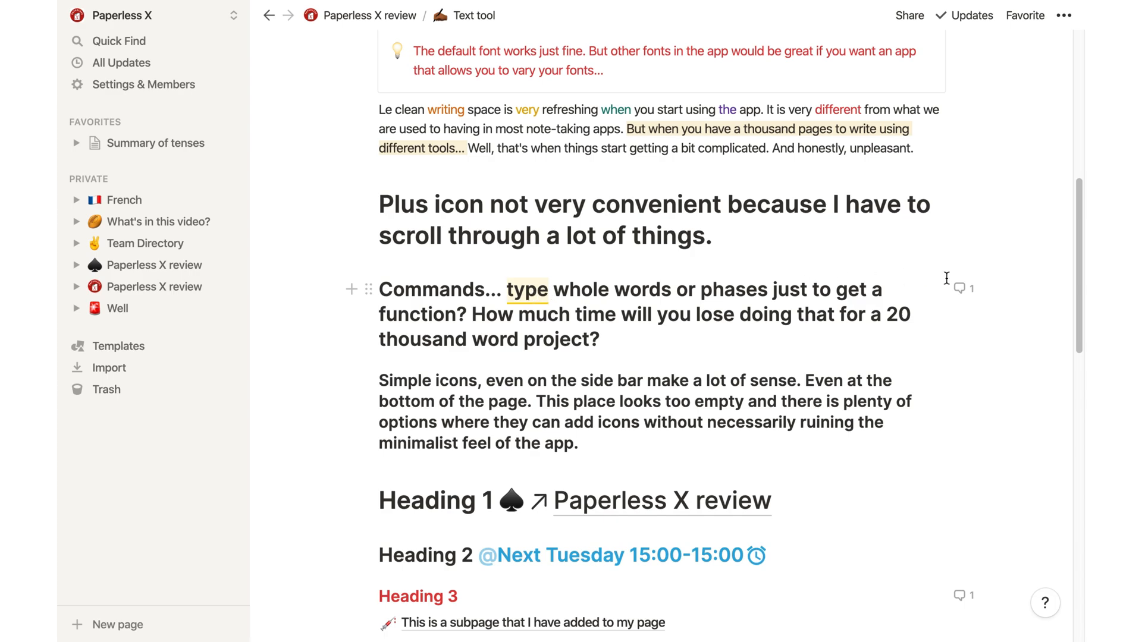
pyautogui.click(961, 288)
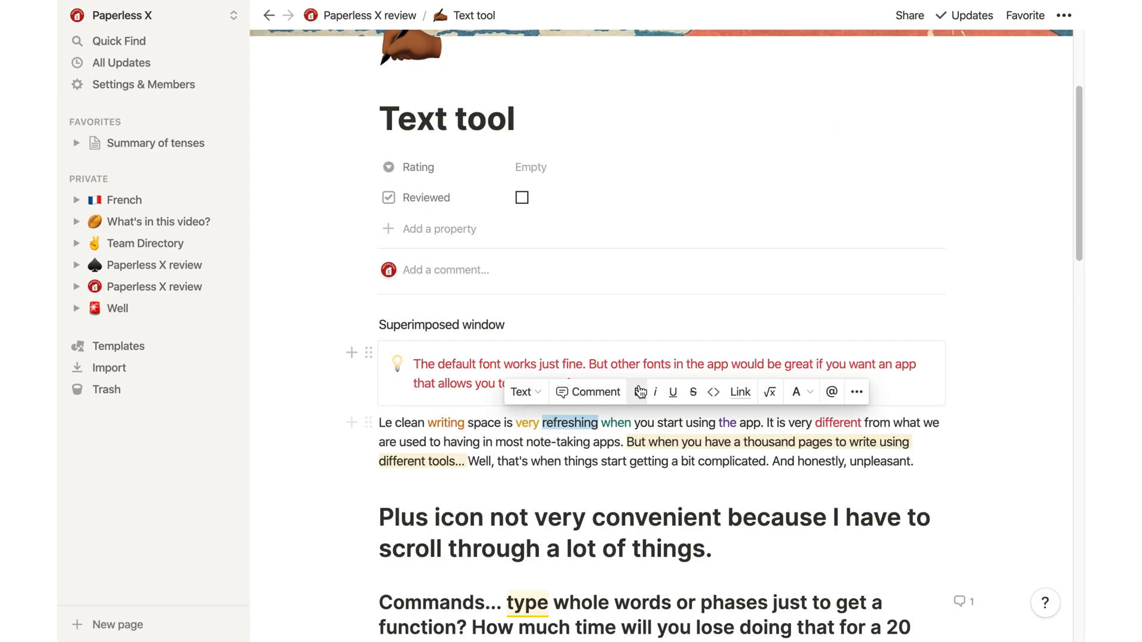
# Make 'refreshing' bold and italic and confirm its web link
pyautogui.click(637, 391)
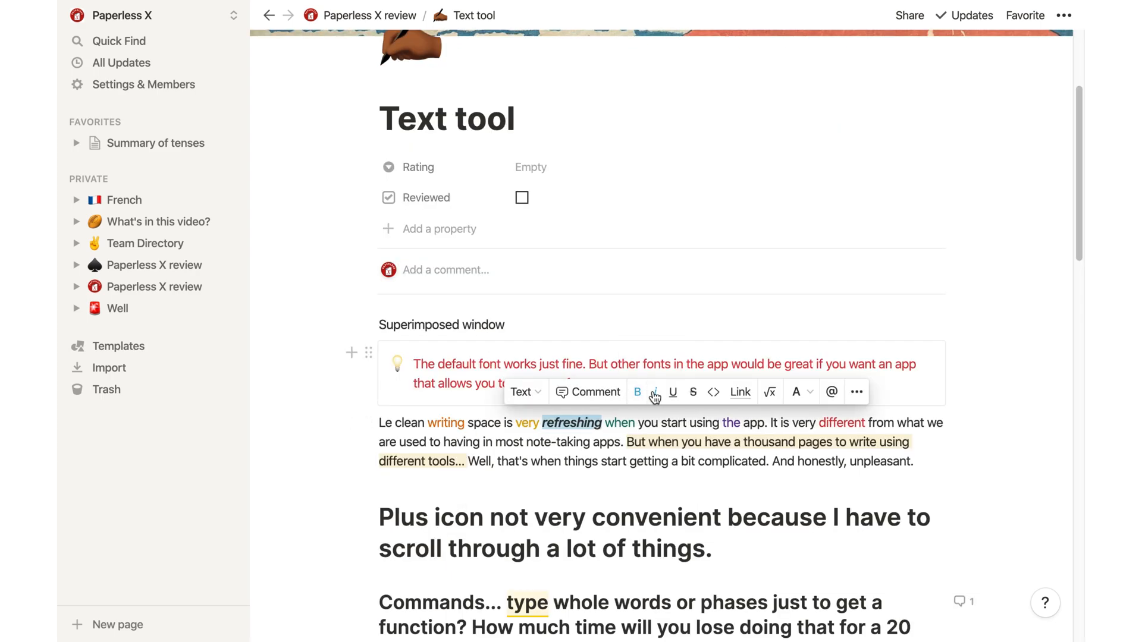
pyautogui.click(693, 391)
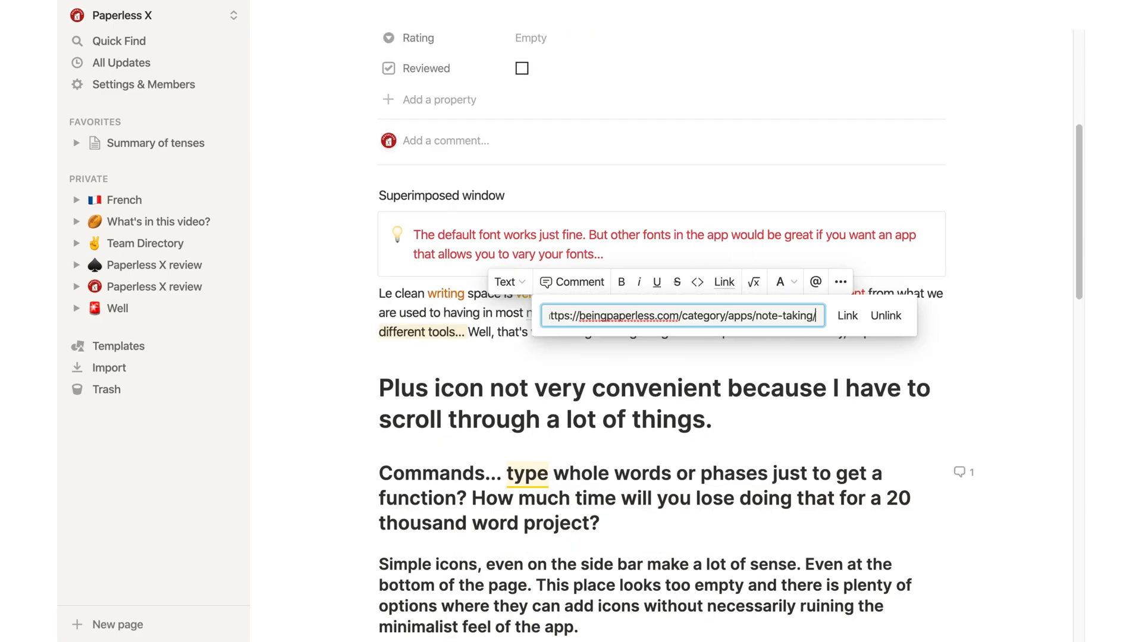
pyautogui.click(846, 315)
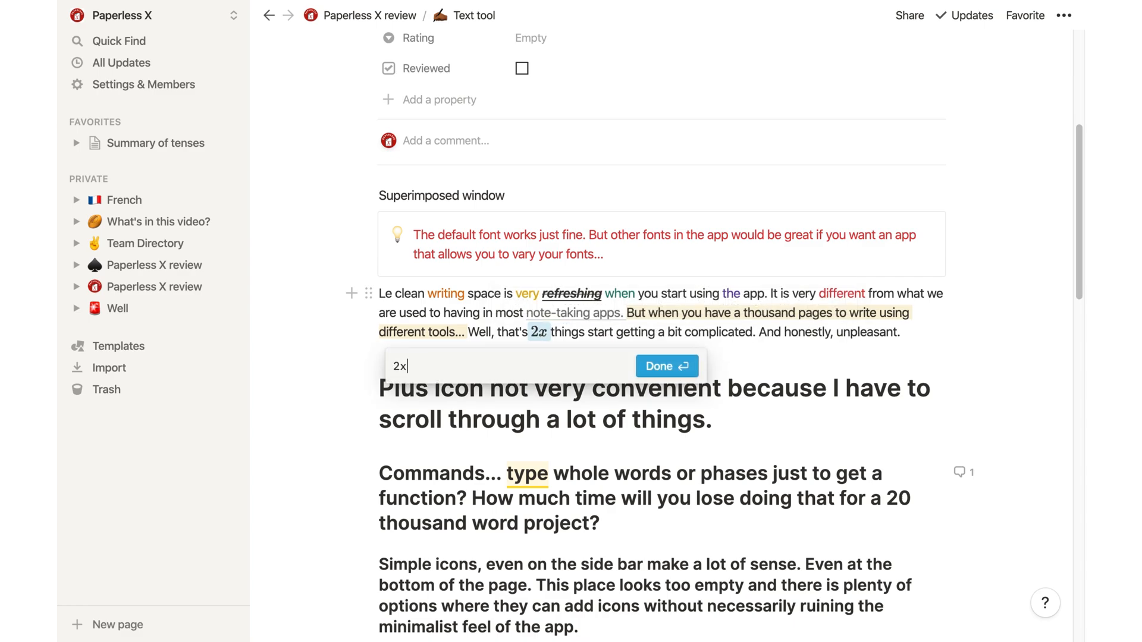
# Write the inline equation 2x + 5y = 10 and open the colour choices for 'getting'
pyautogui.write('+5y =')
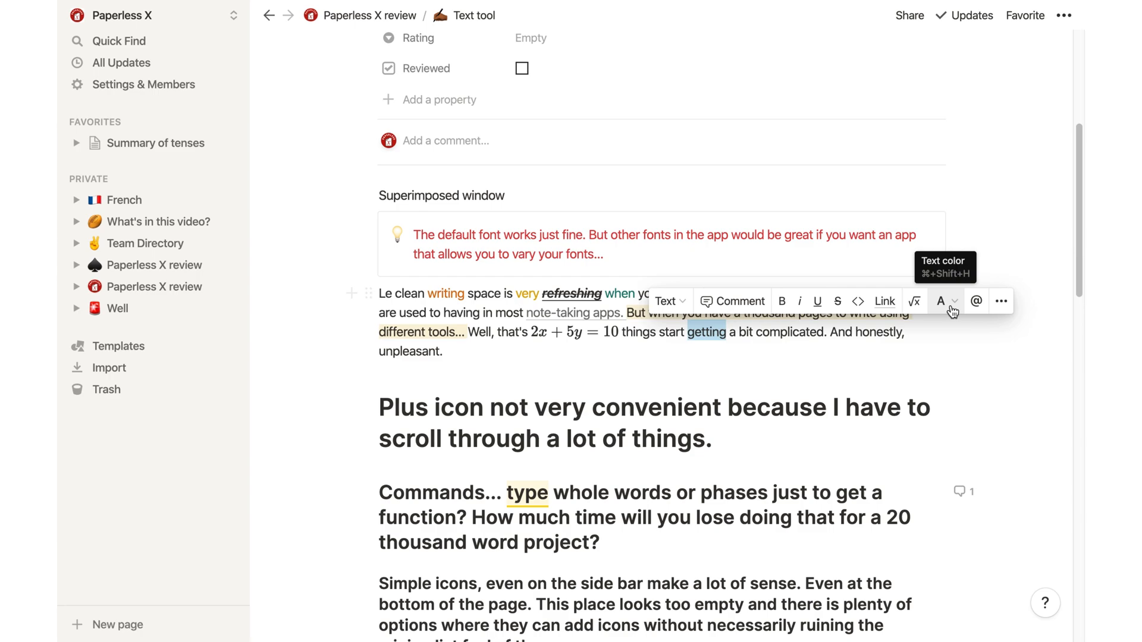
pyautogui.click(939, 301)
pyautogui.write(' @')
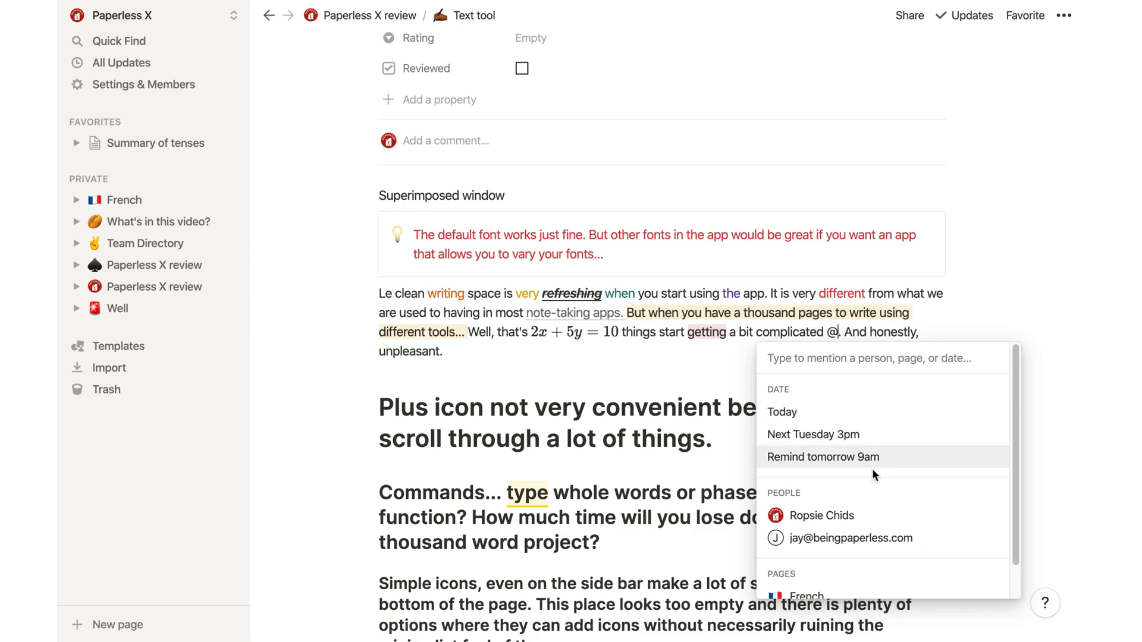
pyautogui.scroll(-3)
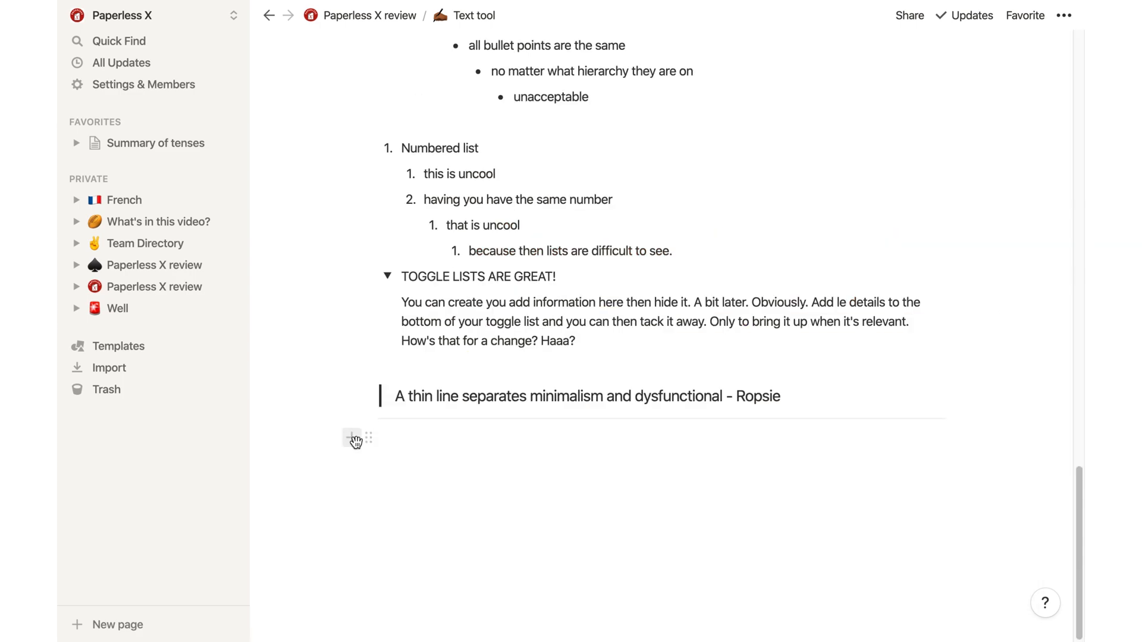
# Insert a block equation with pasted LaTeX and an untitled table database below the quote
pyautogui.click(352, 437)
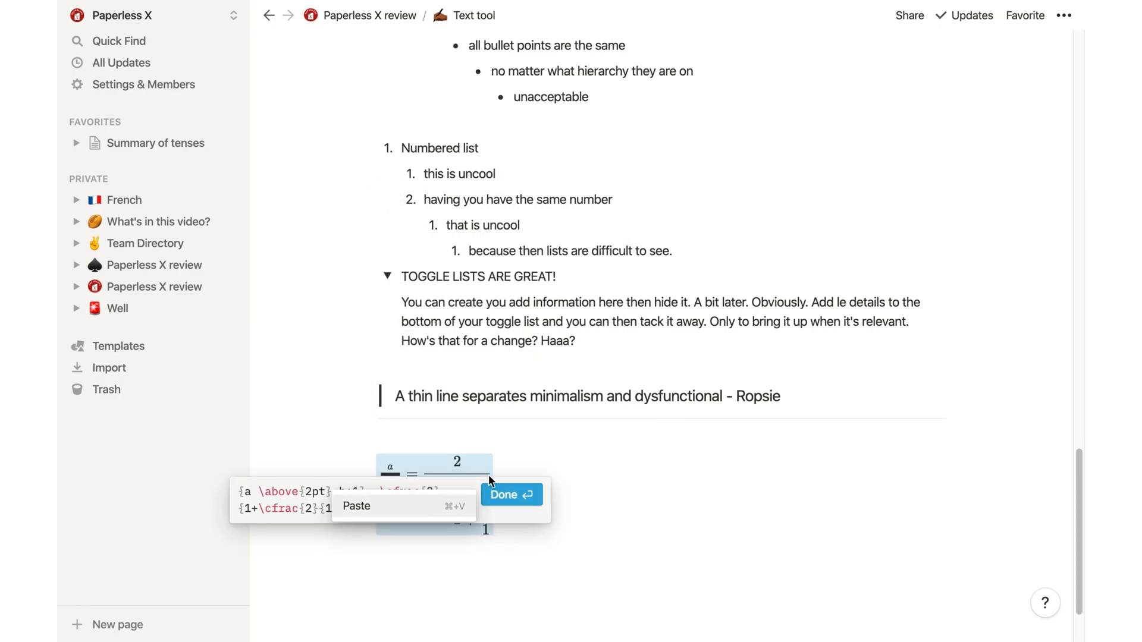
pyautogui.click(510, 495)
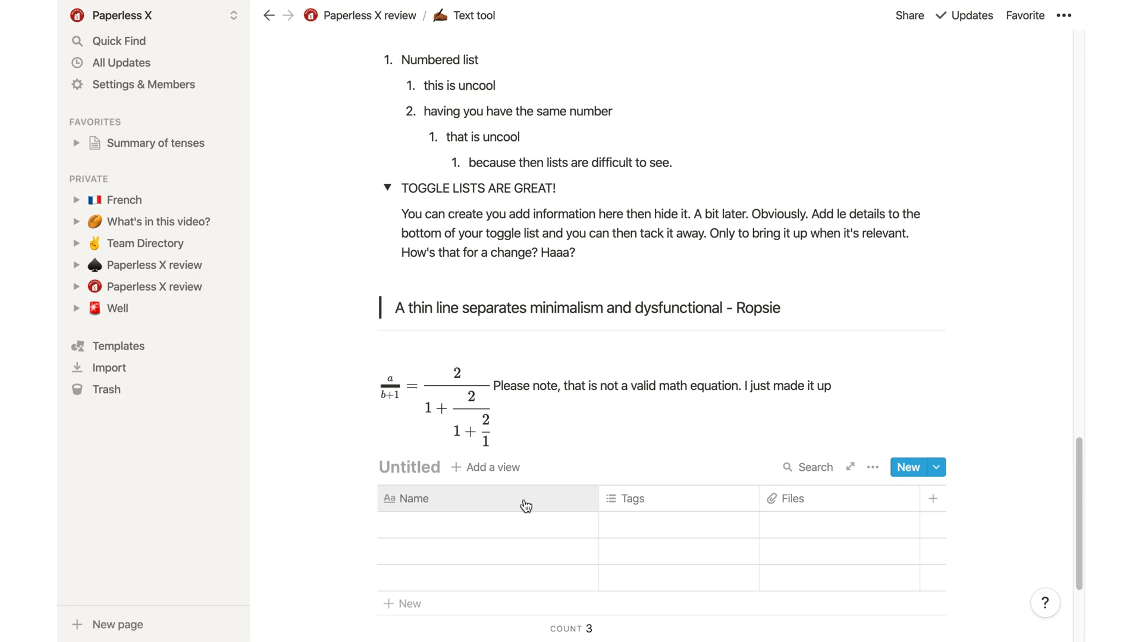
pyautogui.moveTo(446, 497)
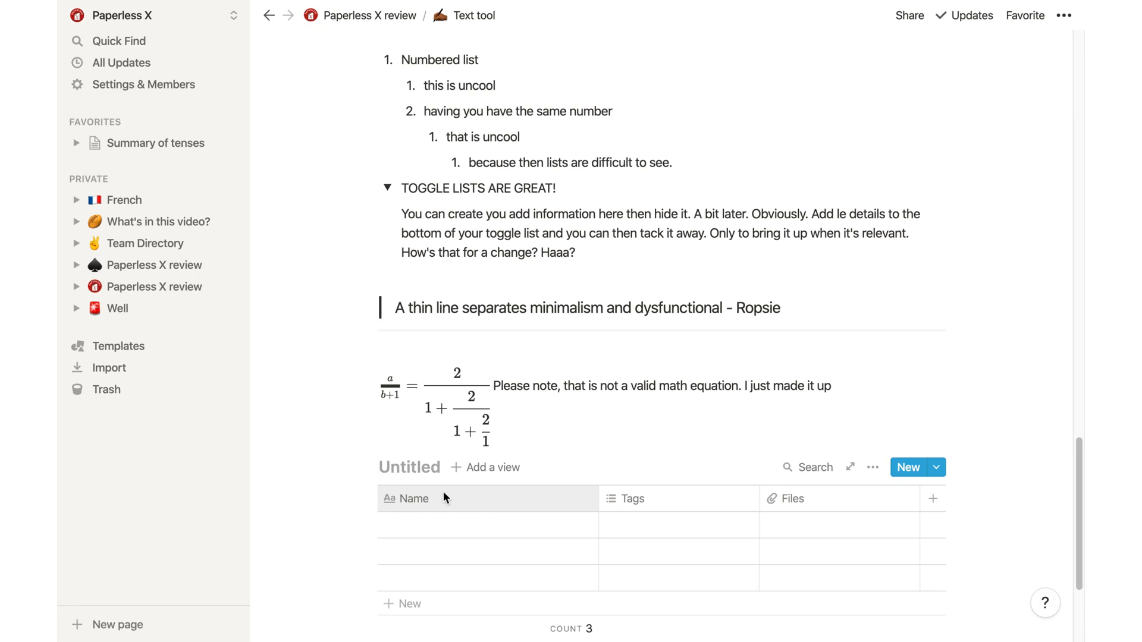
pyautogui.click(412, 499)
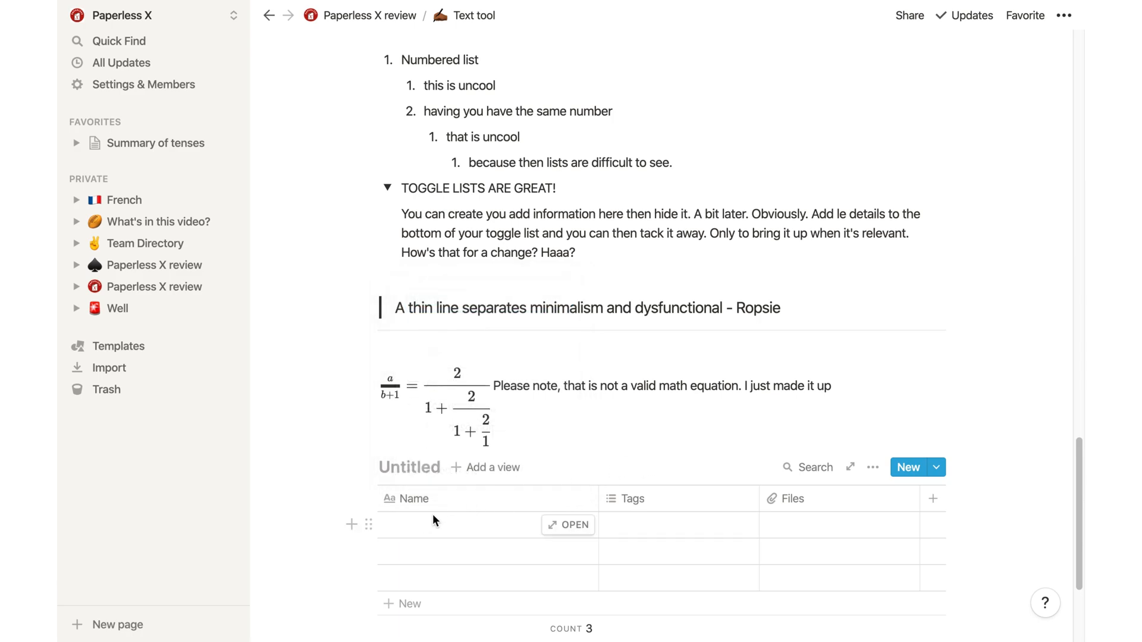
pyautogui.scroll(-3)
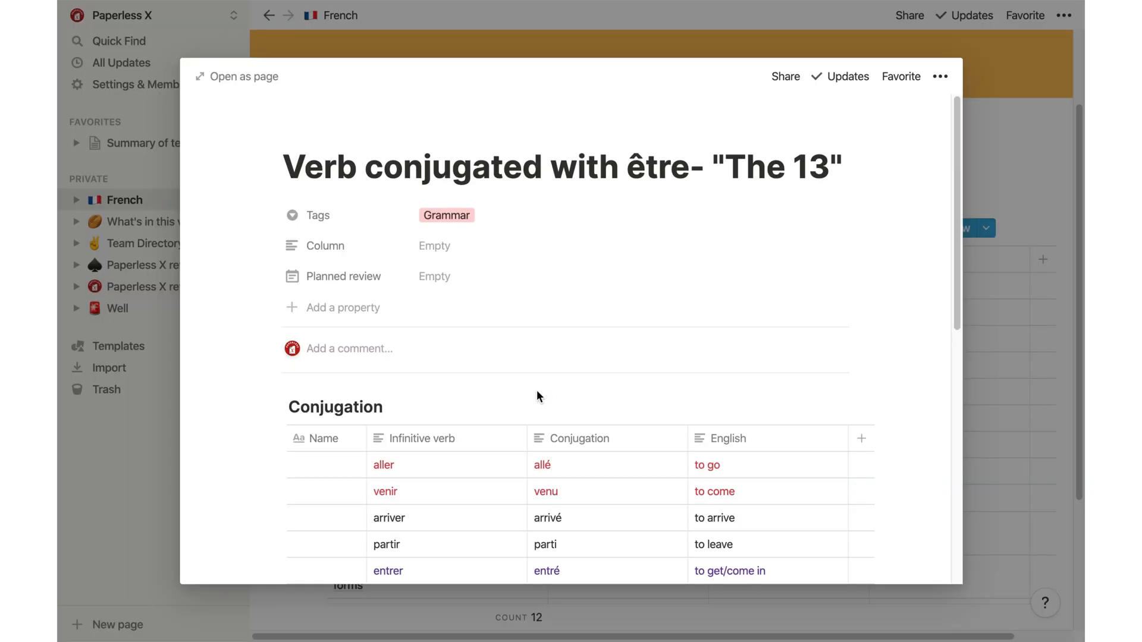
# Scroll the peeked French verb page and close its preview
pyautogui.scroll(-3)
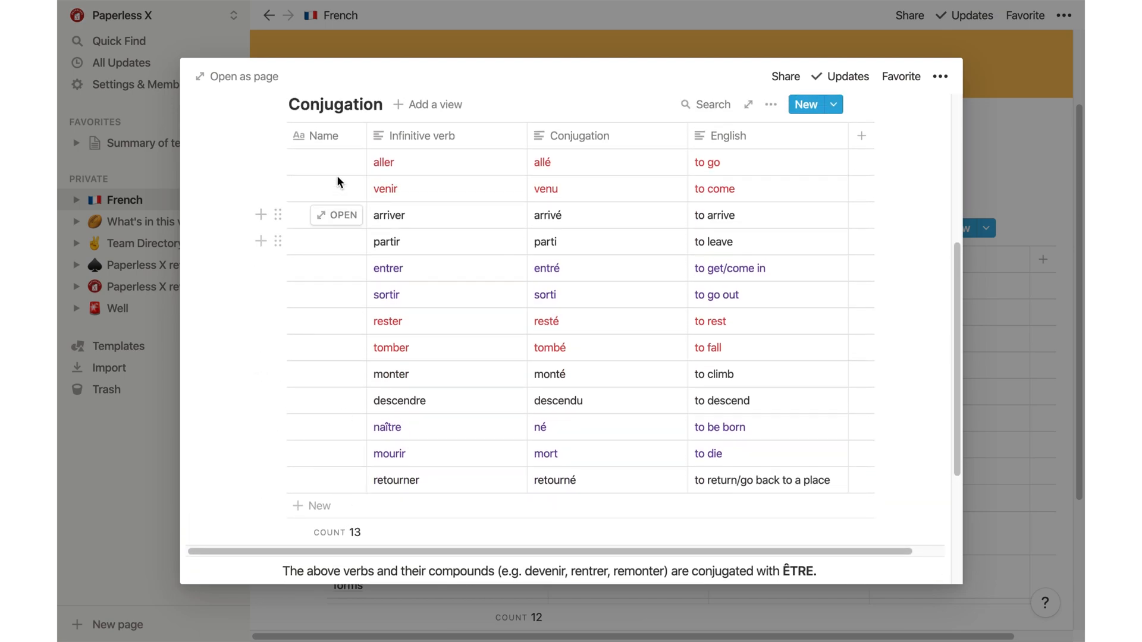
pyautogui.moveTo(334, 472)
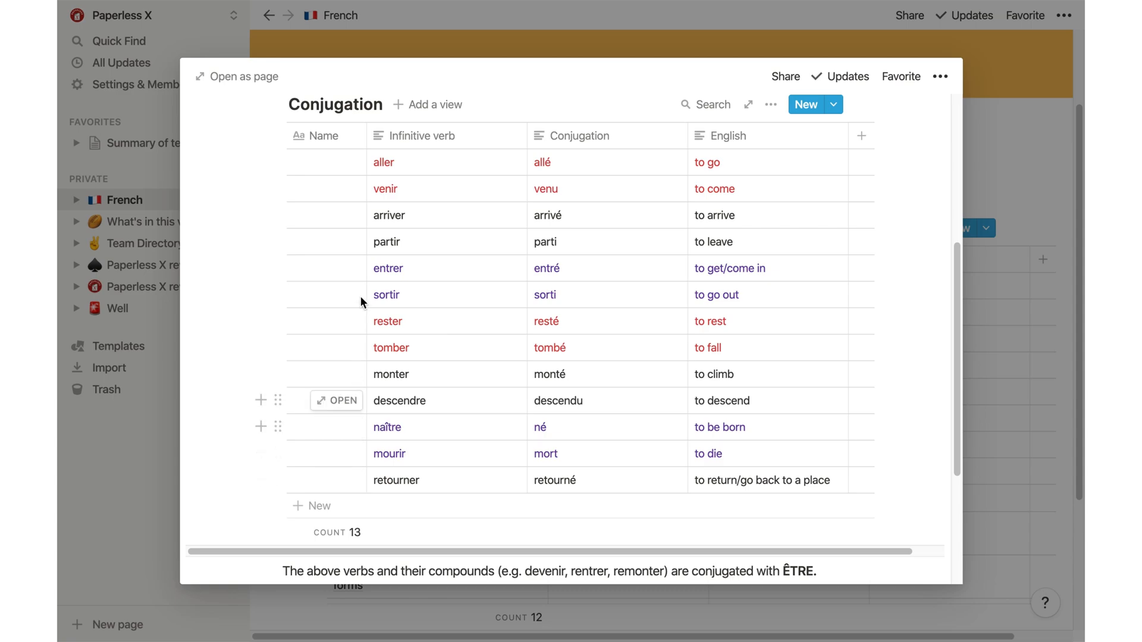
pyautogui.moveTo(354, 460)
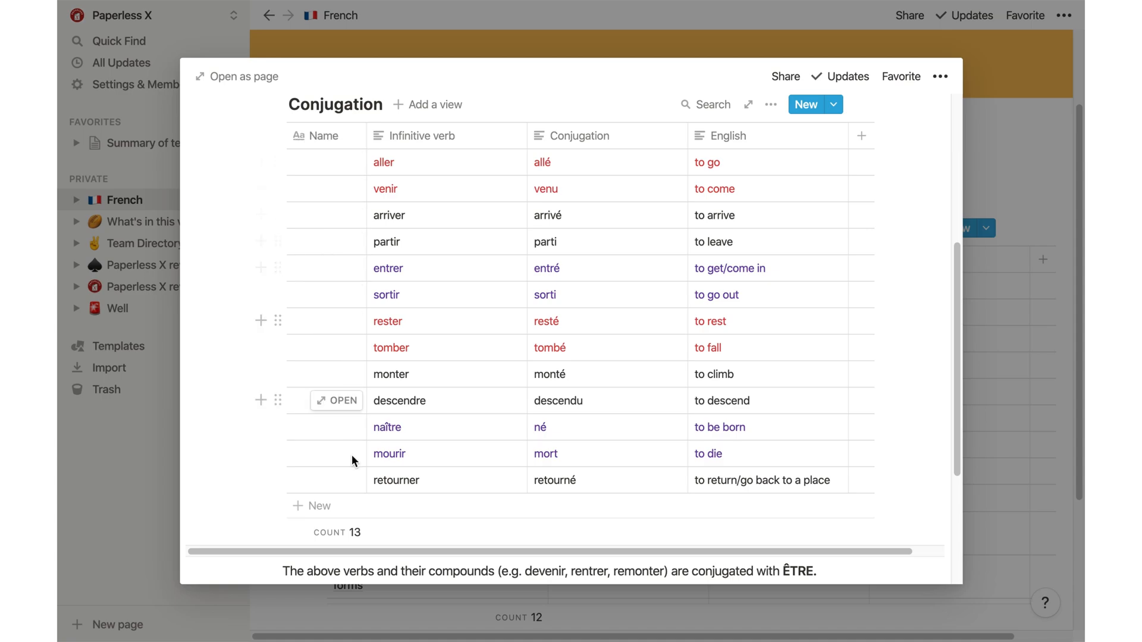
pyautogui.moveTo(356, 340)
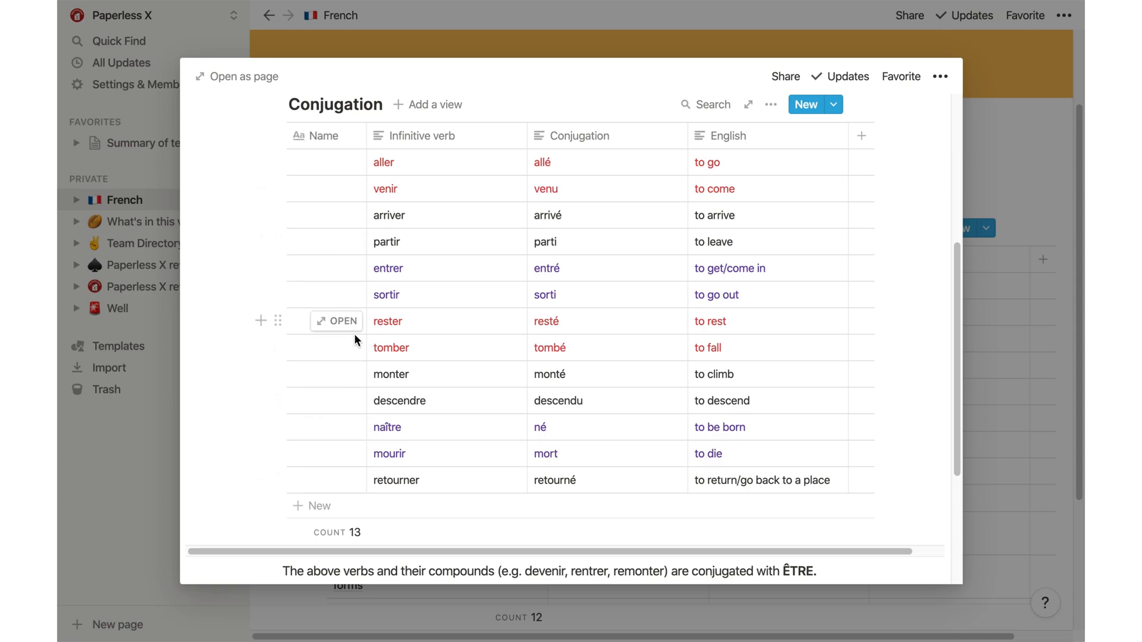
pyautogui.click(318, 136)
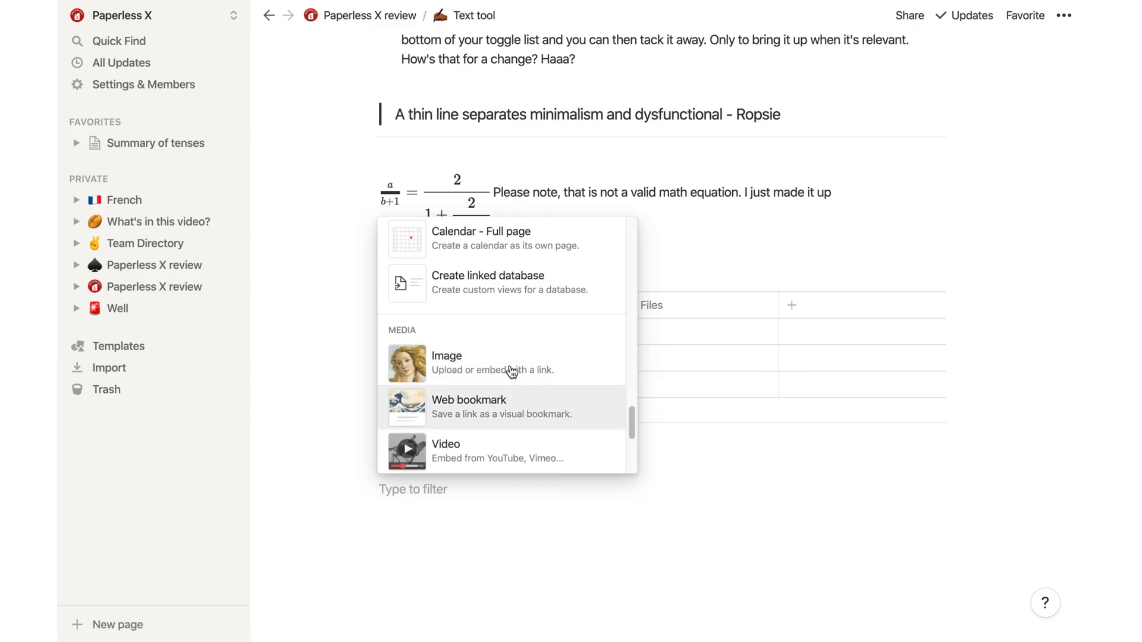
# Insert an empty image block below the table and move to the Well text tool page
pyautogui.click(447, 356)
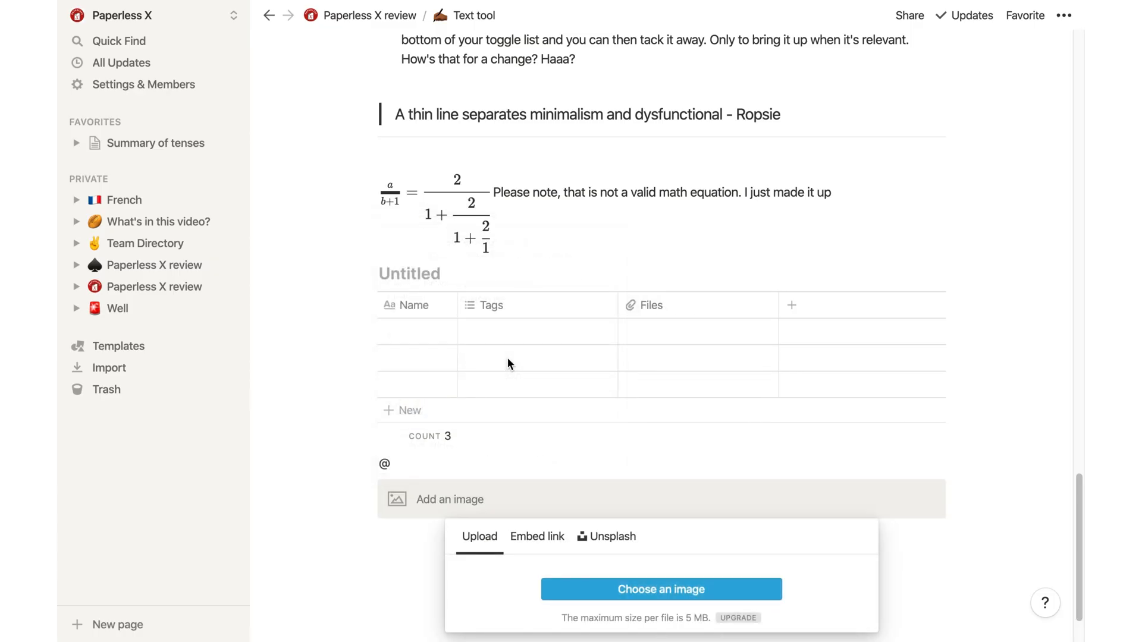
pyautogui.moveTo(698, 625)
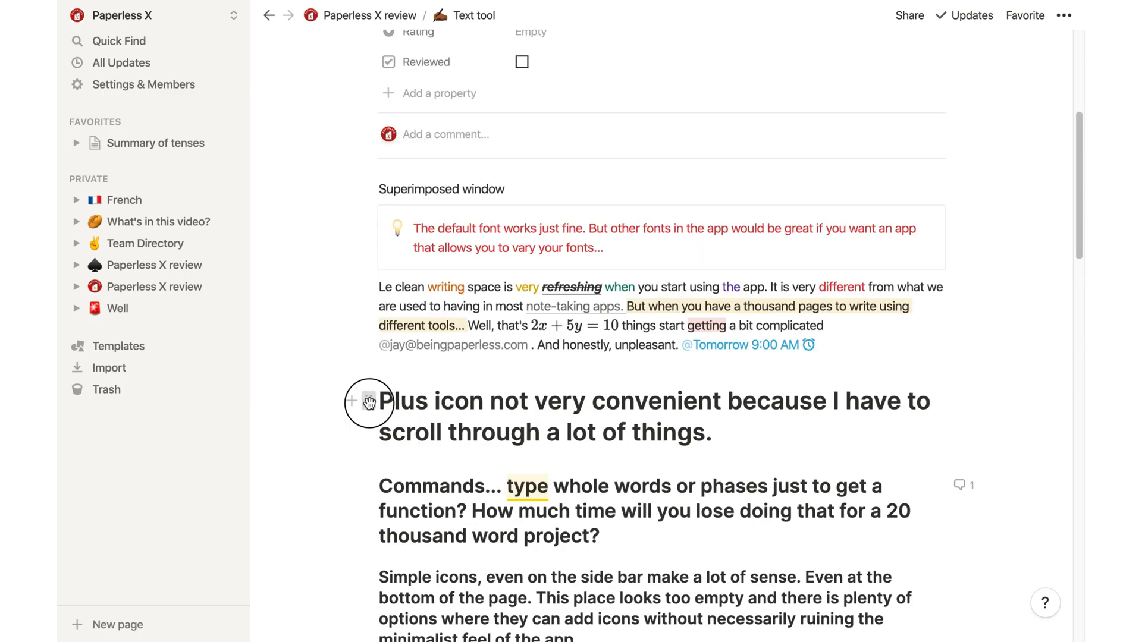
pyautogui.scroll(-3)
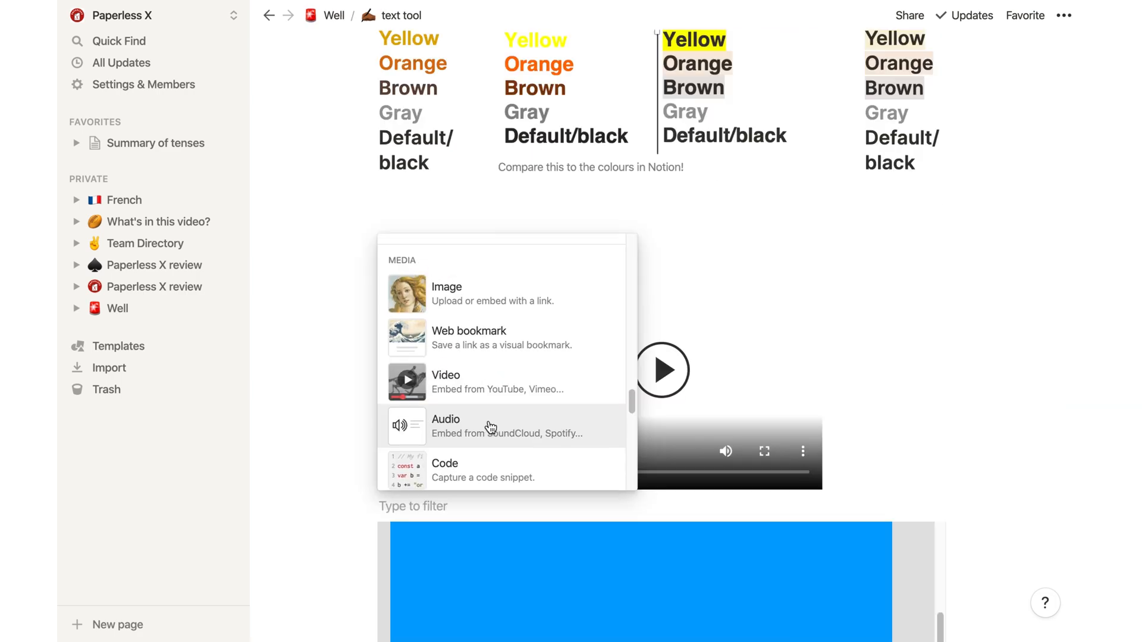
# Insert a video embed block and switch it to the Upload option
pyautogui.click(446, 381)
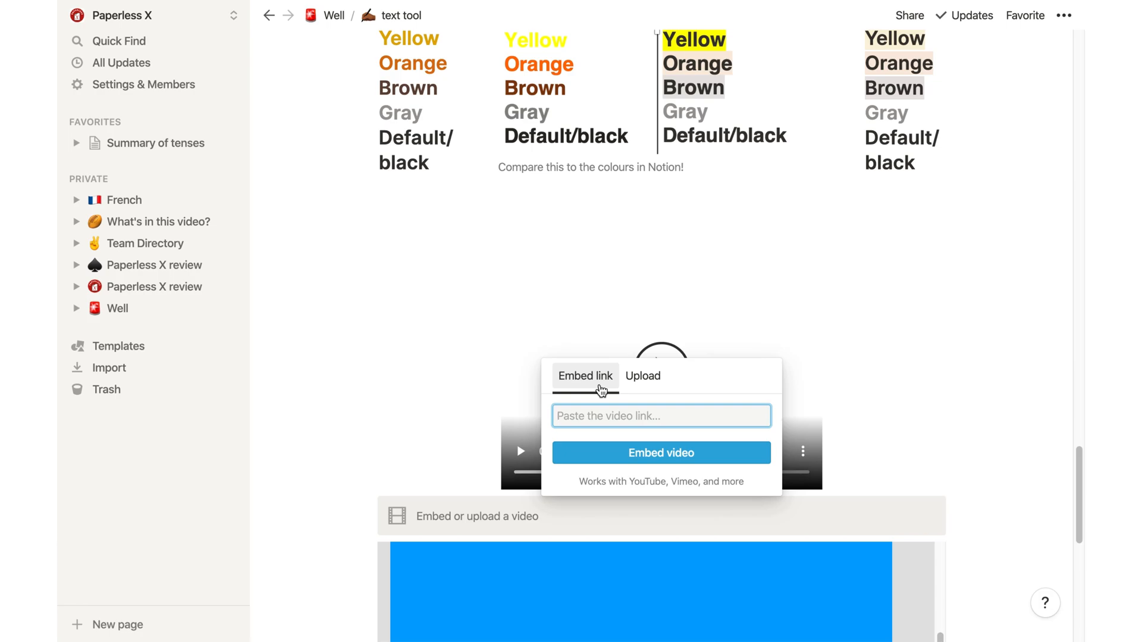
pyautogui.moveTo(650, 384)
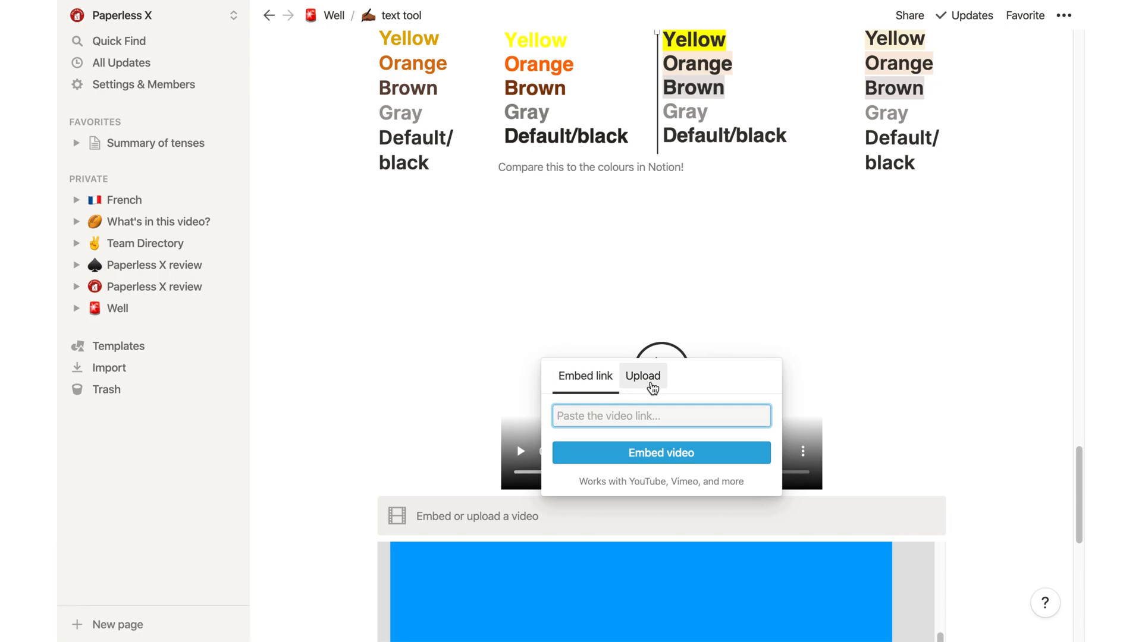
pyautogui.click(644, 377)
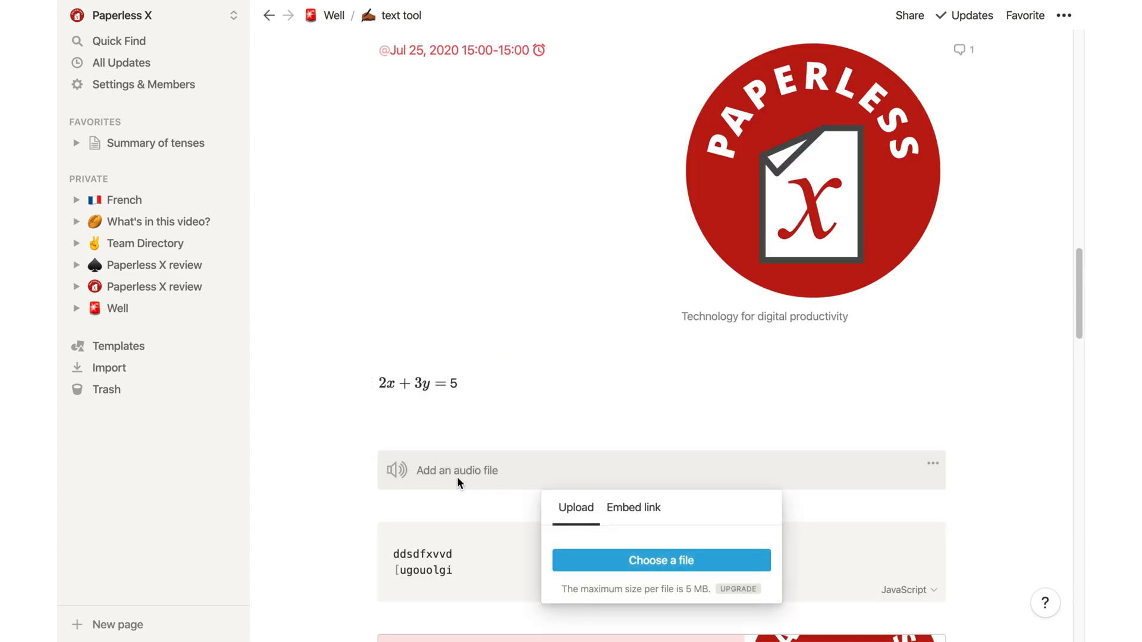
pyautogui.moveTo(633, 508)
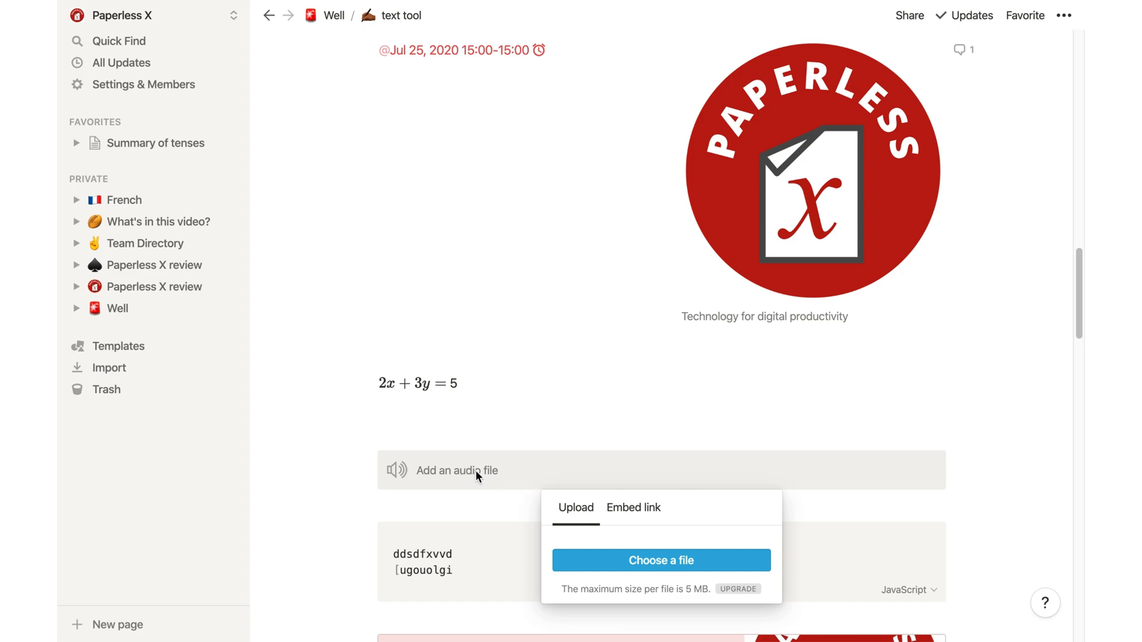
pyautogui.moveTo(756, 475)
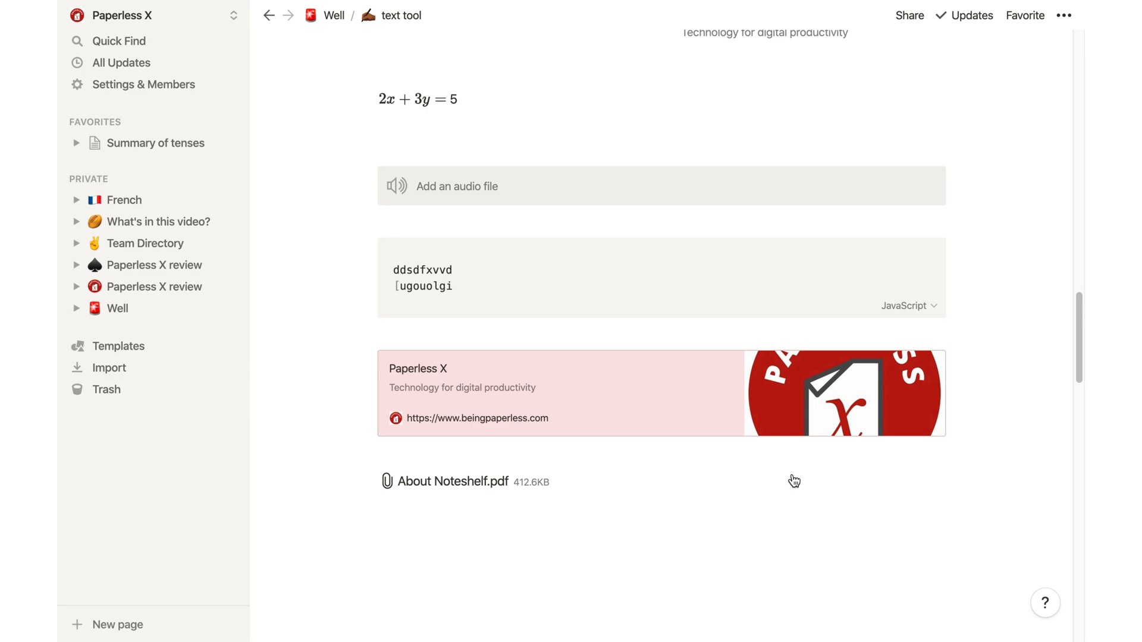
pyautogui.click(456, 186)
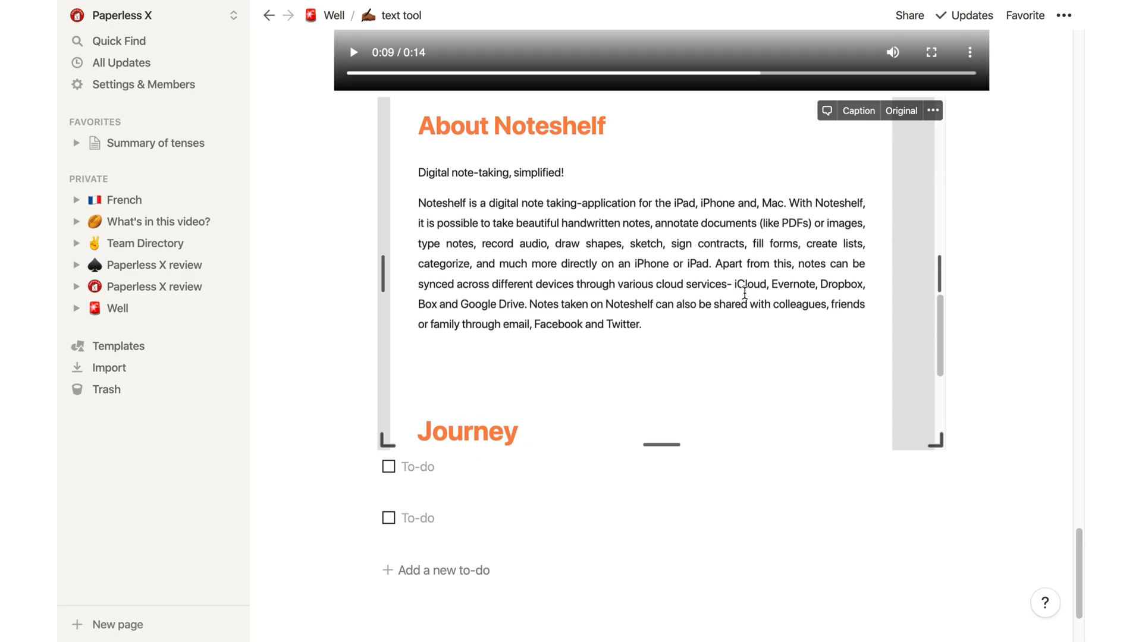
pyautogui.doubleClick(702, 232)
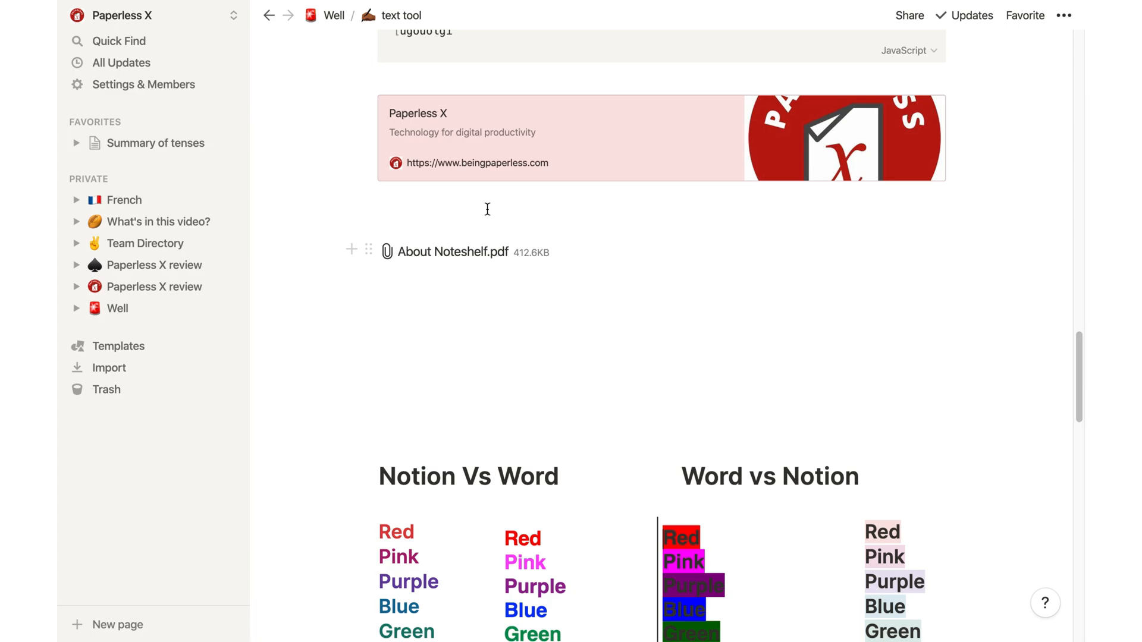
pyautogui.moveTo(443, 260)
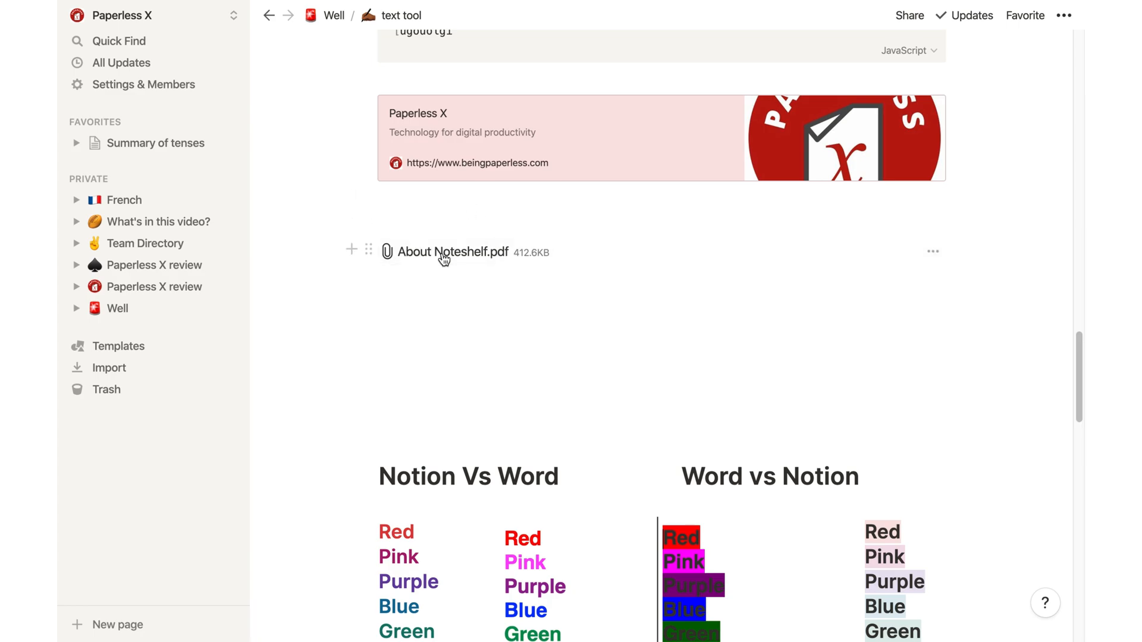
pyautogui.click(454, 253)
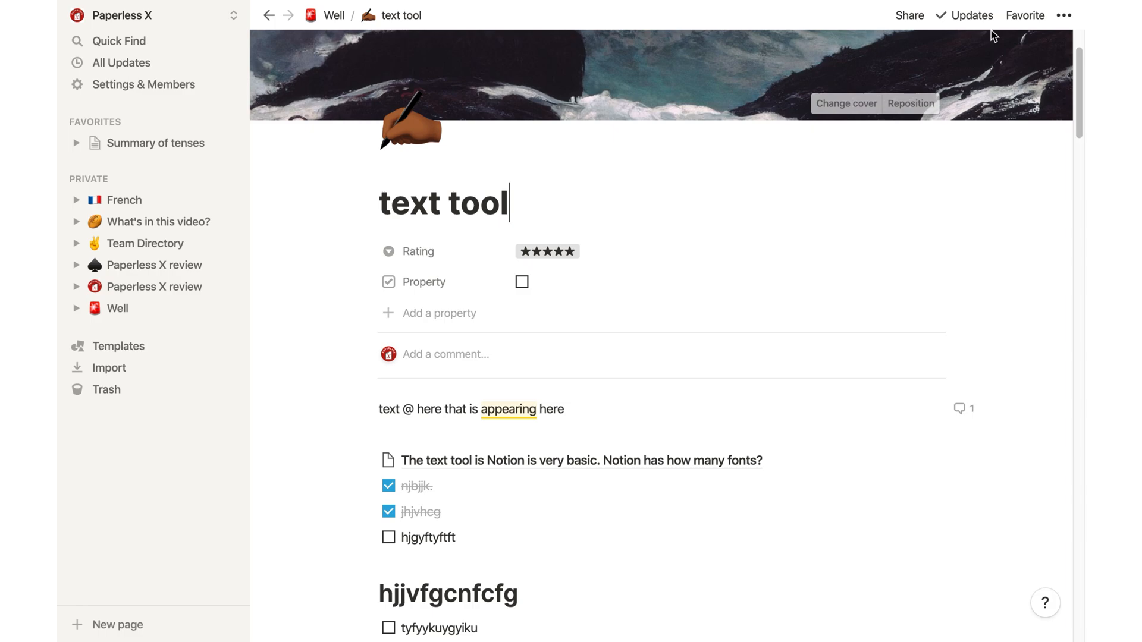
# Open the page's Share settings and change the guest's access level
pyautogui.click(907, 14)
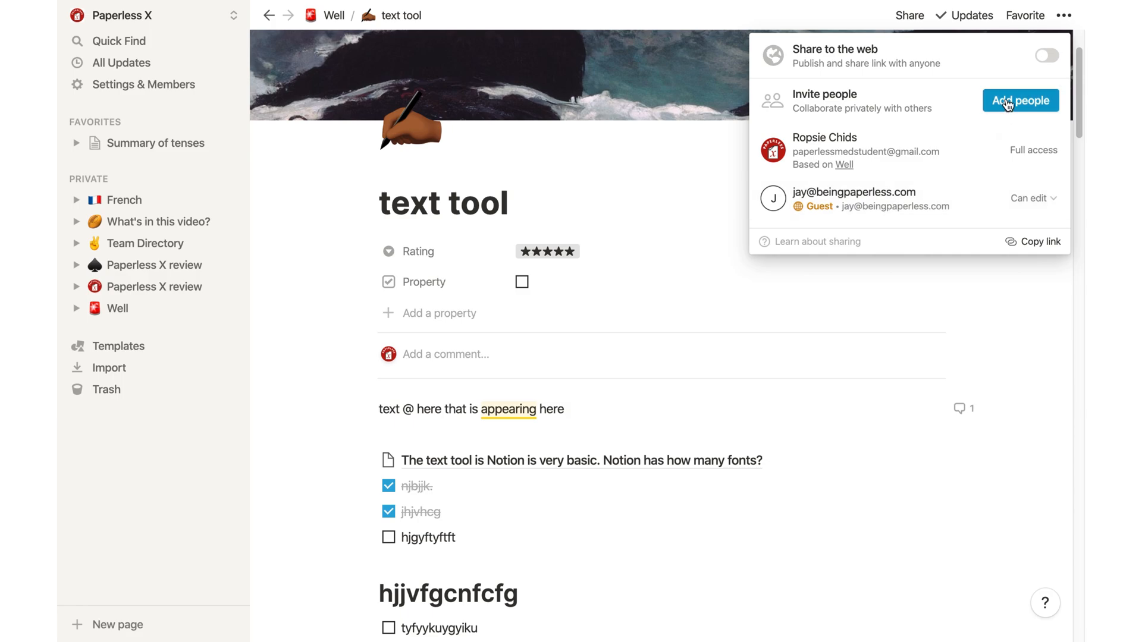
pyautogui.click(1019, 100)
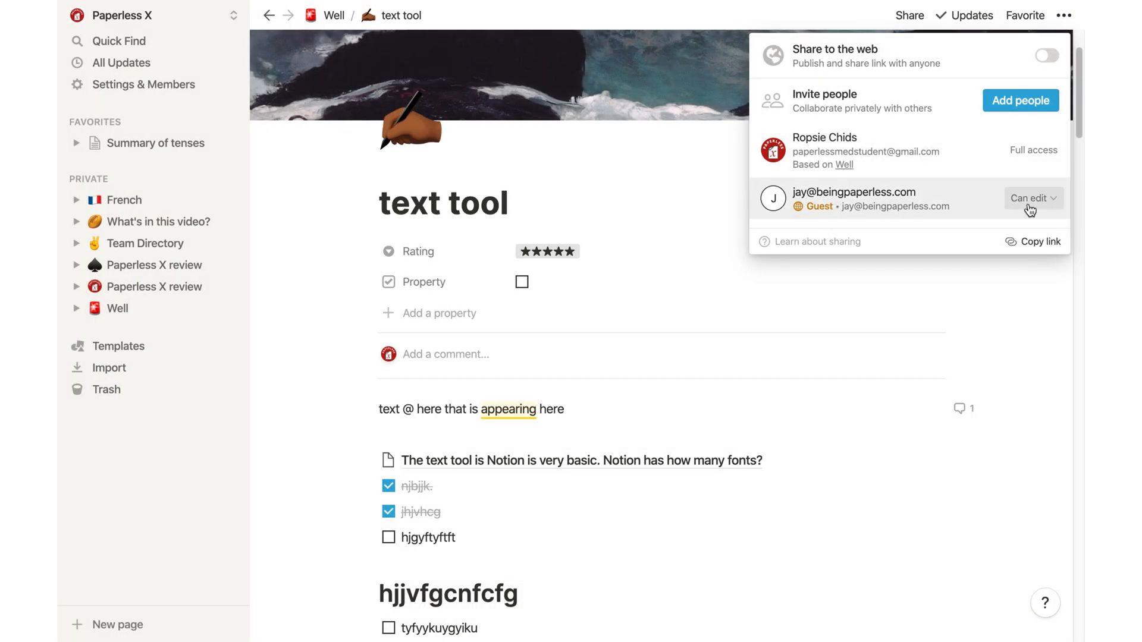
pyautogui.click(1030, 197)
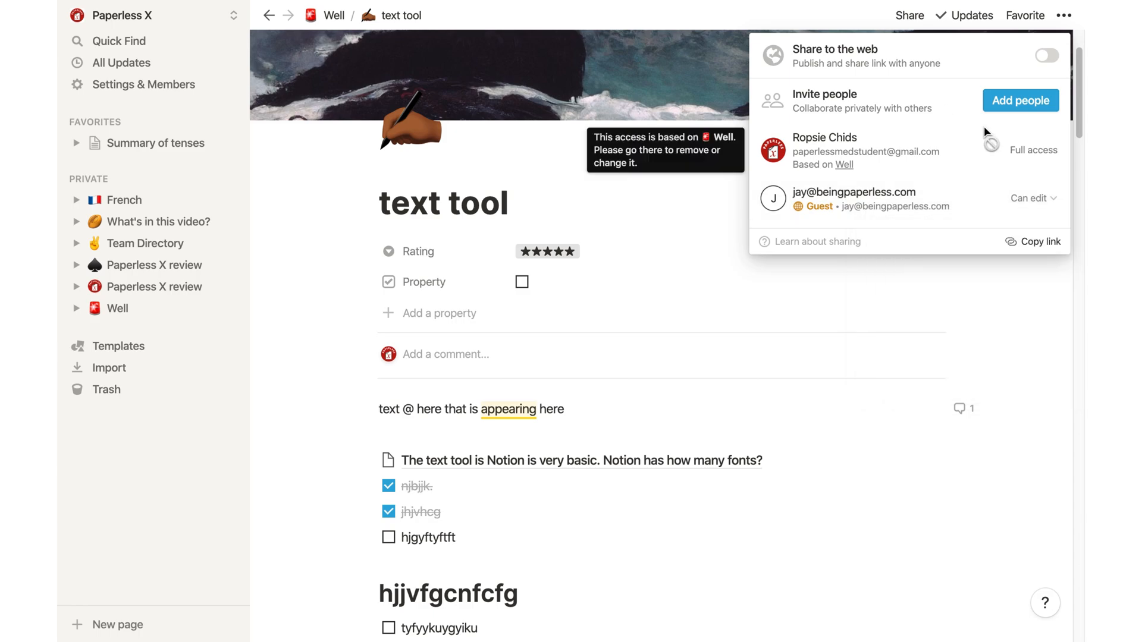
# Share the page to the web, copy its public link, and open the Updates feed
pyautogui.click(1045, 56)
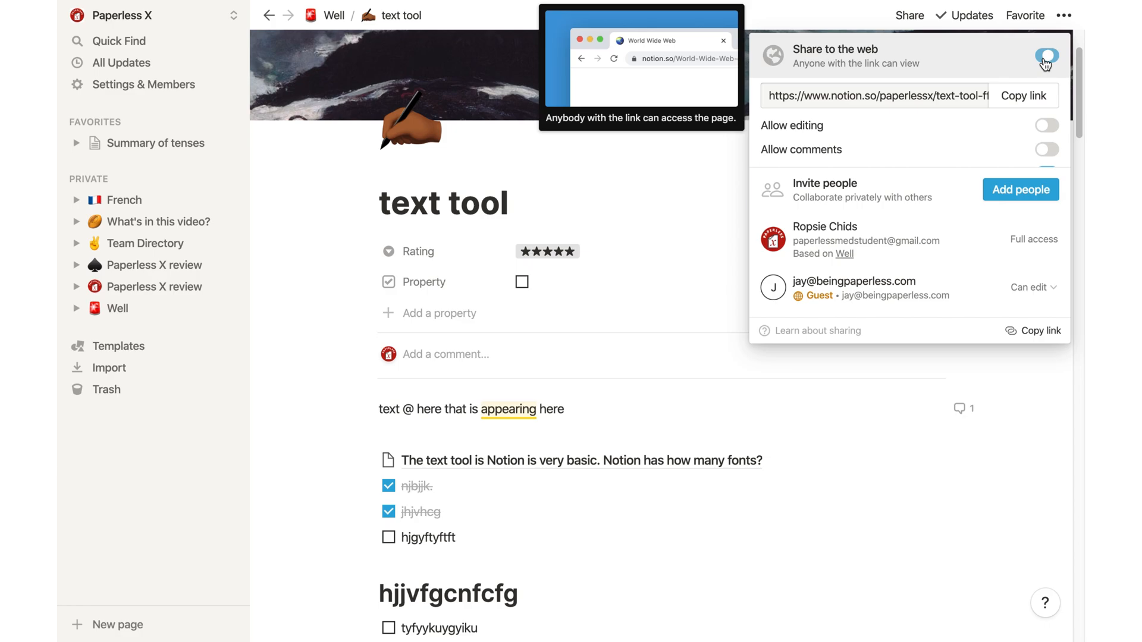
pyautogui.click(1047, 56)
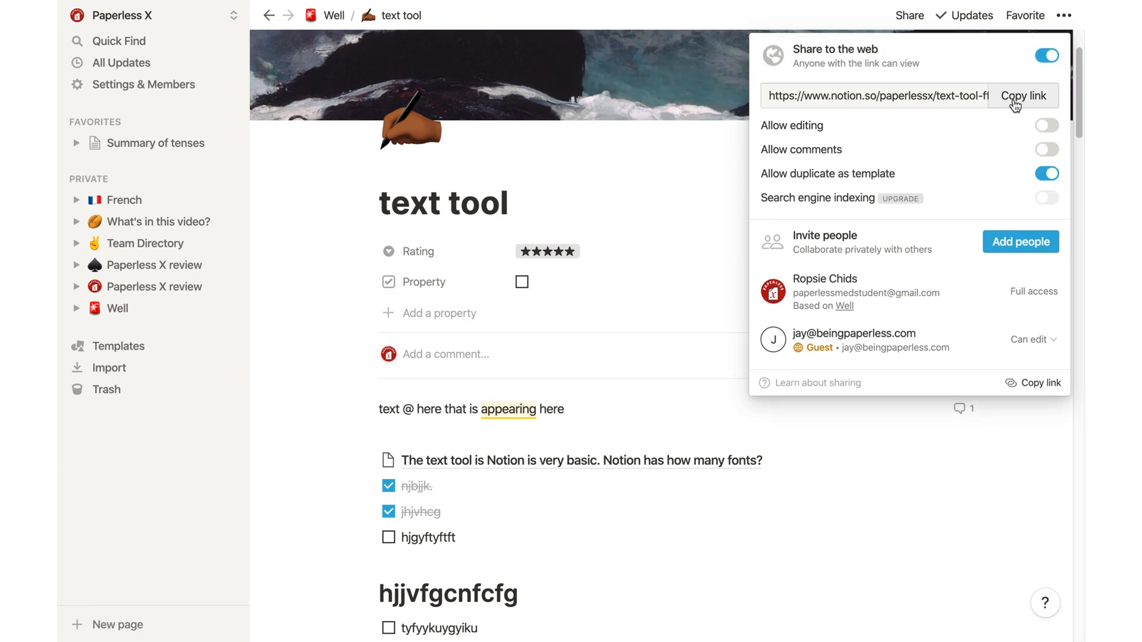
pyautogui.click(972, 14)
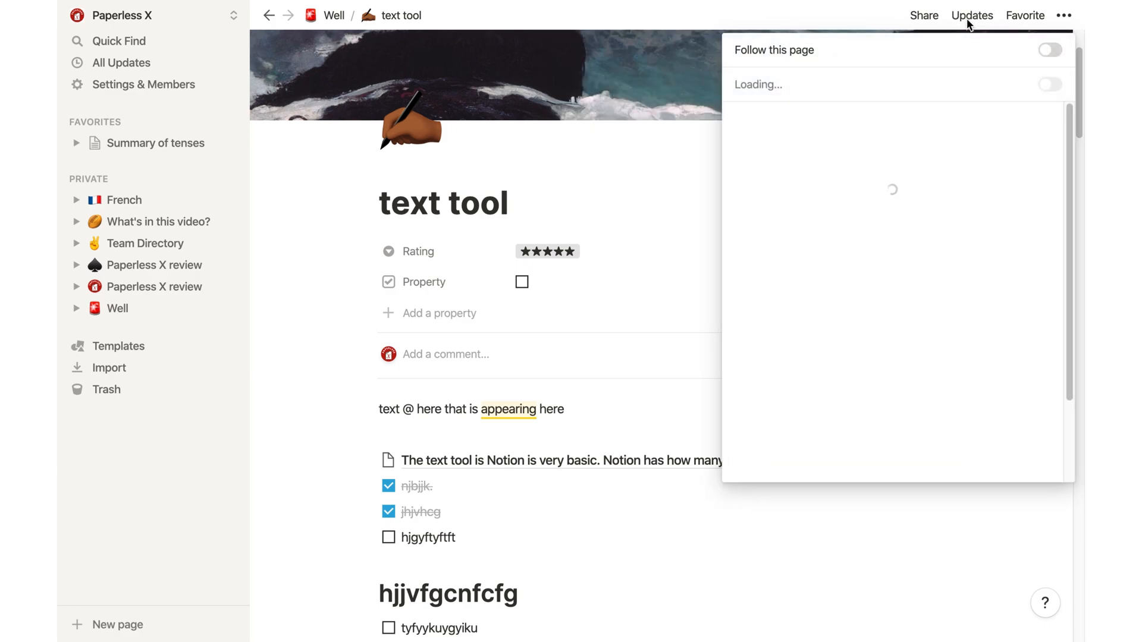
# Follow the text tool page for updates and add it to Favorites
pyautogui.click(1049, 50)
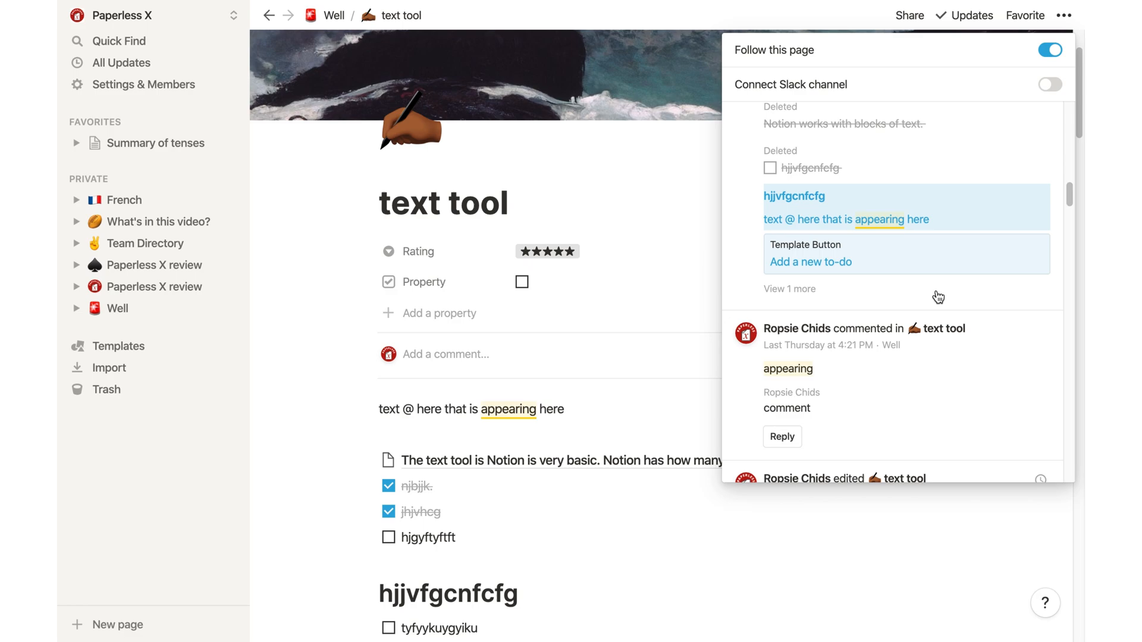
pyautogui.scroll(-3)
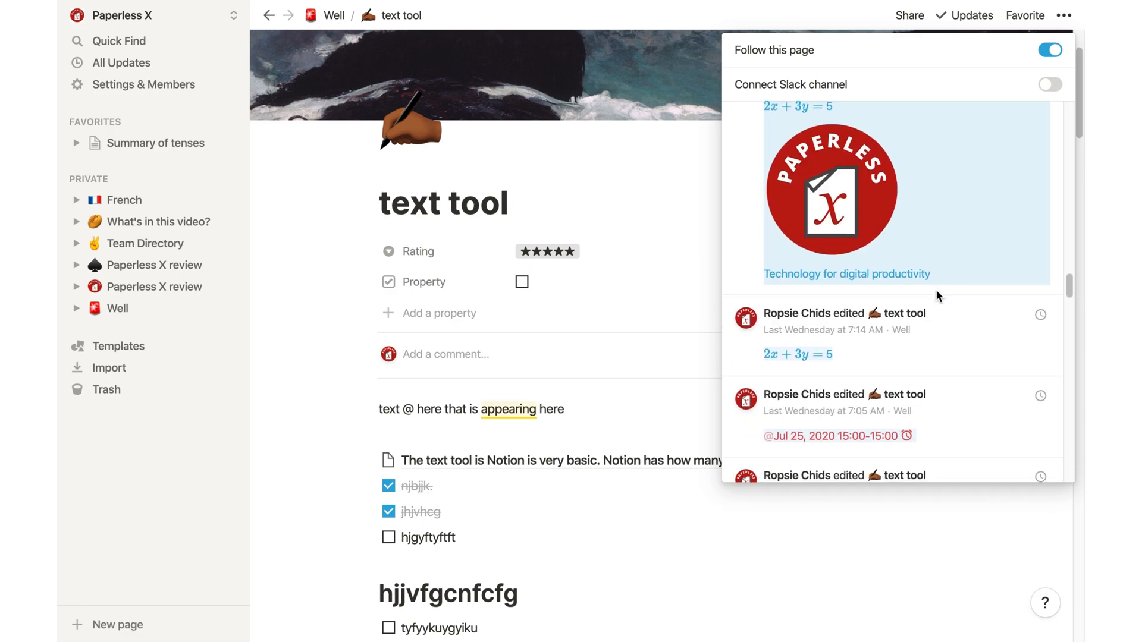
pyautogui.click(1062, 16)
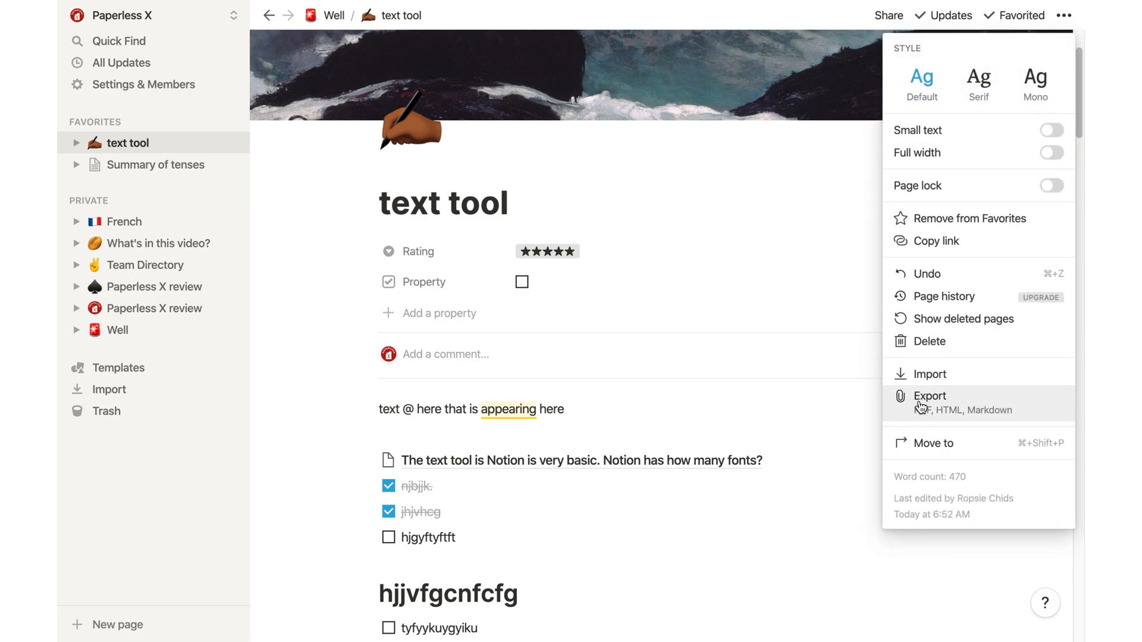
# Open the page Export dialog, view its format dropdown, and cancel
pyautogui.click(929, 394)
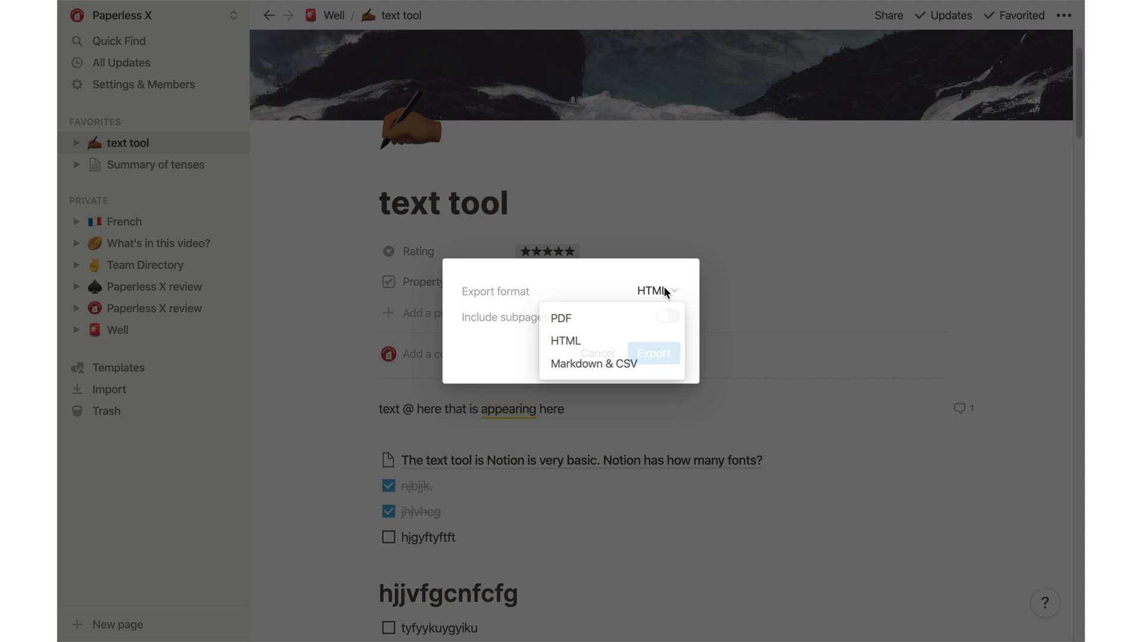
pyautogui.click(560, 319)
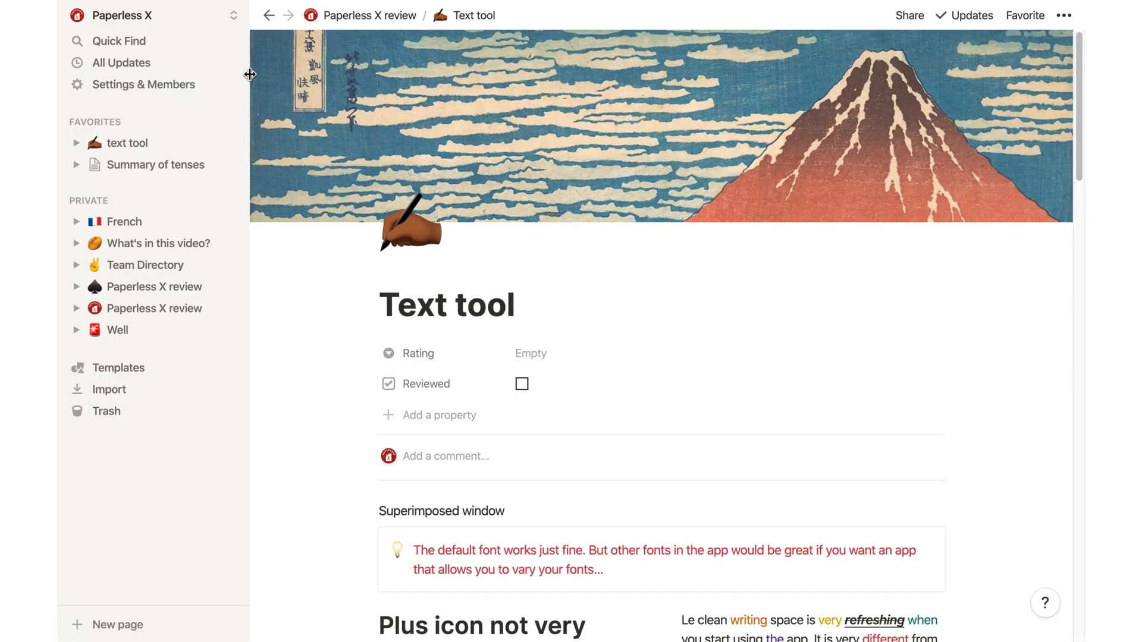
# Scroll down through the Text tool review page to read its contents
pyautogui.scroll(-3)
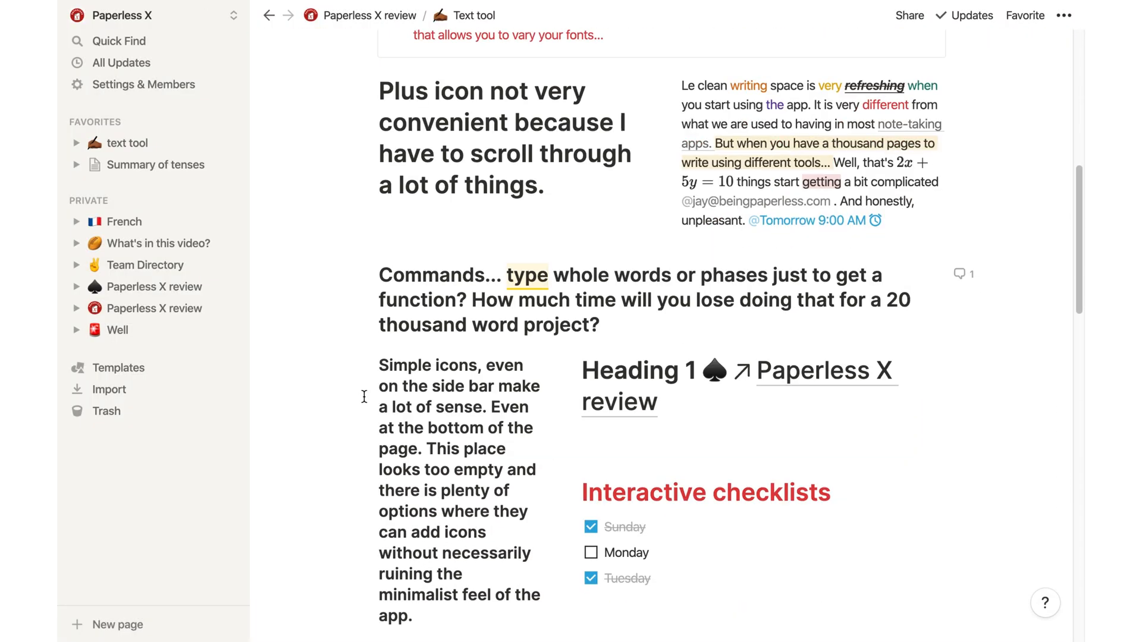
pyautogui.scroll(-3)
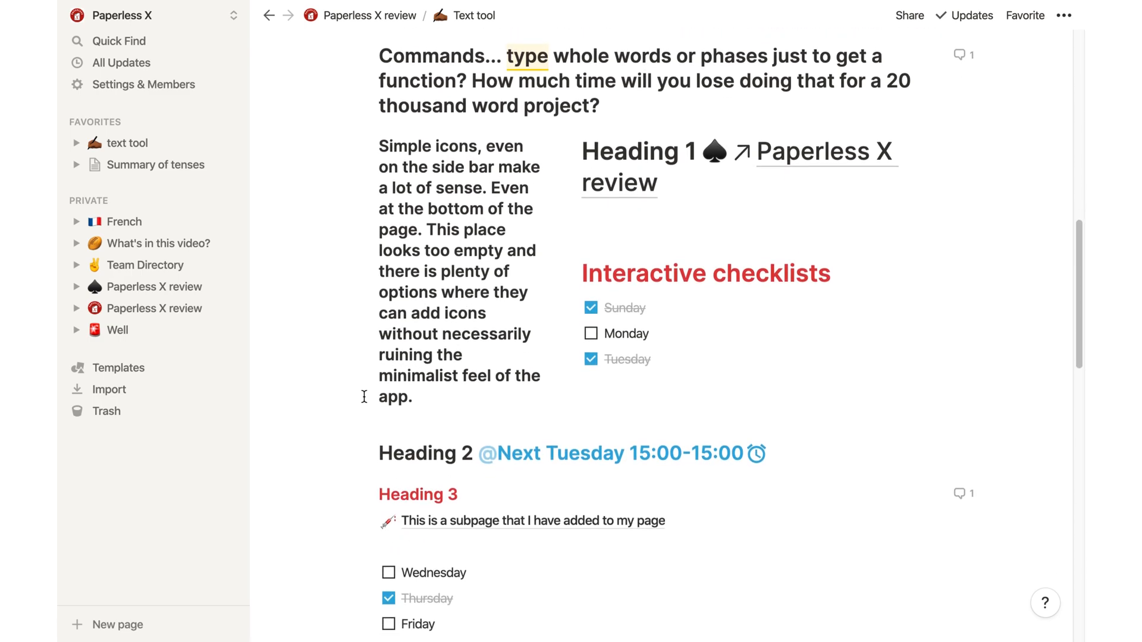
pyautogui.scroll(-3)
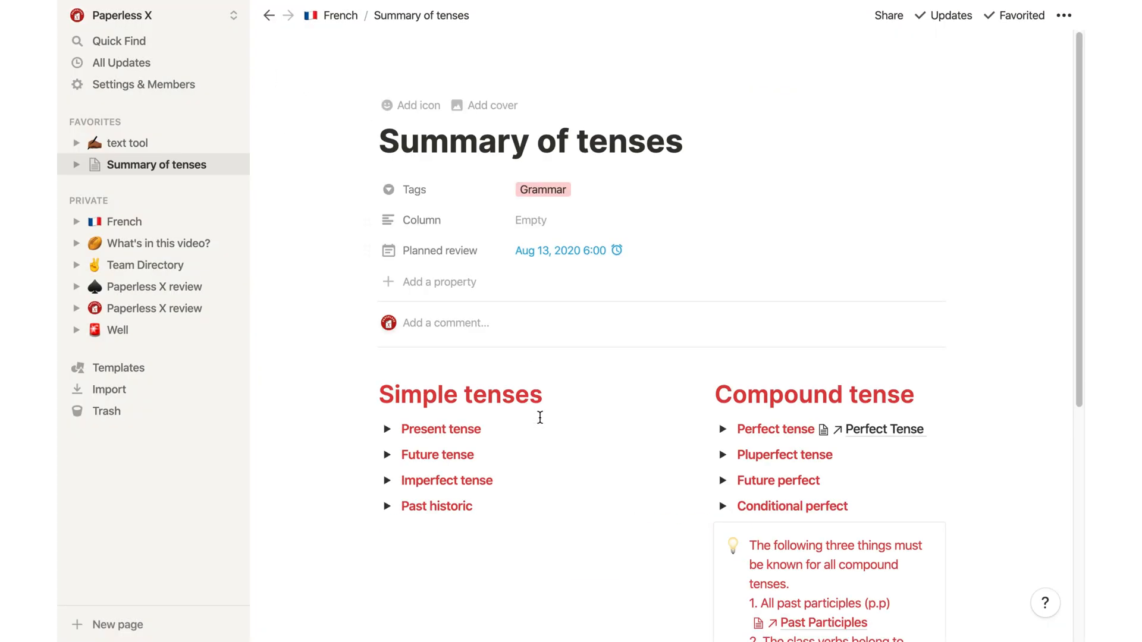
# Visit the Past Participles page, then switch to the French database's Default table view from the sidebar
pyautogui.click(884, 429)
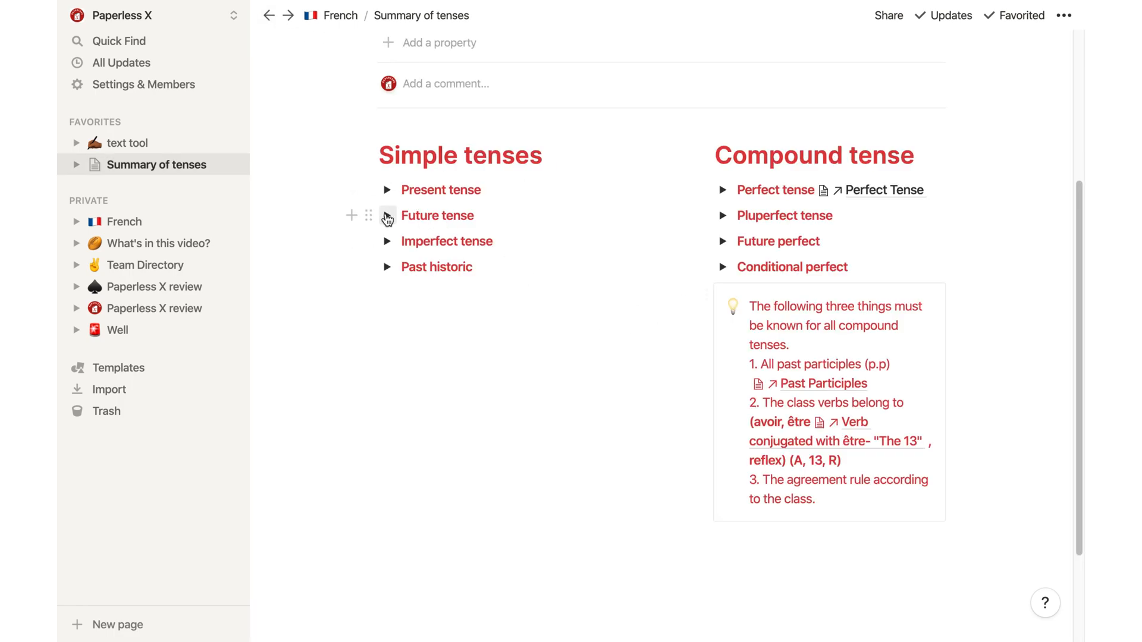
pyautogui.click(823, 384)
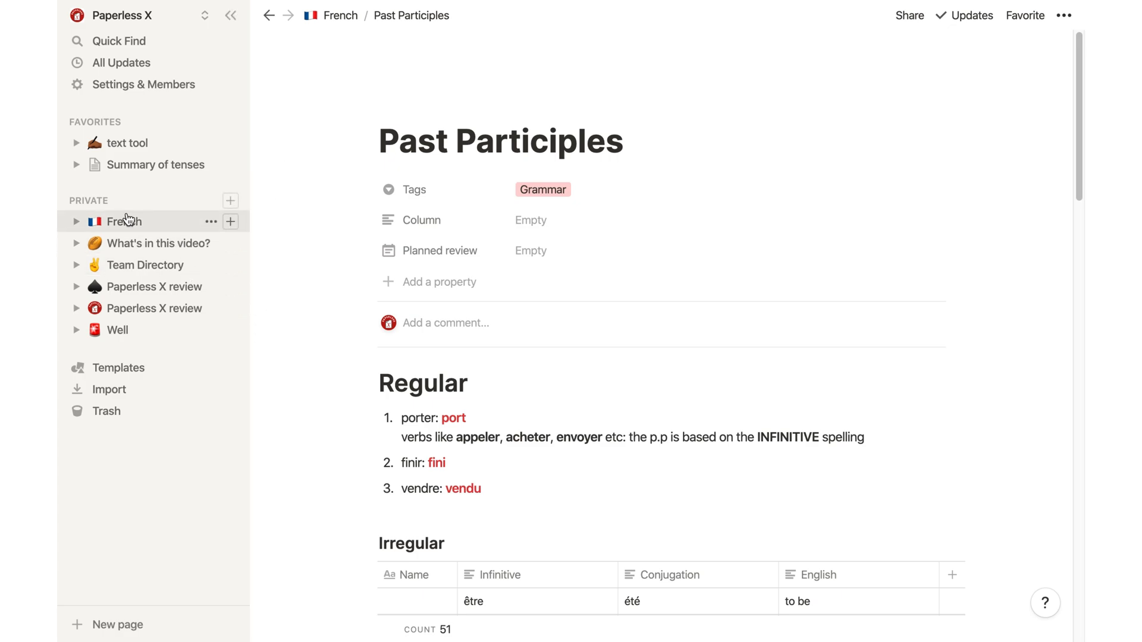
pyautogui.click(76, 221)
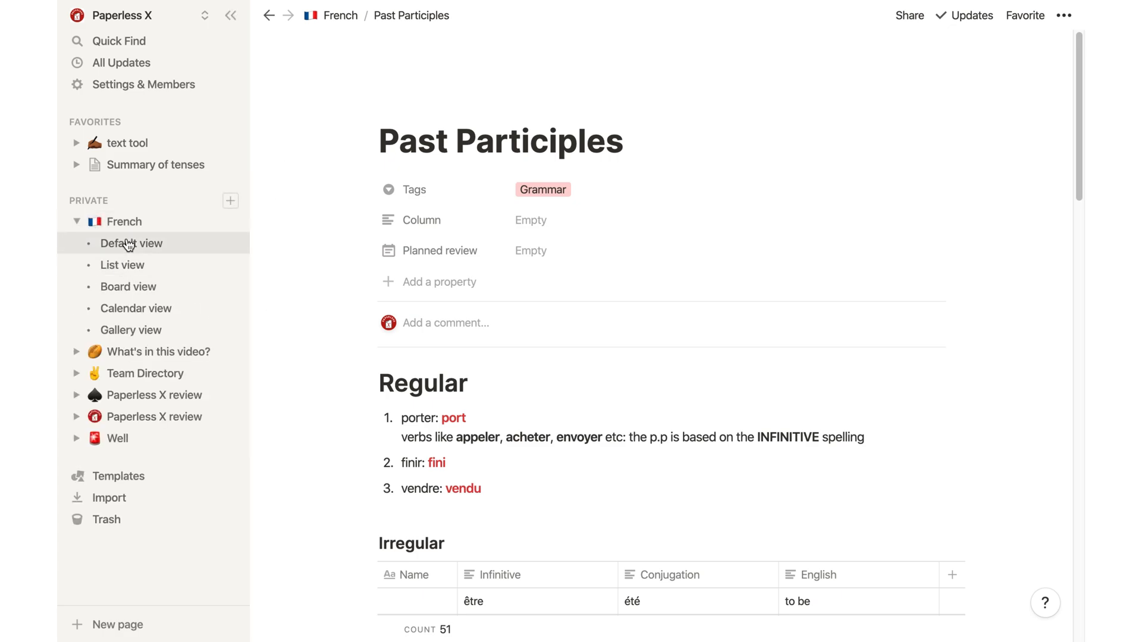
pyautogui.click(338, 16)
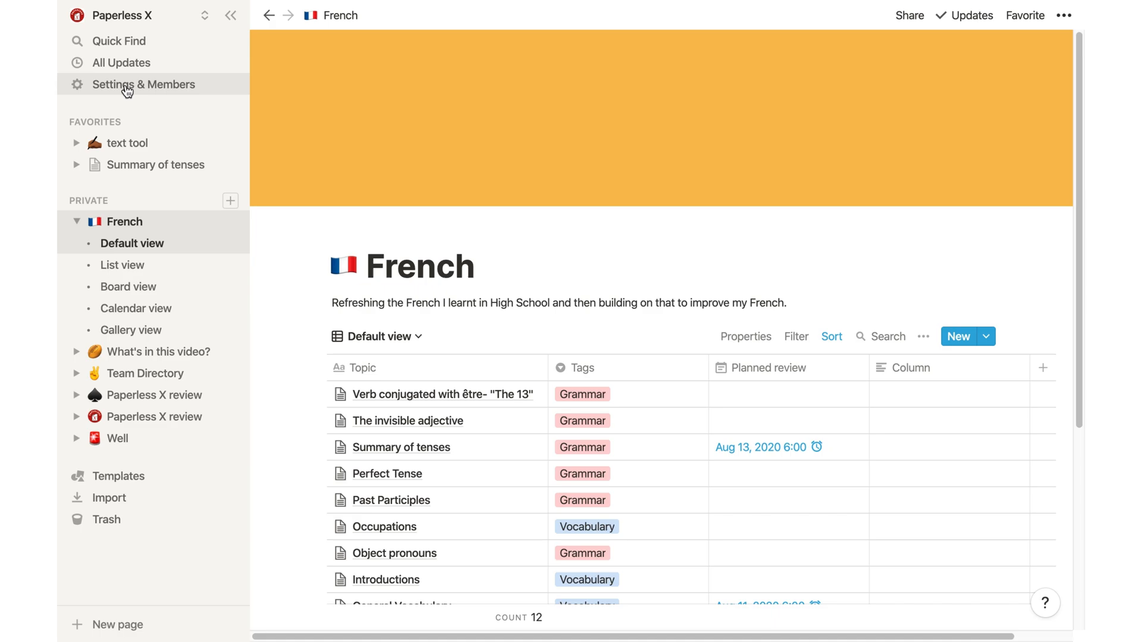
# Go through Settings & Members to the workspace Settings and start Export all workspace content
pyautogui.click(143, 83)
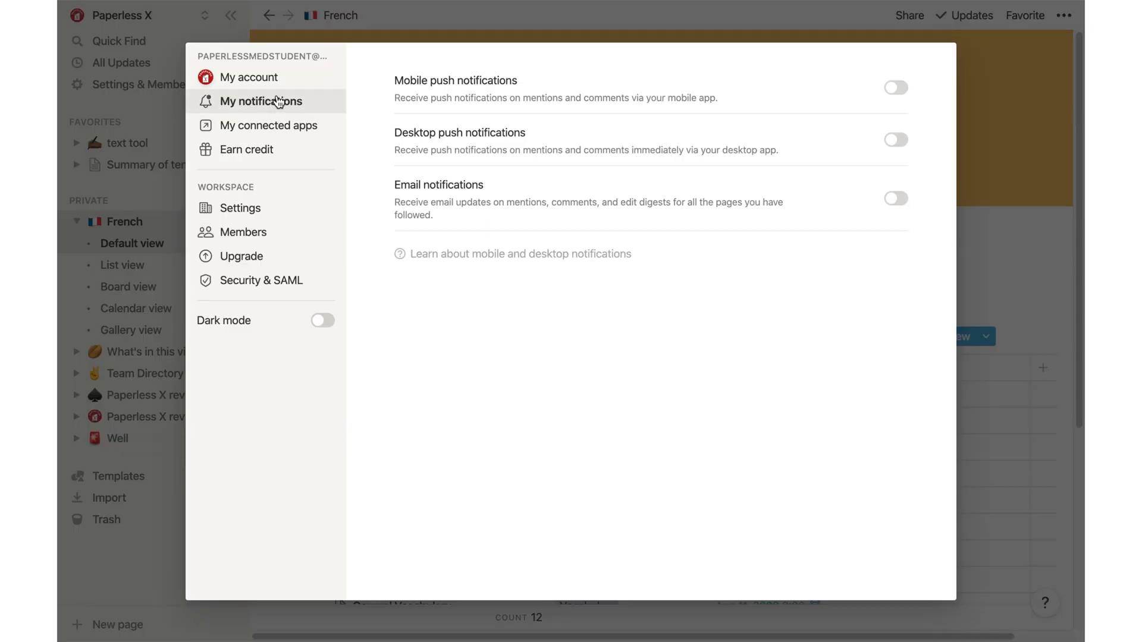
pyautogui.click(267, 125)
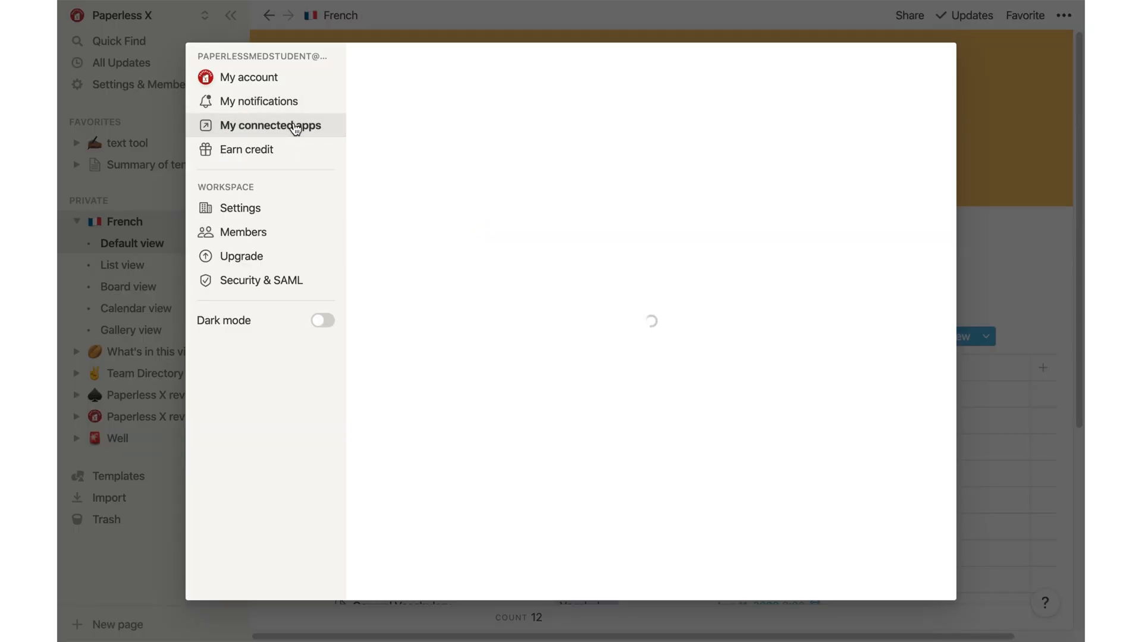
pyautogui.click(237, 207)
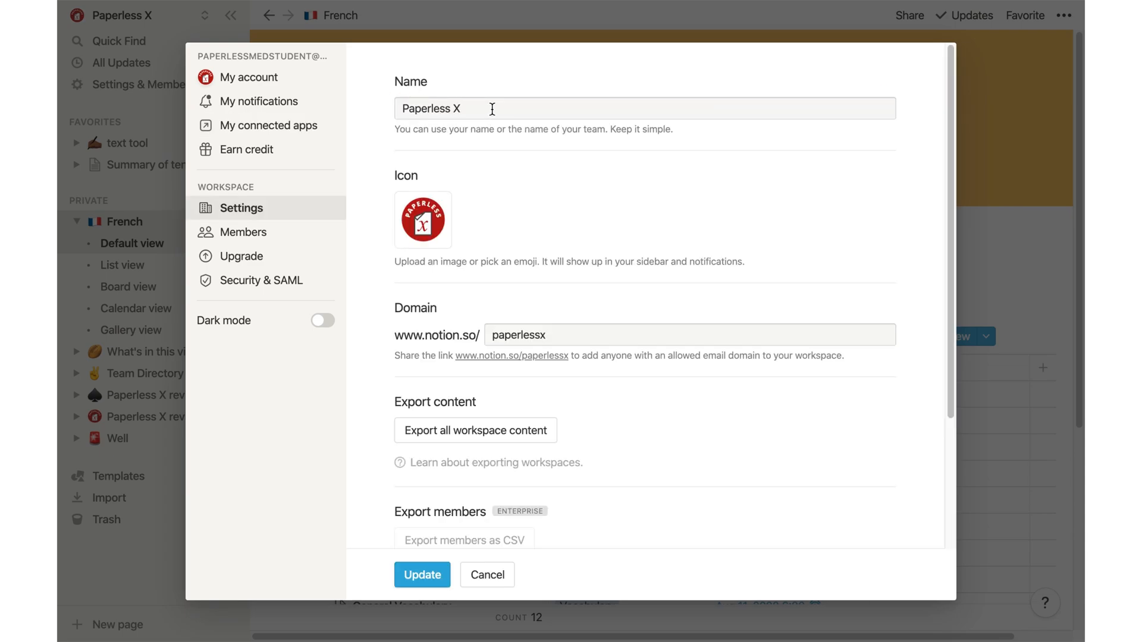
pyautogui.moveTo(550, 376)
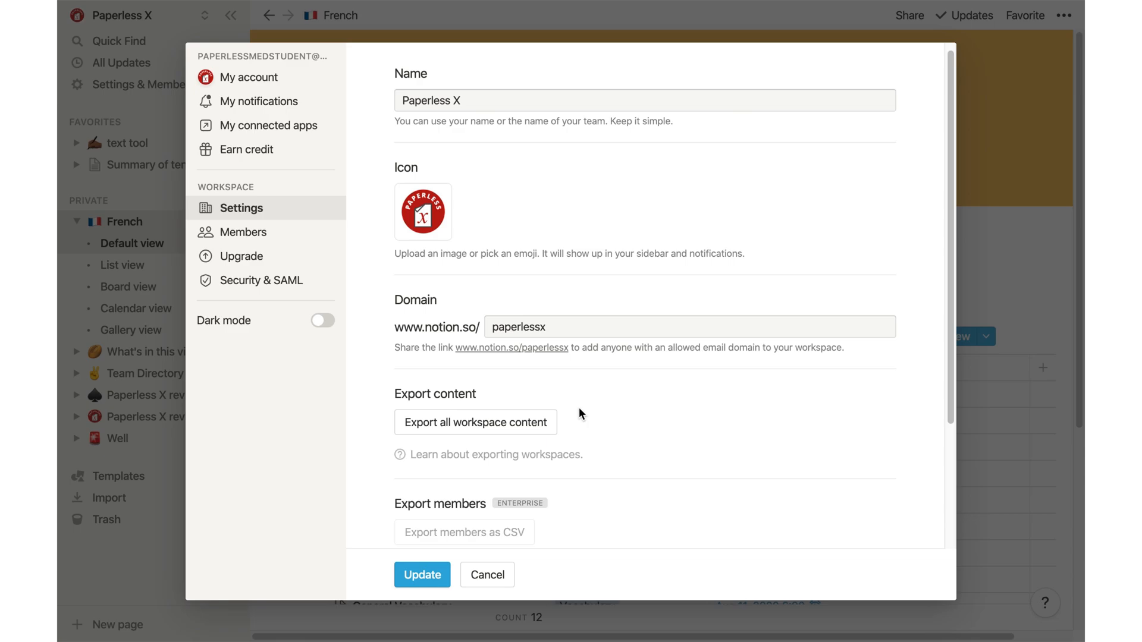
pyautogui.click(475, 421)
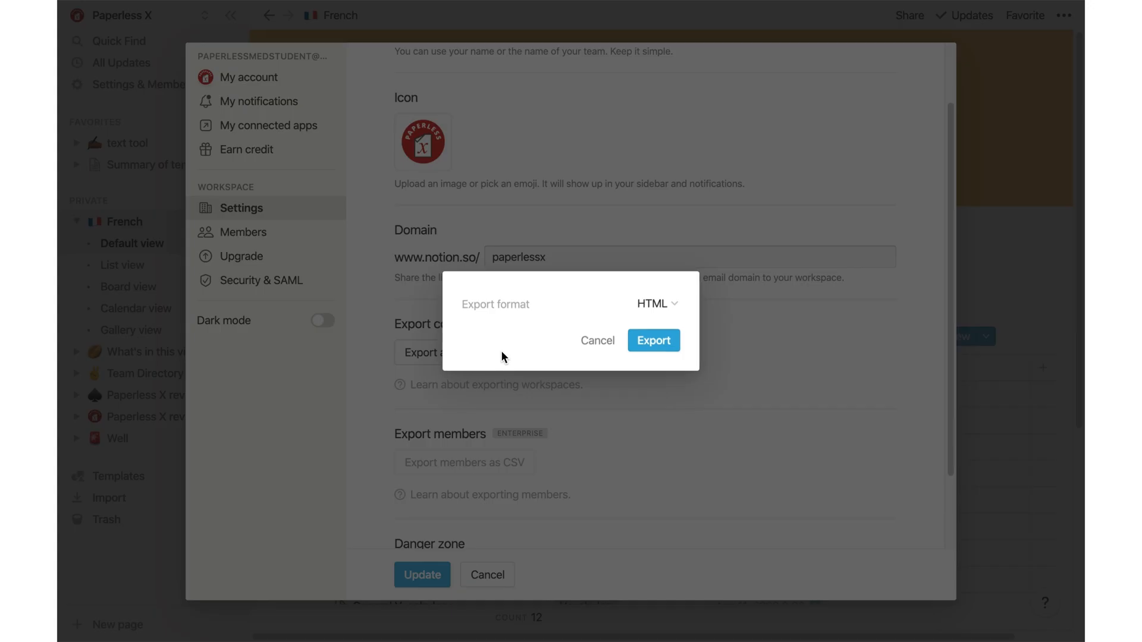
pyautogui.click(655, 303)
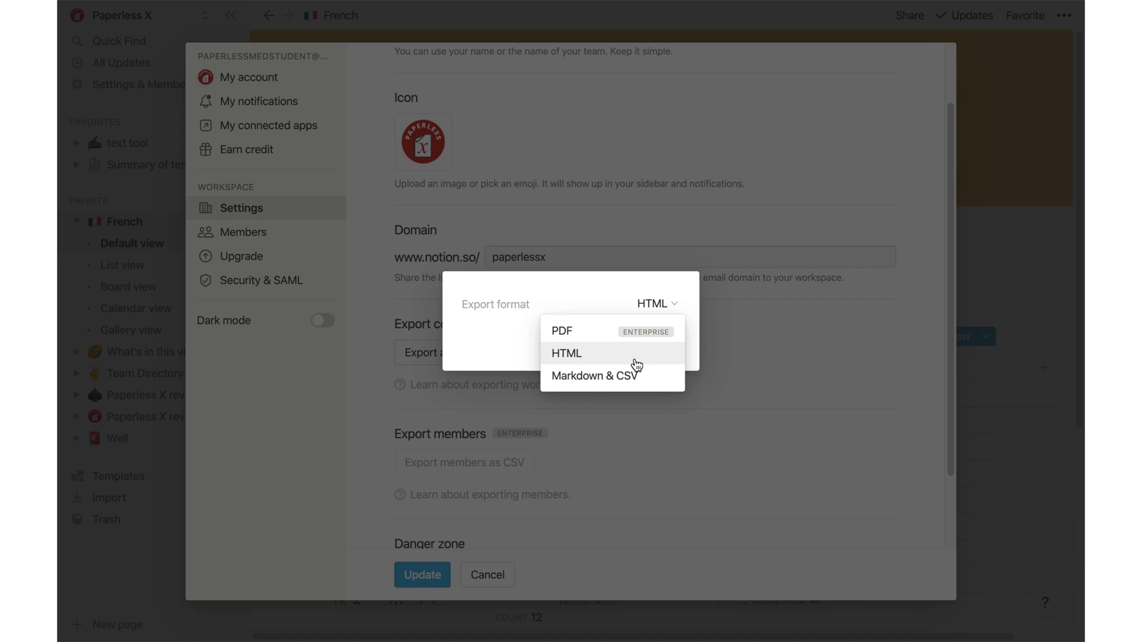
pyautogui.moveTo(638, 357)
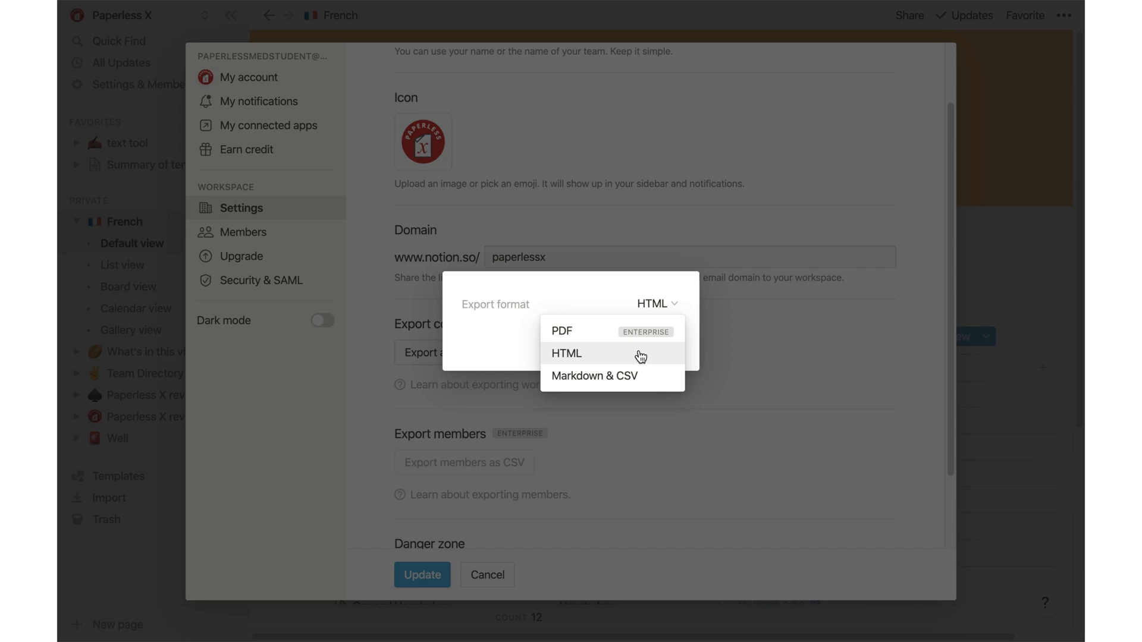
pyautogui.moveTo(604, 376)
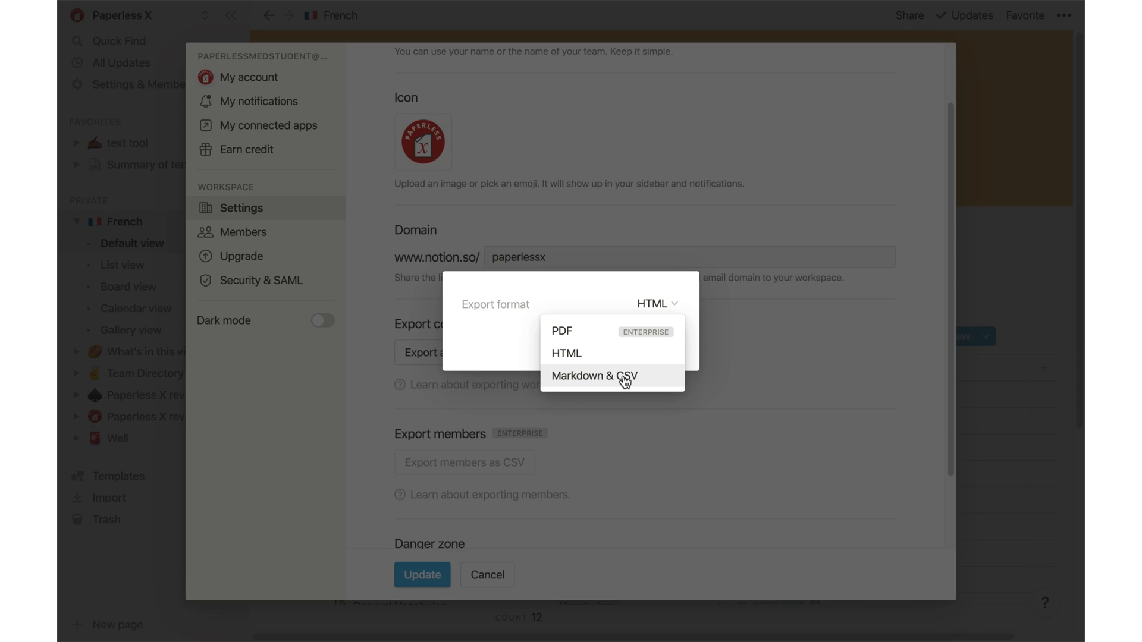
pyautogui.moveTo(720, 333)
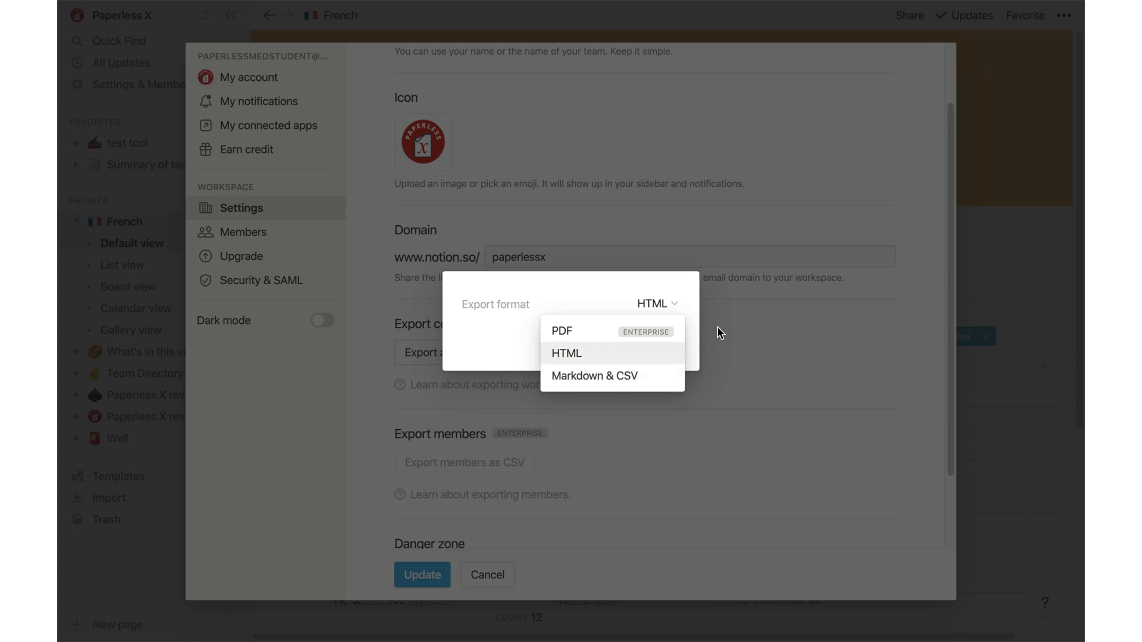
pyautogui.click(566, 354)
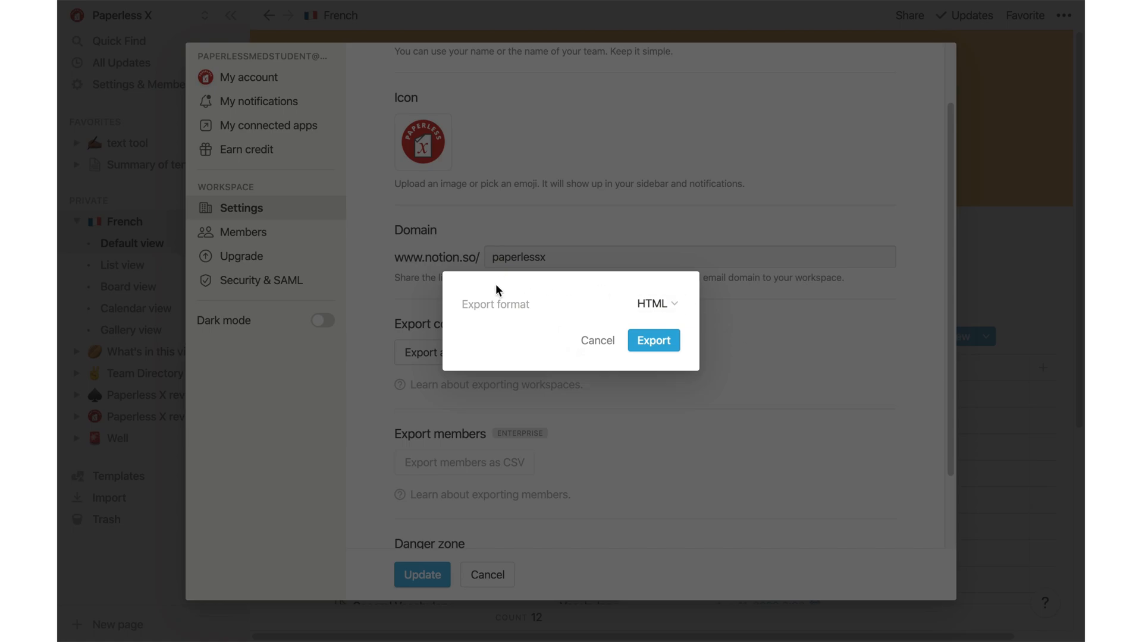